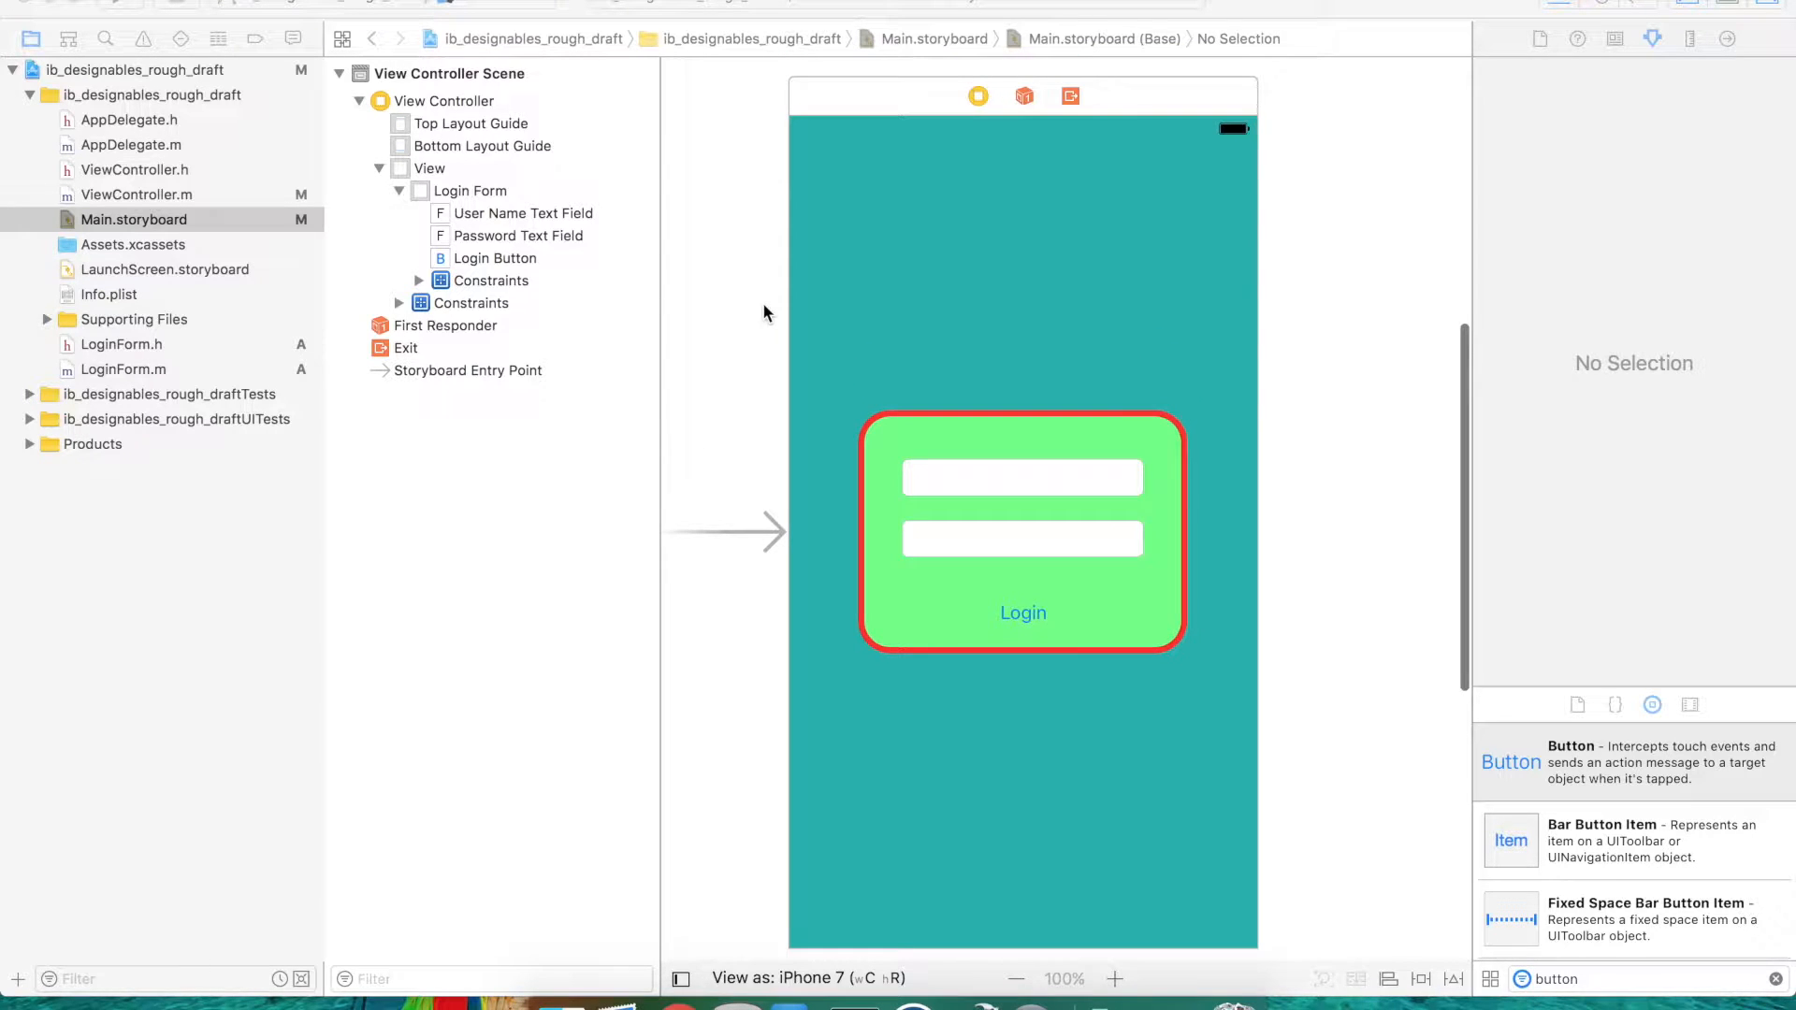
pyautogui.moveTo(825, 161)
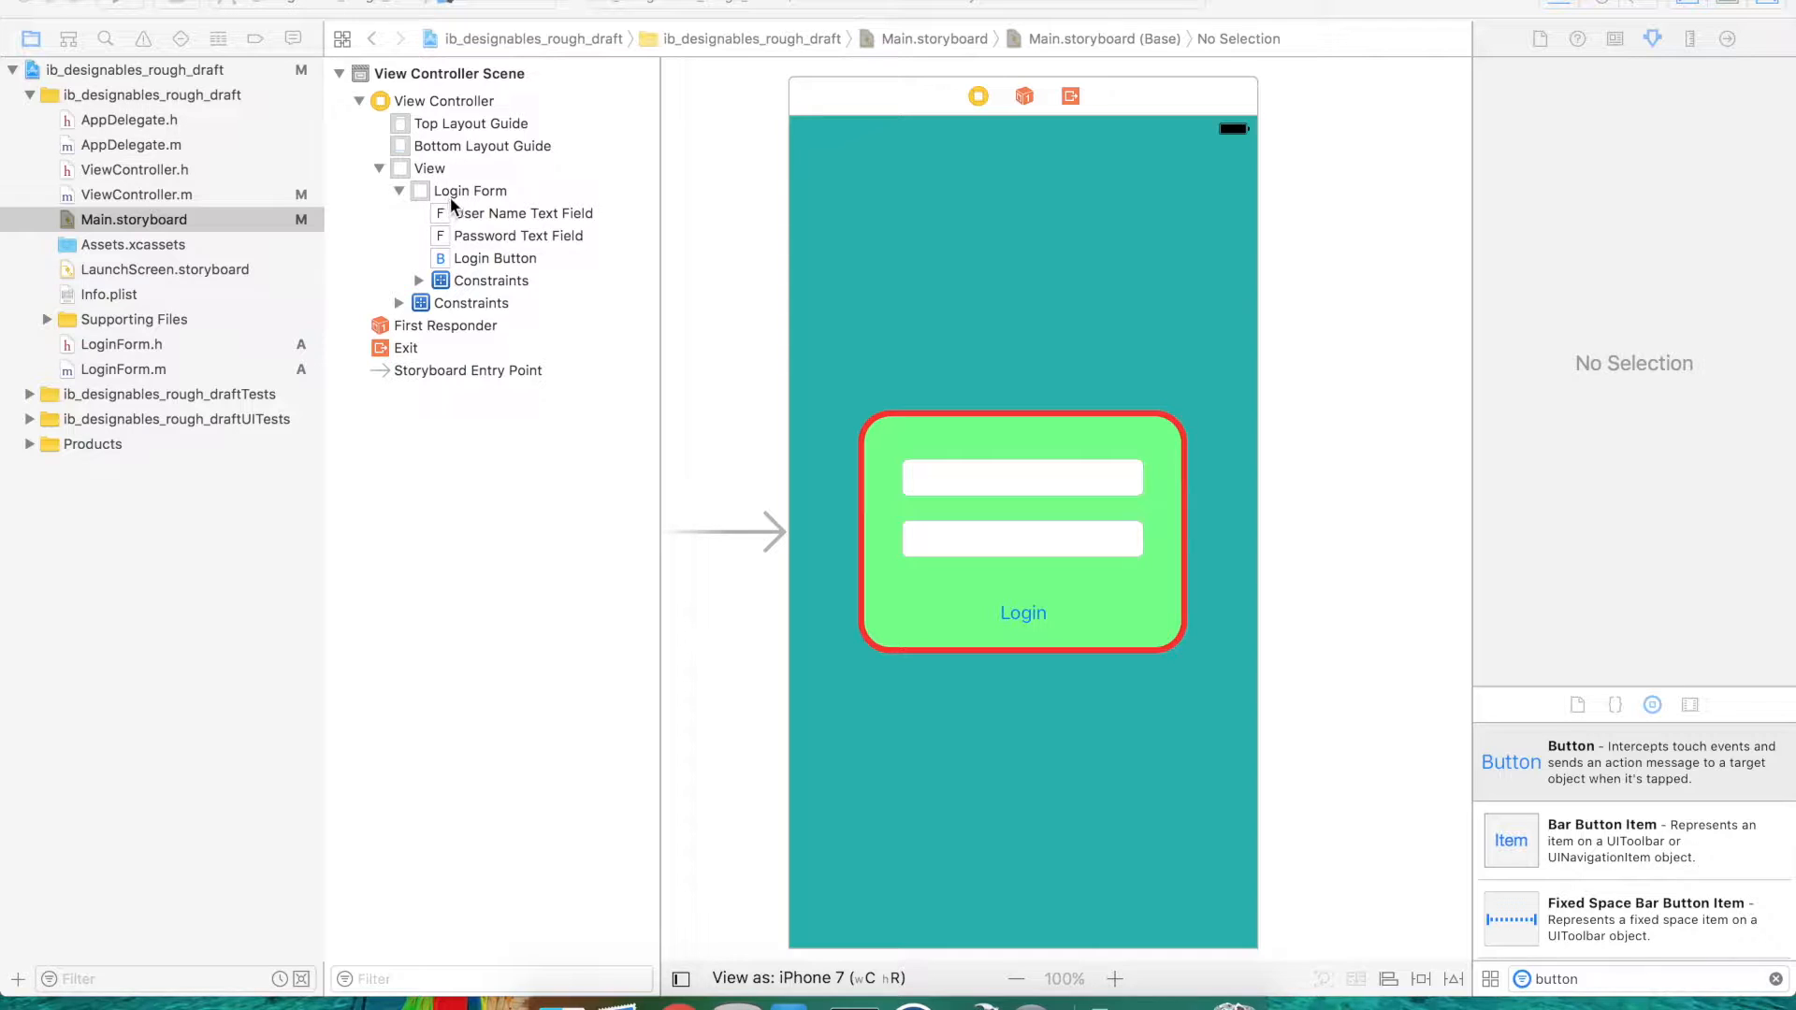
pyautogui.moveTo(490, 191)
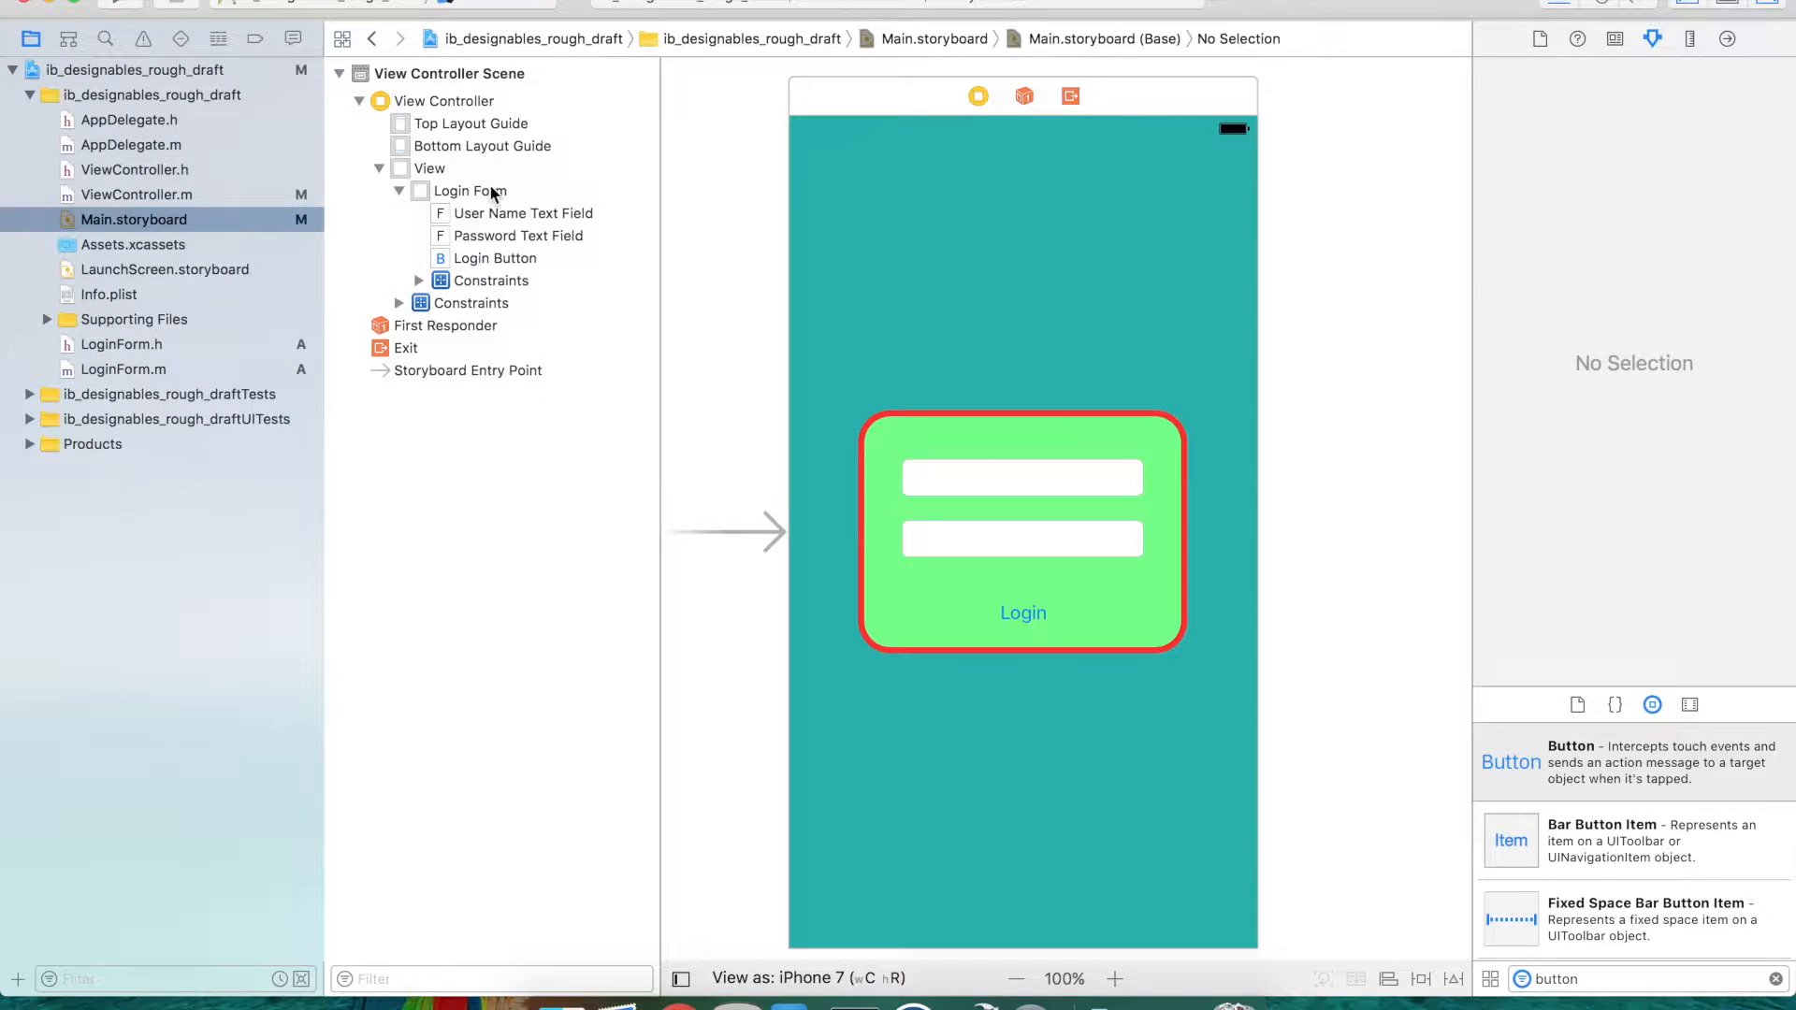
# - Select the Login Form, check its Identity runtime attributes, then return to its designable Attributes
pyautogui.click(472, 191)
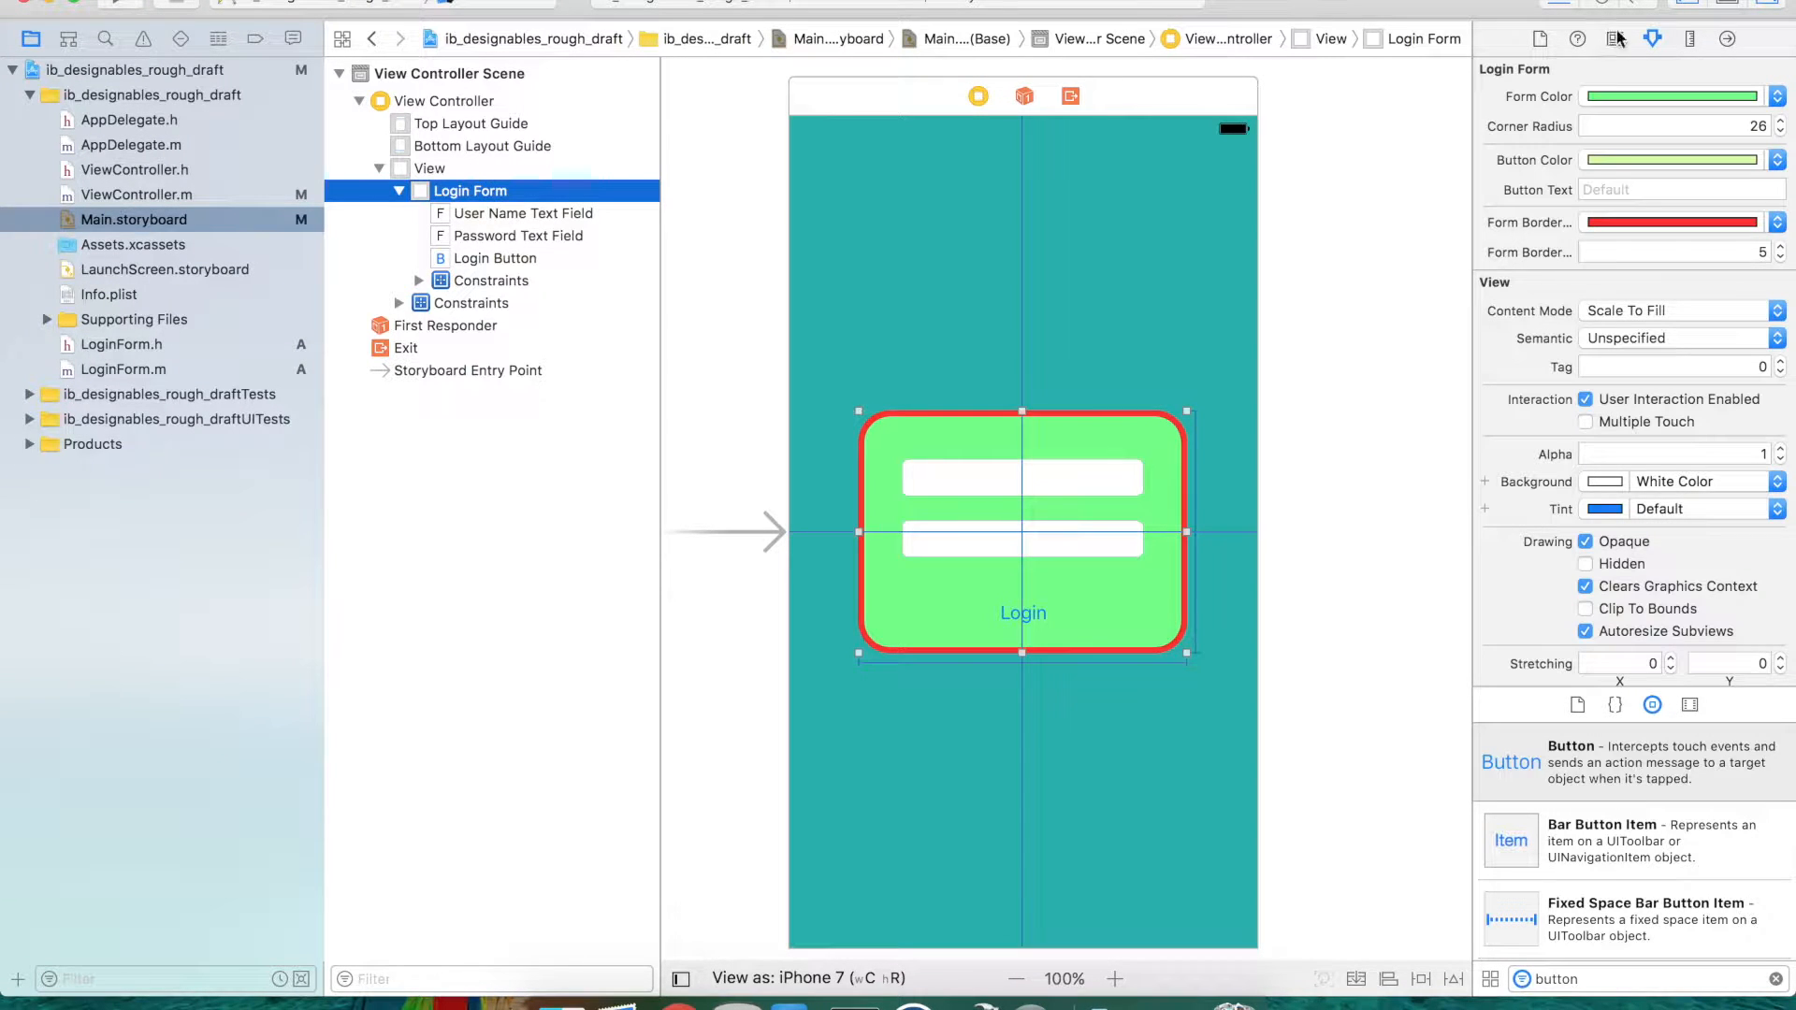
pyautogui.click(1615, 39)
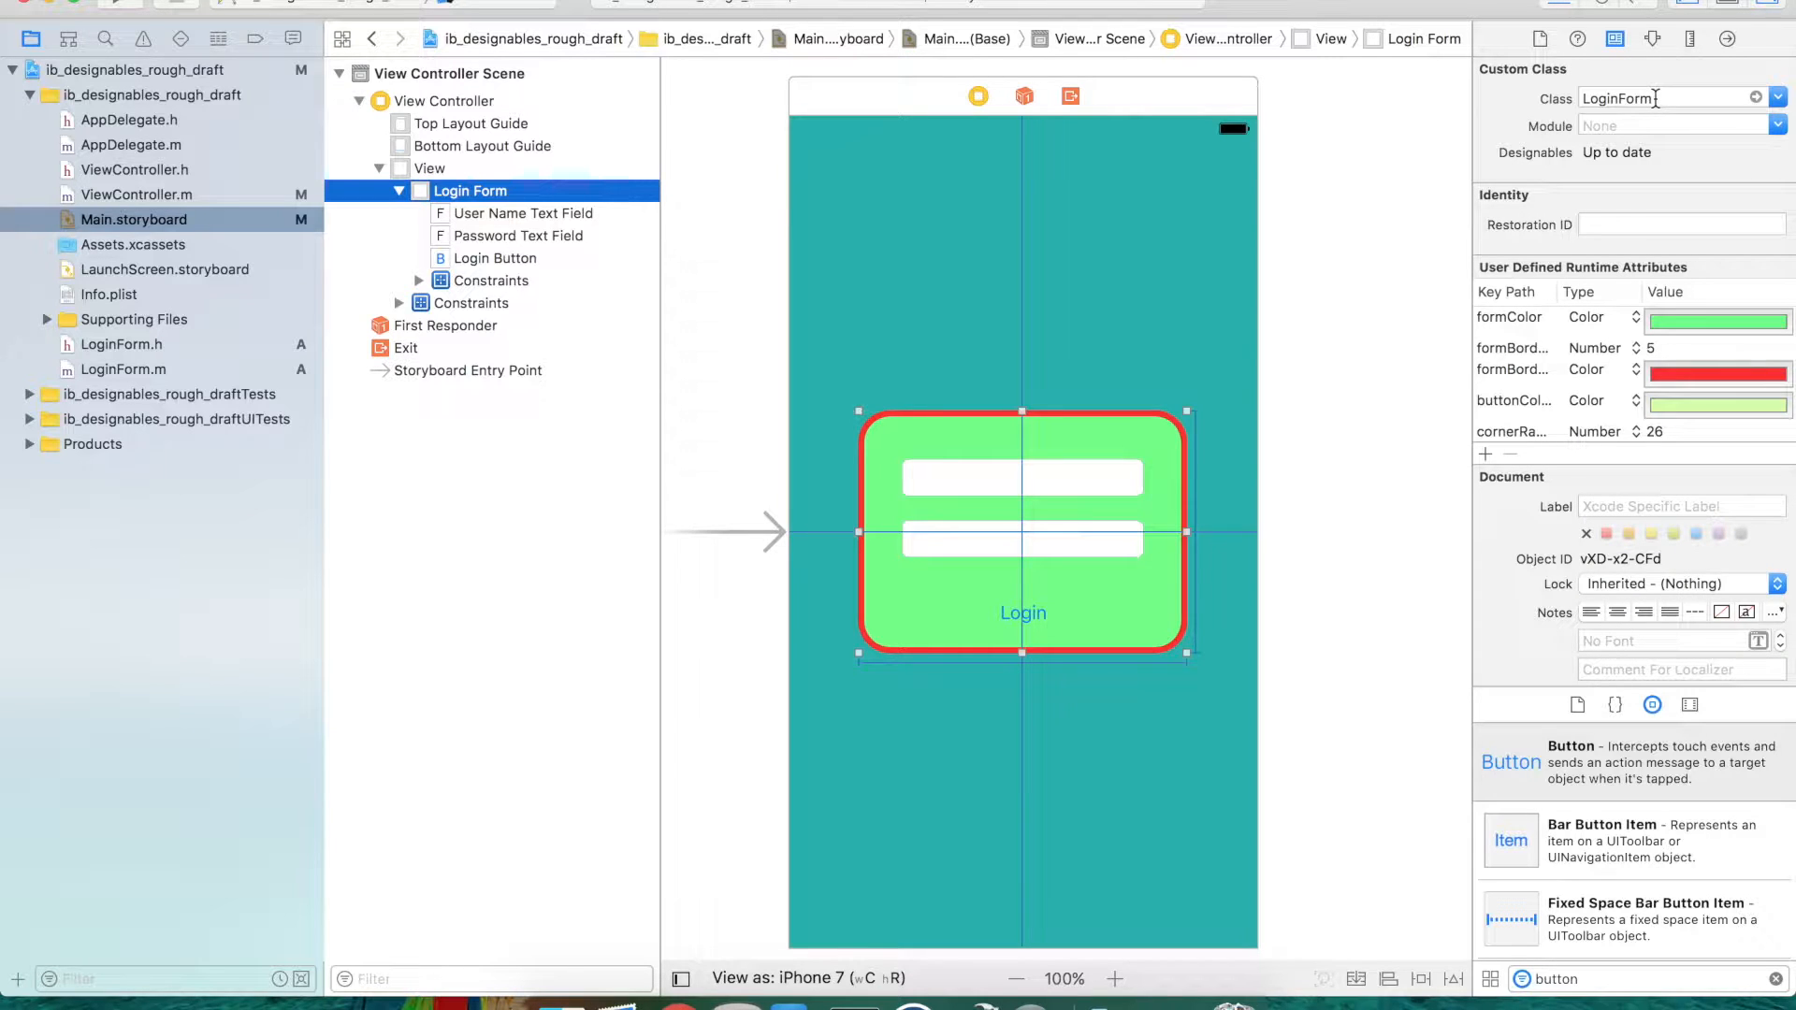
pyautogui.click(1652, 39)
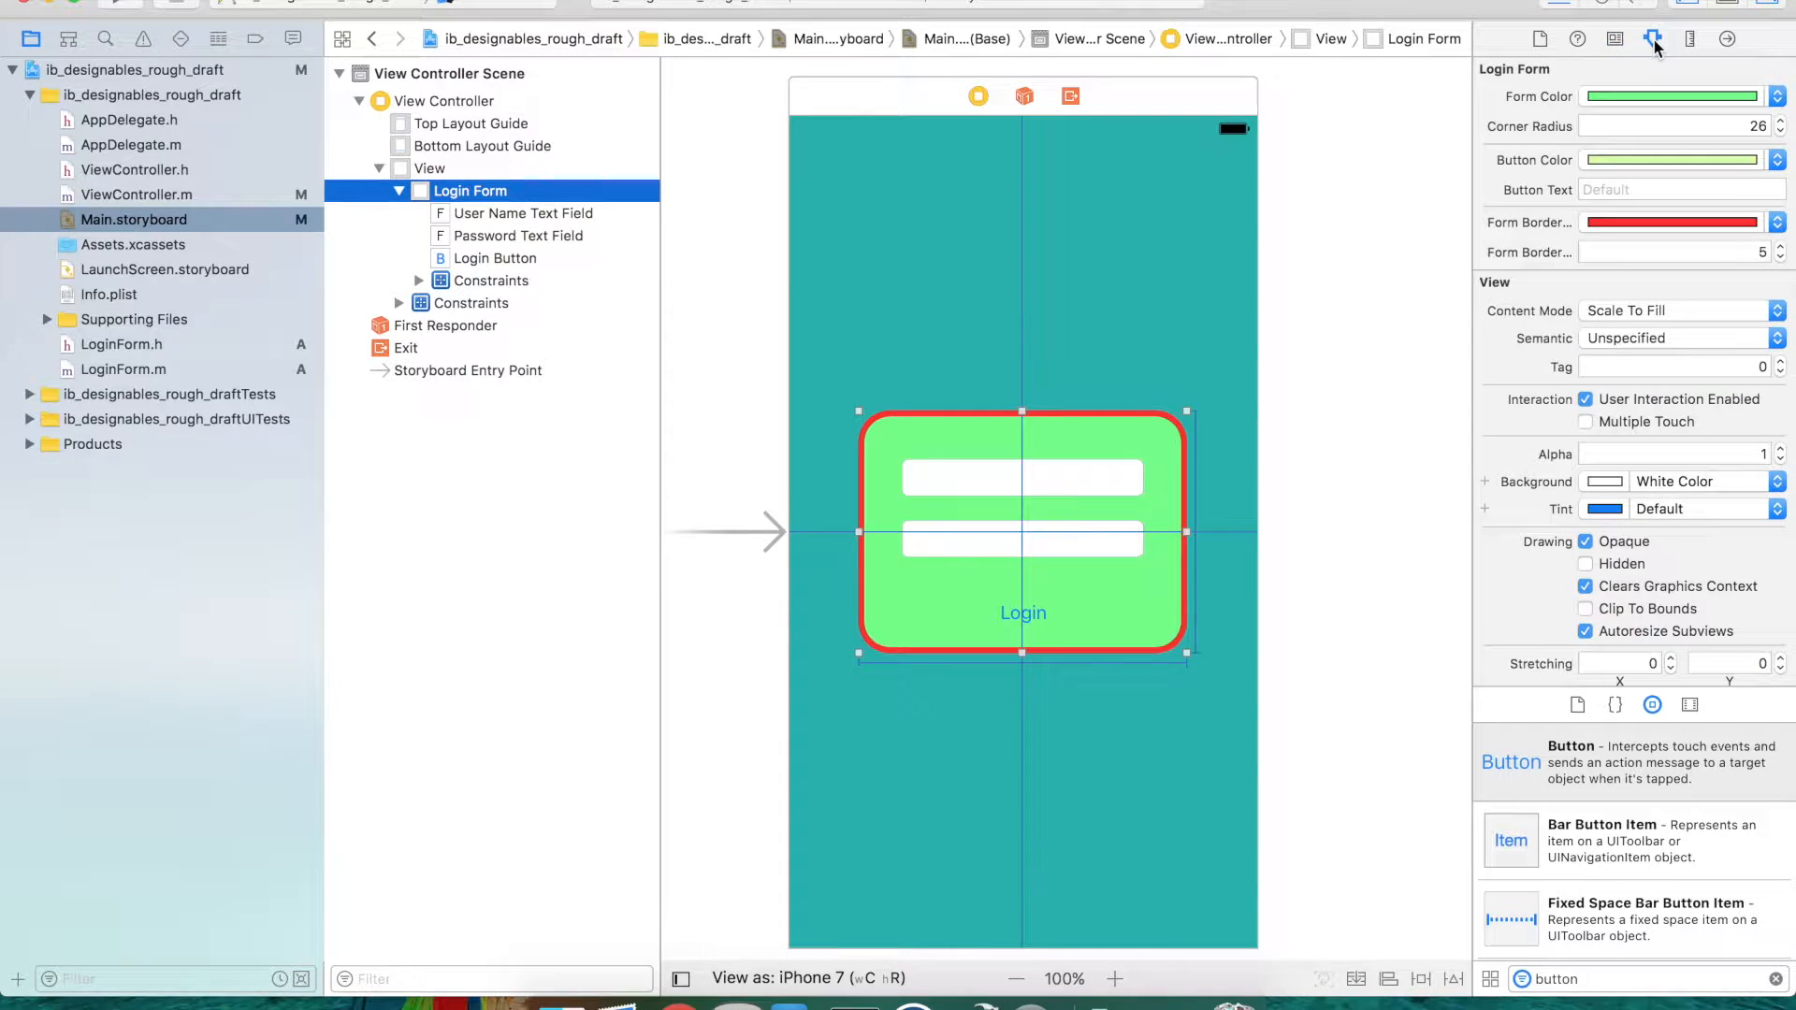
pyautogui.click(1652, 39)
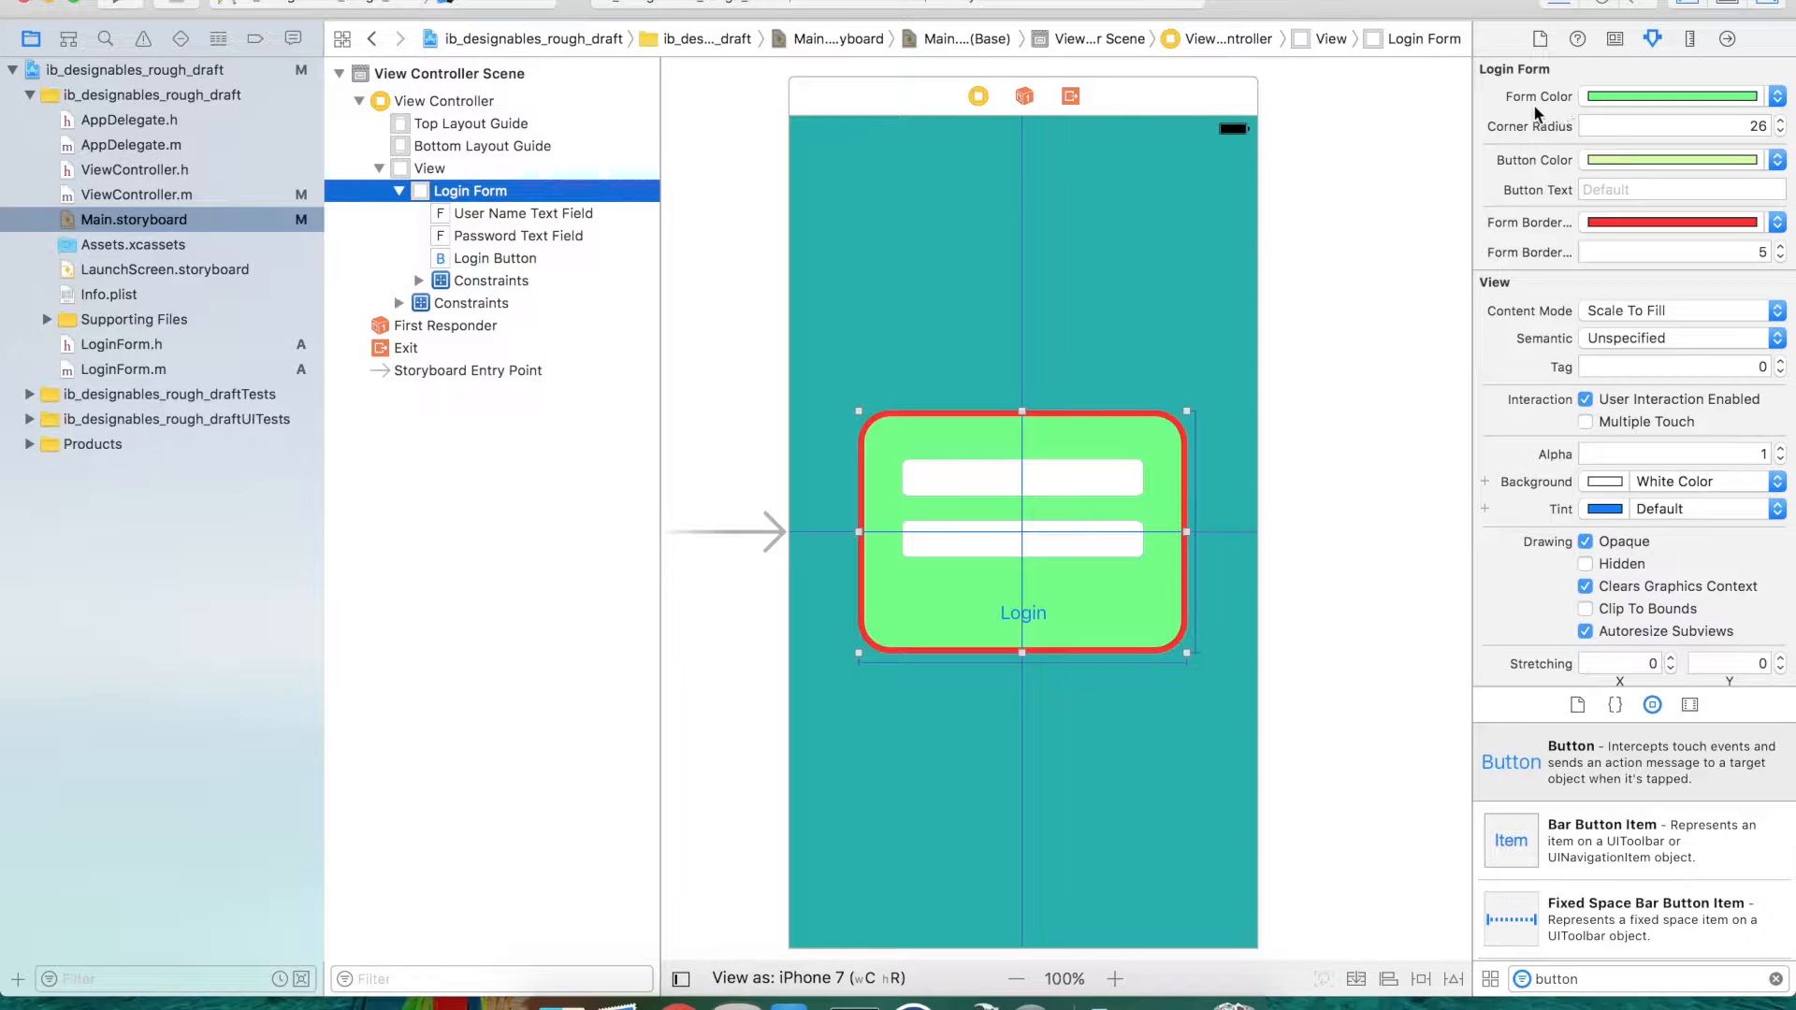
pyautogui.moveTo(1581, 109)
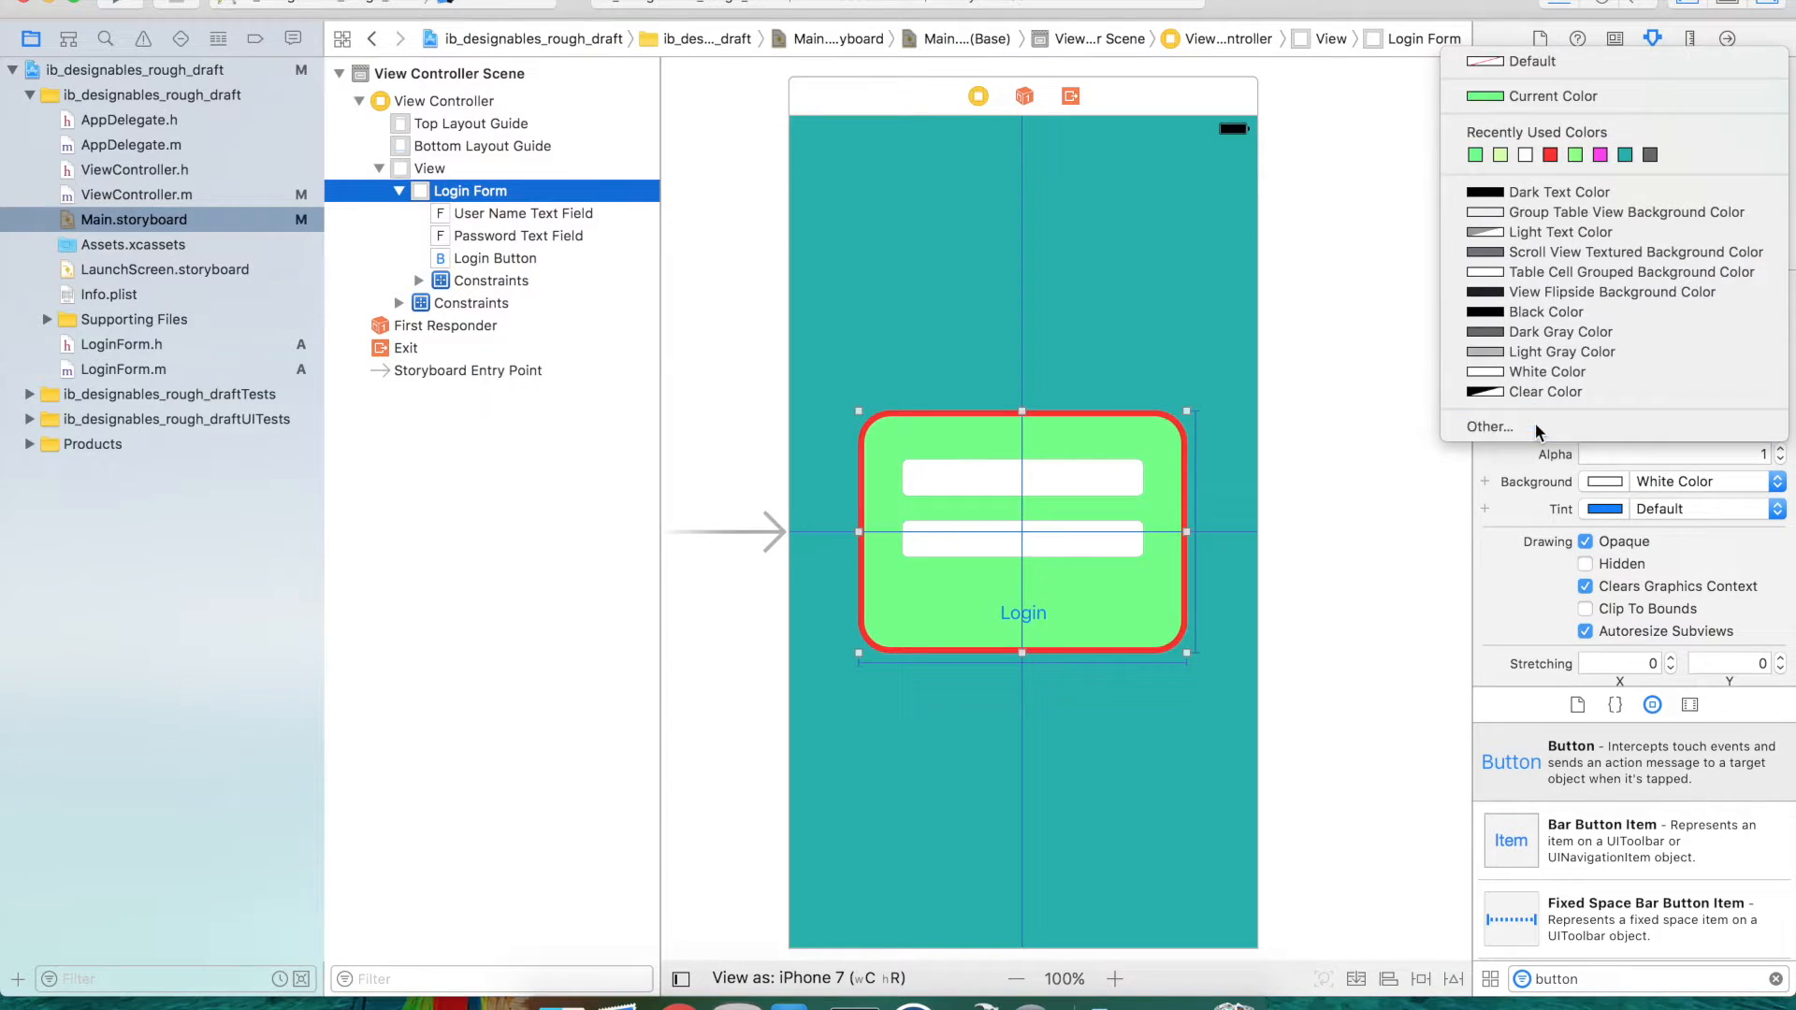
# - Try other form colours on the colour wheel and settle back on green
pyautogui.click(1490, 426)
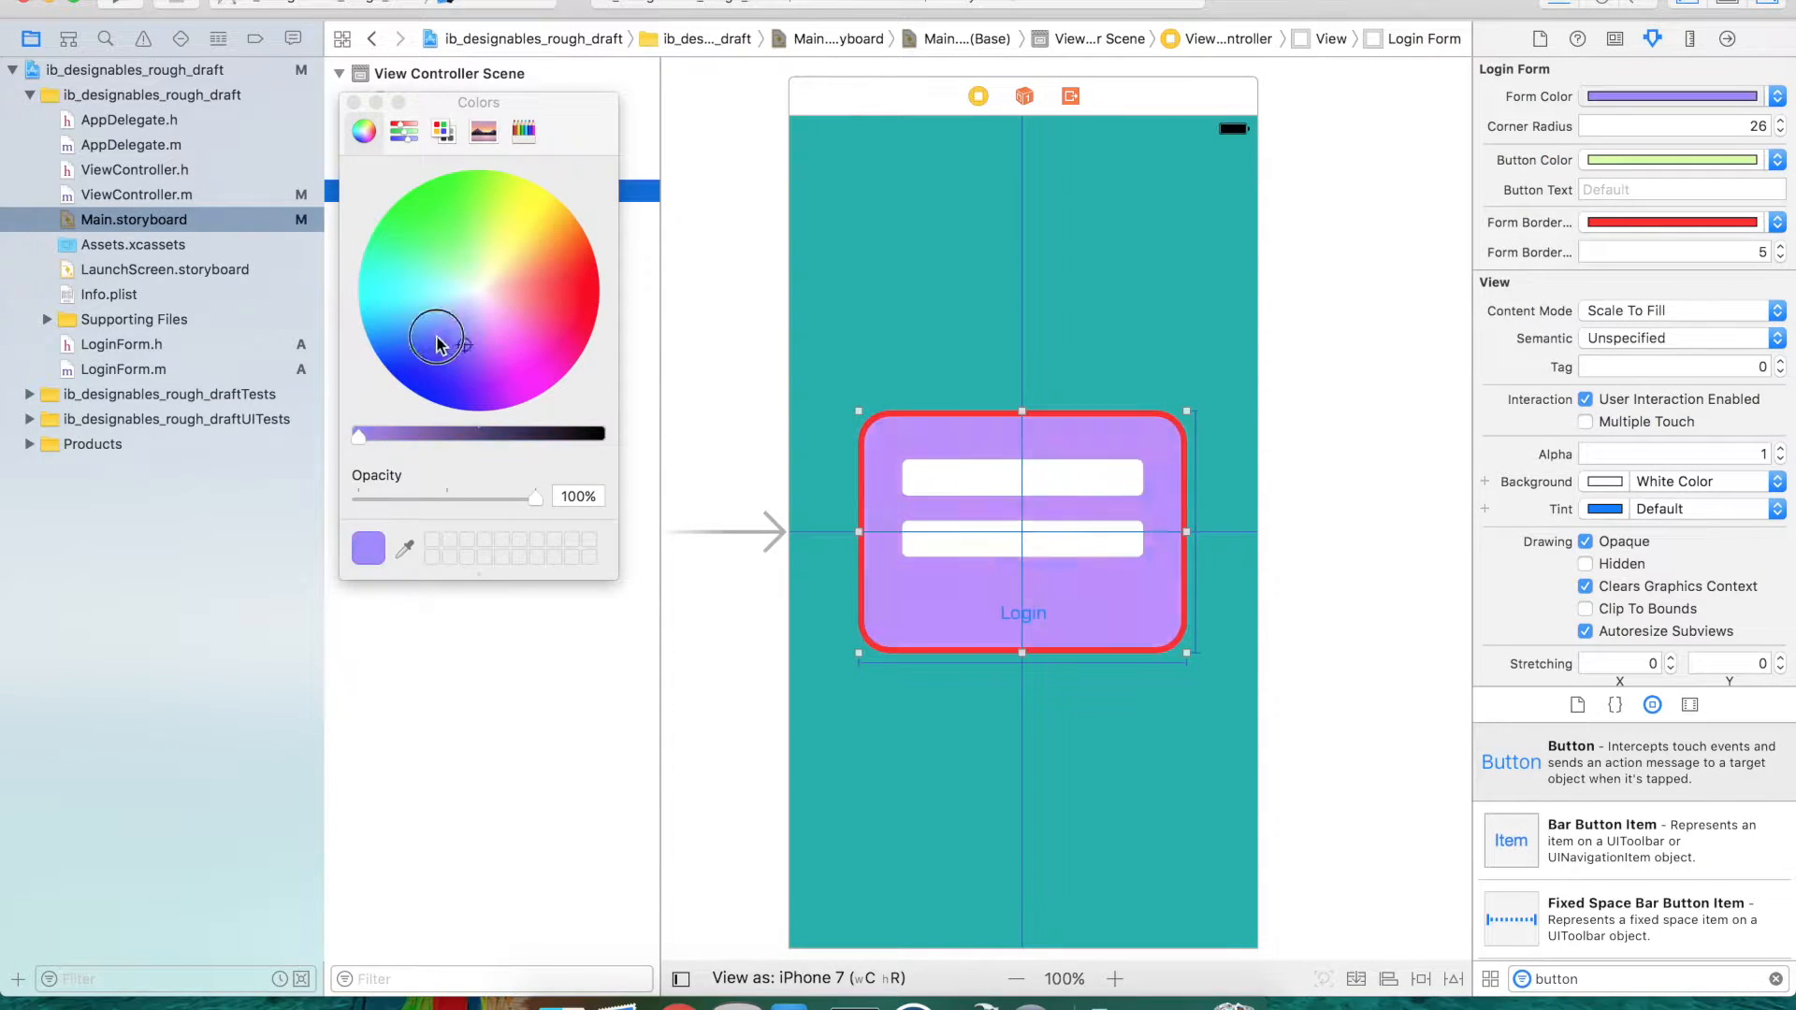
pyautogui.click(473, 208)
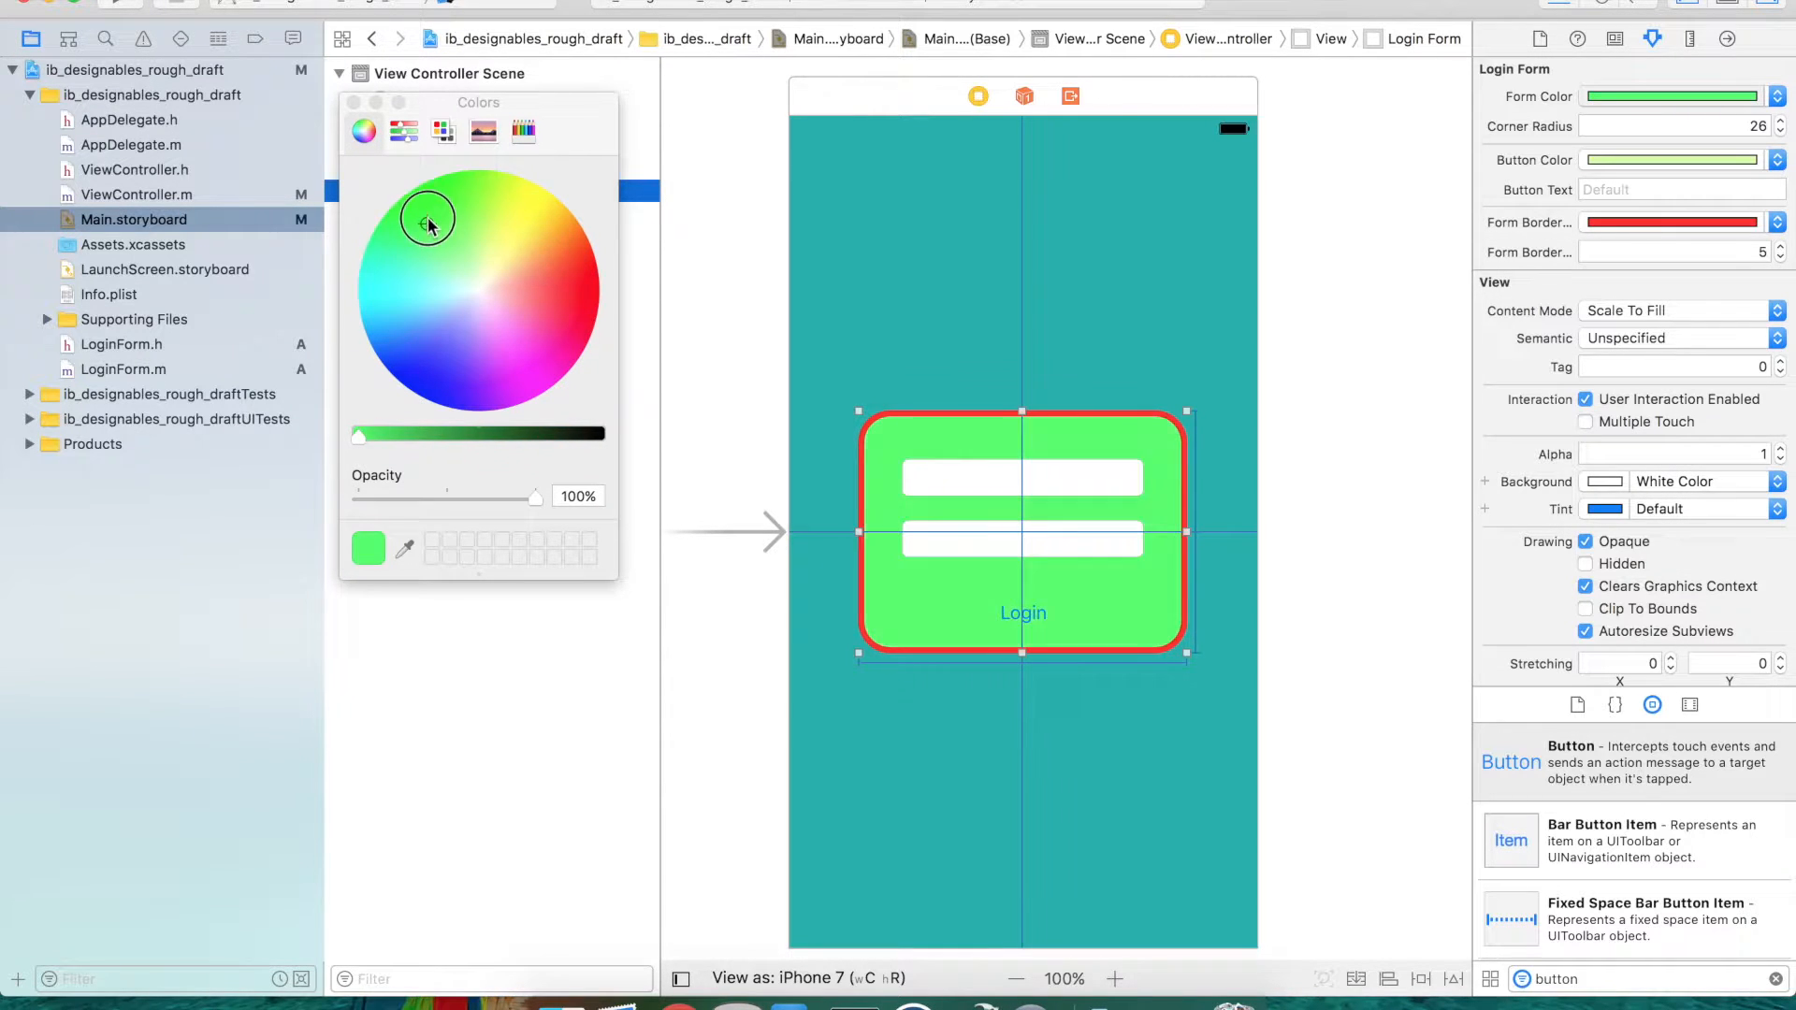
pyautogui.moveTo(426, 217); pyautogui.dragTo(474, 199)
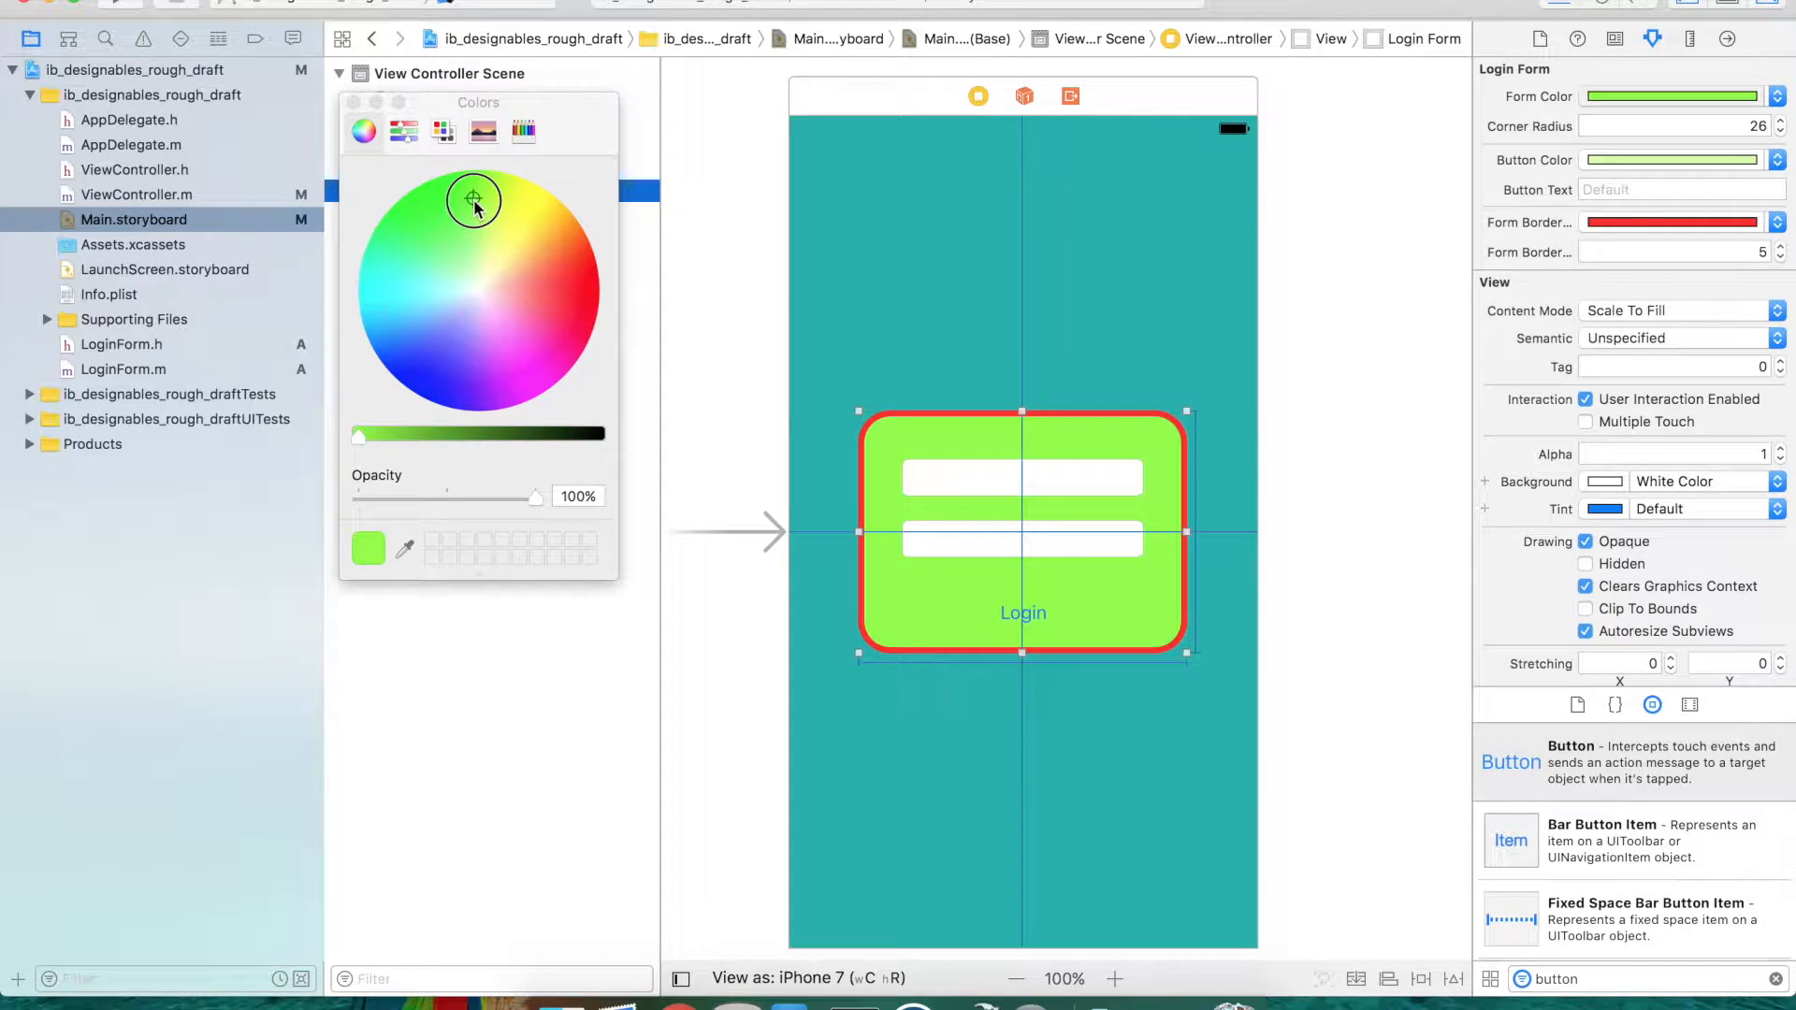
pyautogui.moveTo(473, 201); pyautogui.dragTo(447, 238)
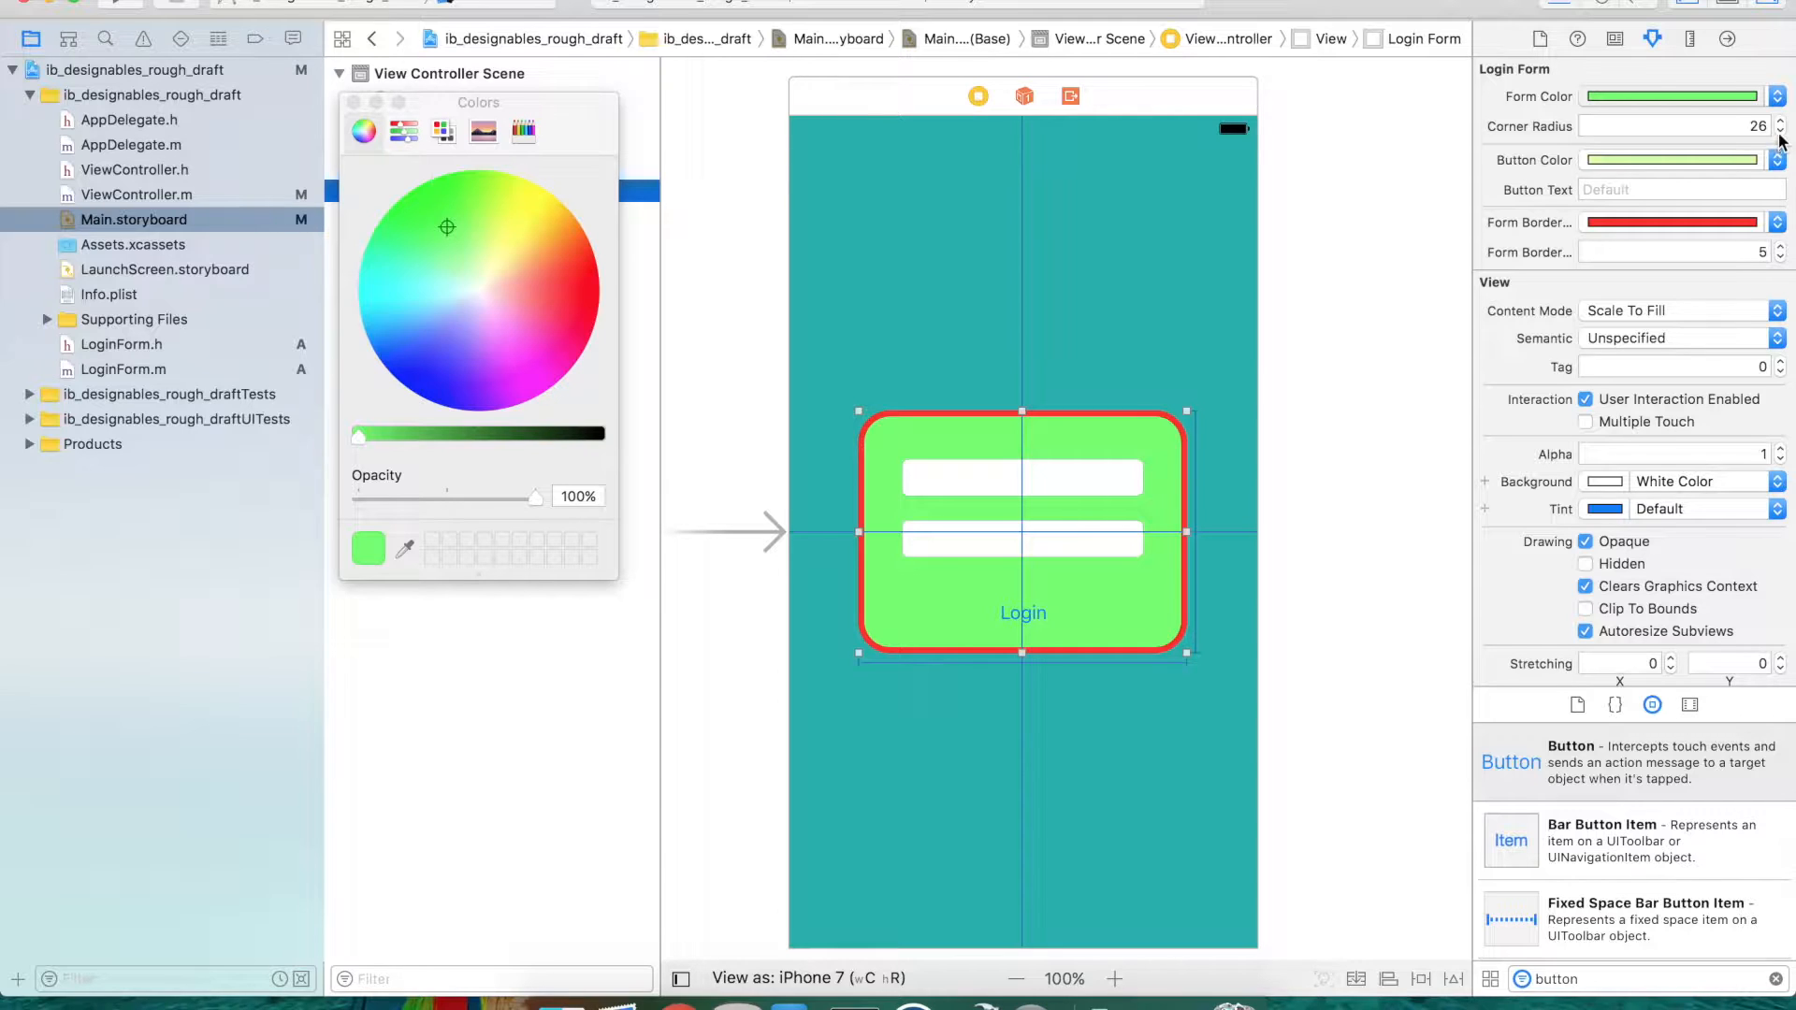
# - Step the Login Form's corner radius to 16 and thicken its red border to 12
pyautogui.click(1780, 133)
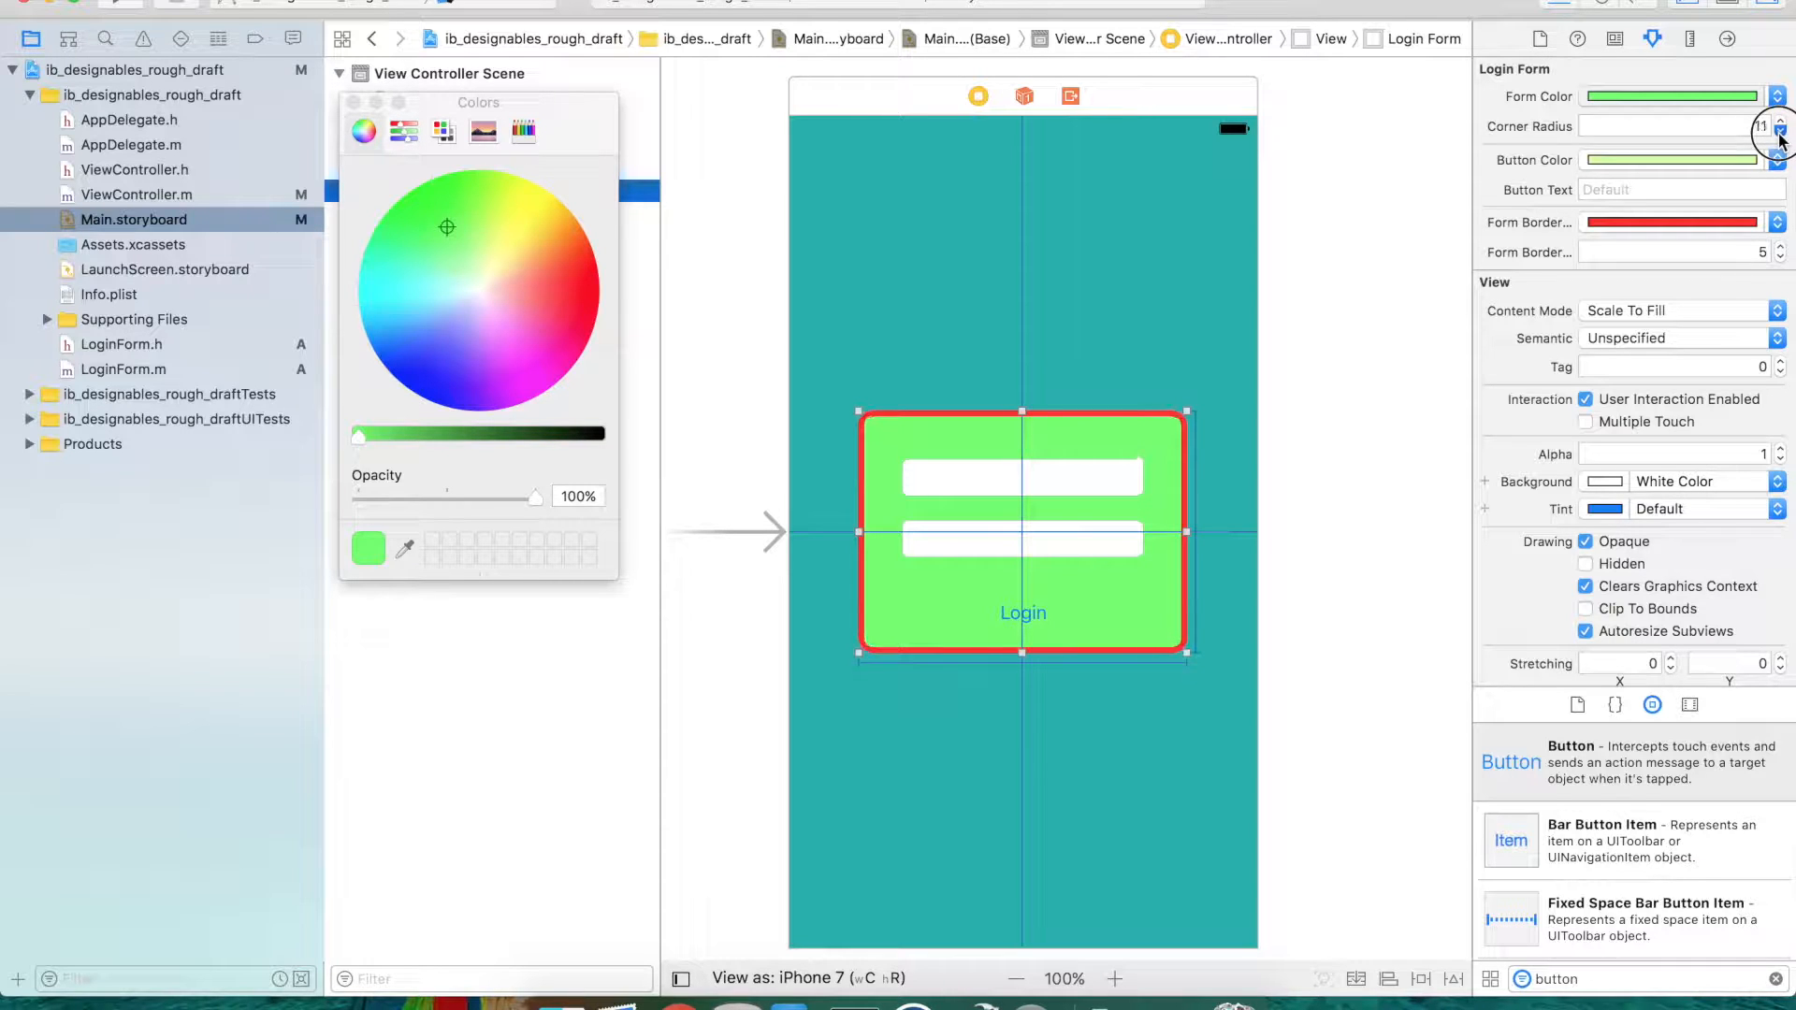
pyautogui.click(1779, 131)
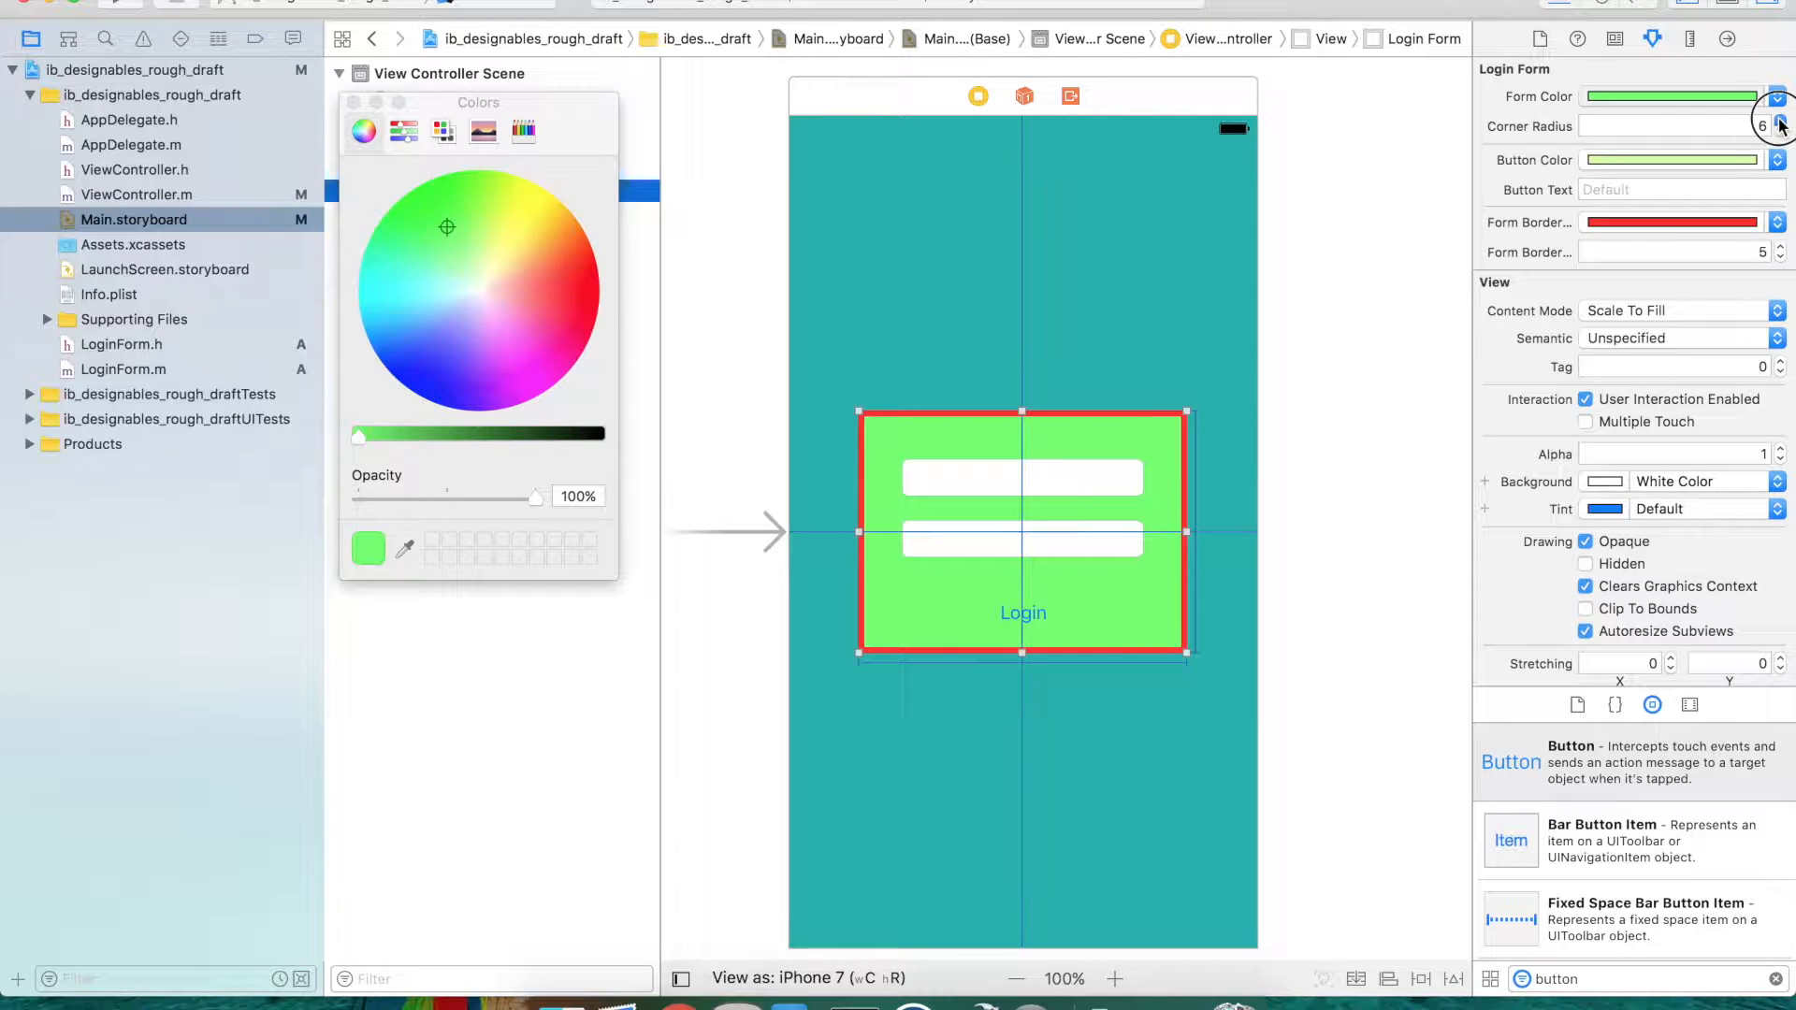
pyautogui.click(1780, 119)
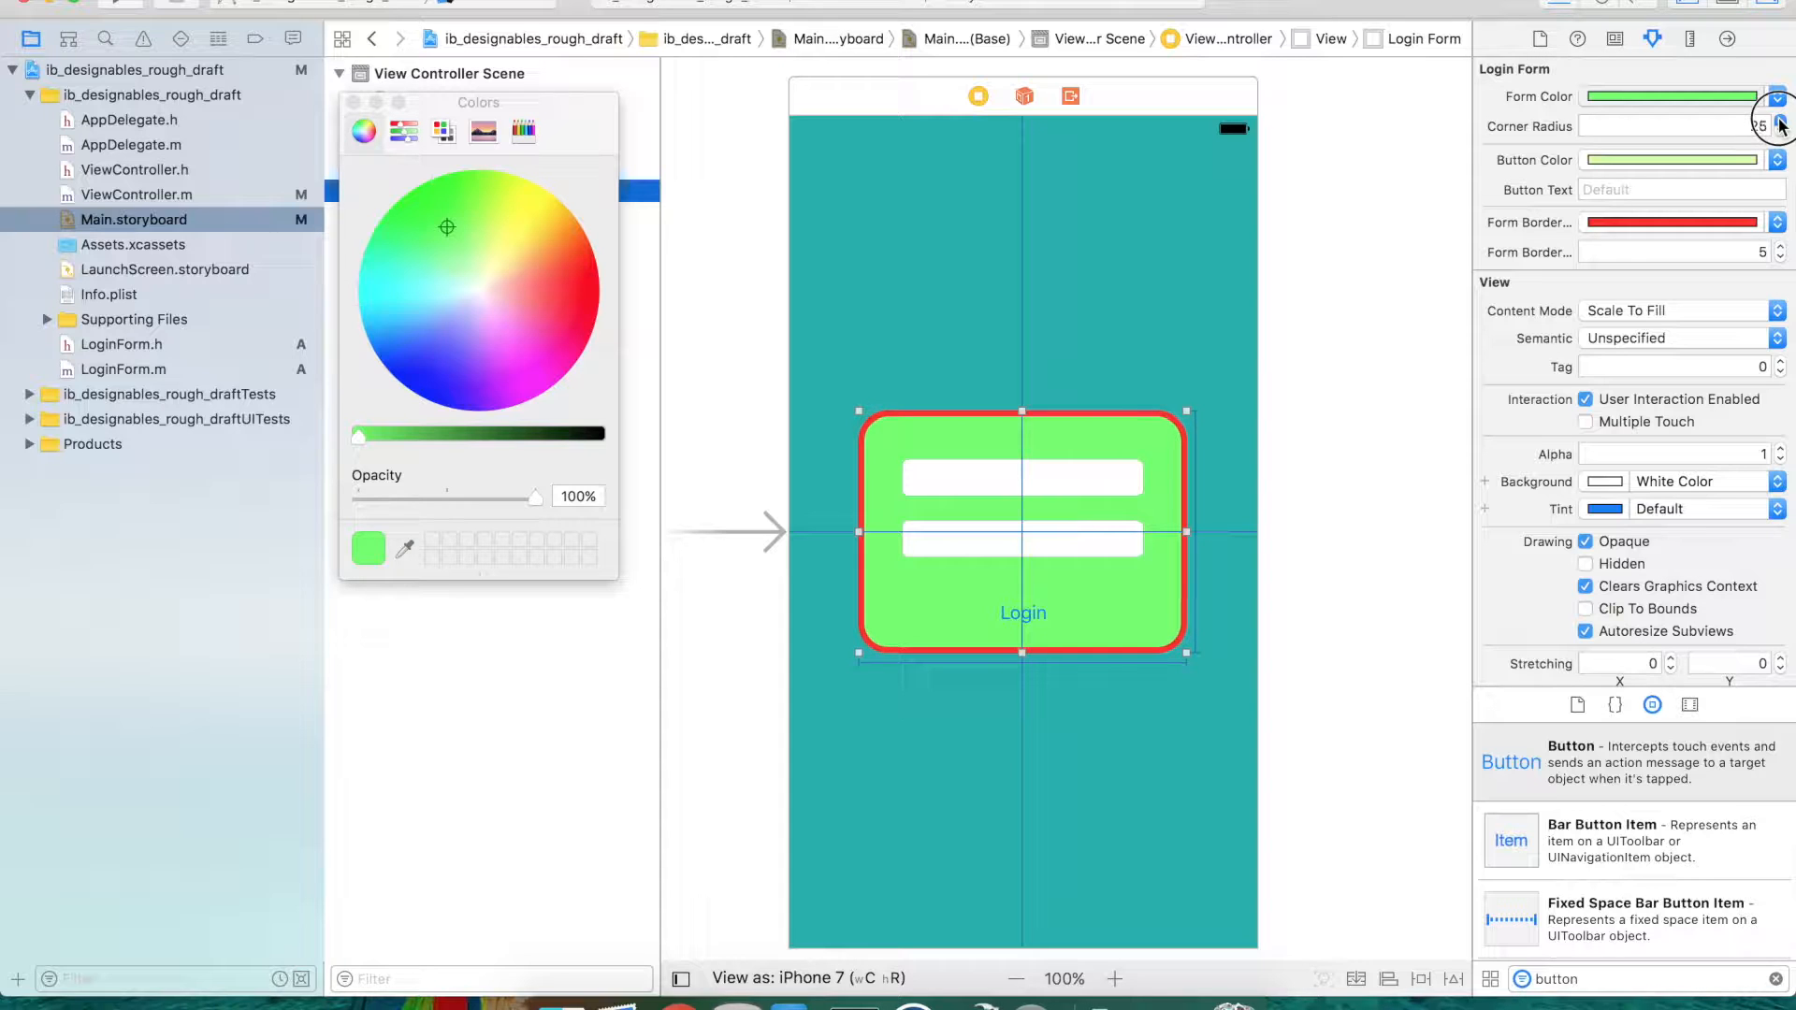
pyautogui.click(1777, 120)
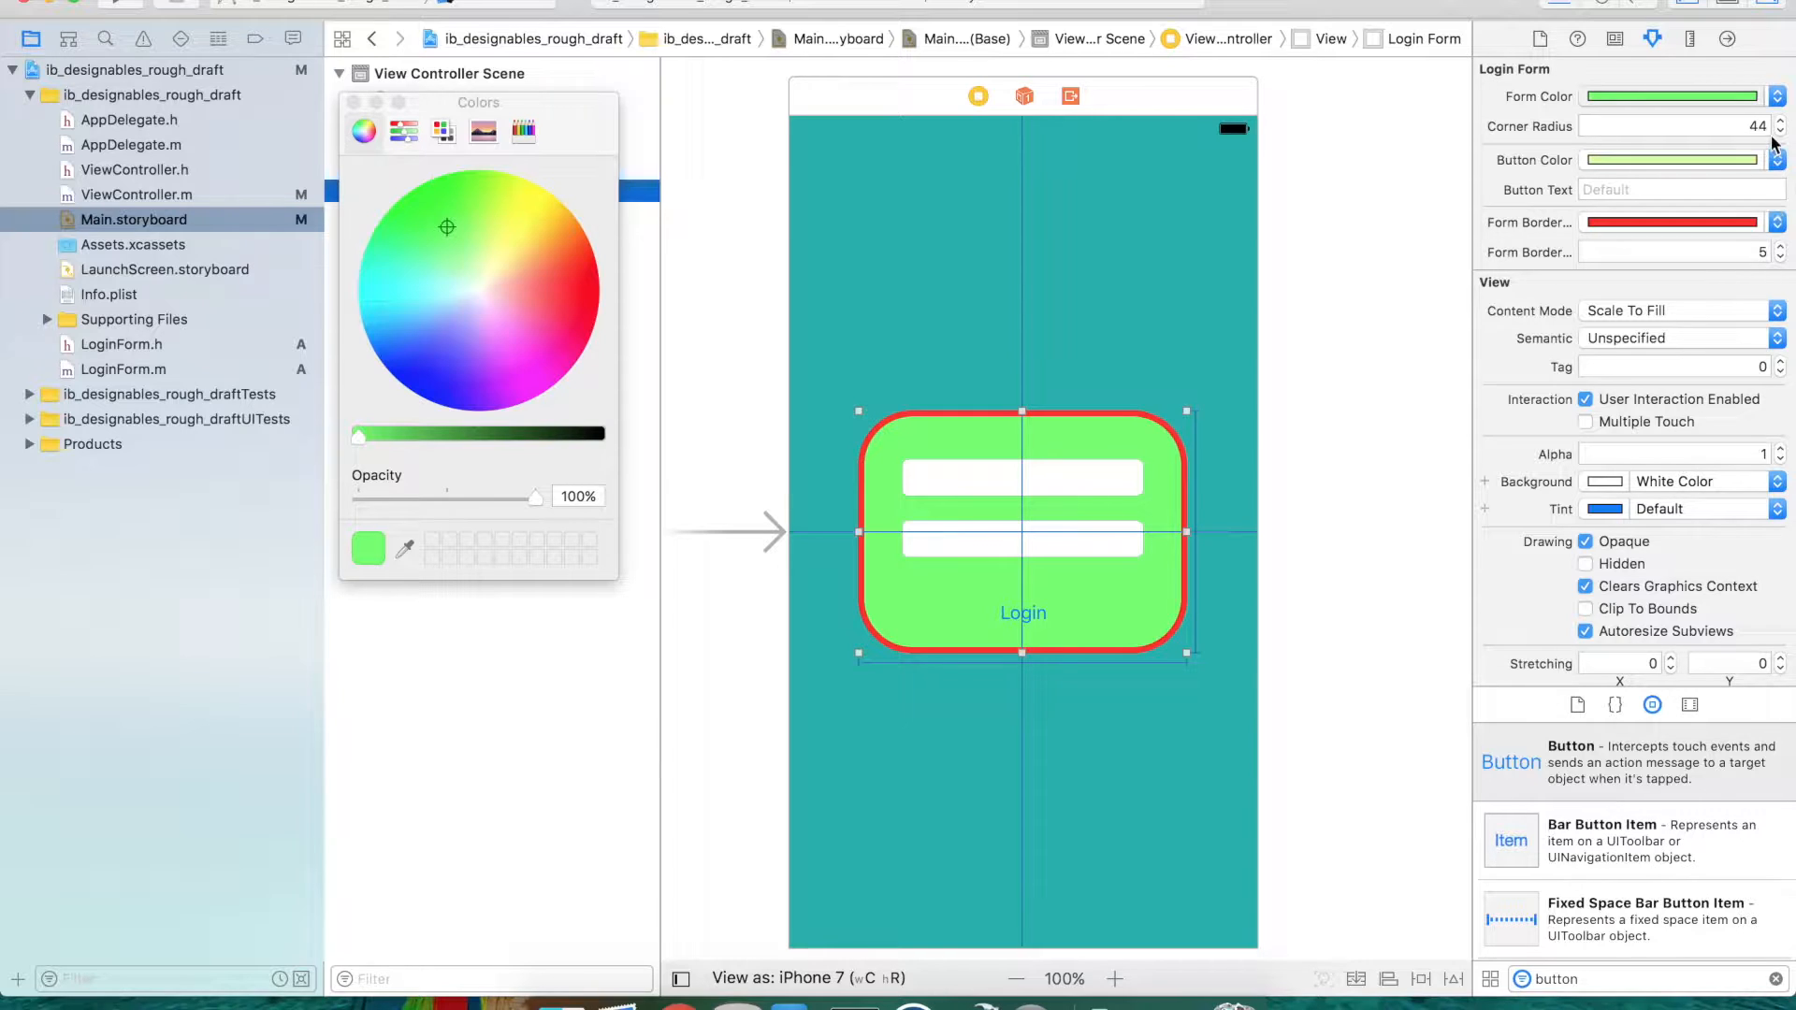
pyautogui.click(1777, 122)
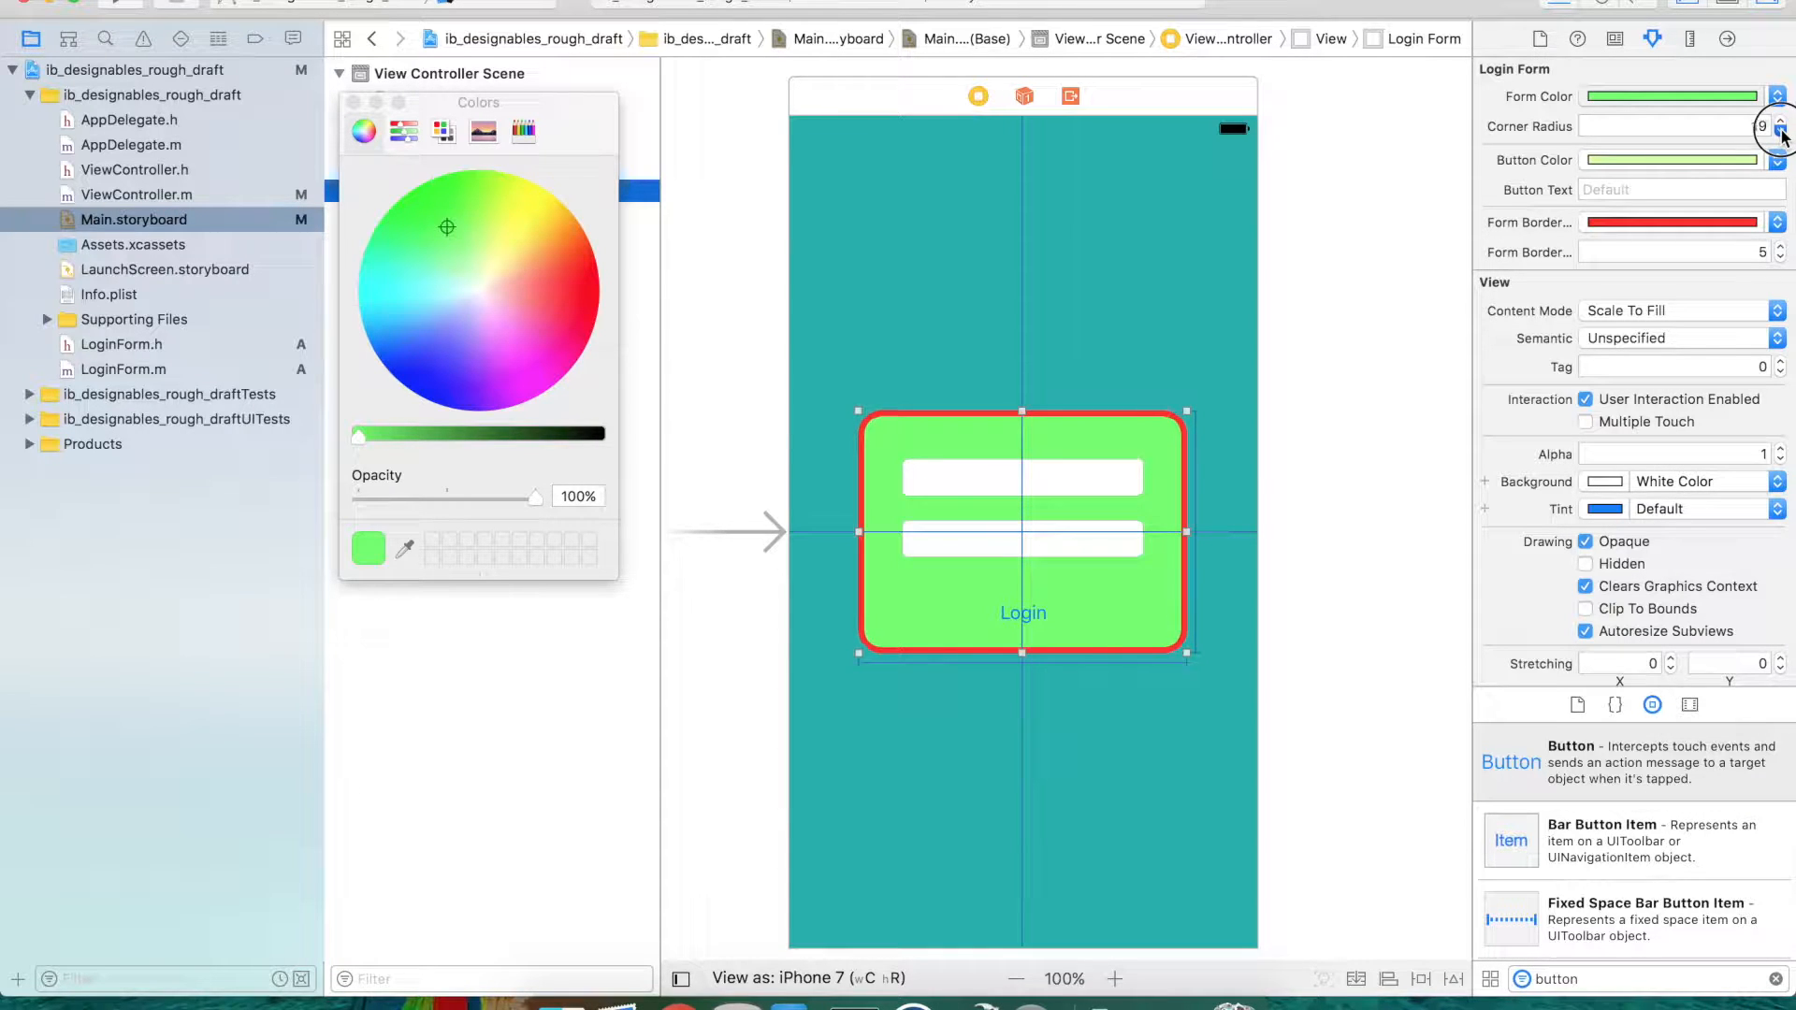
pyautogui.click(1780, 123)
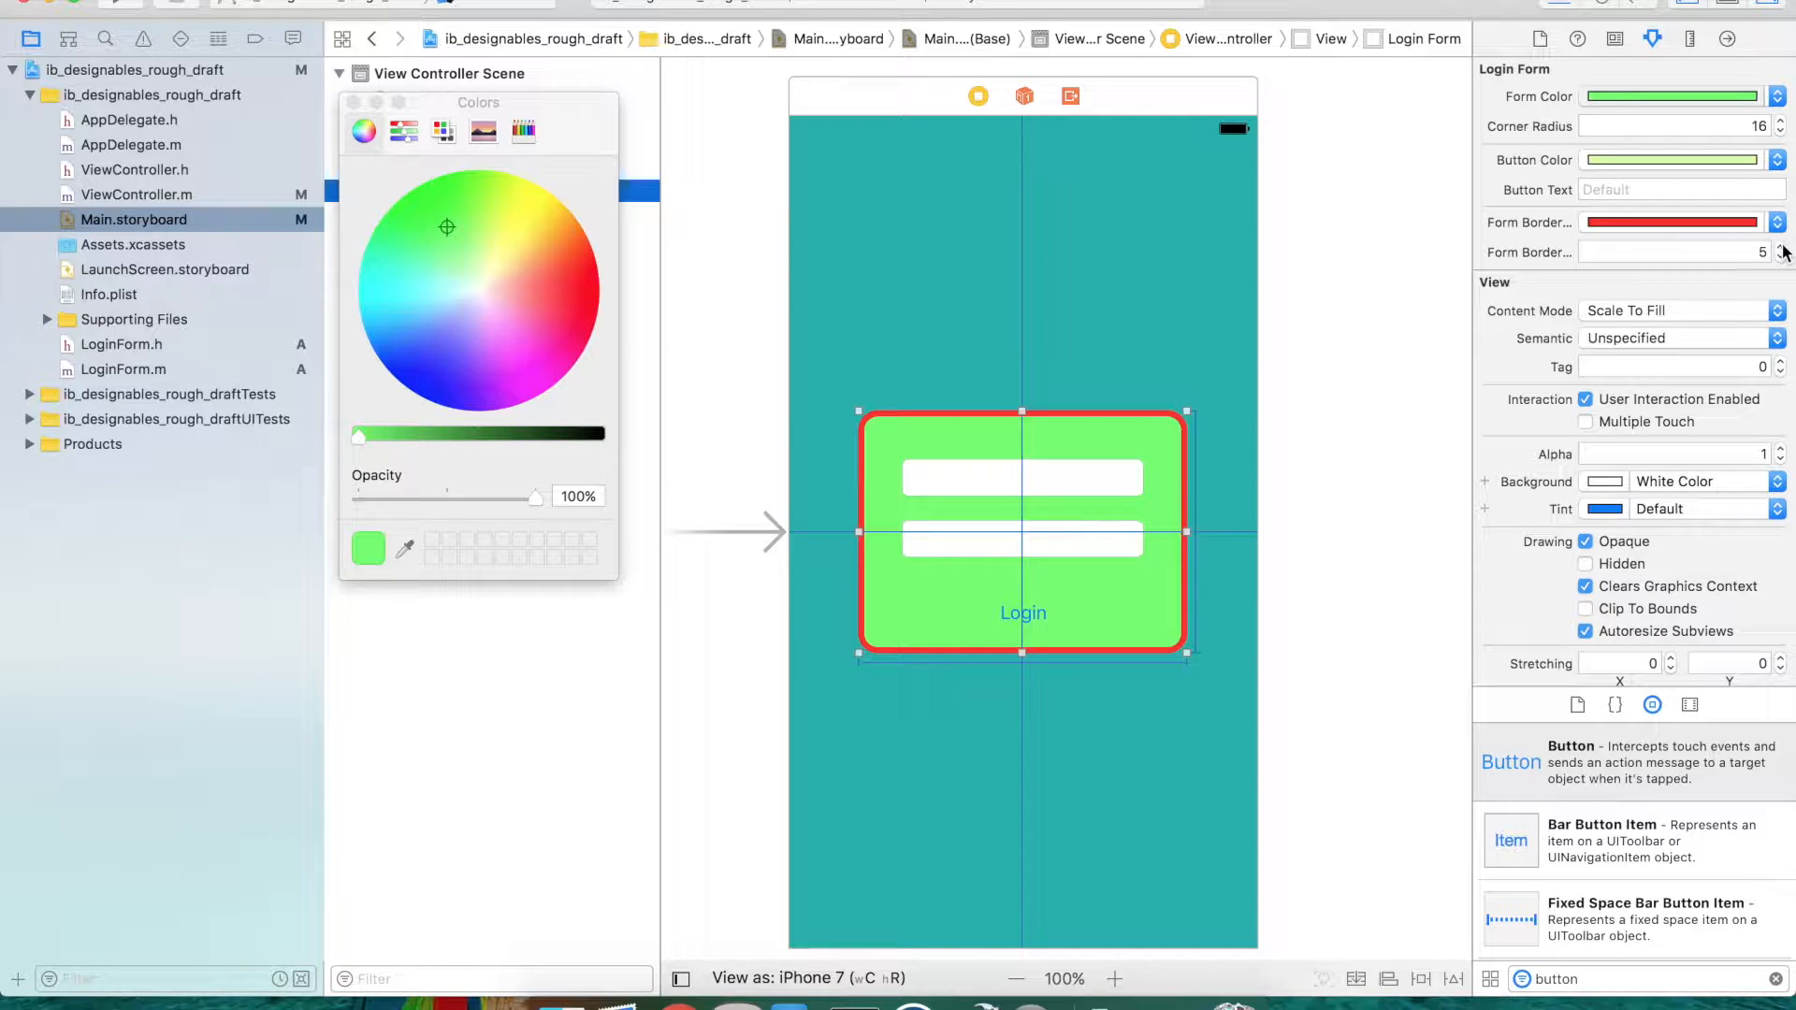
pyautogui.click(1779, 247)
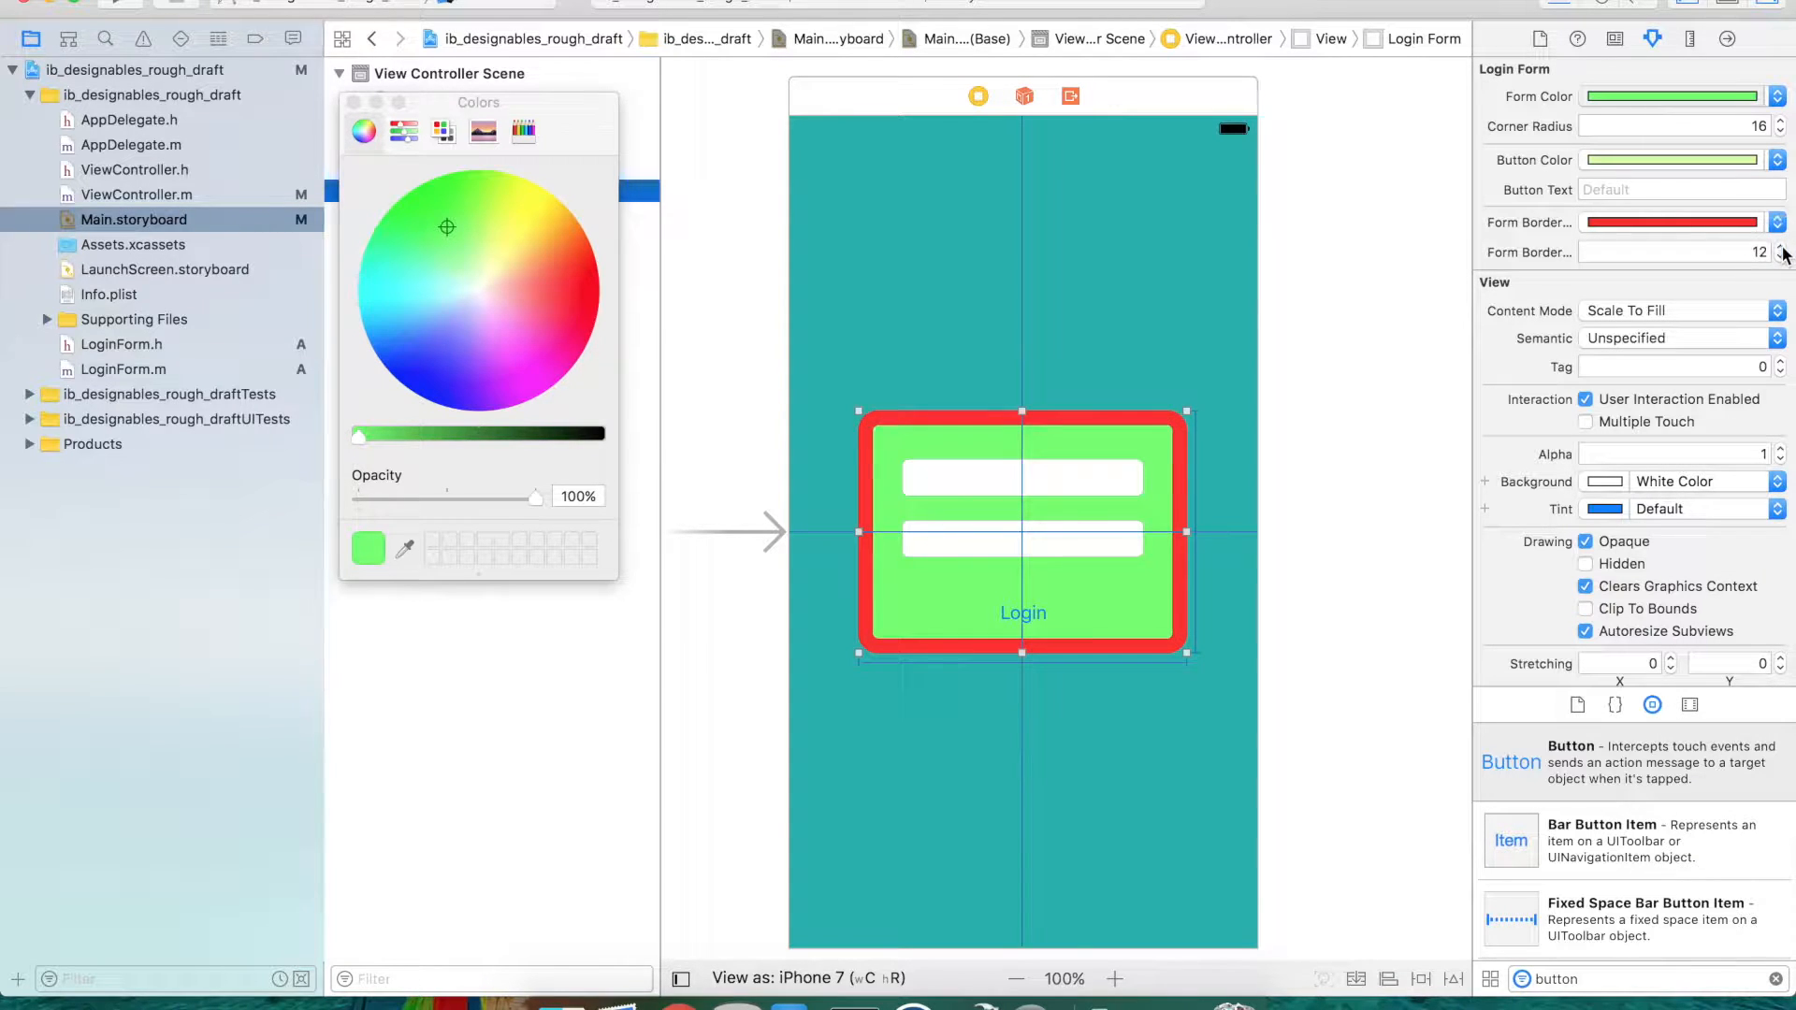
pyautogui.click(1779, 258)
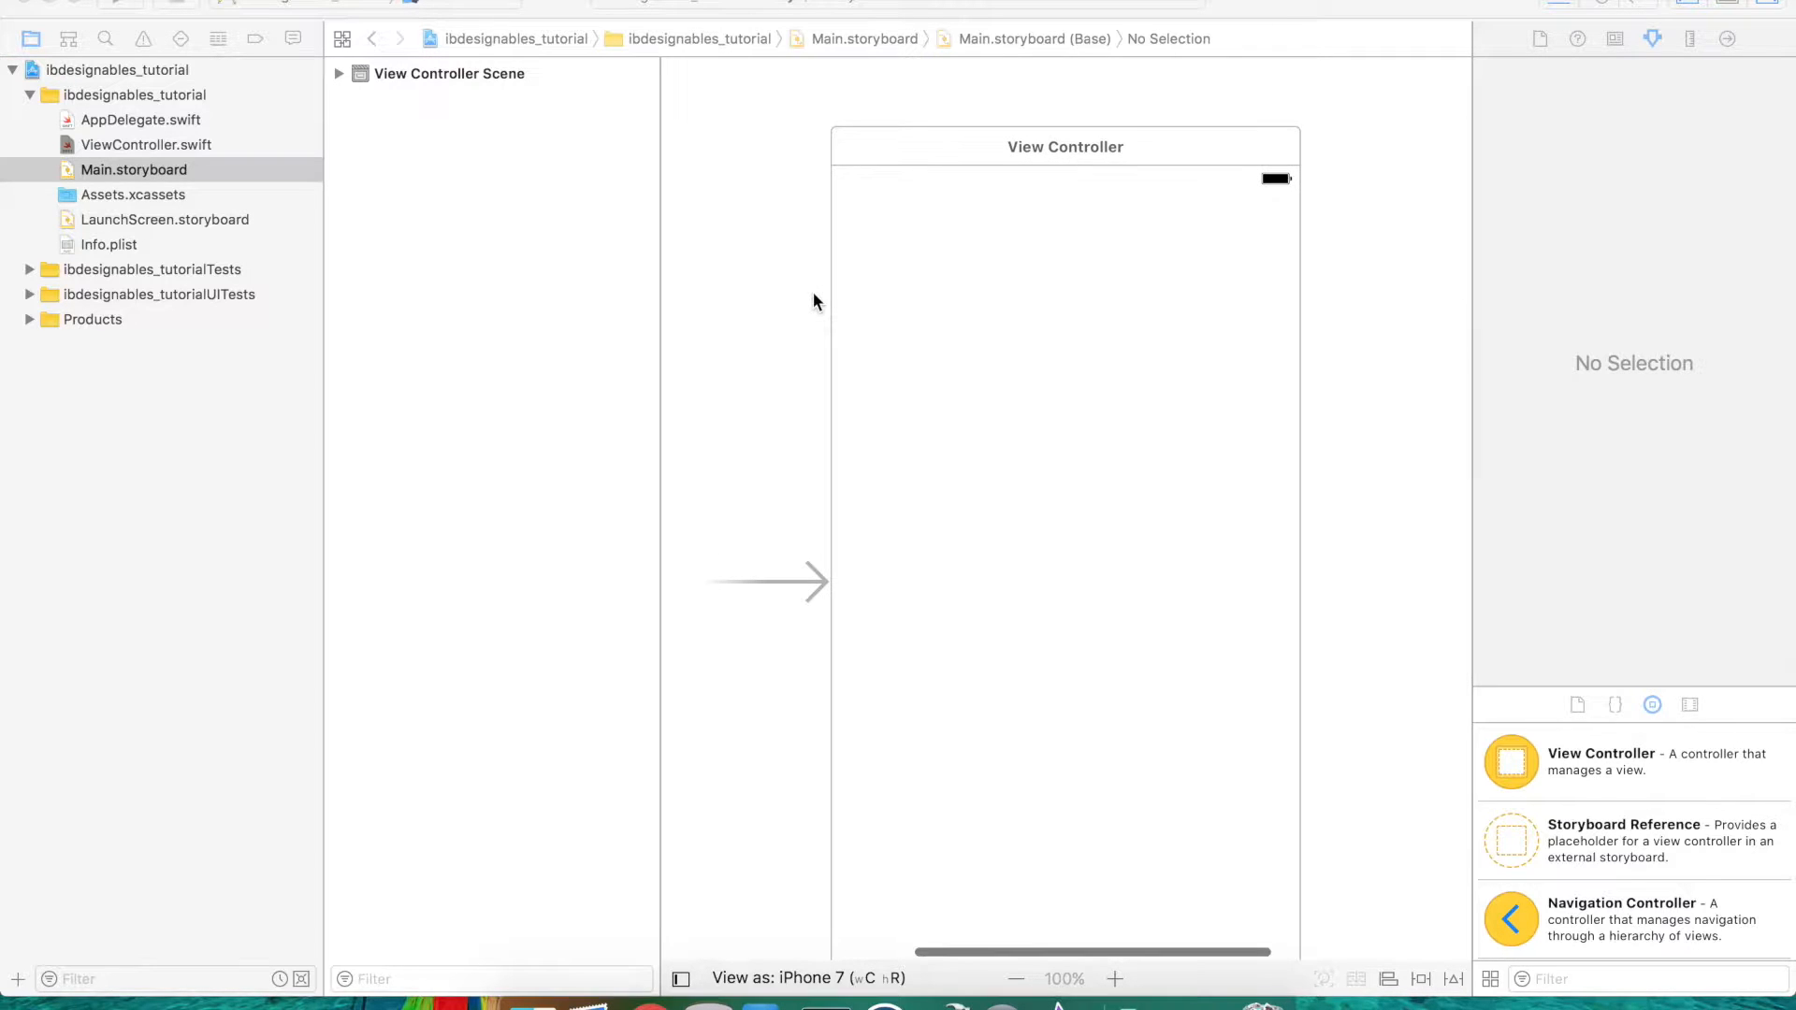
pyautogui.moveTo(1473, 502)
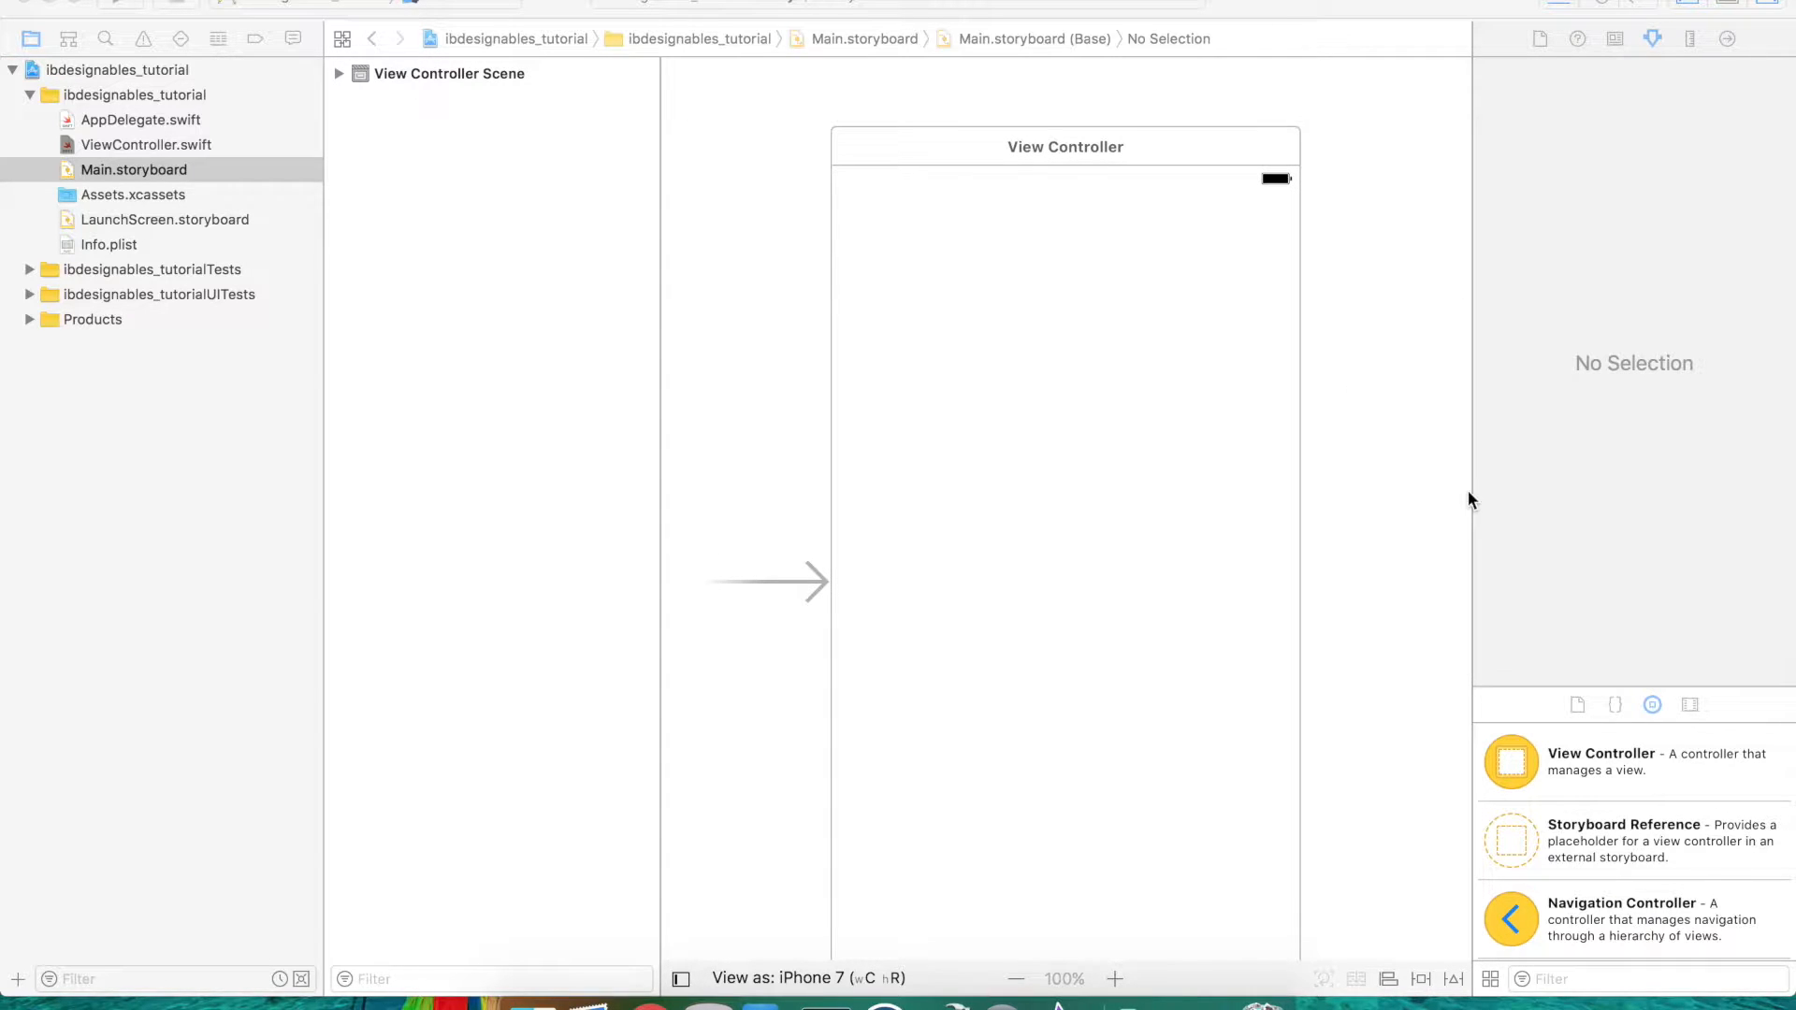
pyautogui.moveTo(1580, 938)
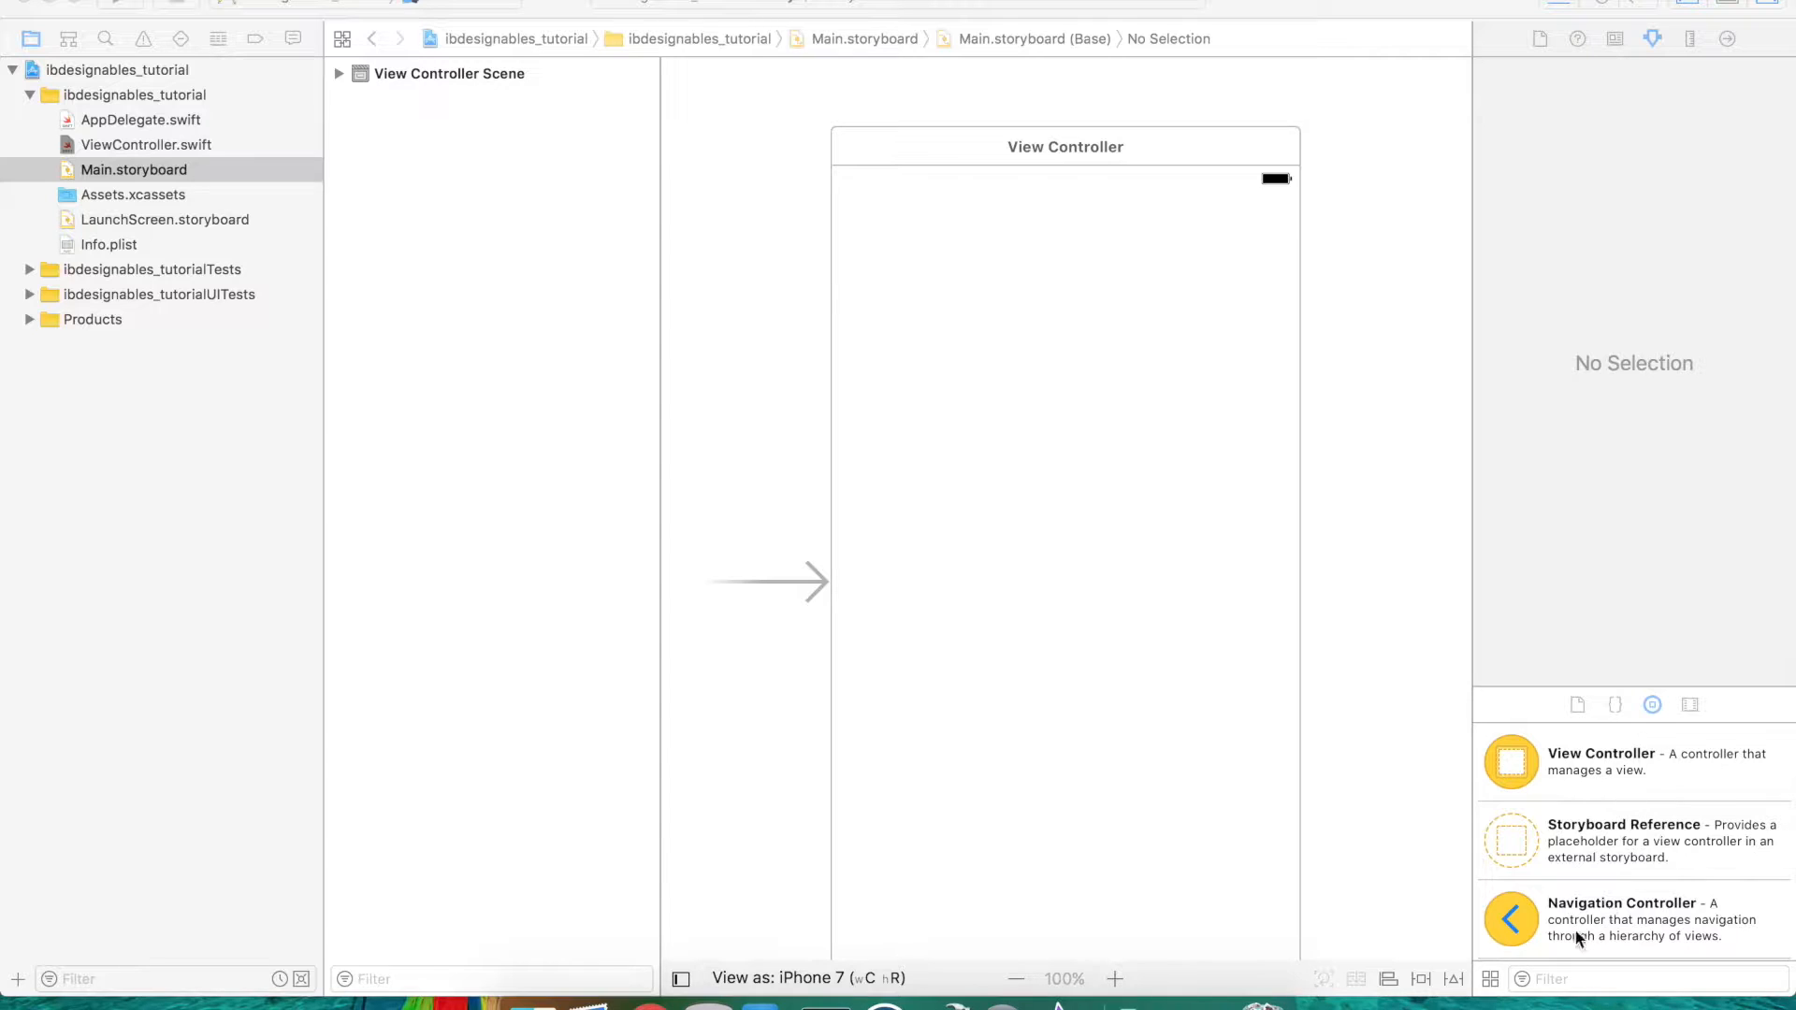
pyautogui.moveTo(1565, 982)
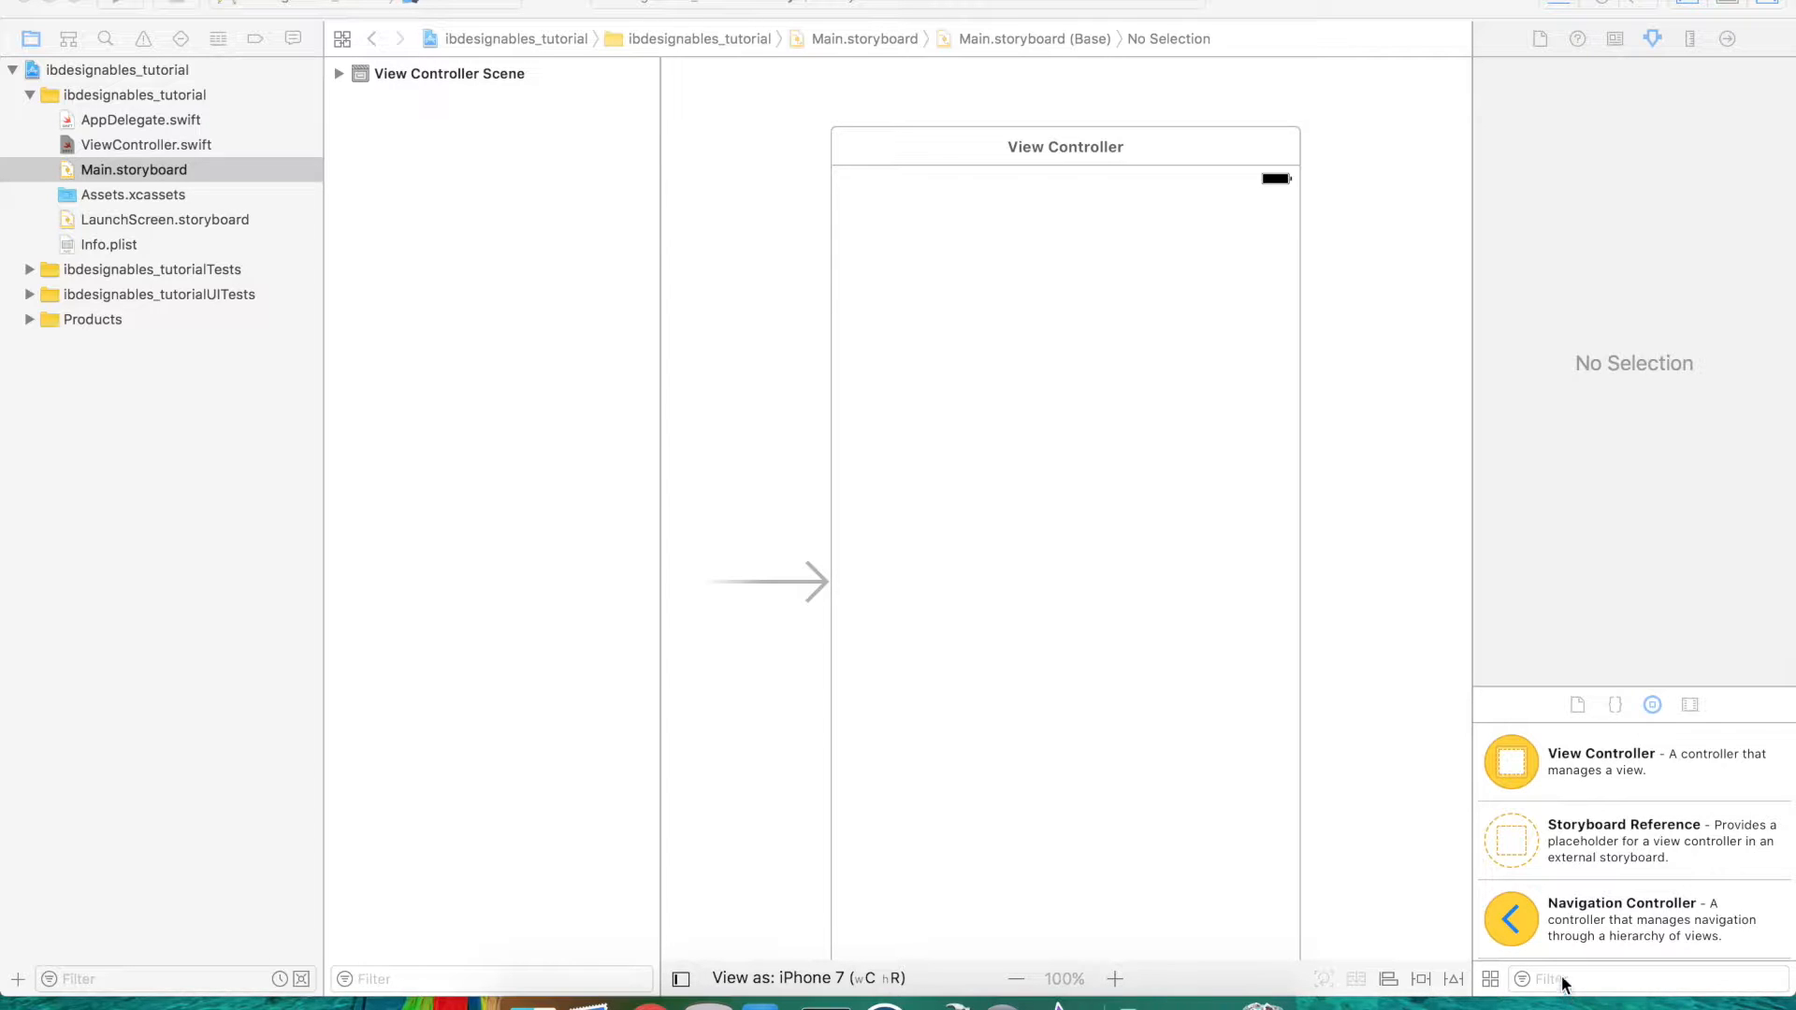
# - Filter the object library for 'uiview' and place a plain view on the view controller
pyautogui.click(1553, 979)
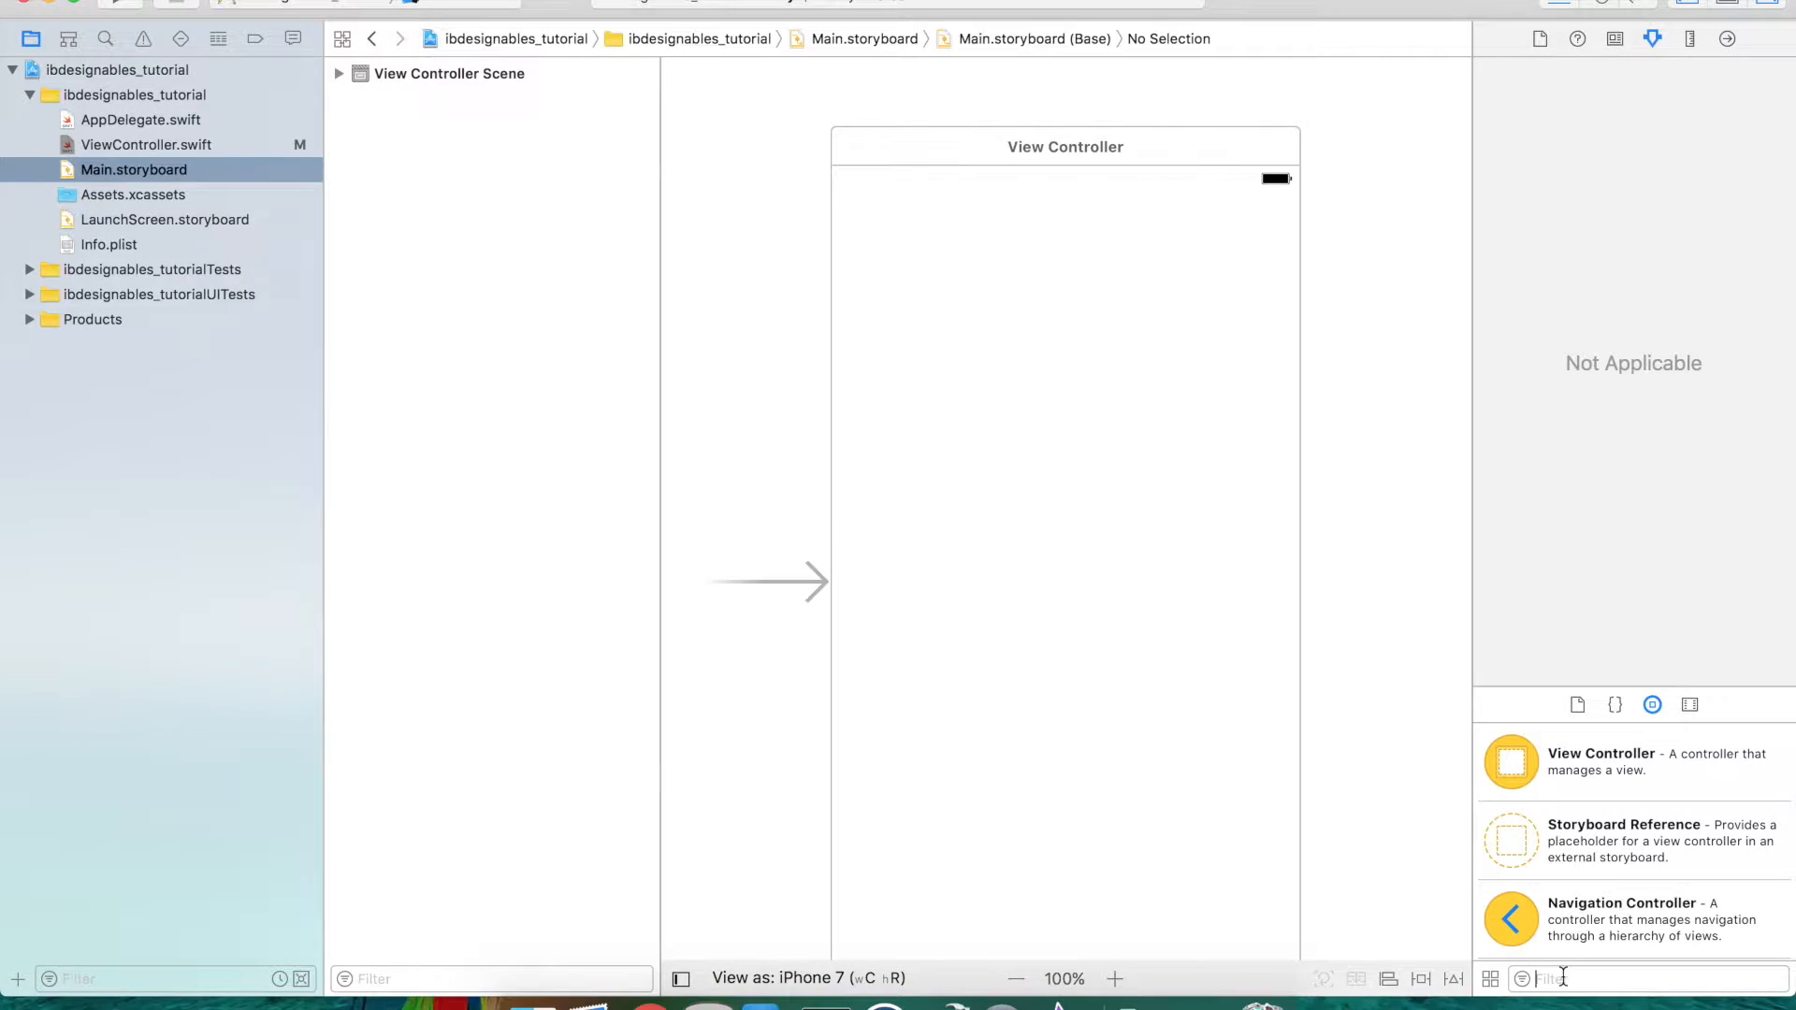
pyautogui.write('uiview')
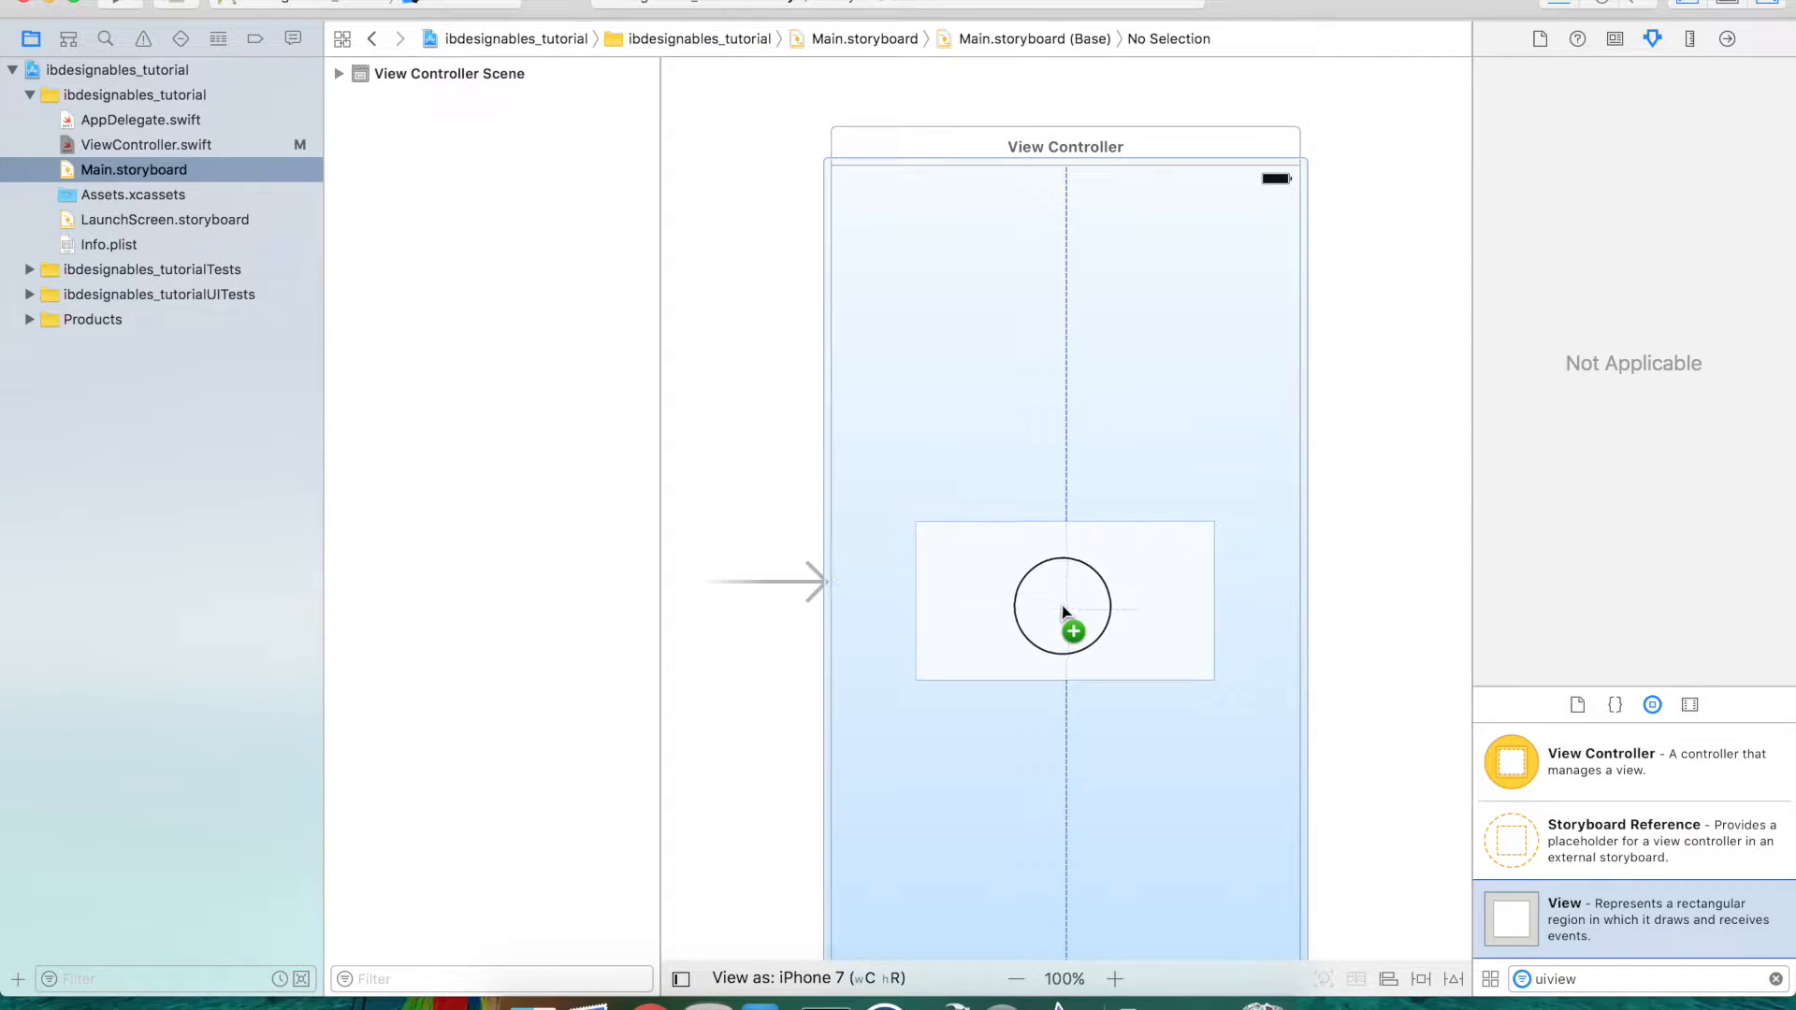
pyautogui.click(1063, 601)
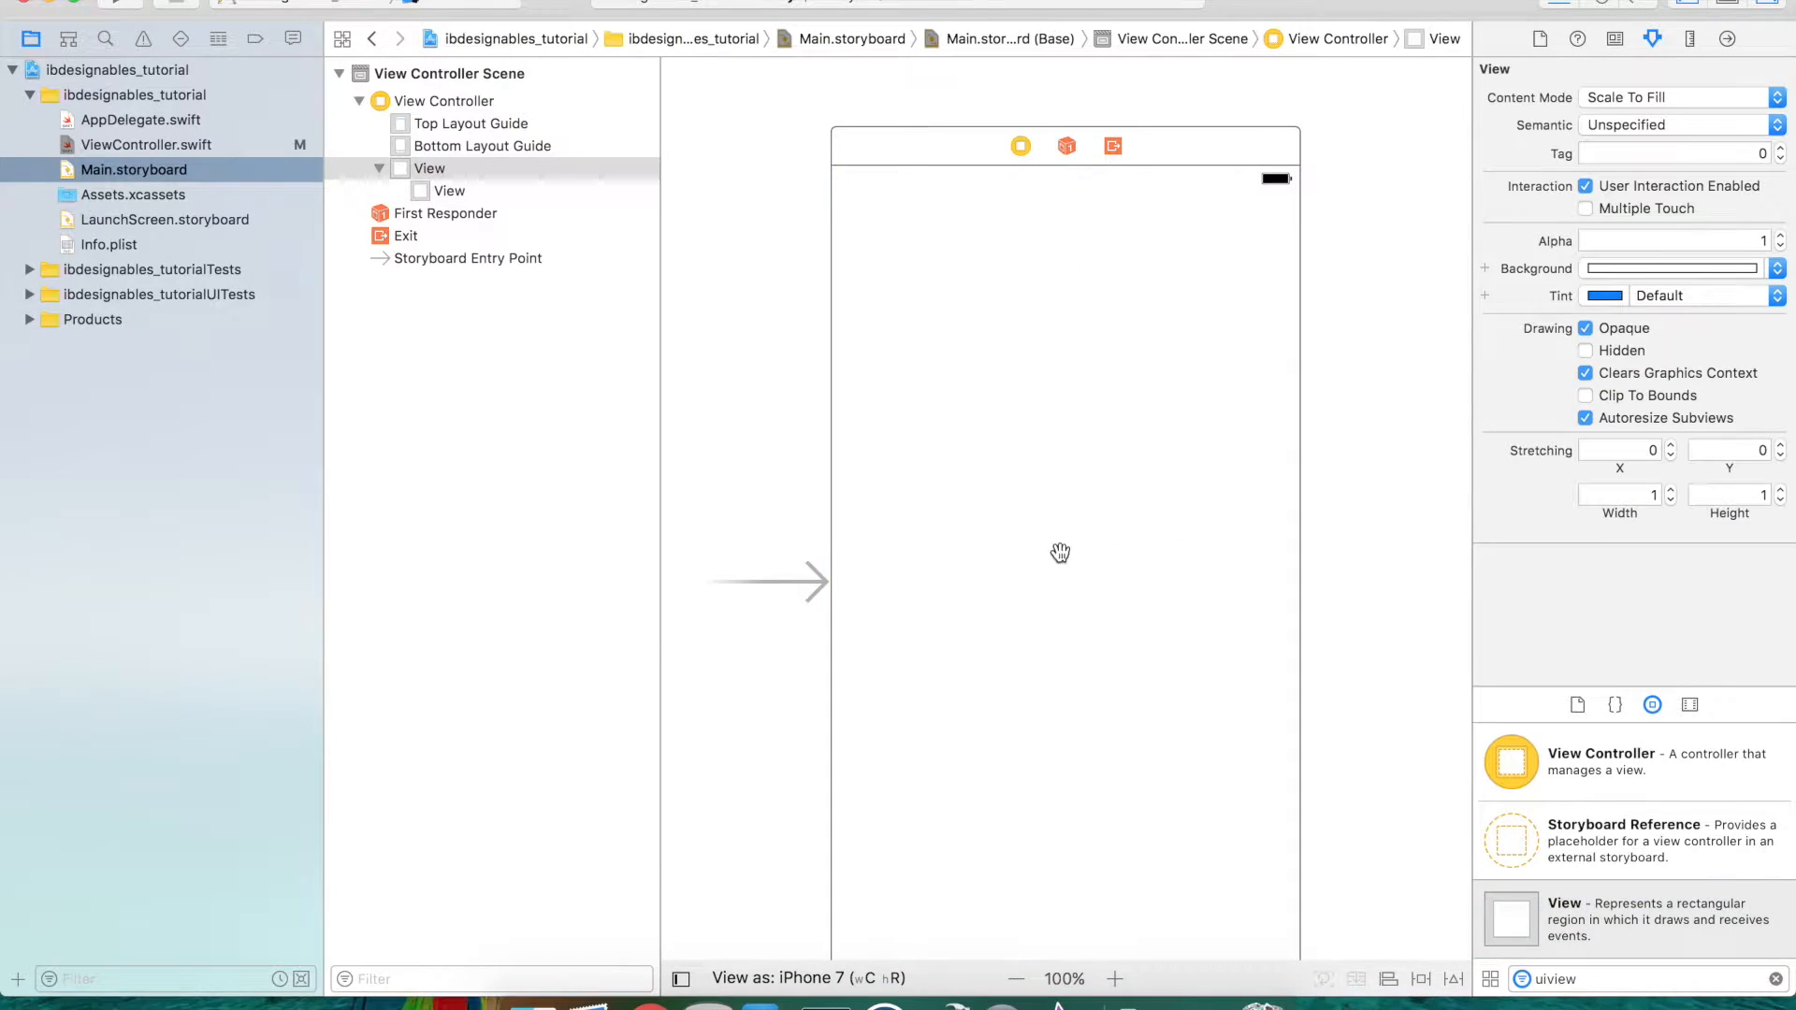
pyautogui.click(450, 191)
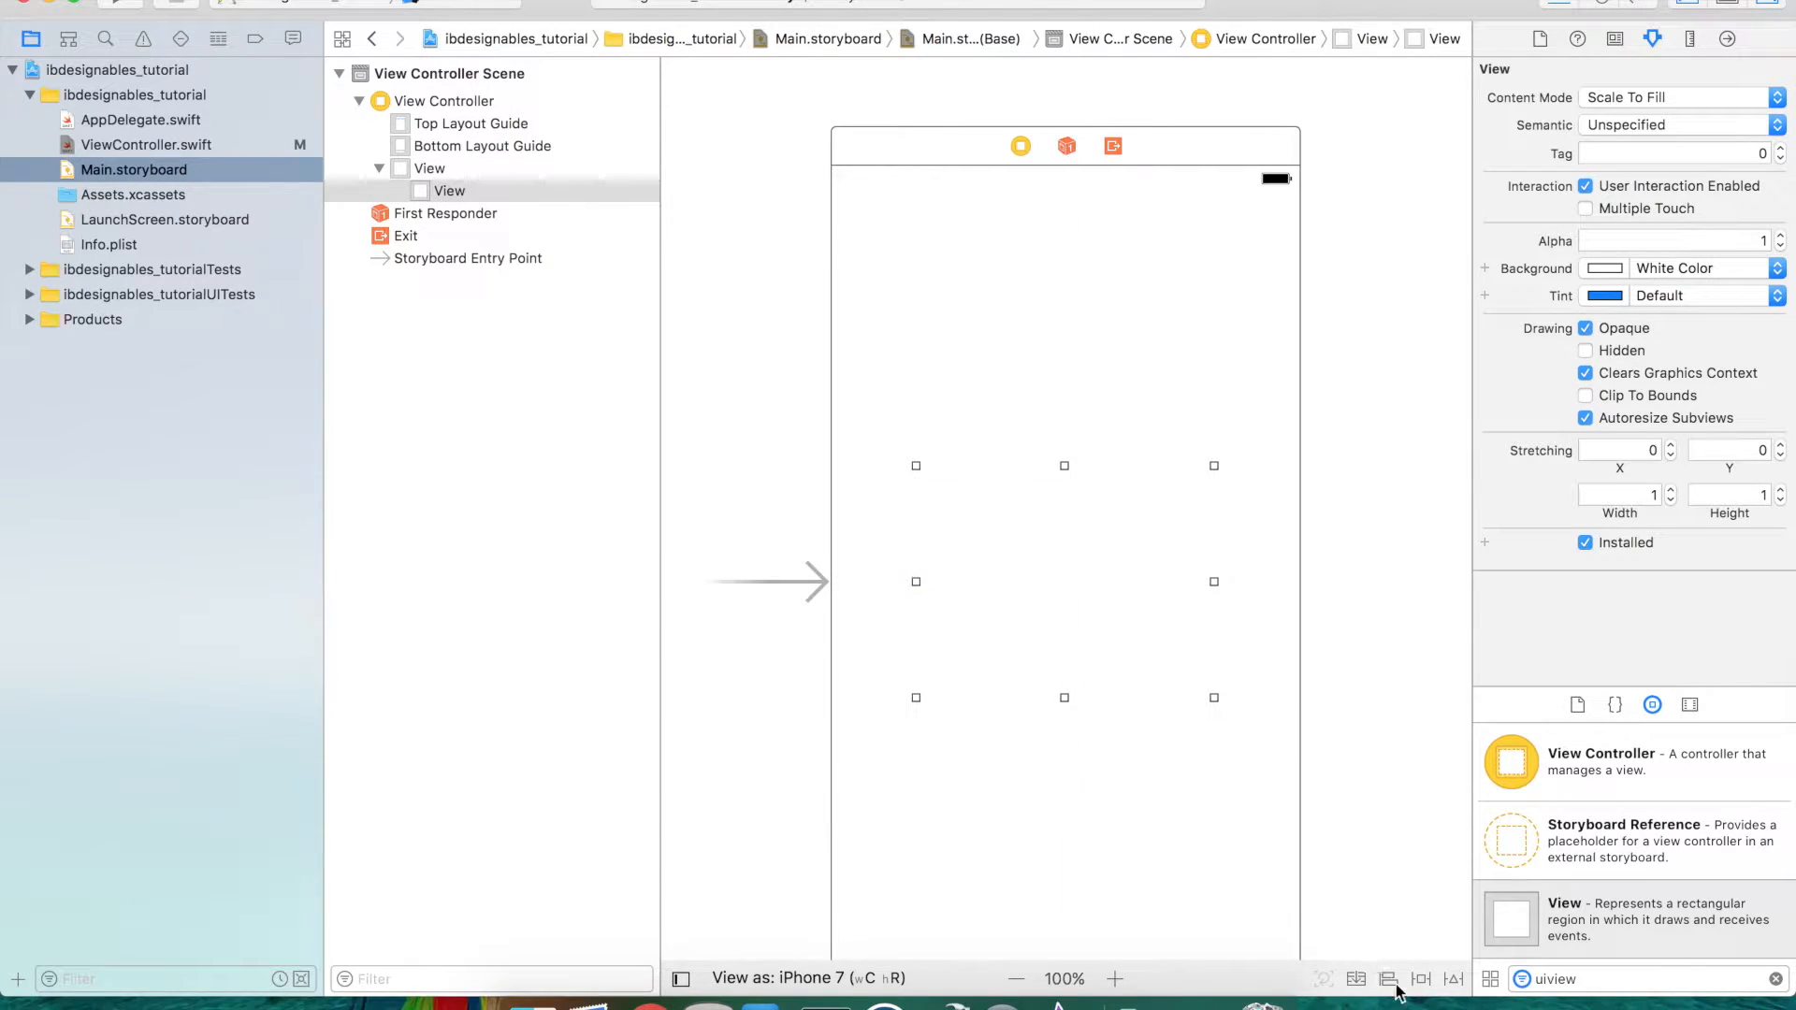
# - Centre the new view horizontally and vertically in its container
pyautogui.click(1387, 978)
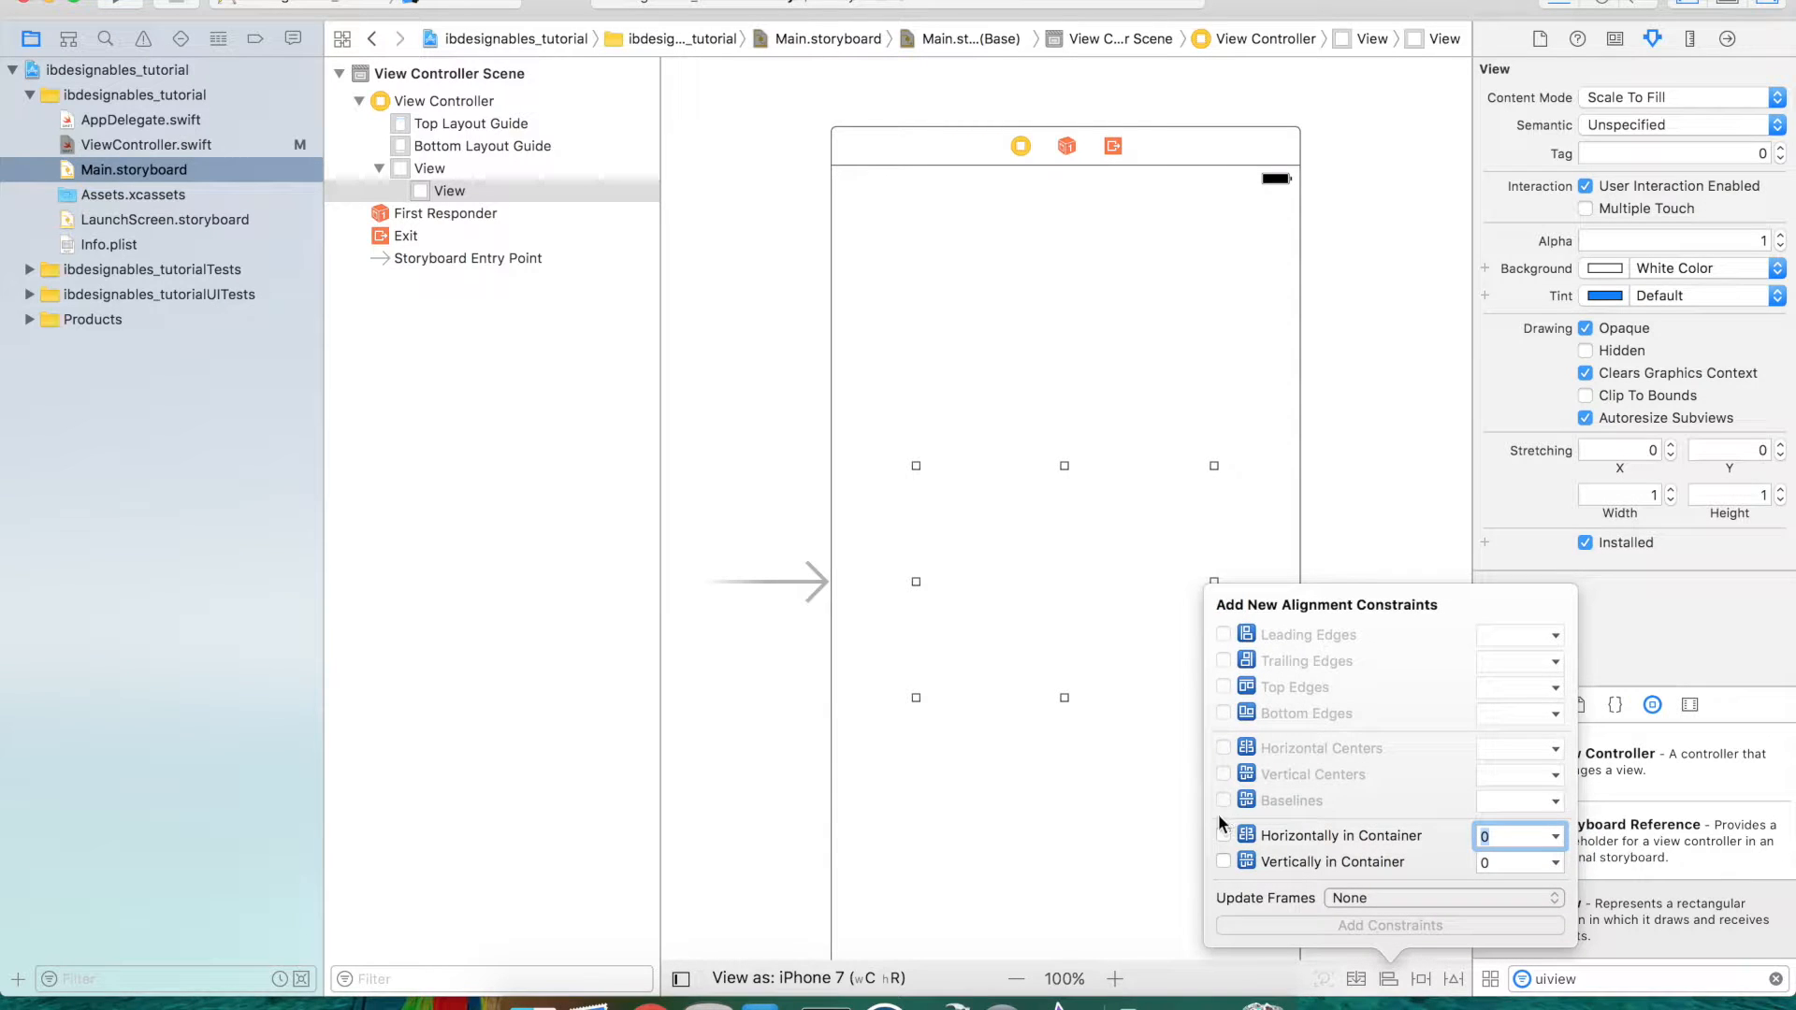
pyautogui.click(1223, 861)
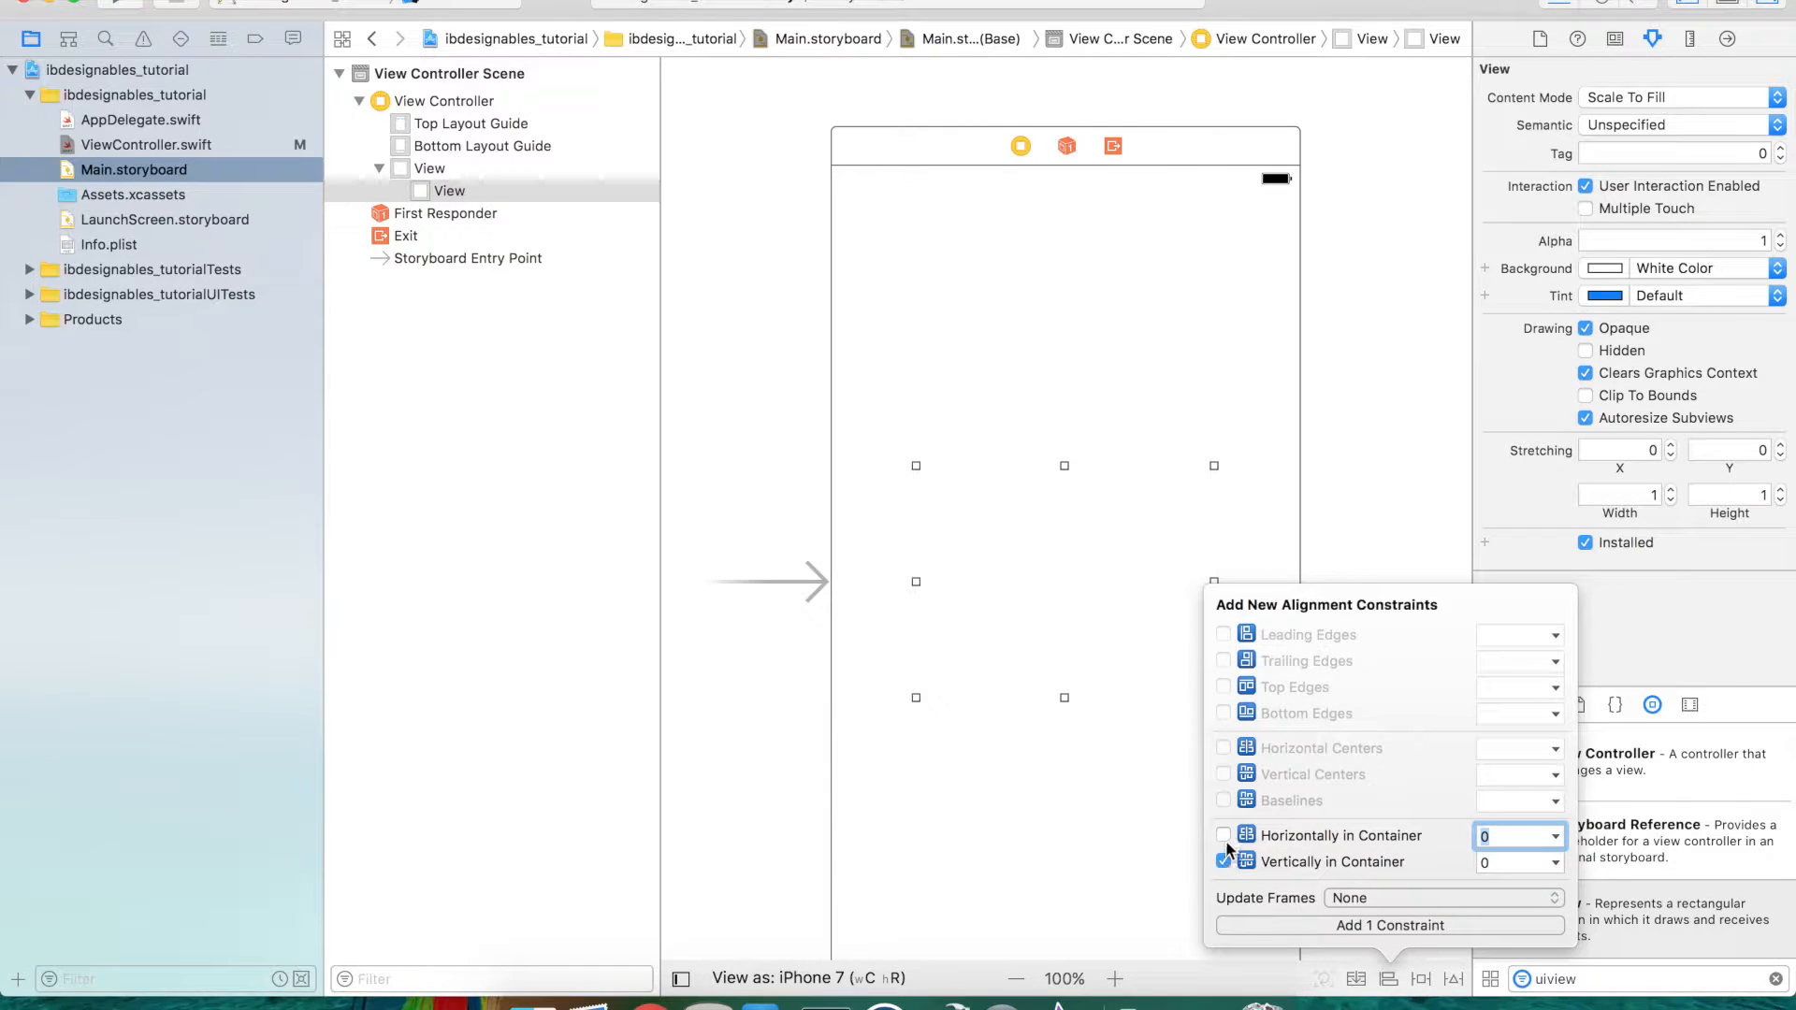
pyautogui.click(1388, 926)
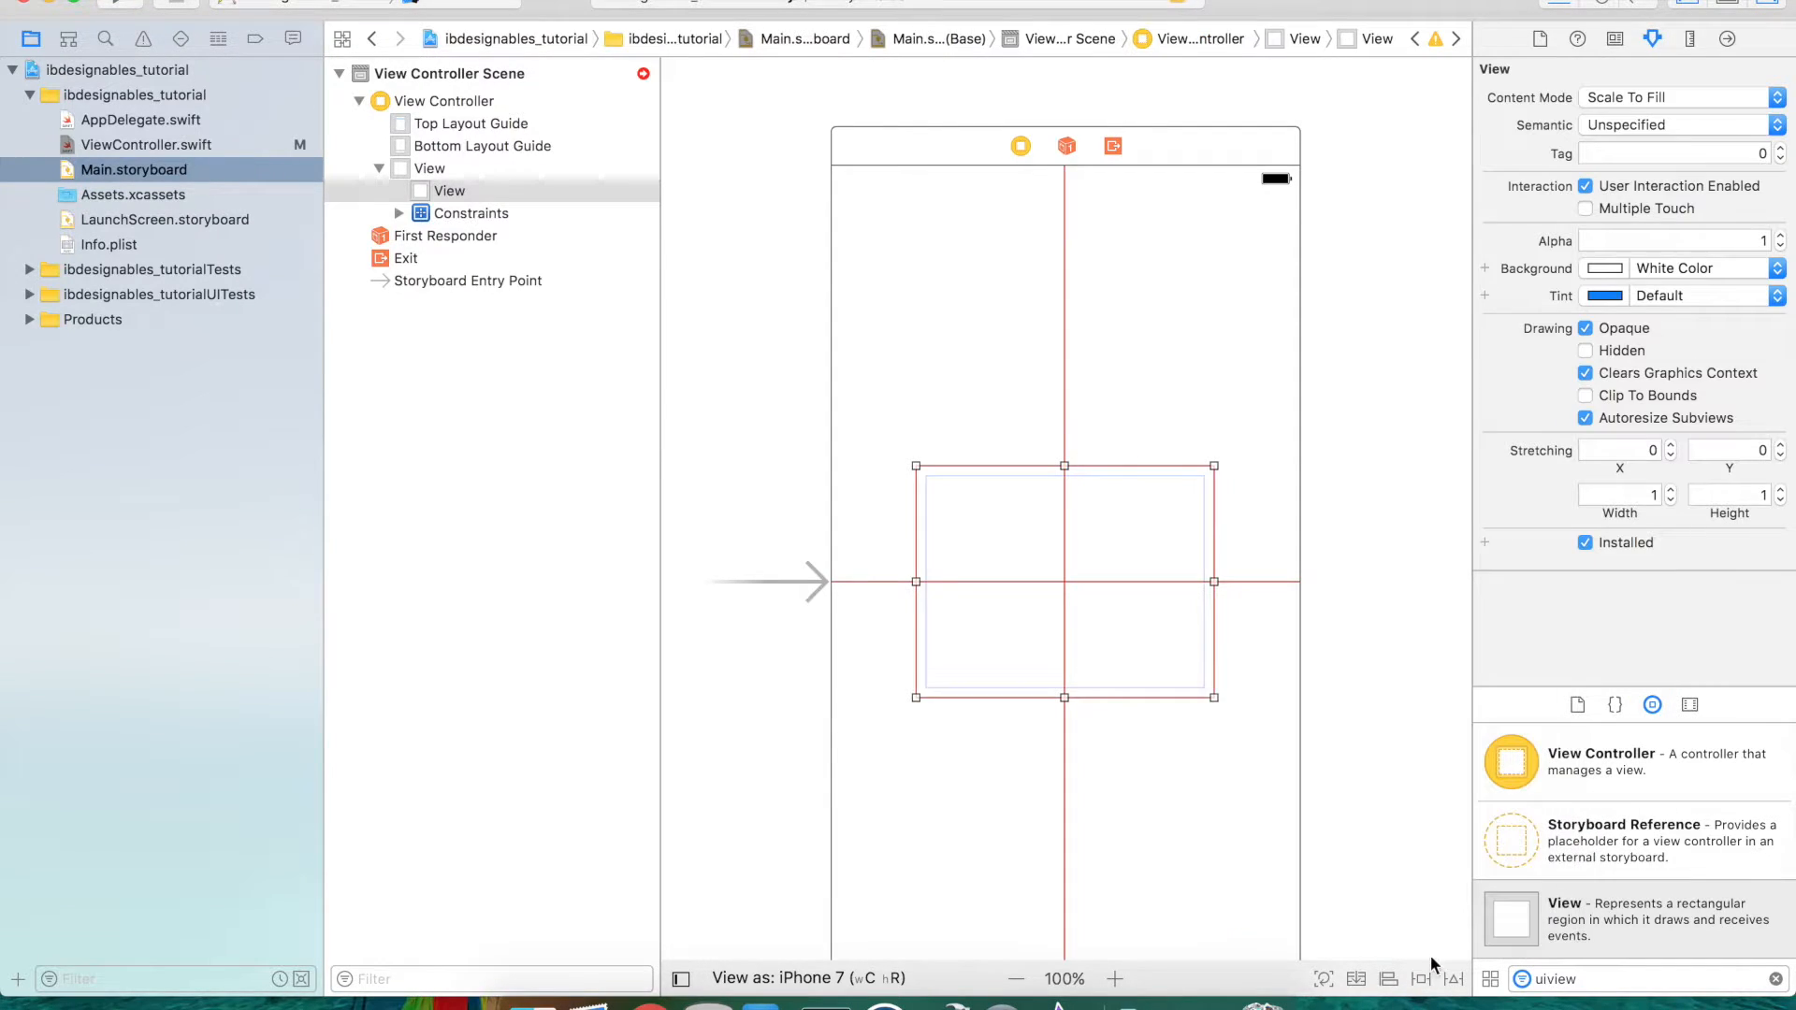
# - Add fixed width 240 and height 187 constraints to the inner view
pyautogui.click(1420, 977)
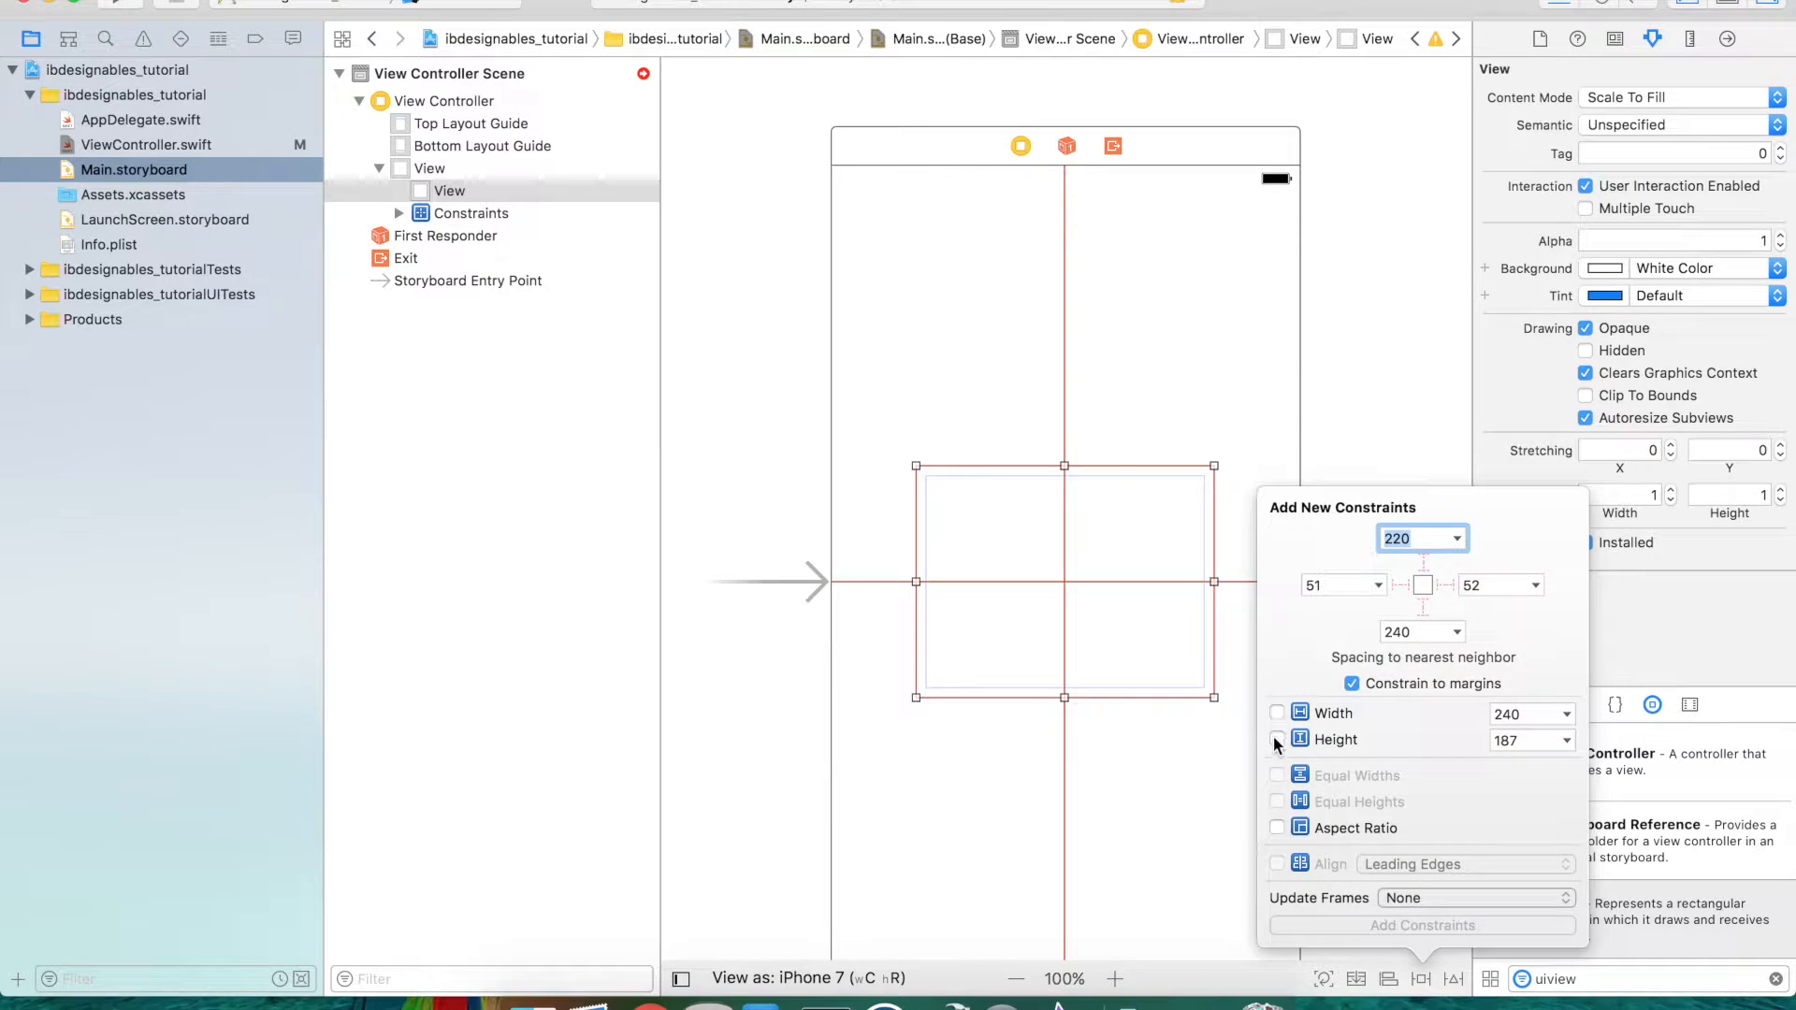
pyautogui.click(1278, 739)
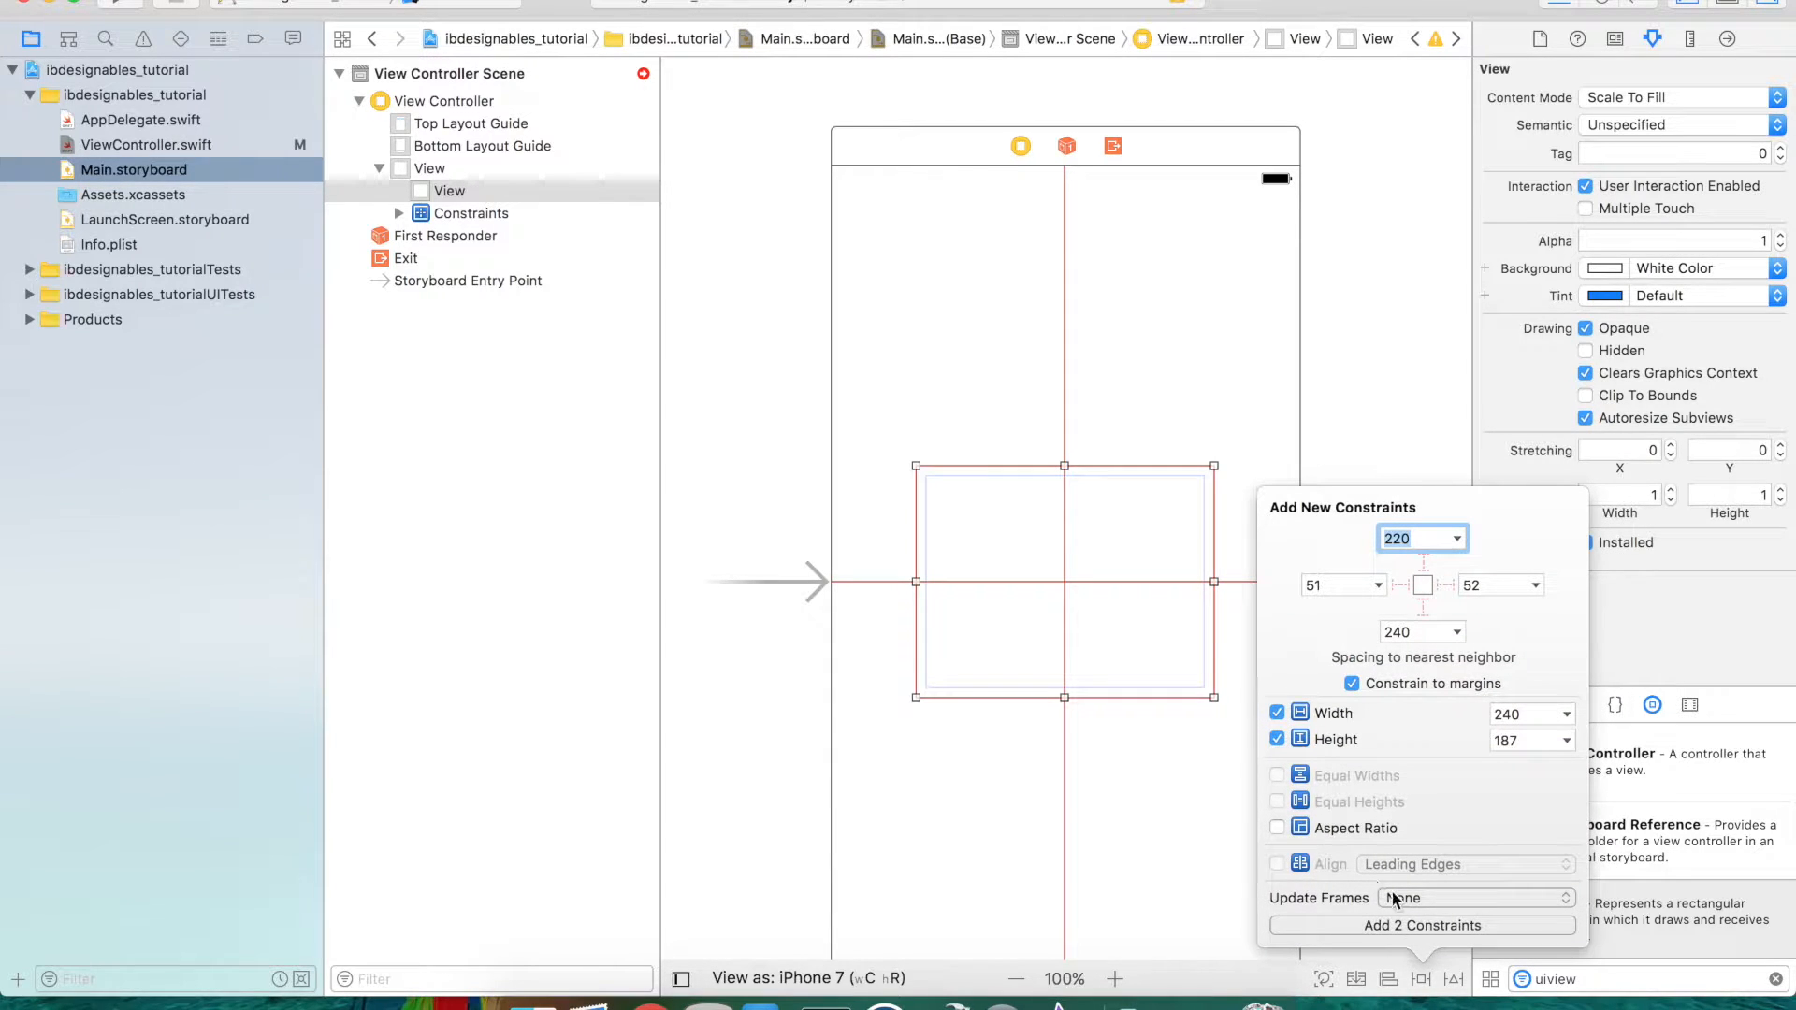
pyautogui.click(1420, 927)
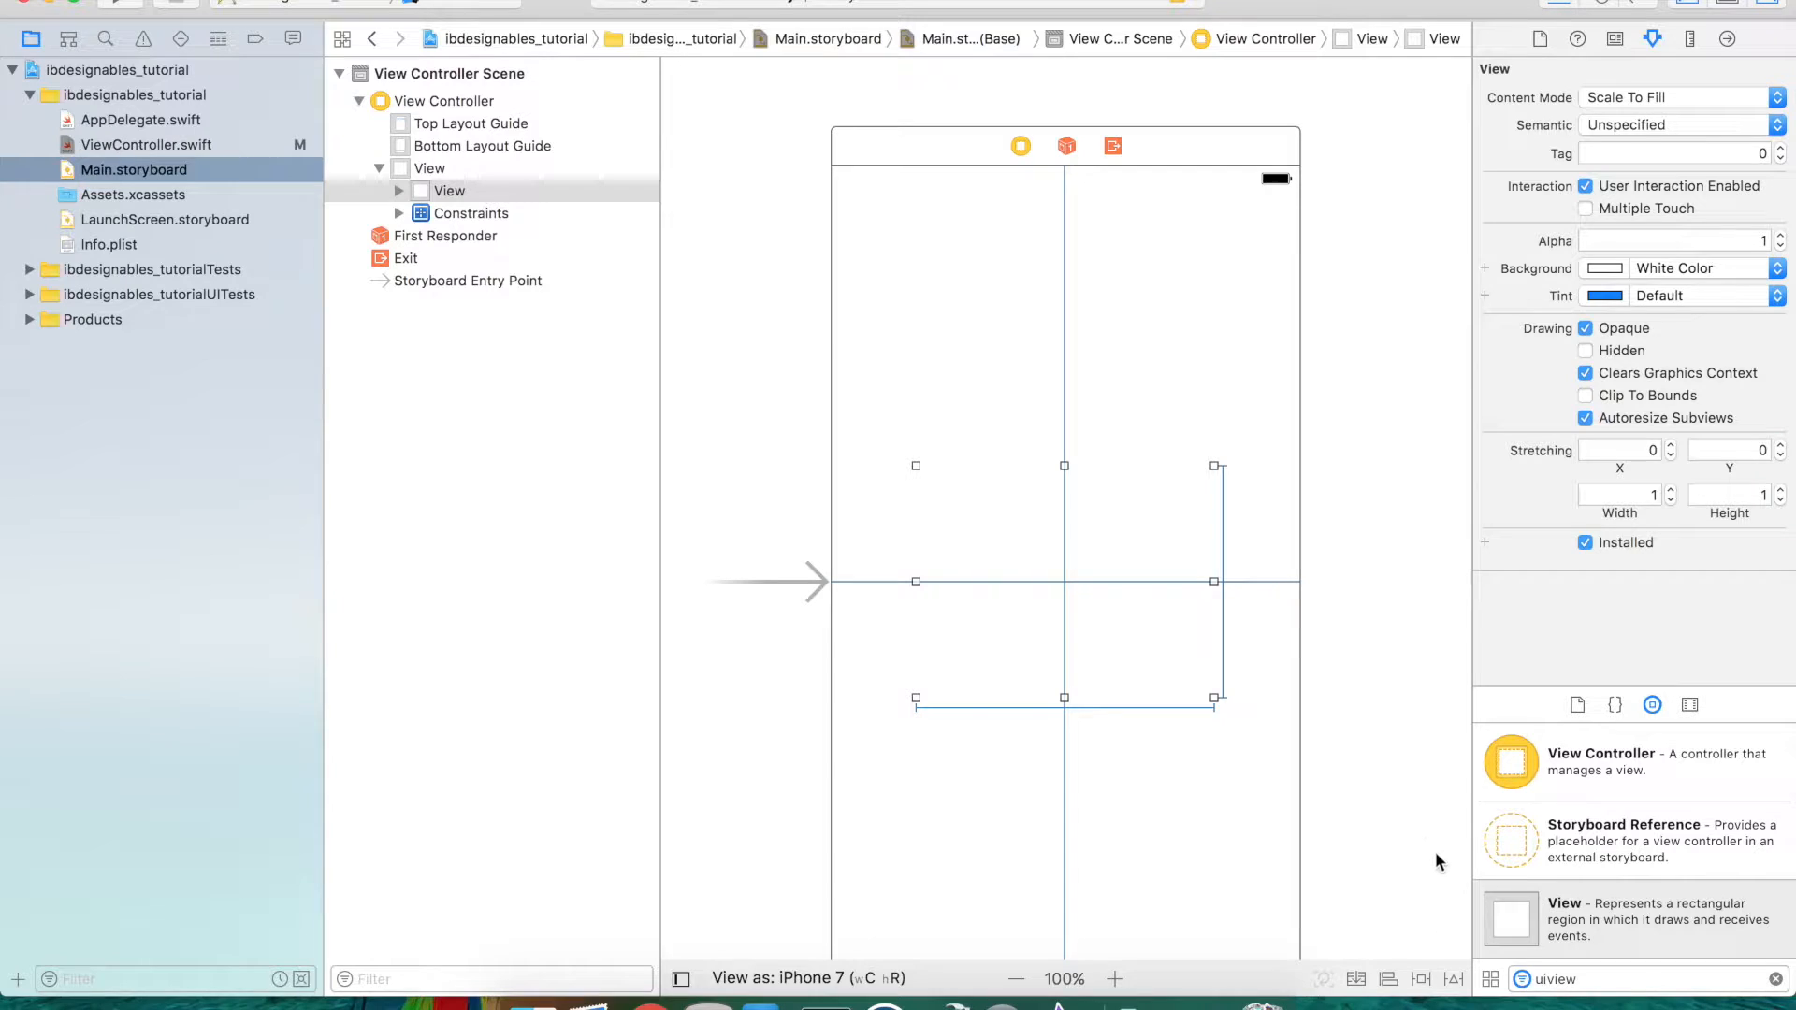
pyautogui.moveTo(948, 371)
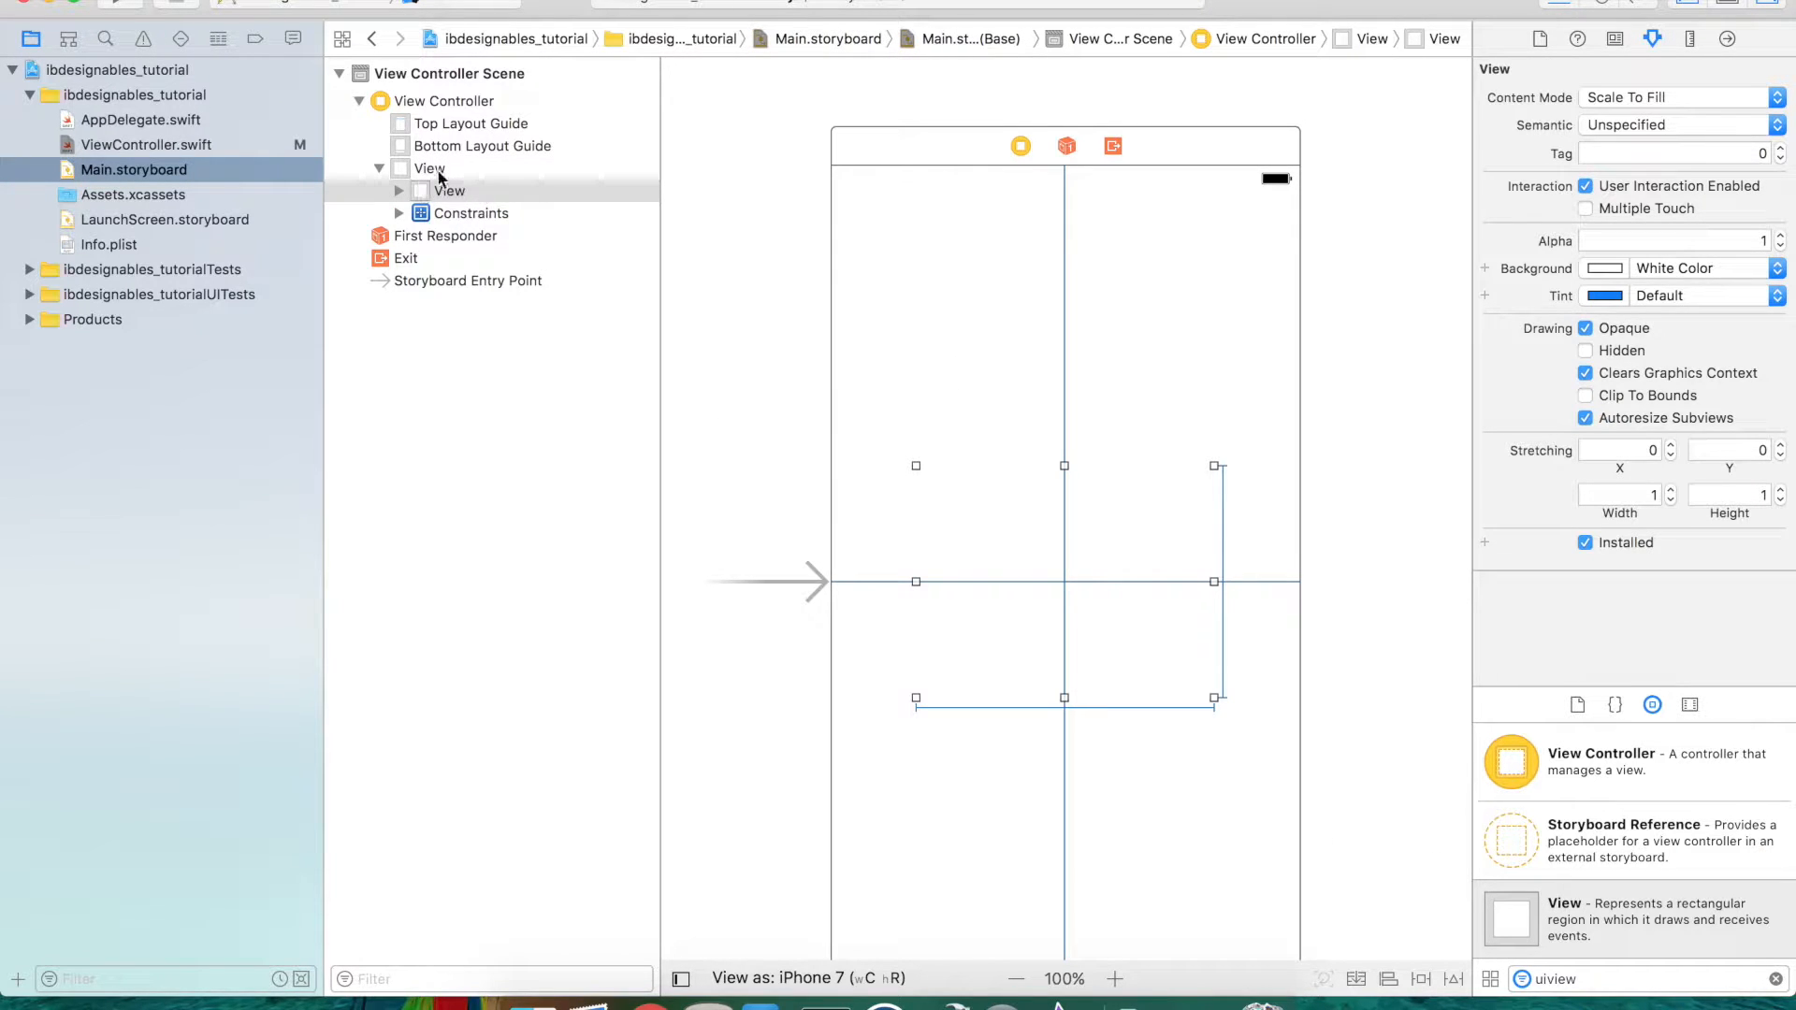
pyautogui.click(430, 169)
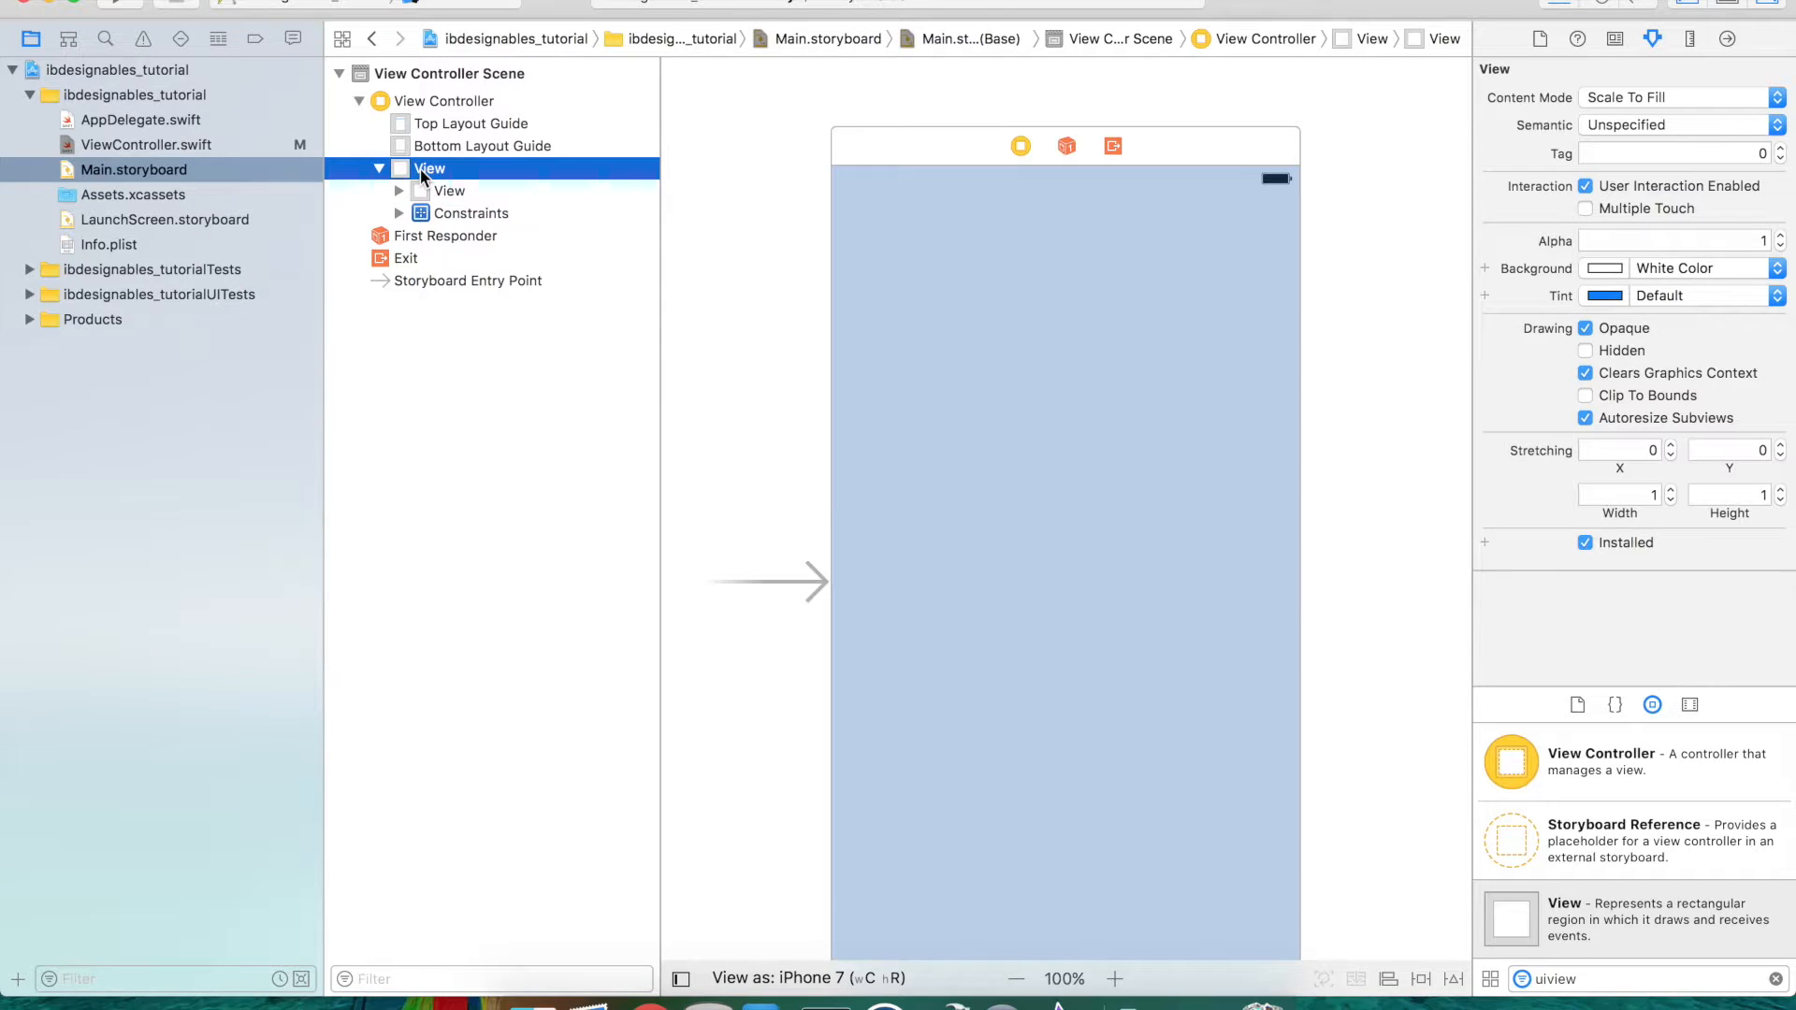
pyautogui.click(448, 191)
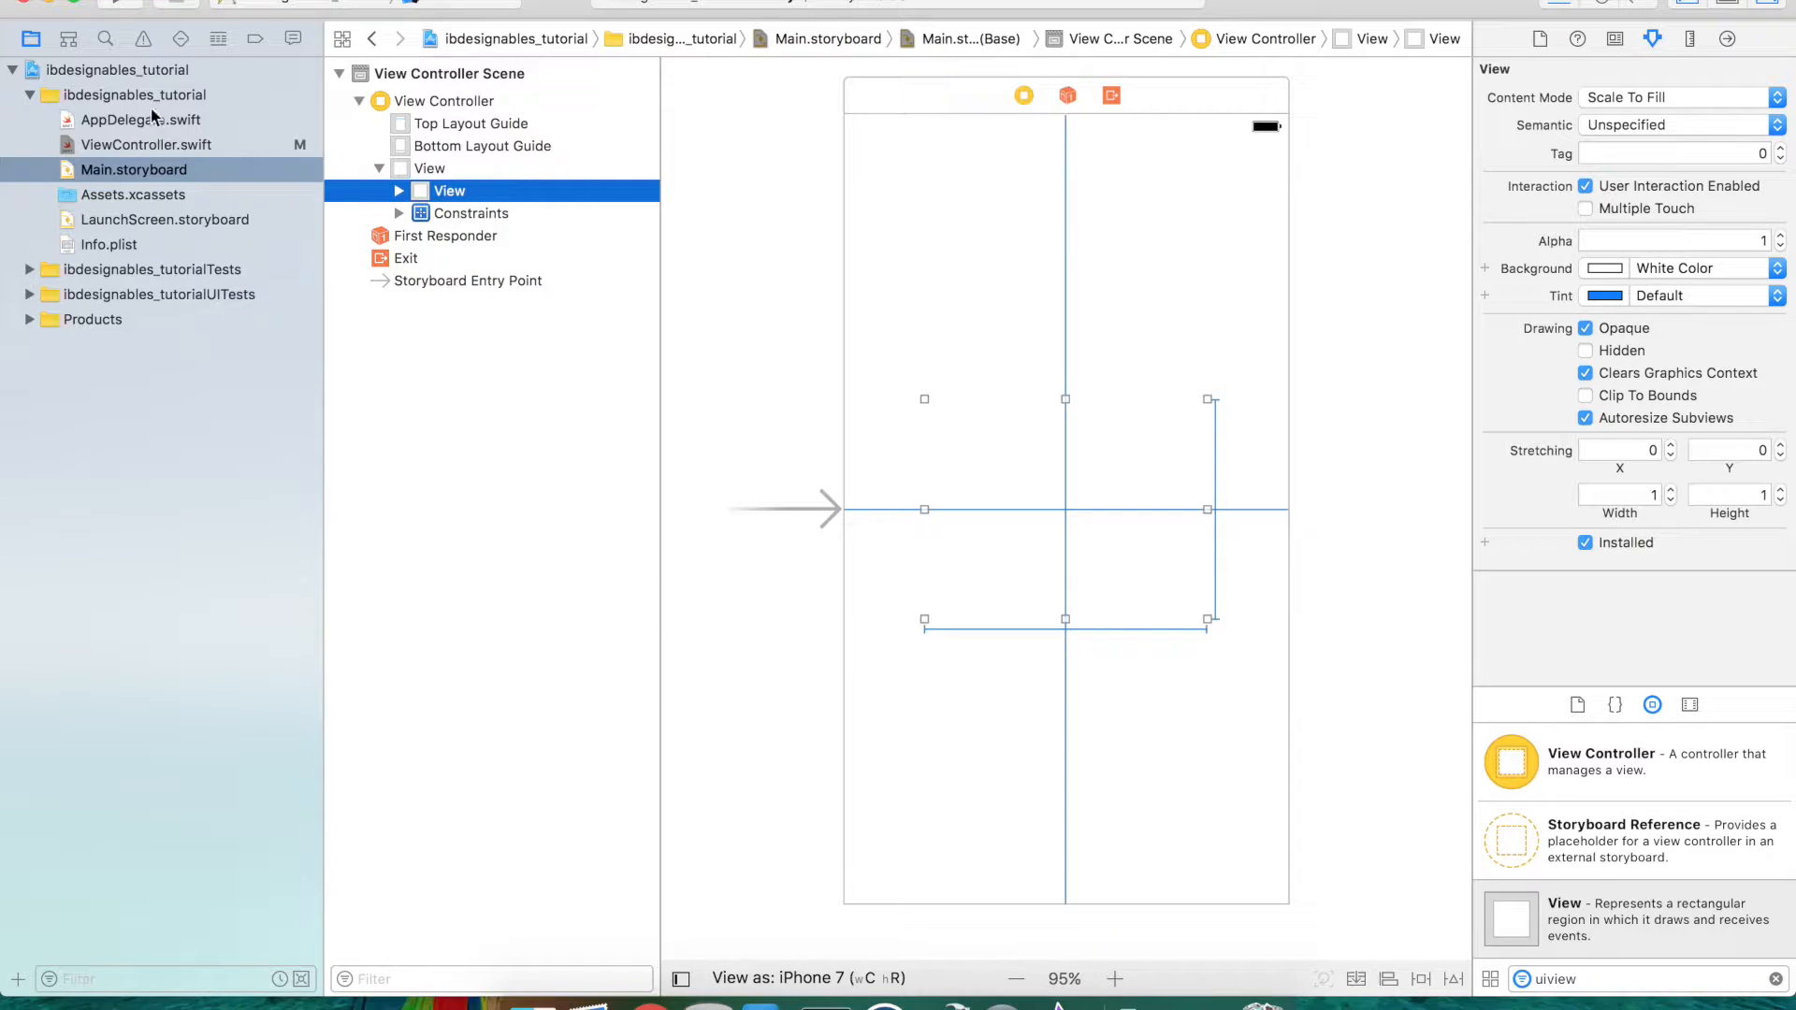
# - Create a new Swift file named CustomView in the project group
pyautogui.rightClick(135, 93)
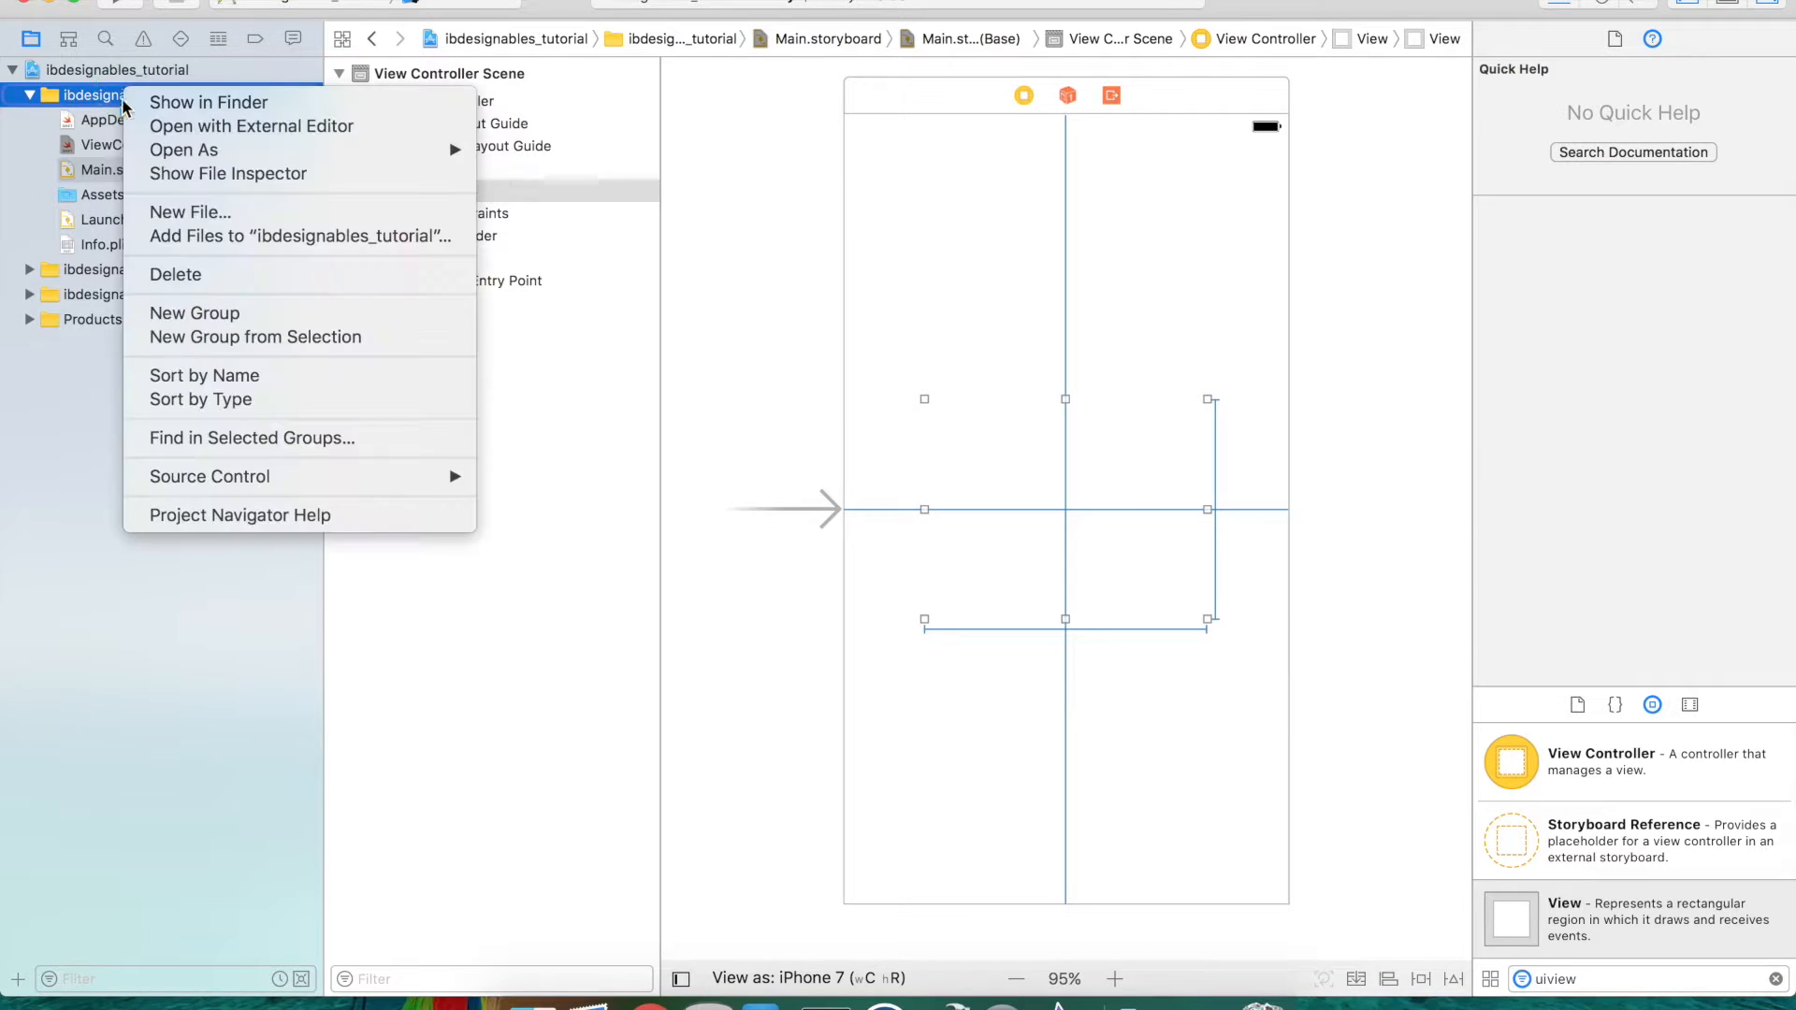
pyautogui.click(190, 211)
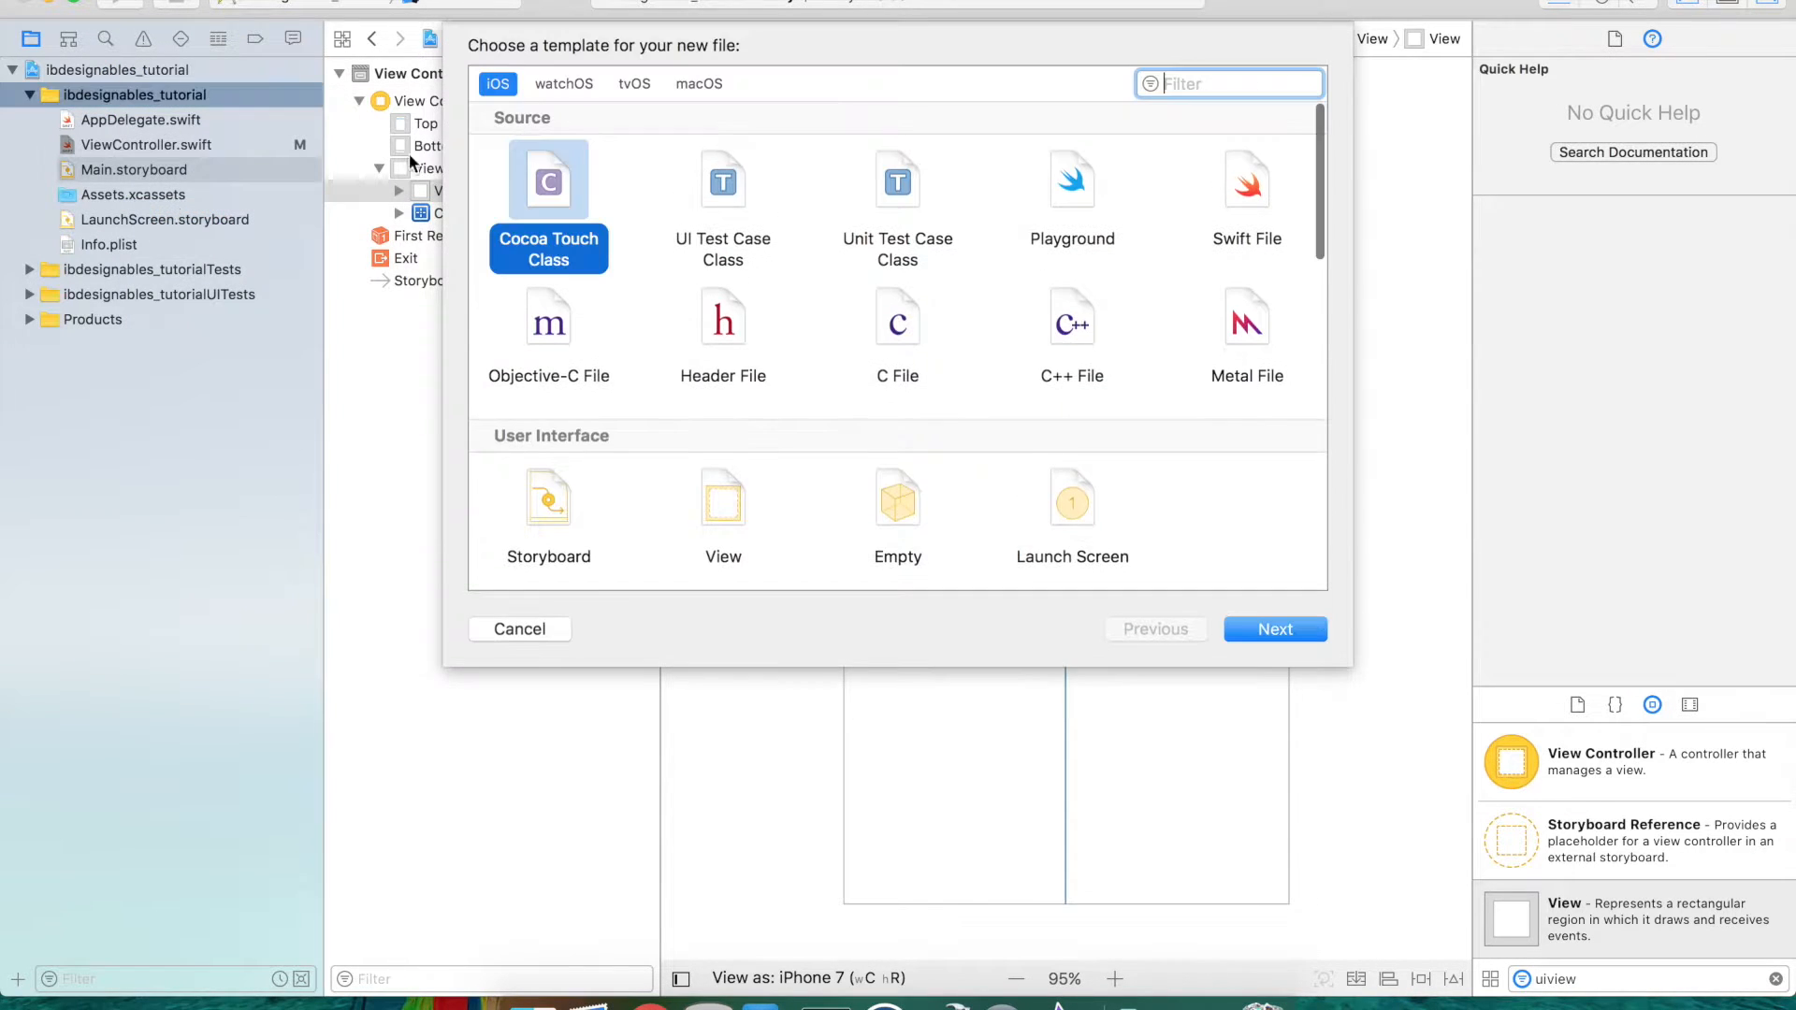
pyautogui.click(1246, 195)
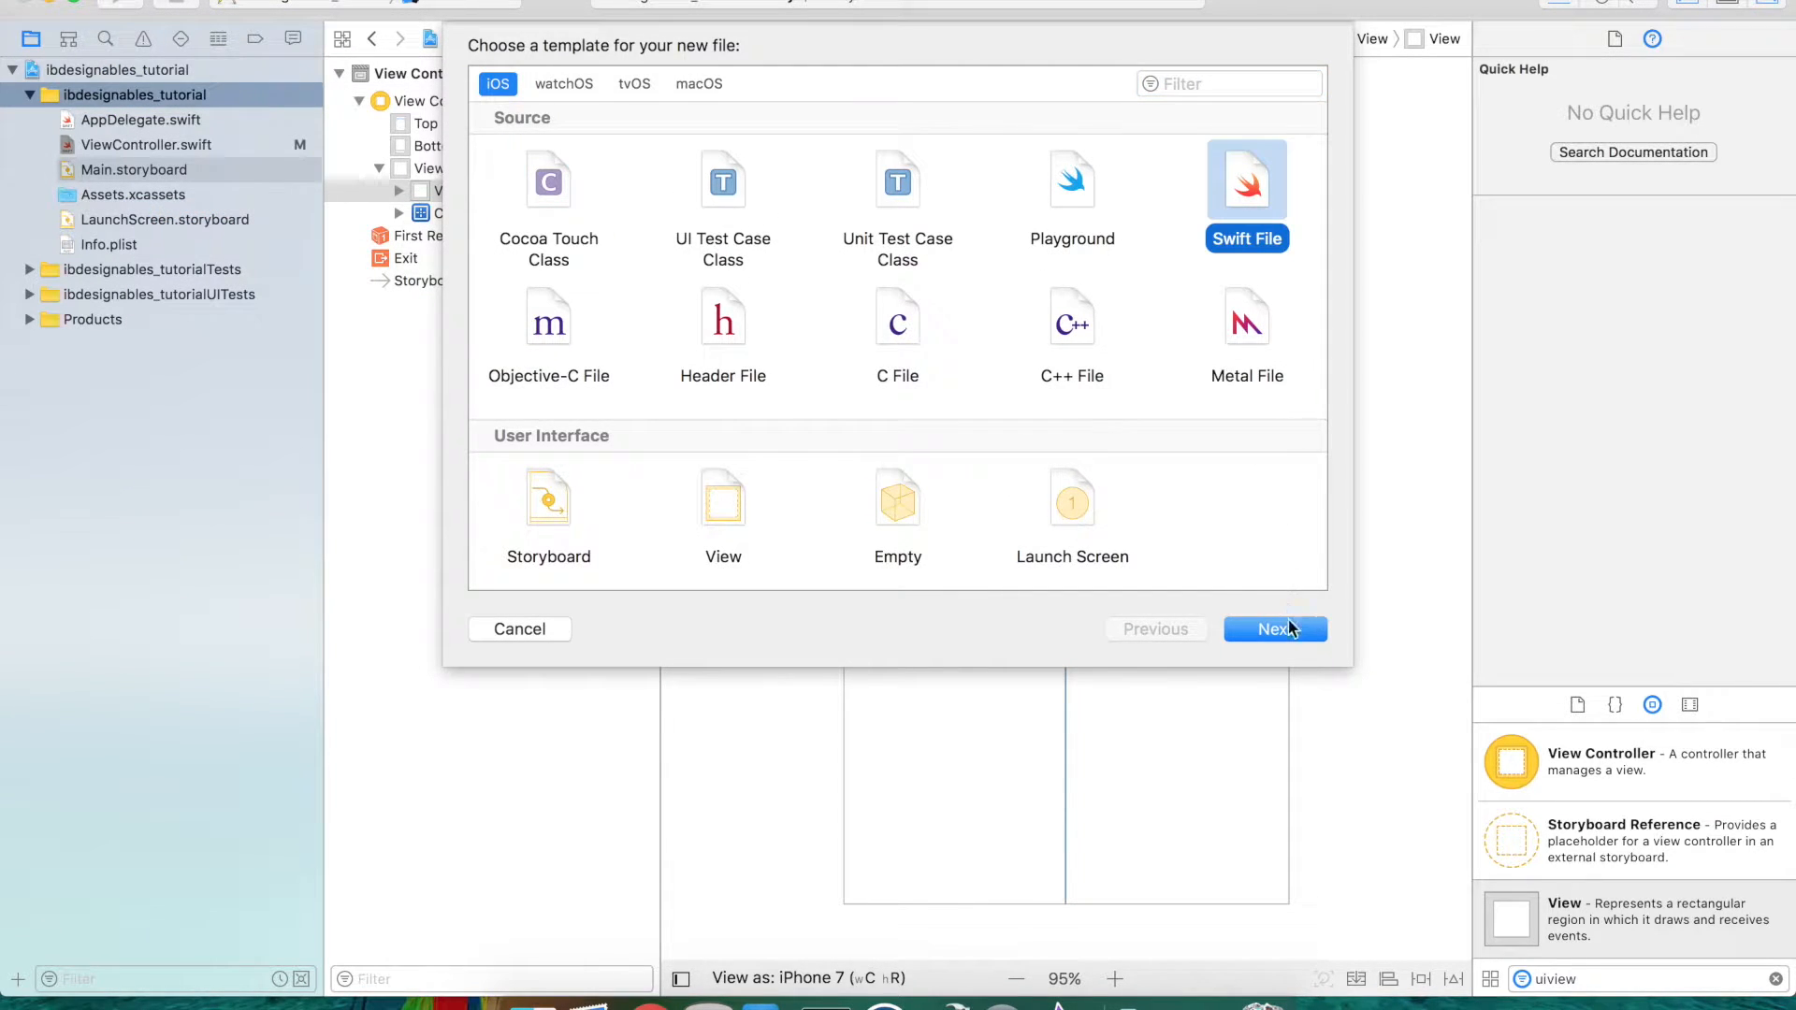
pyautogui.click(1274, 628)
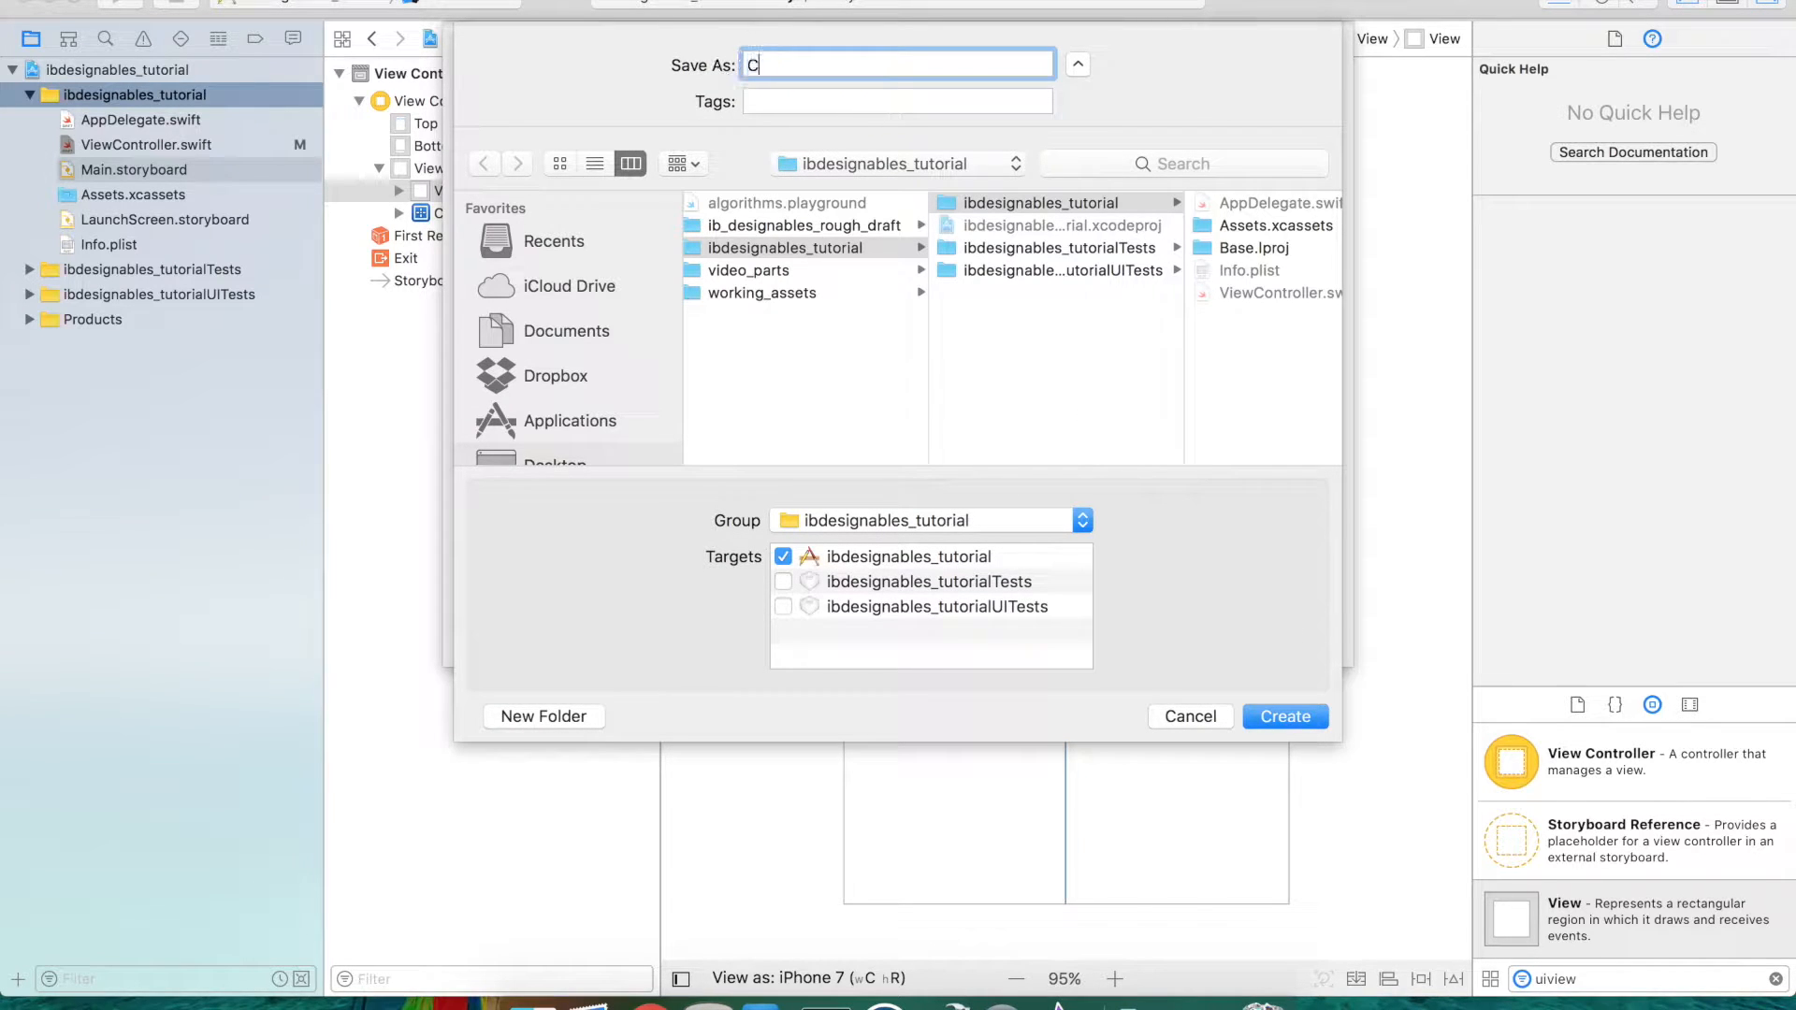
pyautogui.write('ustomColor')
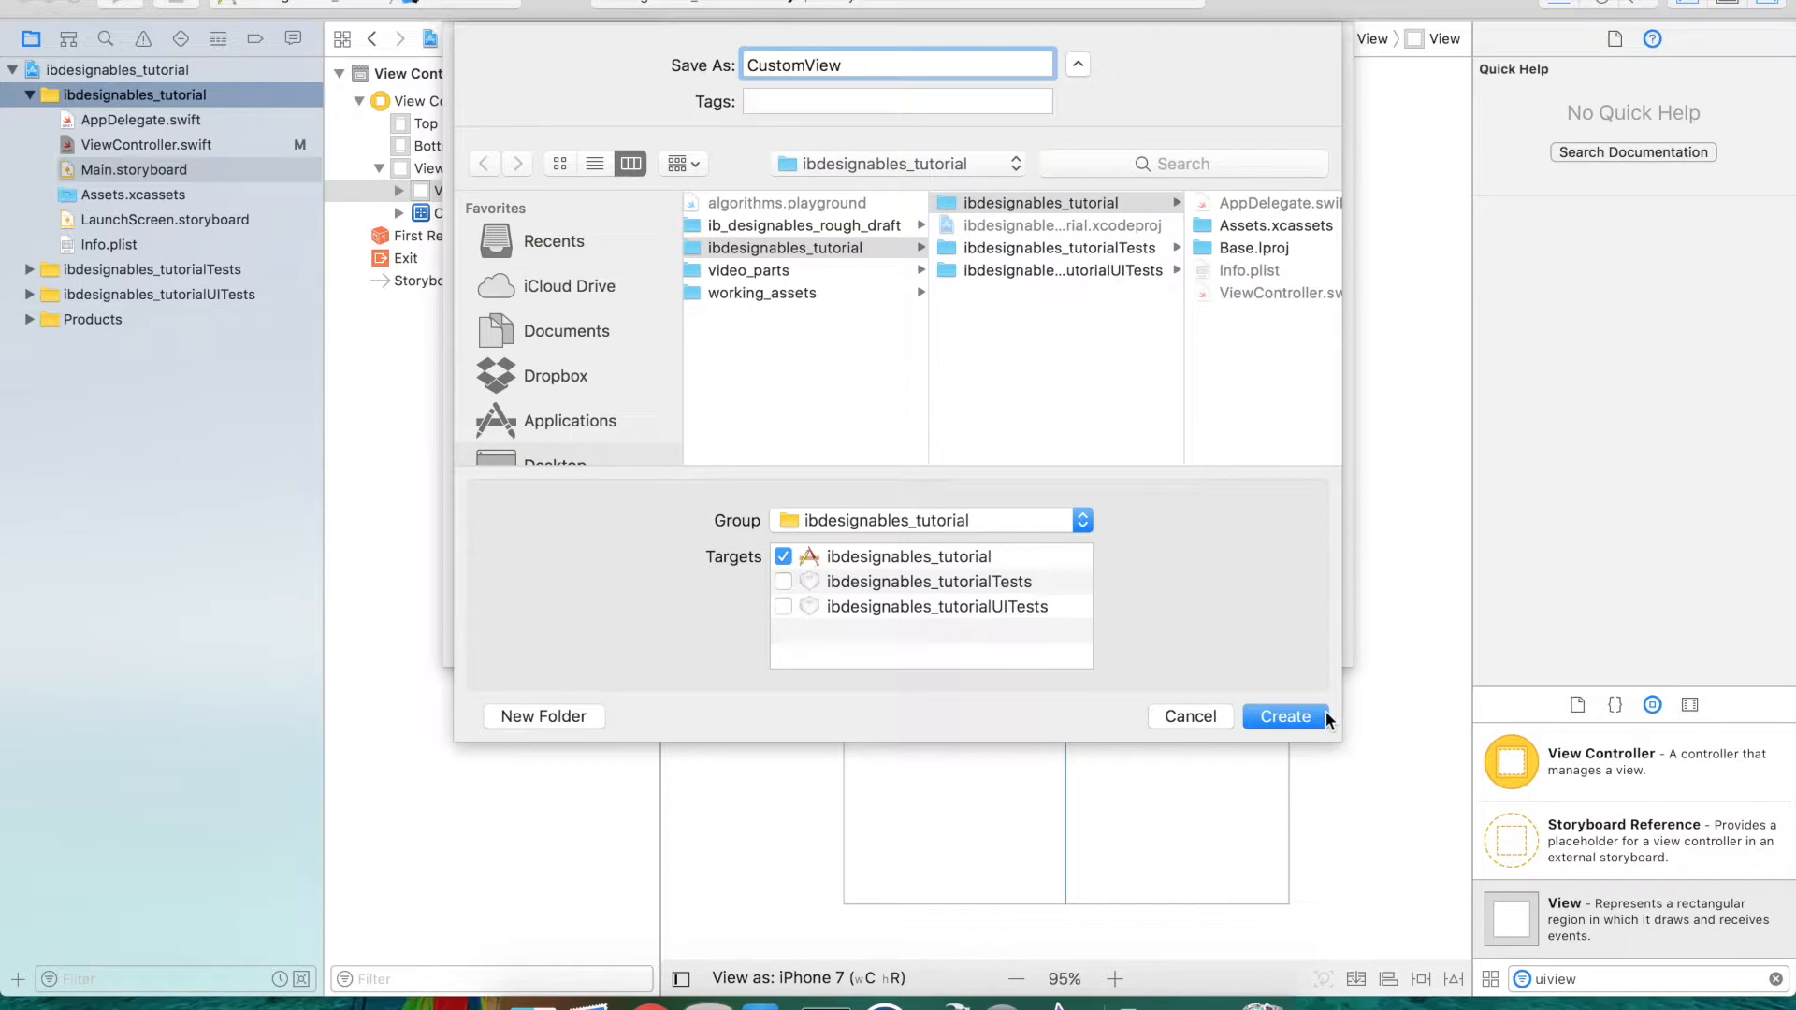
pyautogui.click(1284, 717)
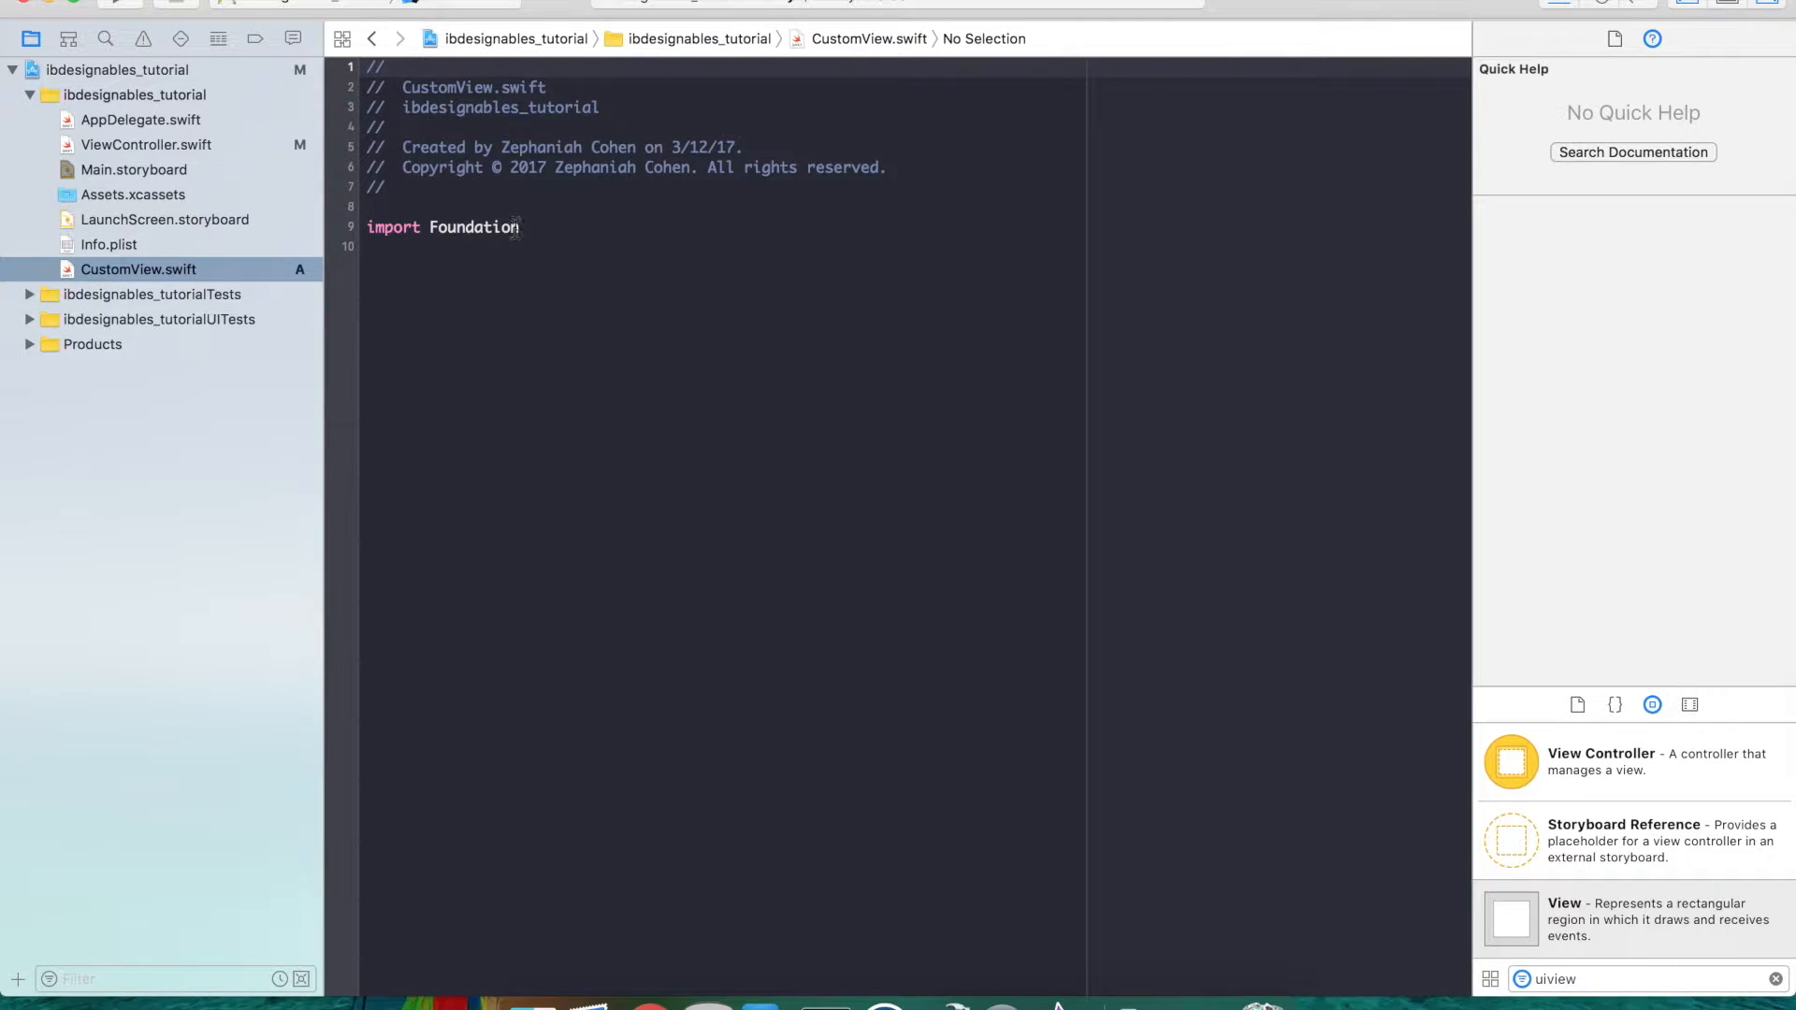
# - Write 'import UIKit' and an empty 'class CustomView : UIView', then return to Main.storyboard
pyautogui.click(522, 226)
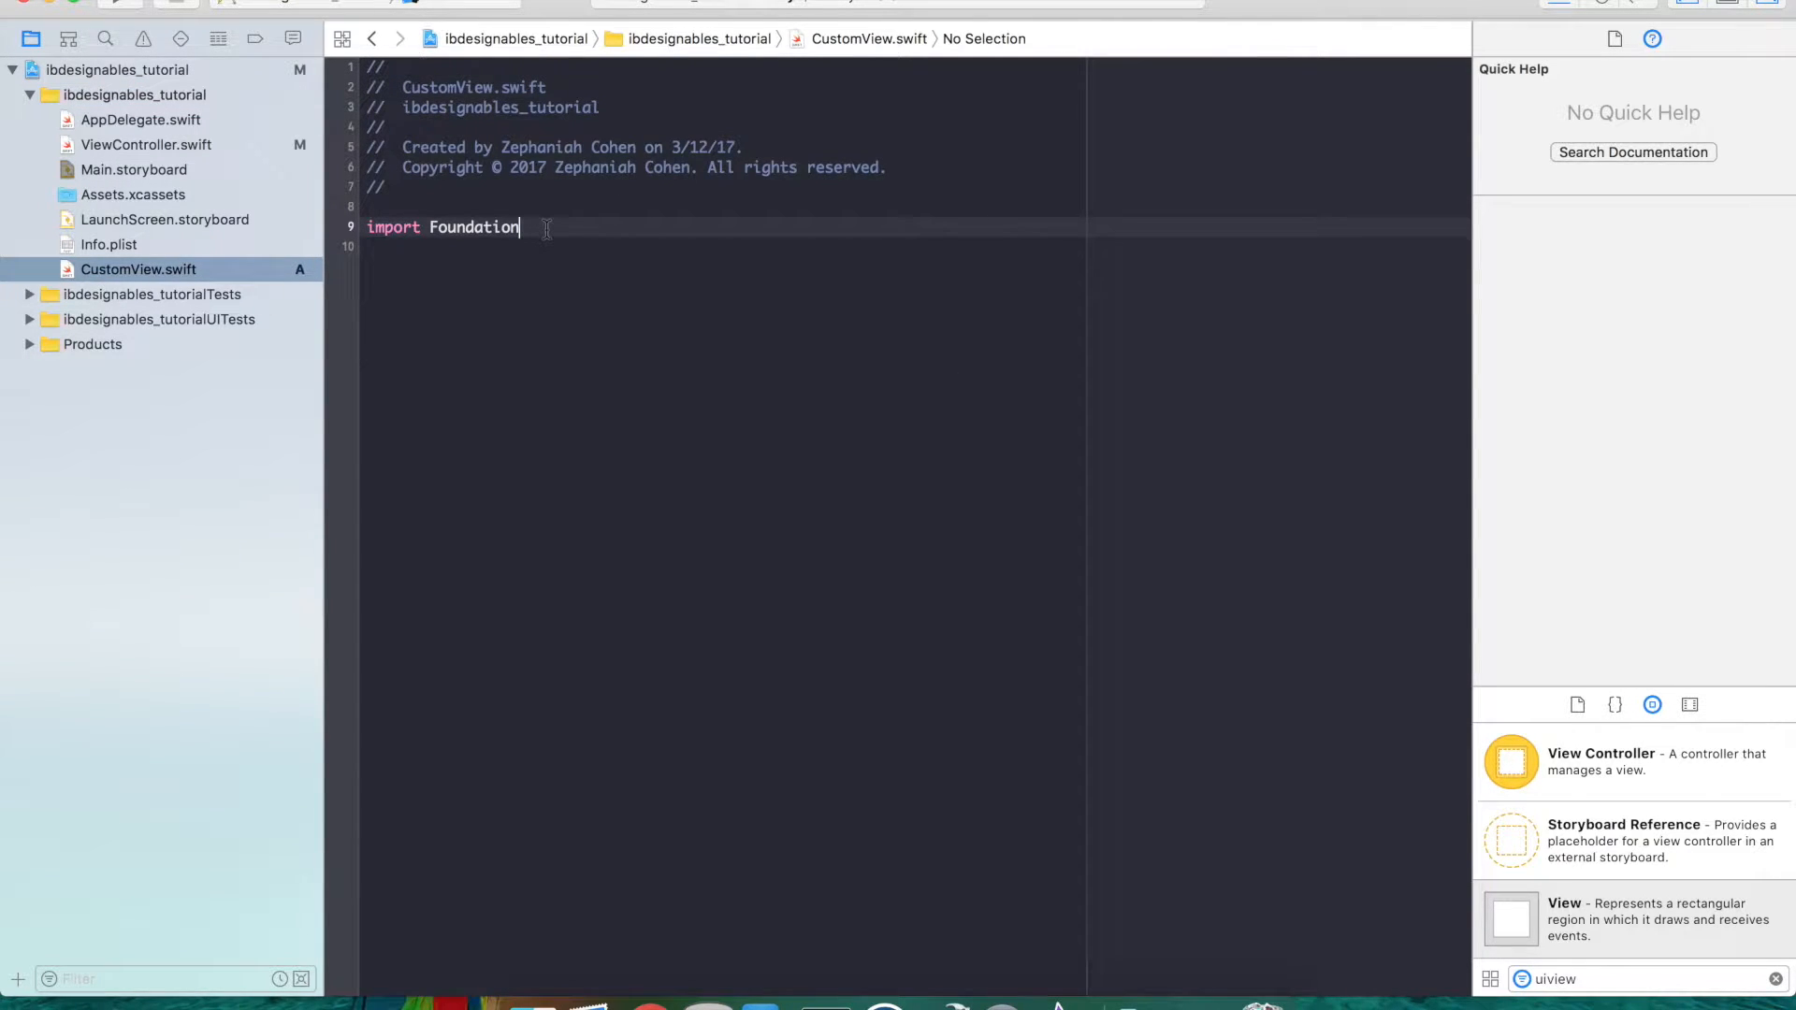
pyautogui.write('impor')
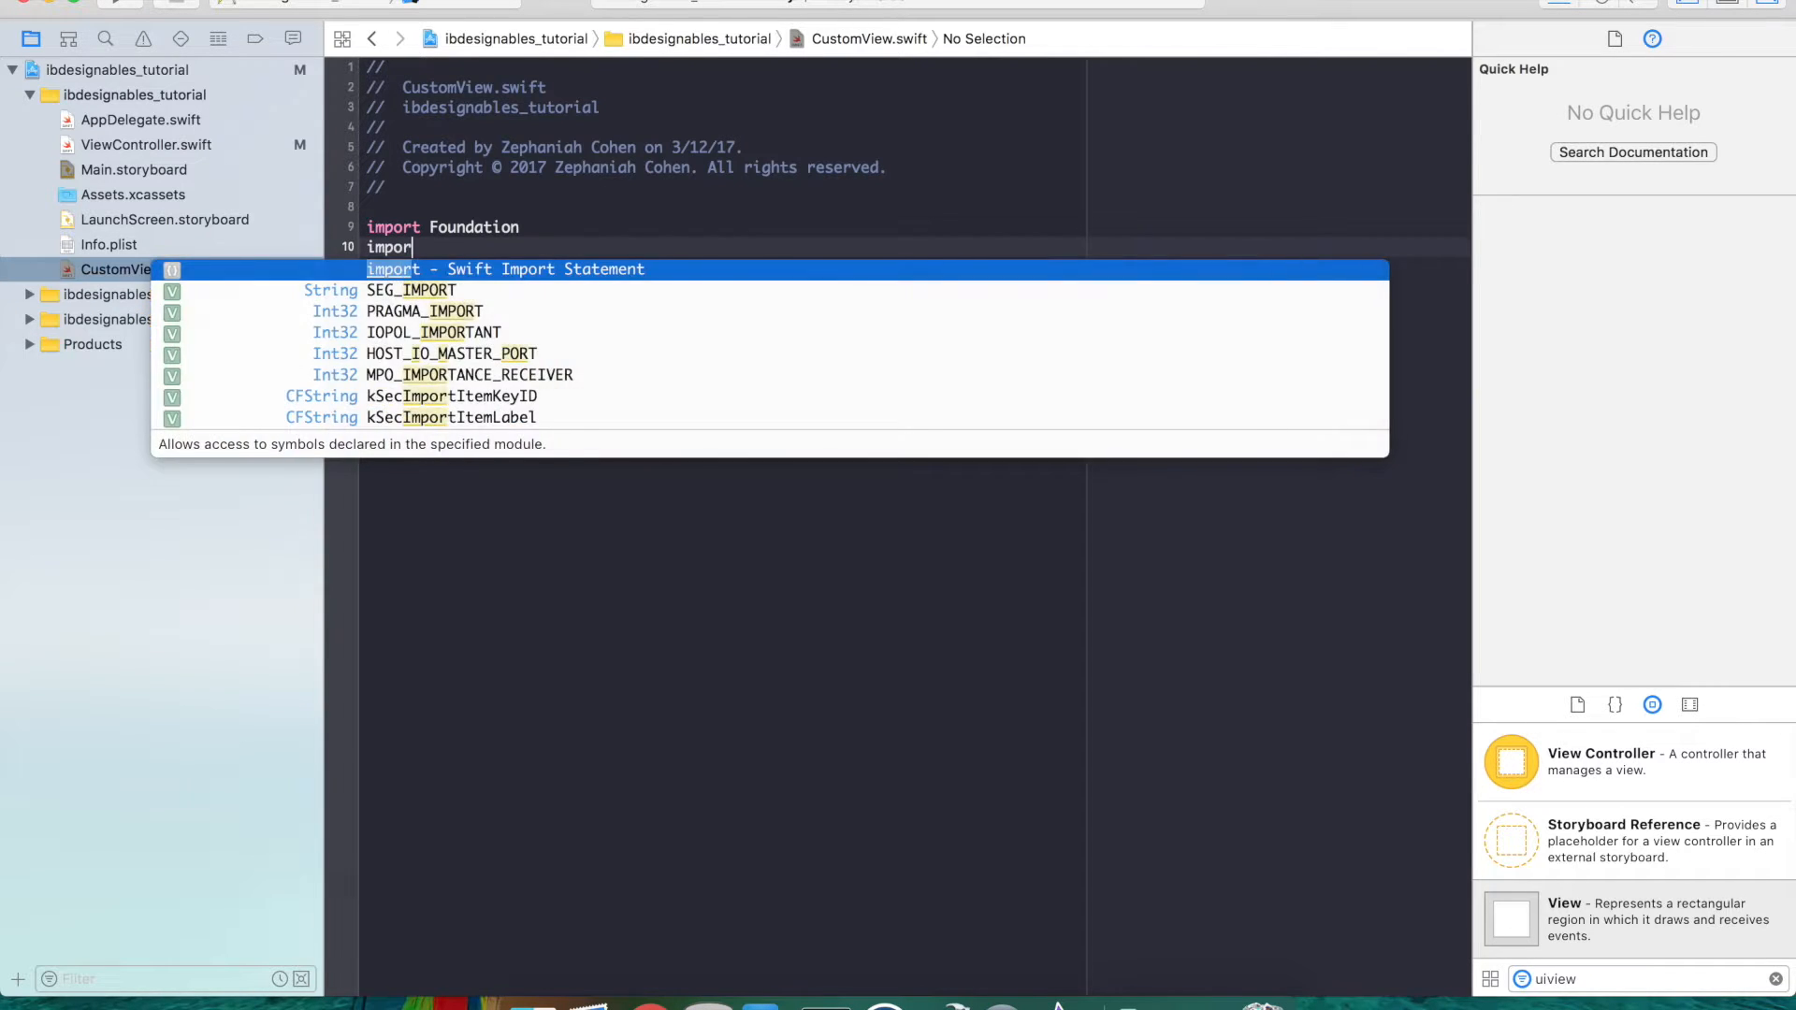
pyautogui.write('UIKit')
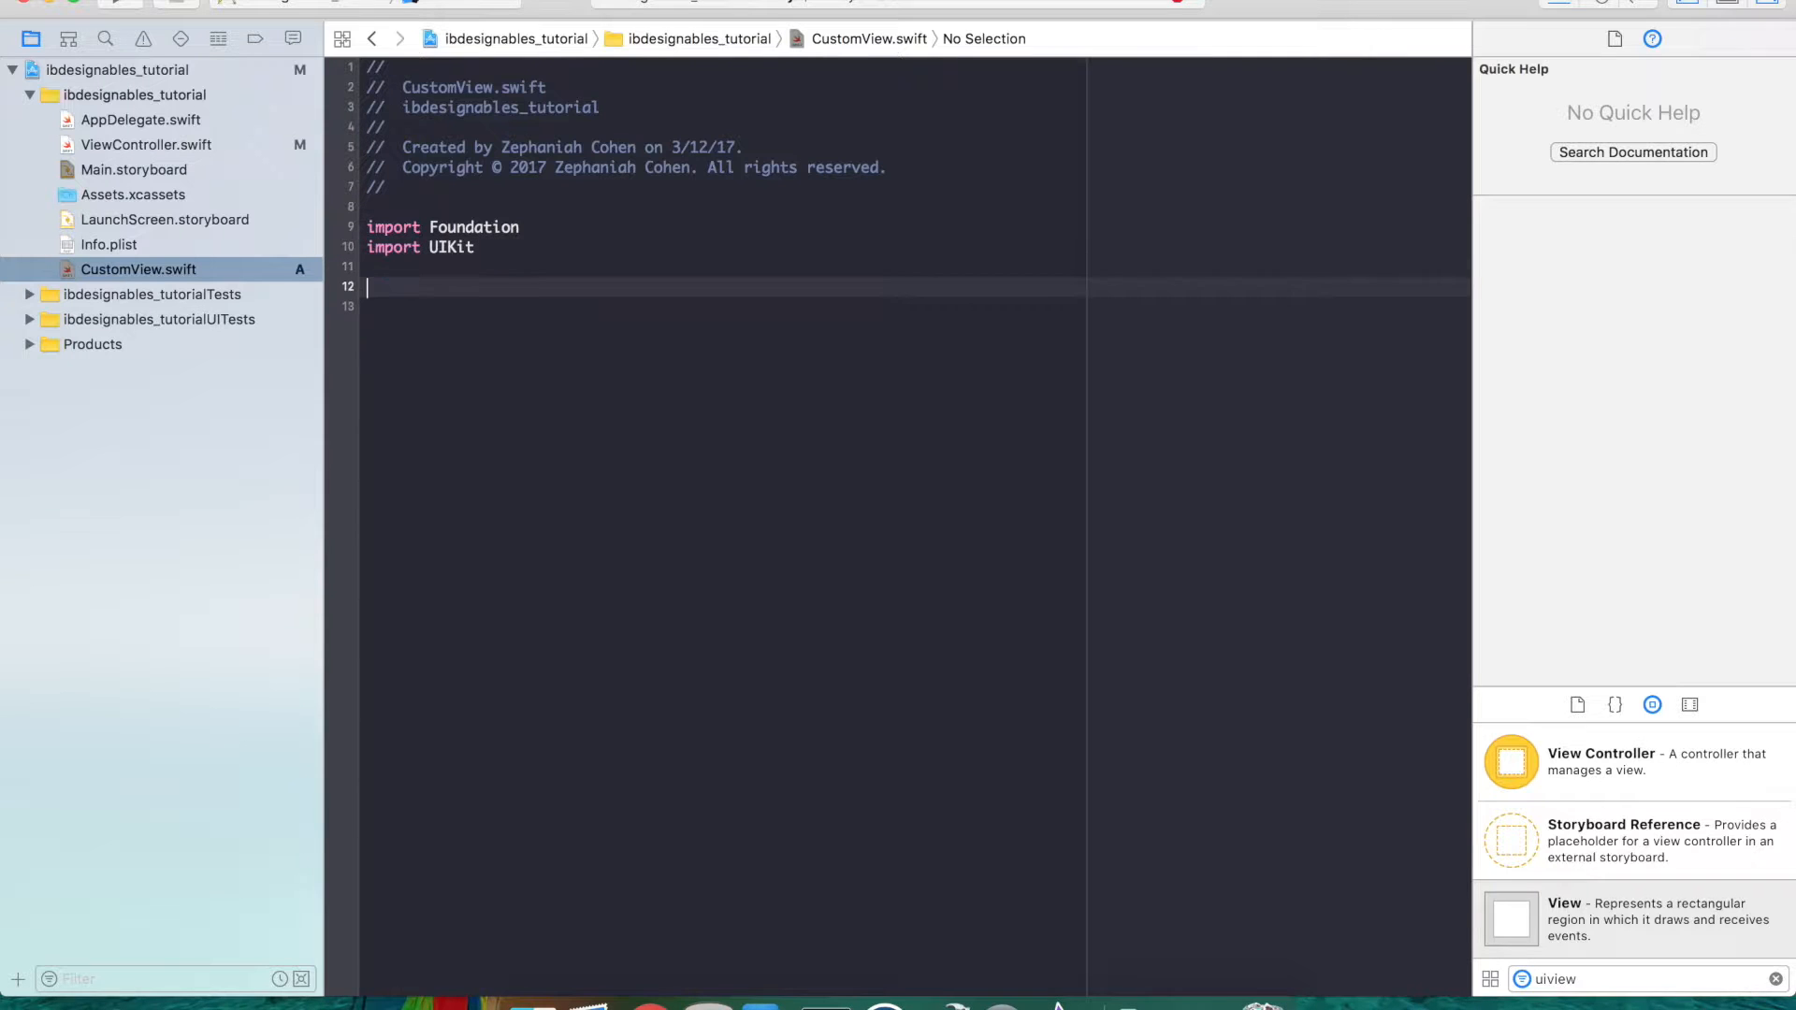
pyautogui.write('cl')
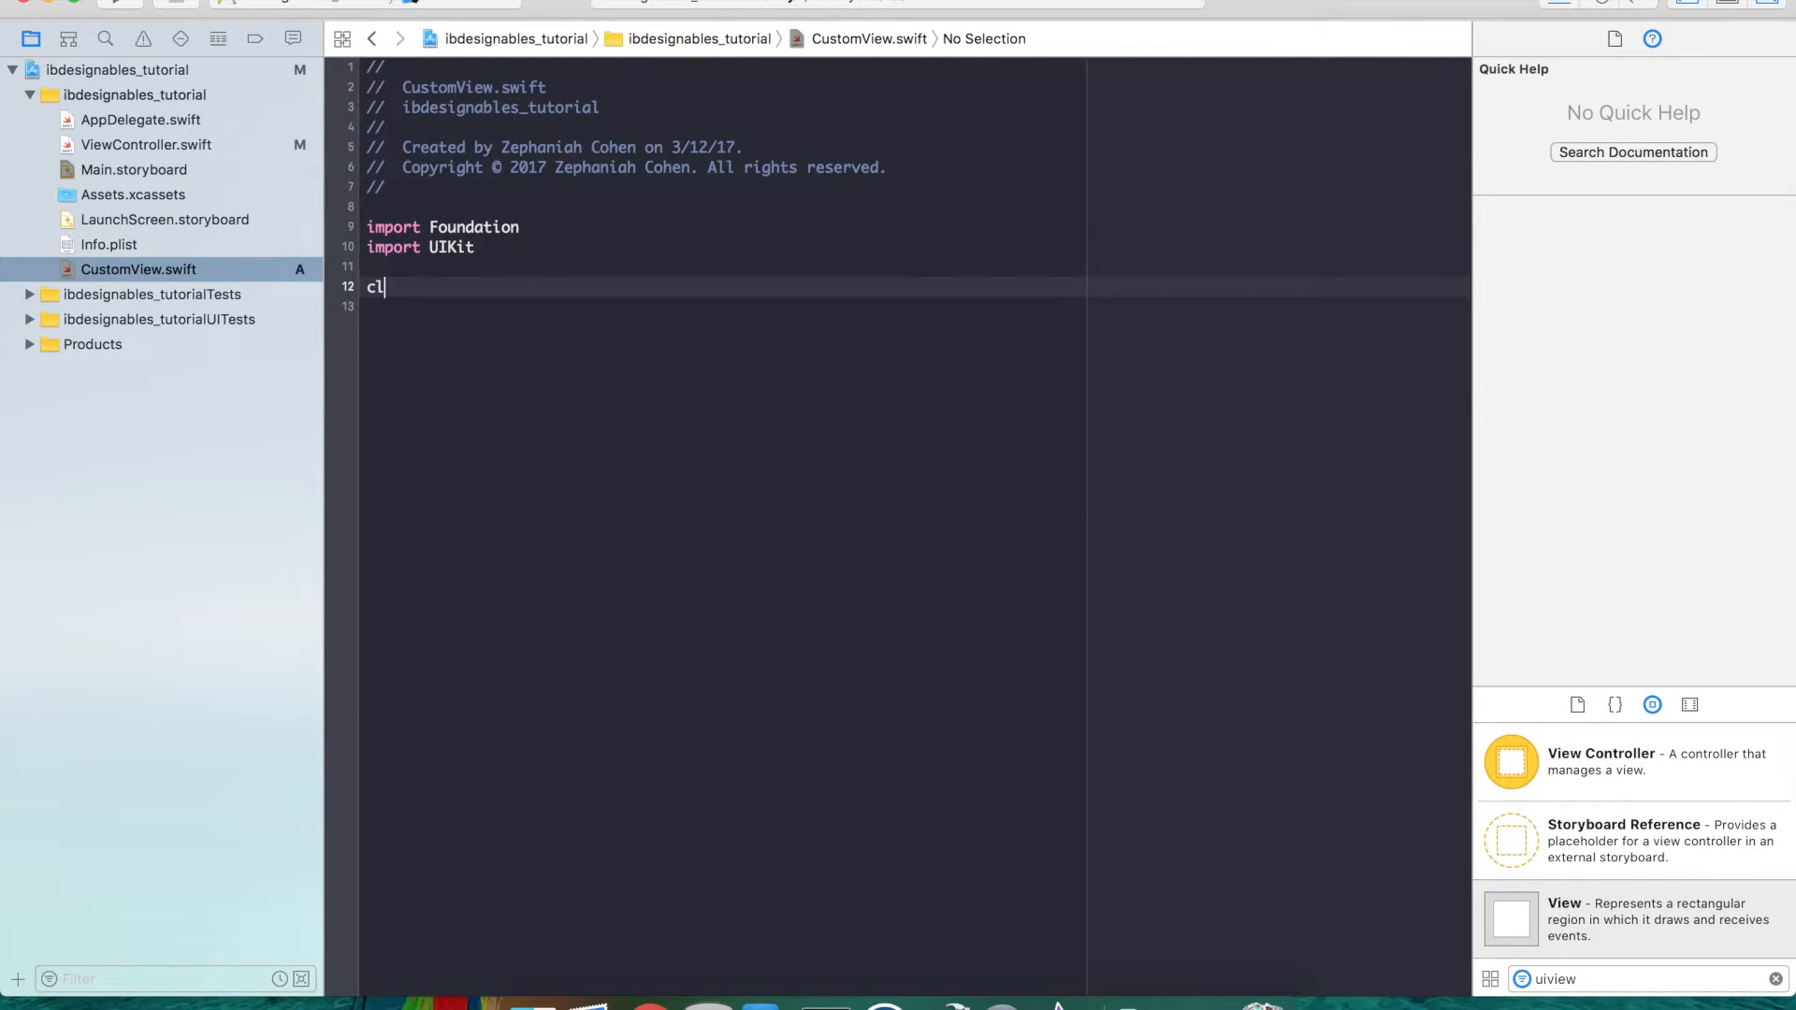
pyautogui.write('ass CustomView')
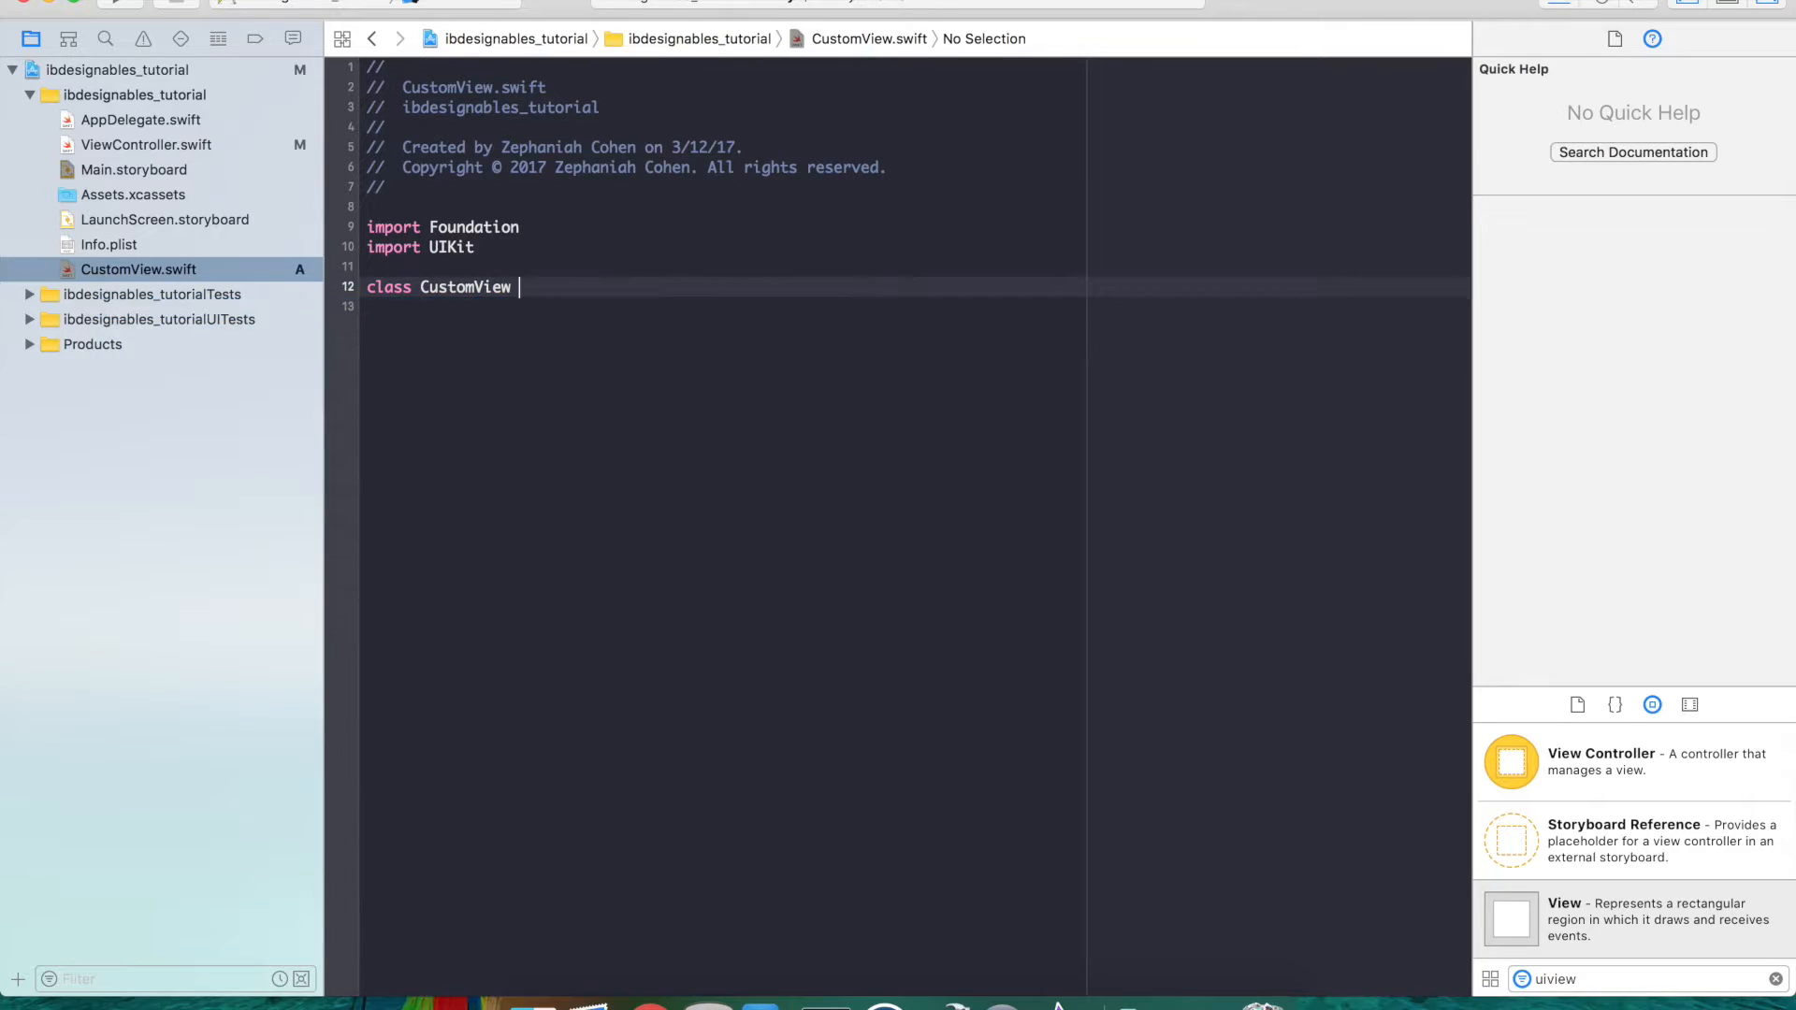
pyautogui.write(': UIView {')
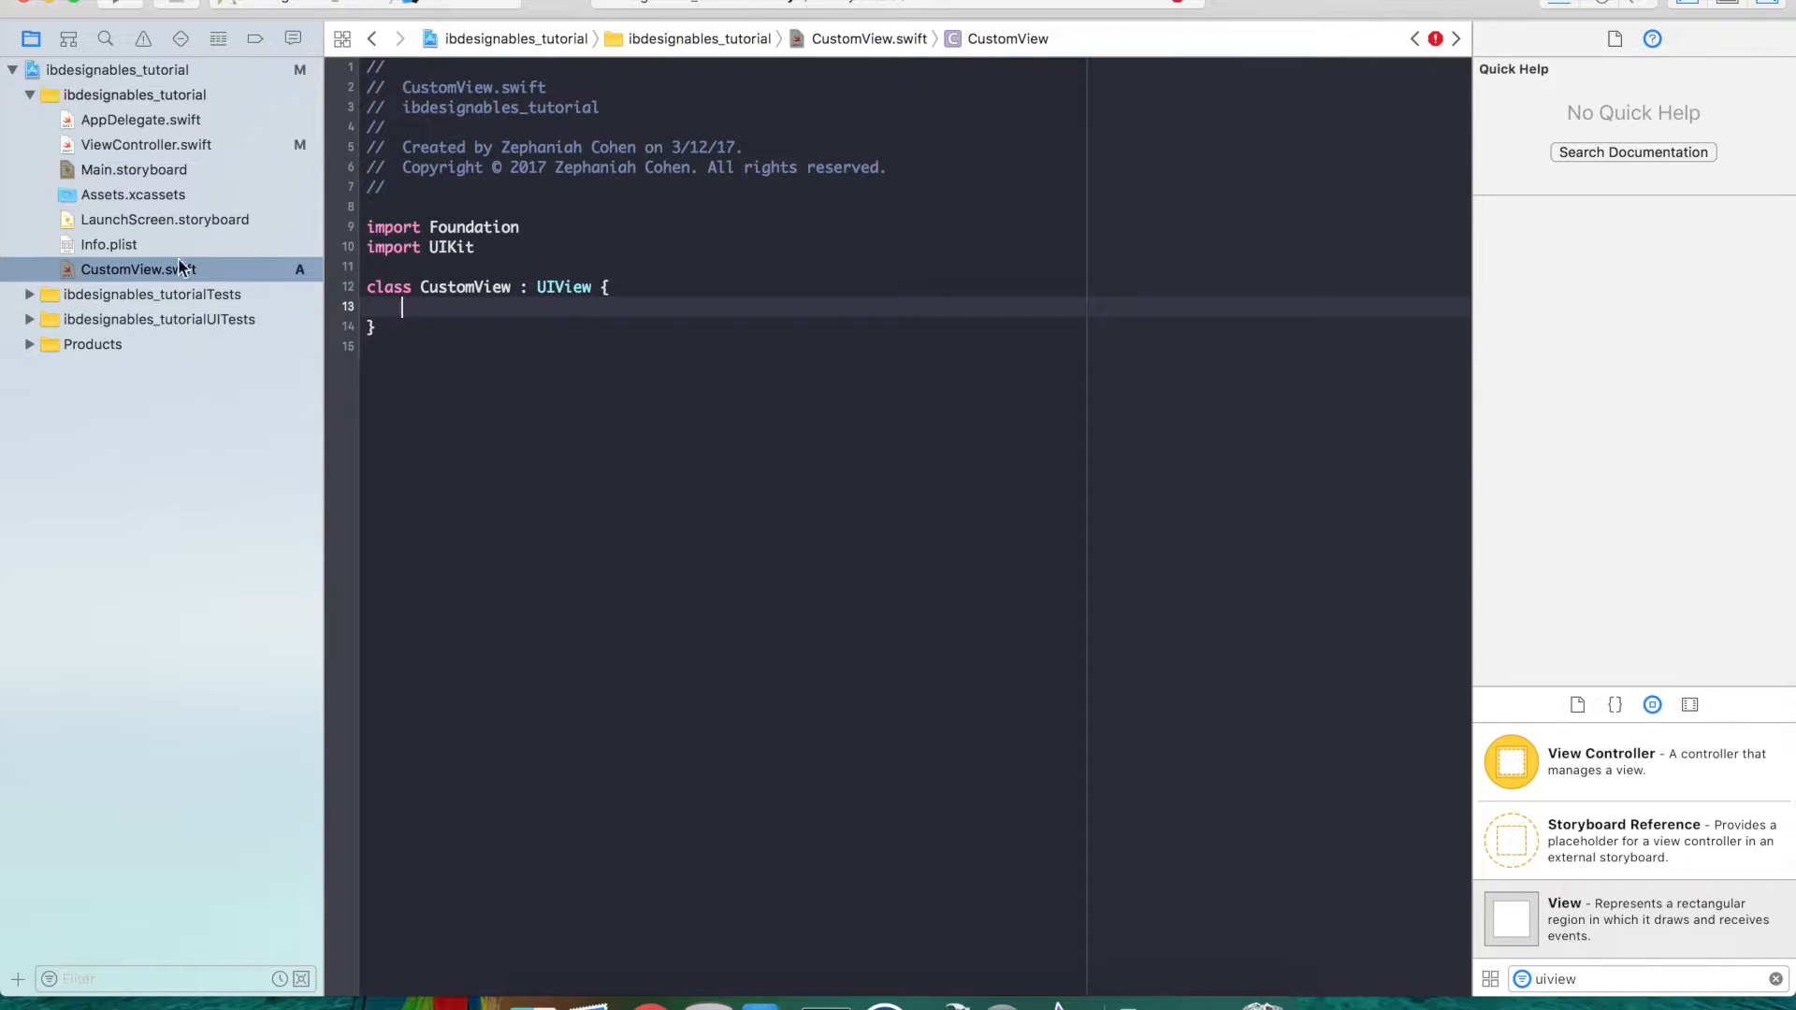
pyautogui.click(135, 170)
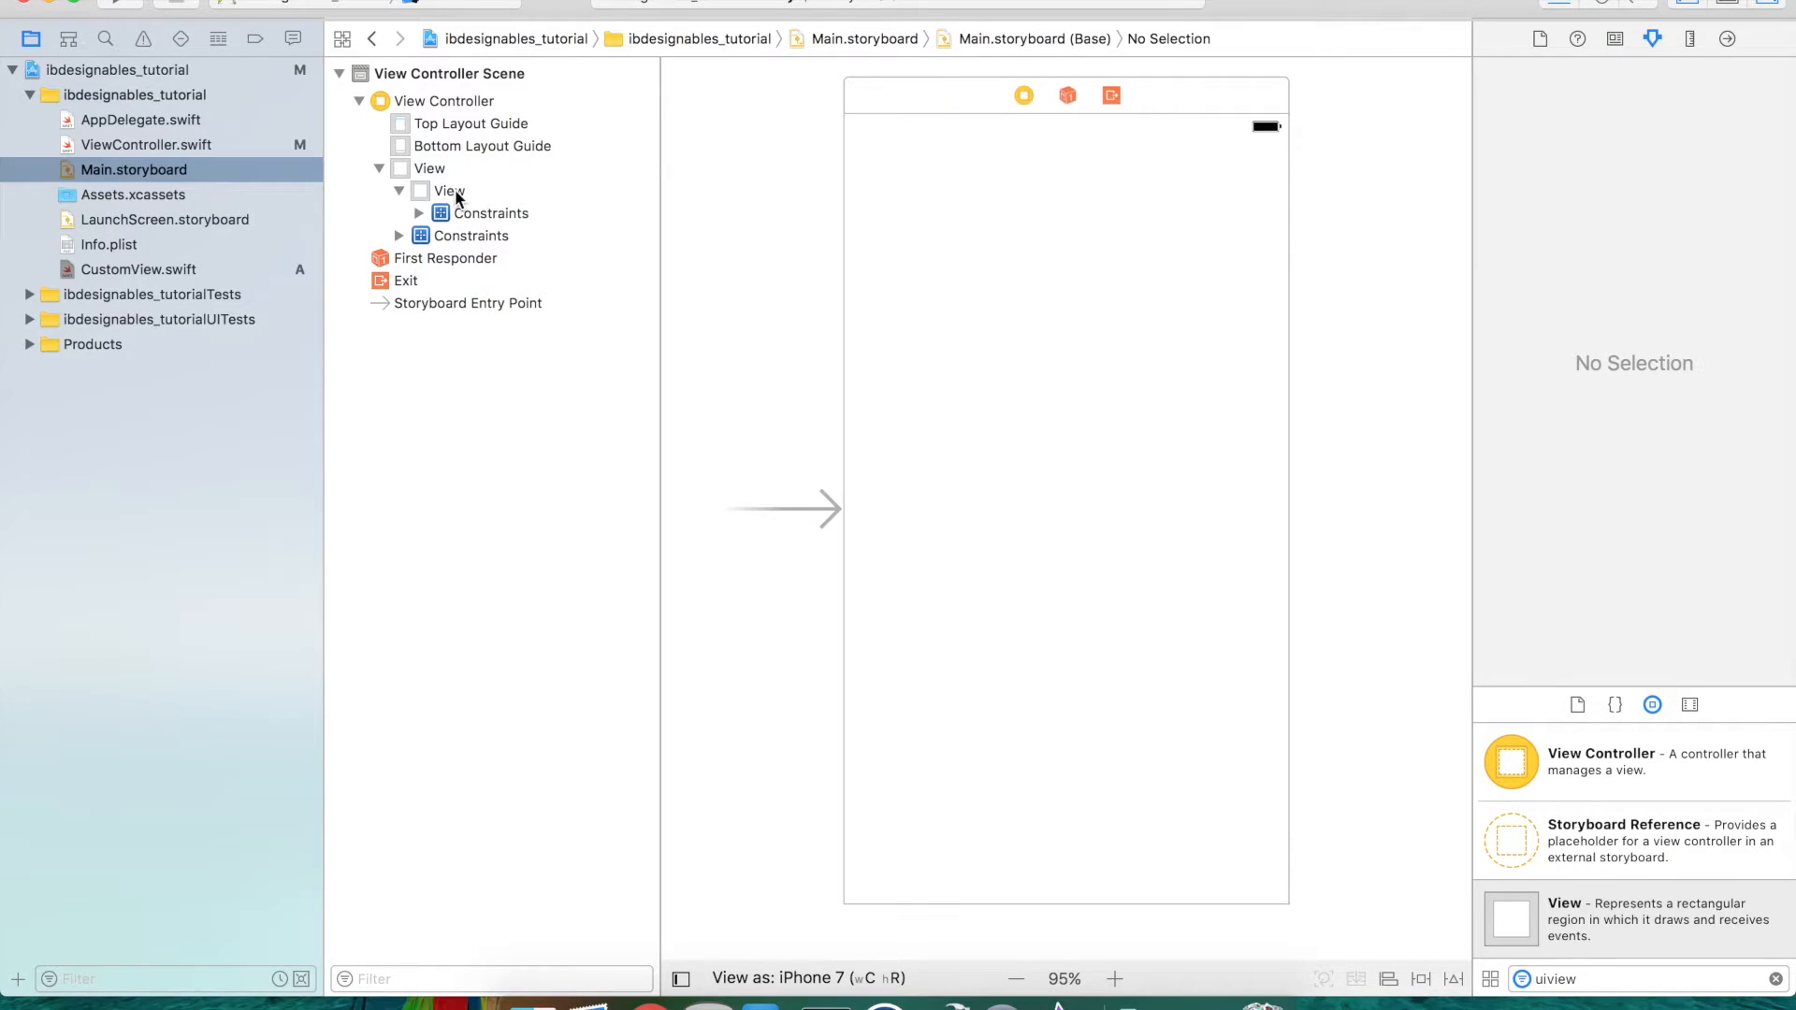
# - Set the root view's background colour to teal
pyautogui.click(447, 191)
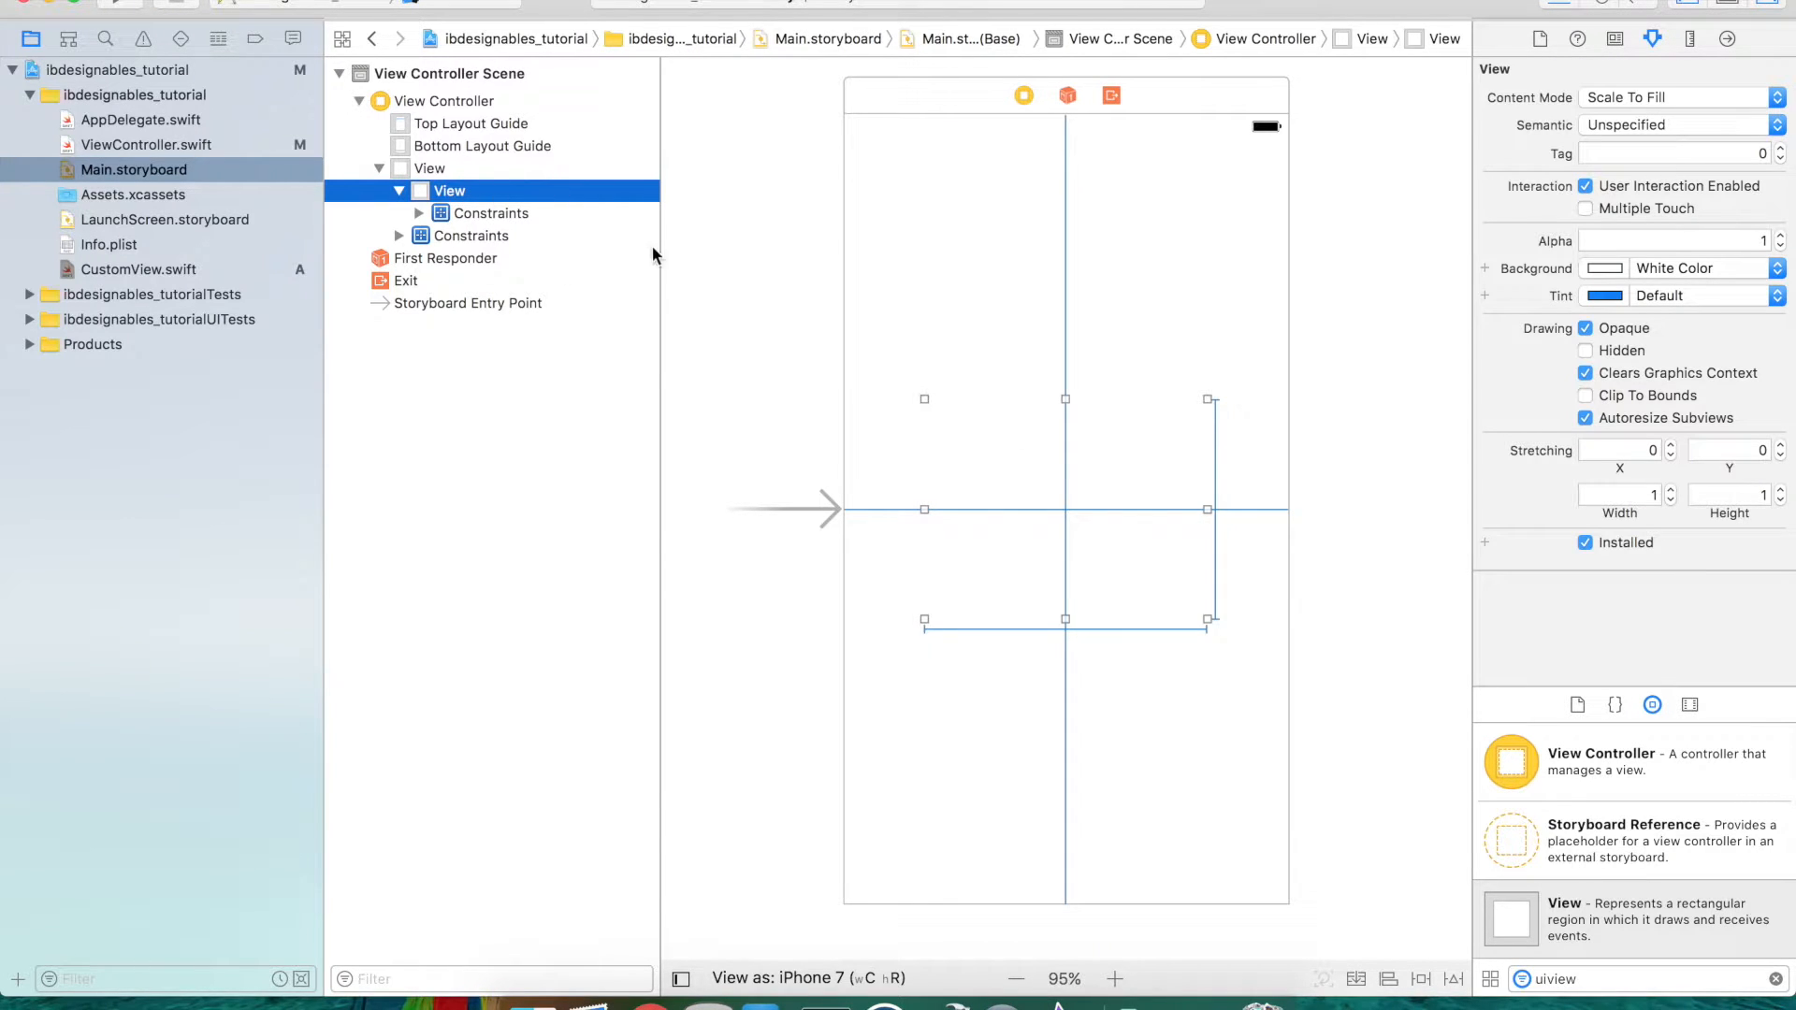
pyautogui.click(430, 168)
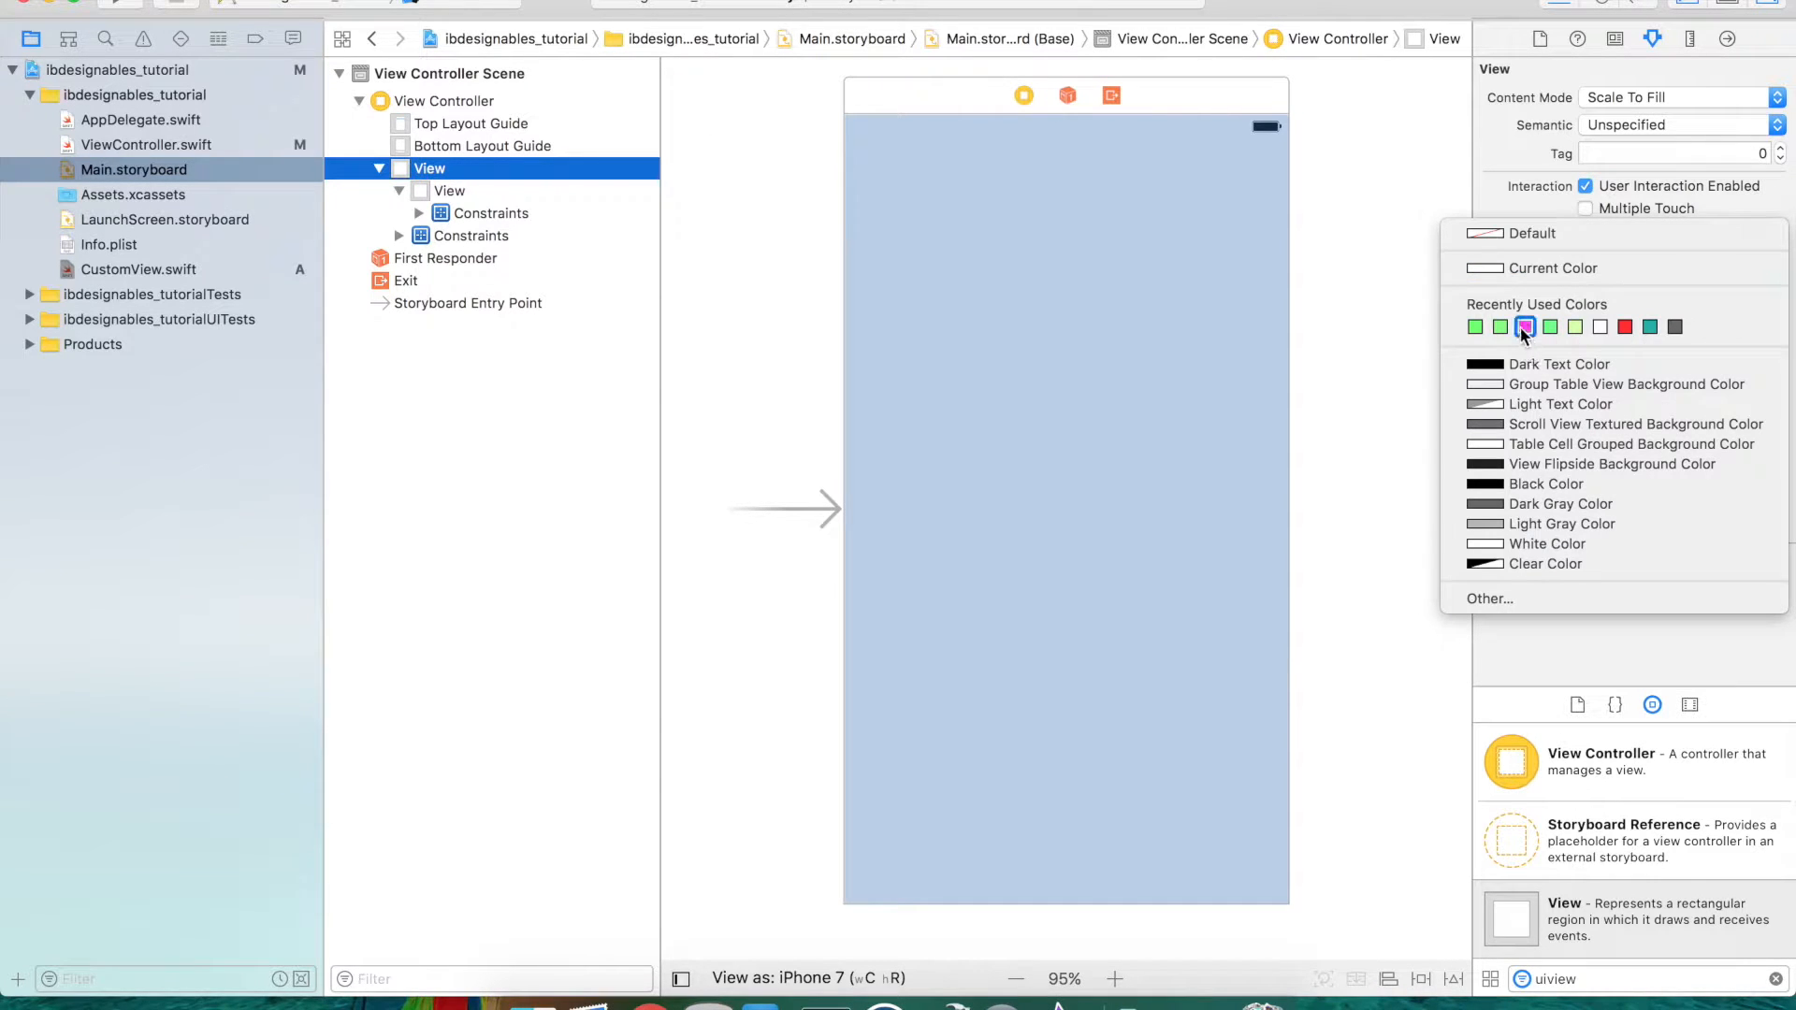
pyautogui.click(1525, 325)
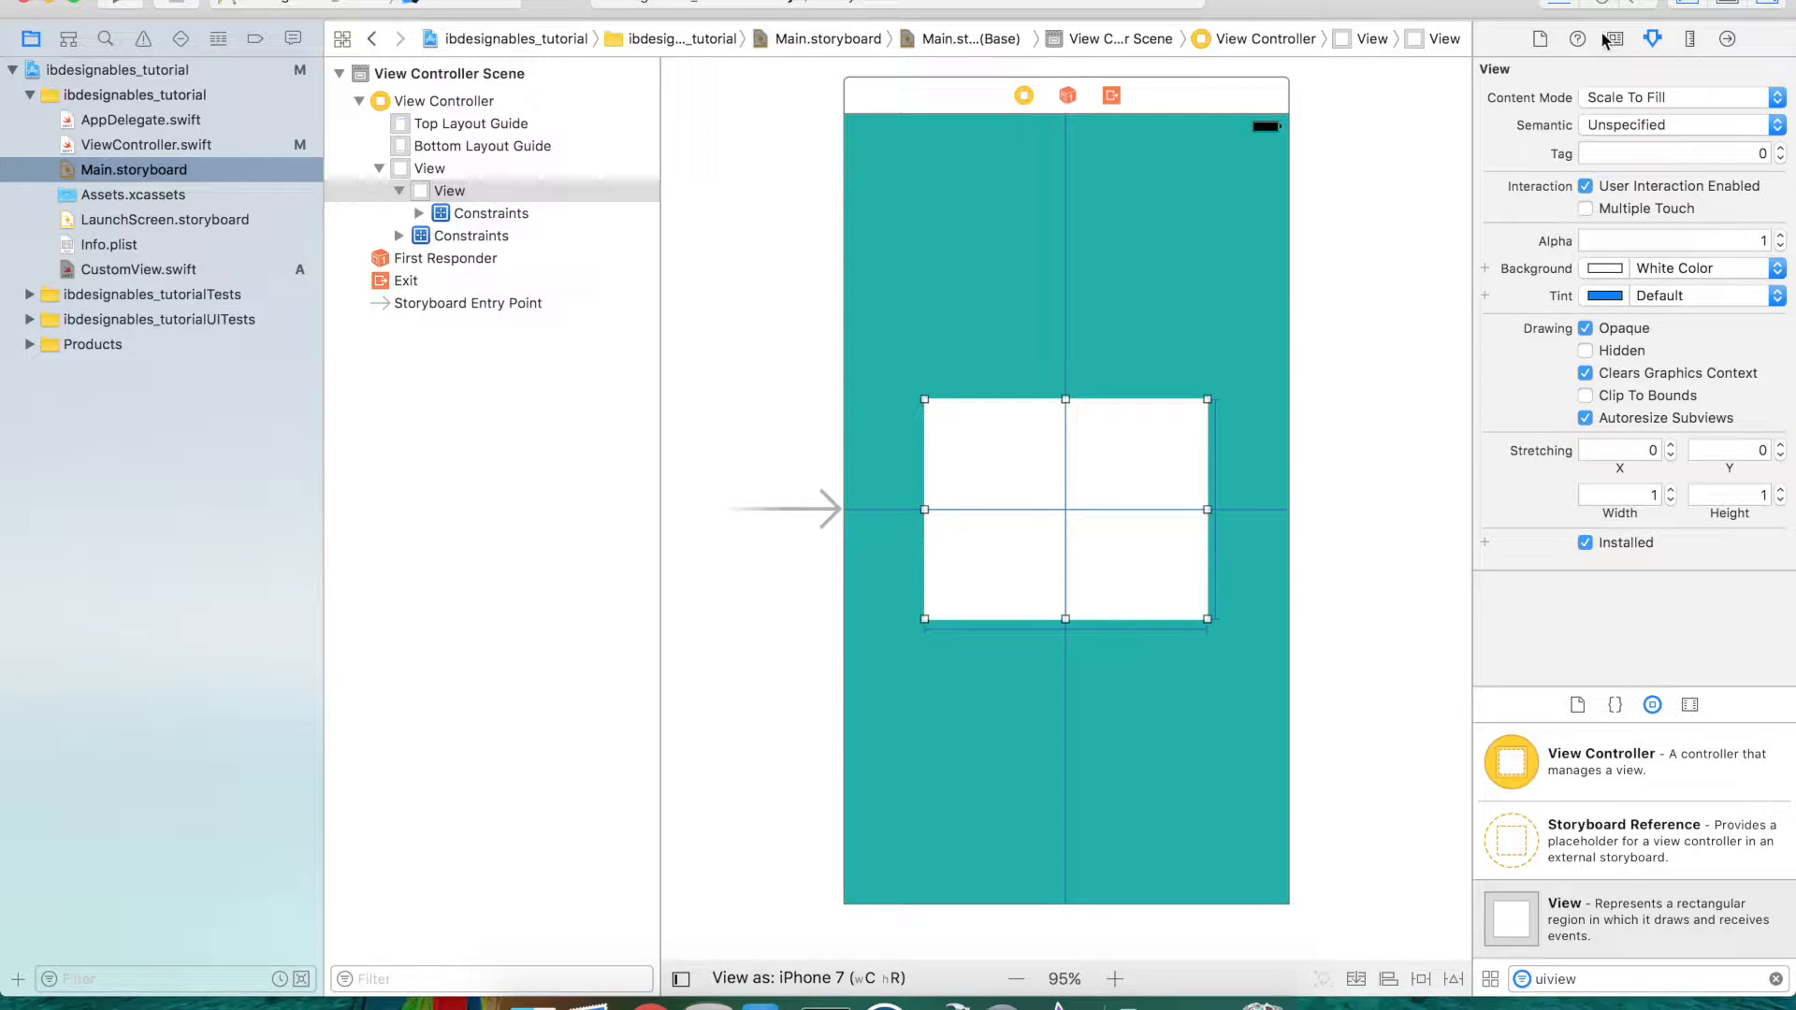
# - Set the inner view's custom class to CustomView in the Identity inspector
pyautogui.click(1615, 38)
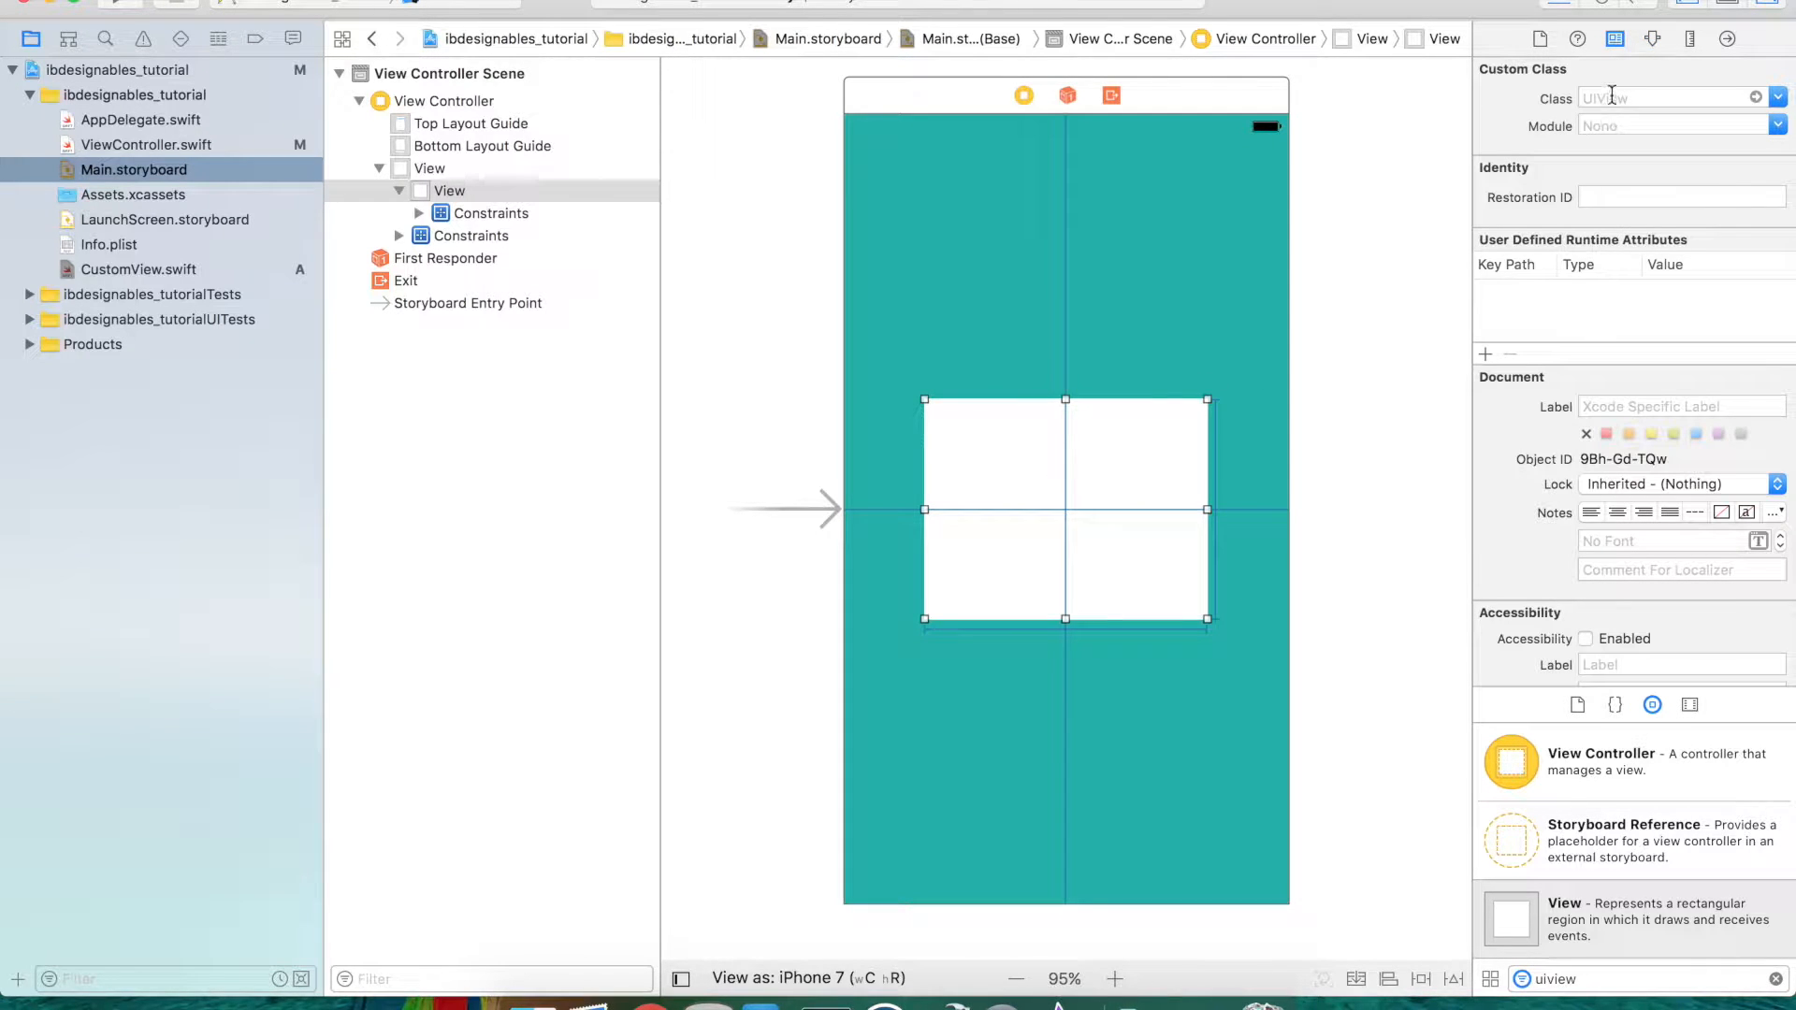
pyautogui.click(1673, 98)
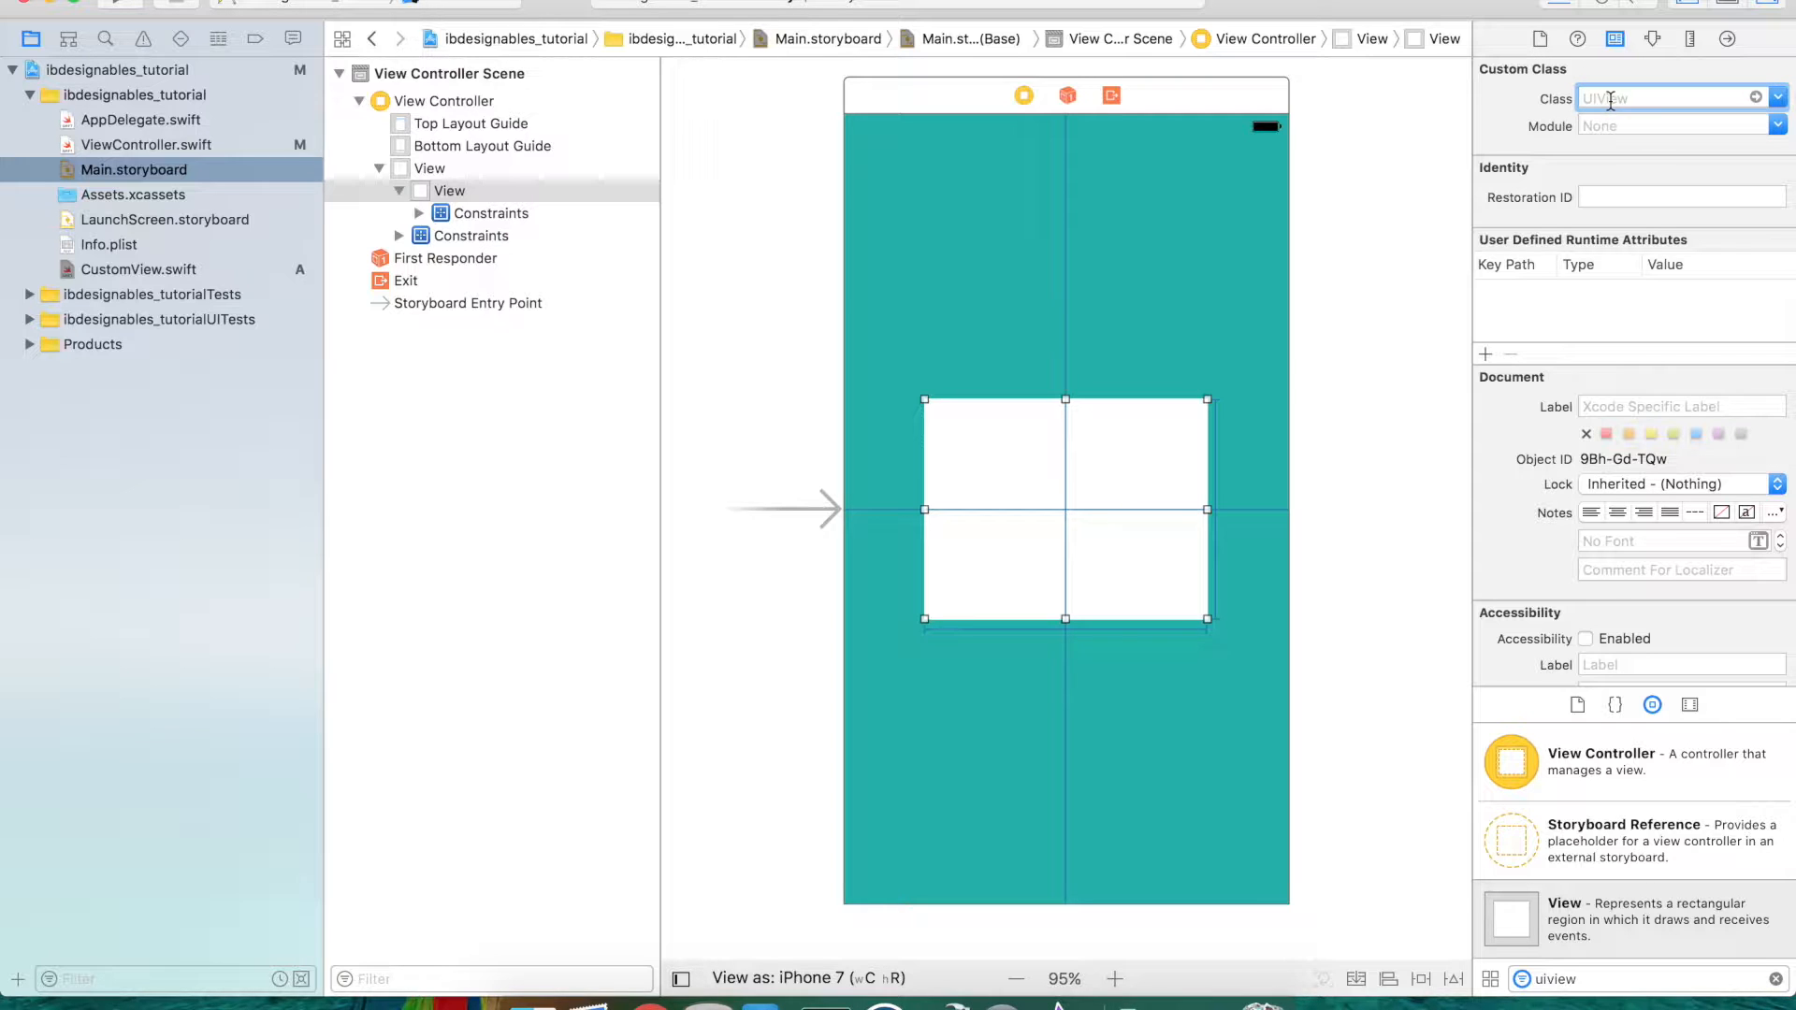
pyautogui.write('CustomView')
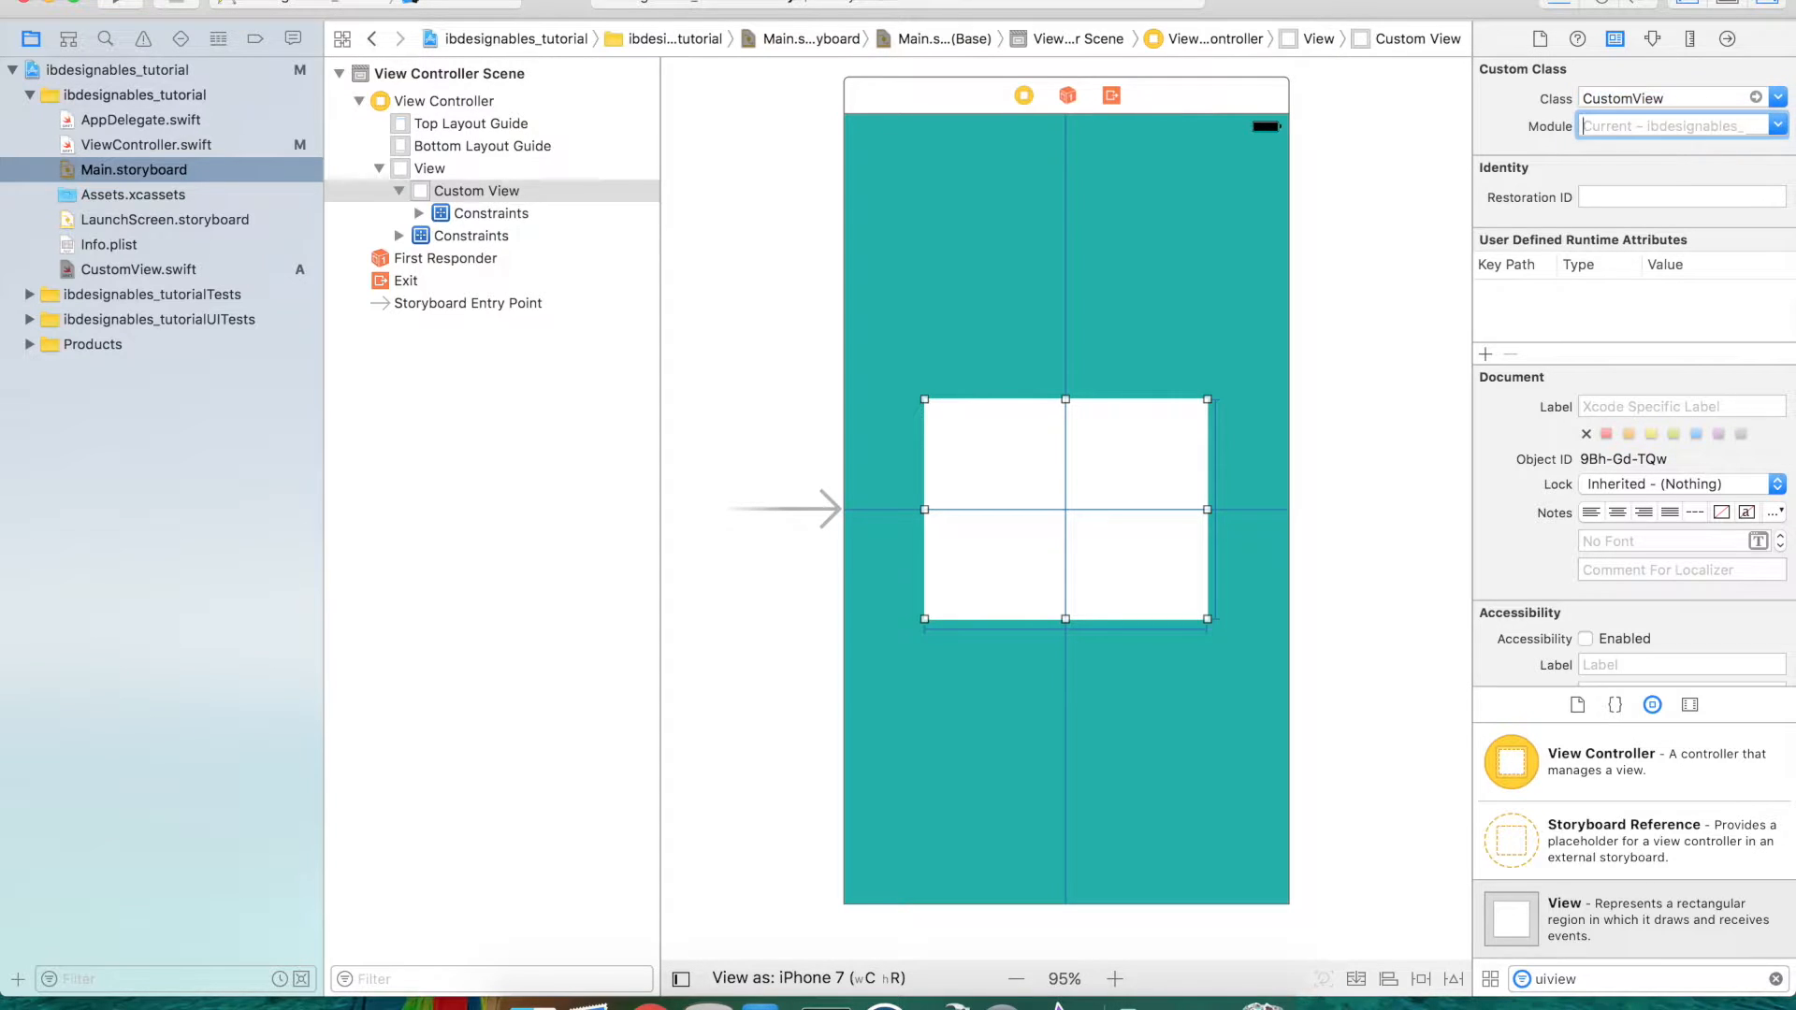
pyautogui.click(138, 268)
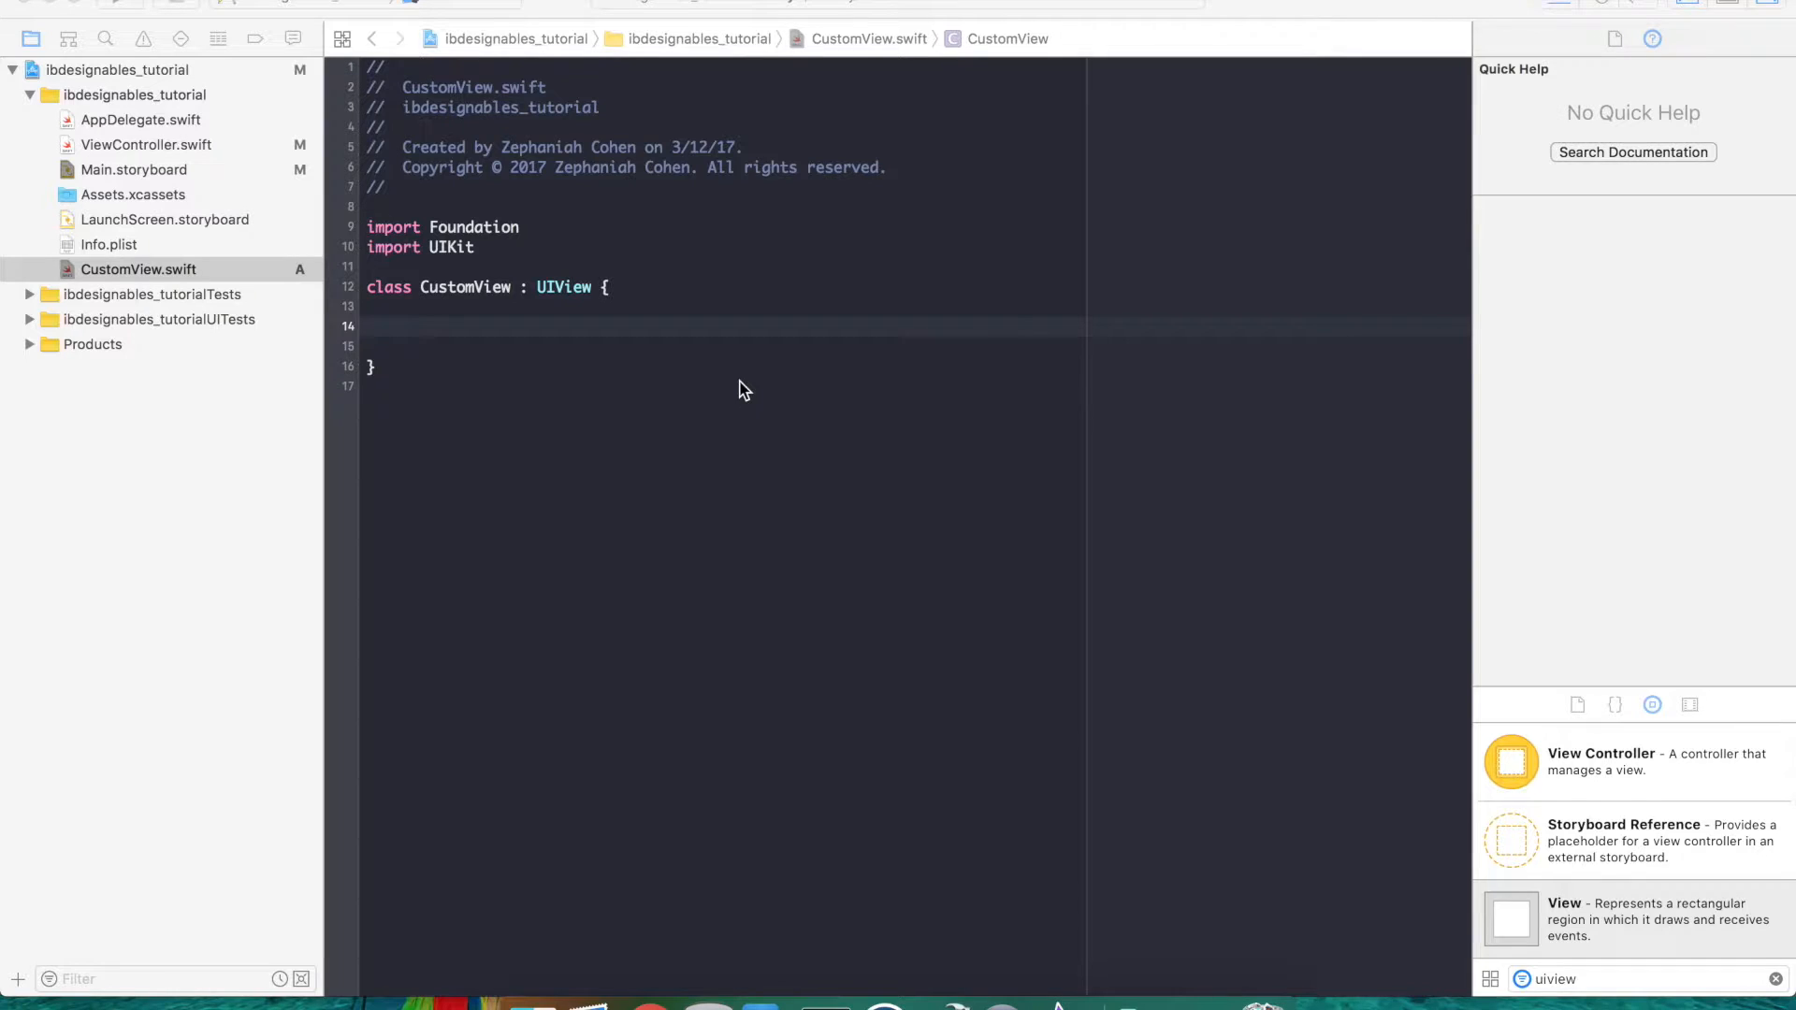
pyautogui.moveTo(578, 361)
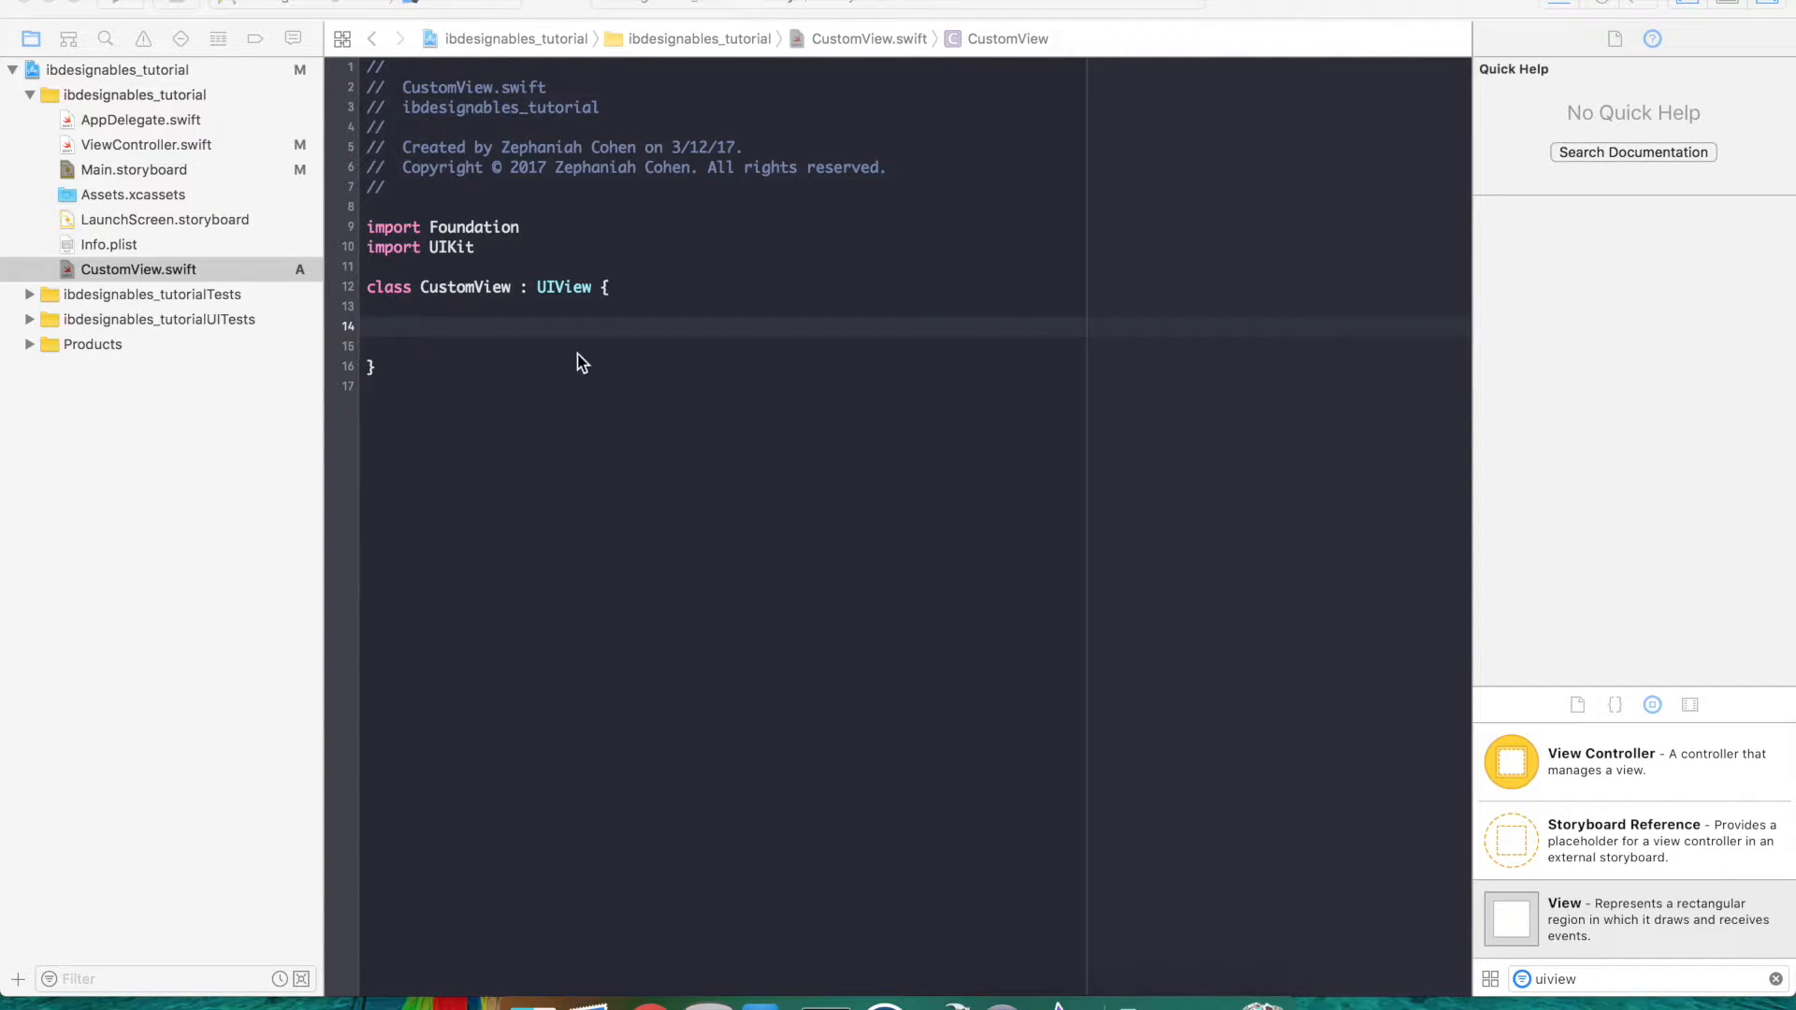
pyautogui.moveTo(386, 310)
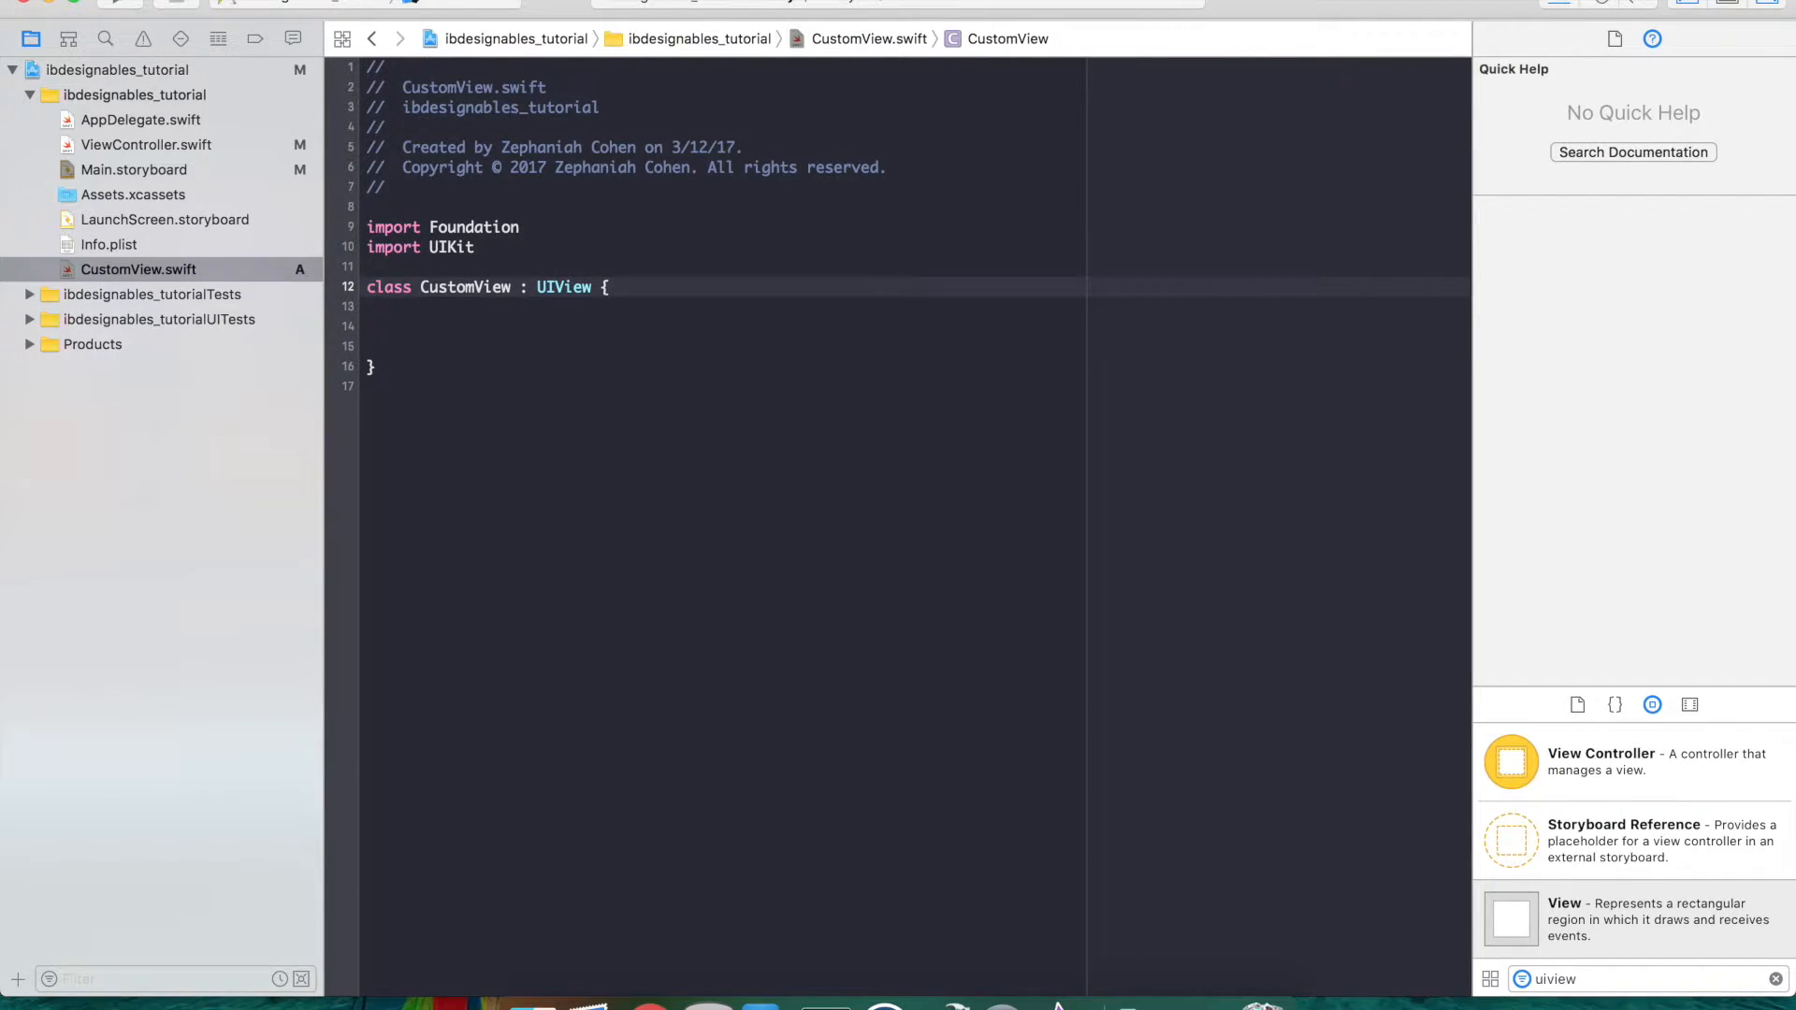
pyautogui.write('@I')
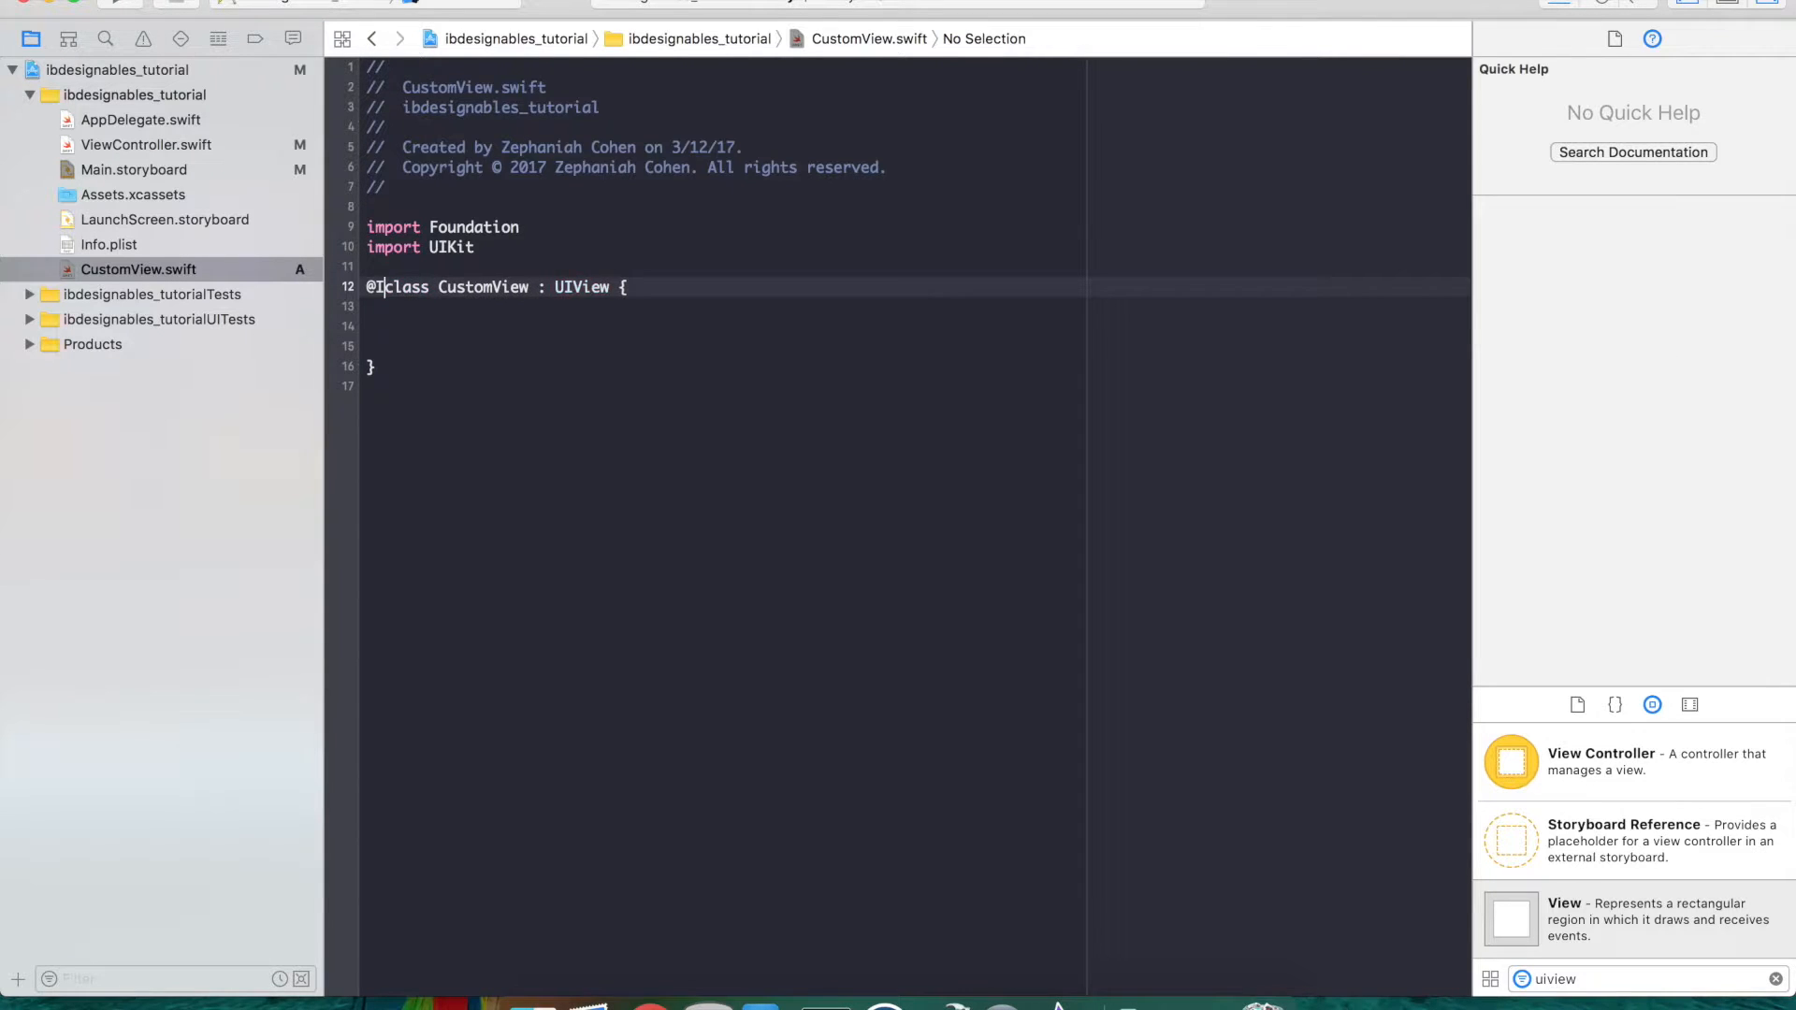
pyautogui.write('BDesignable')
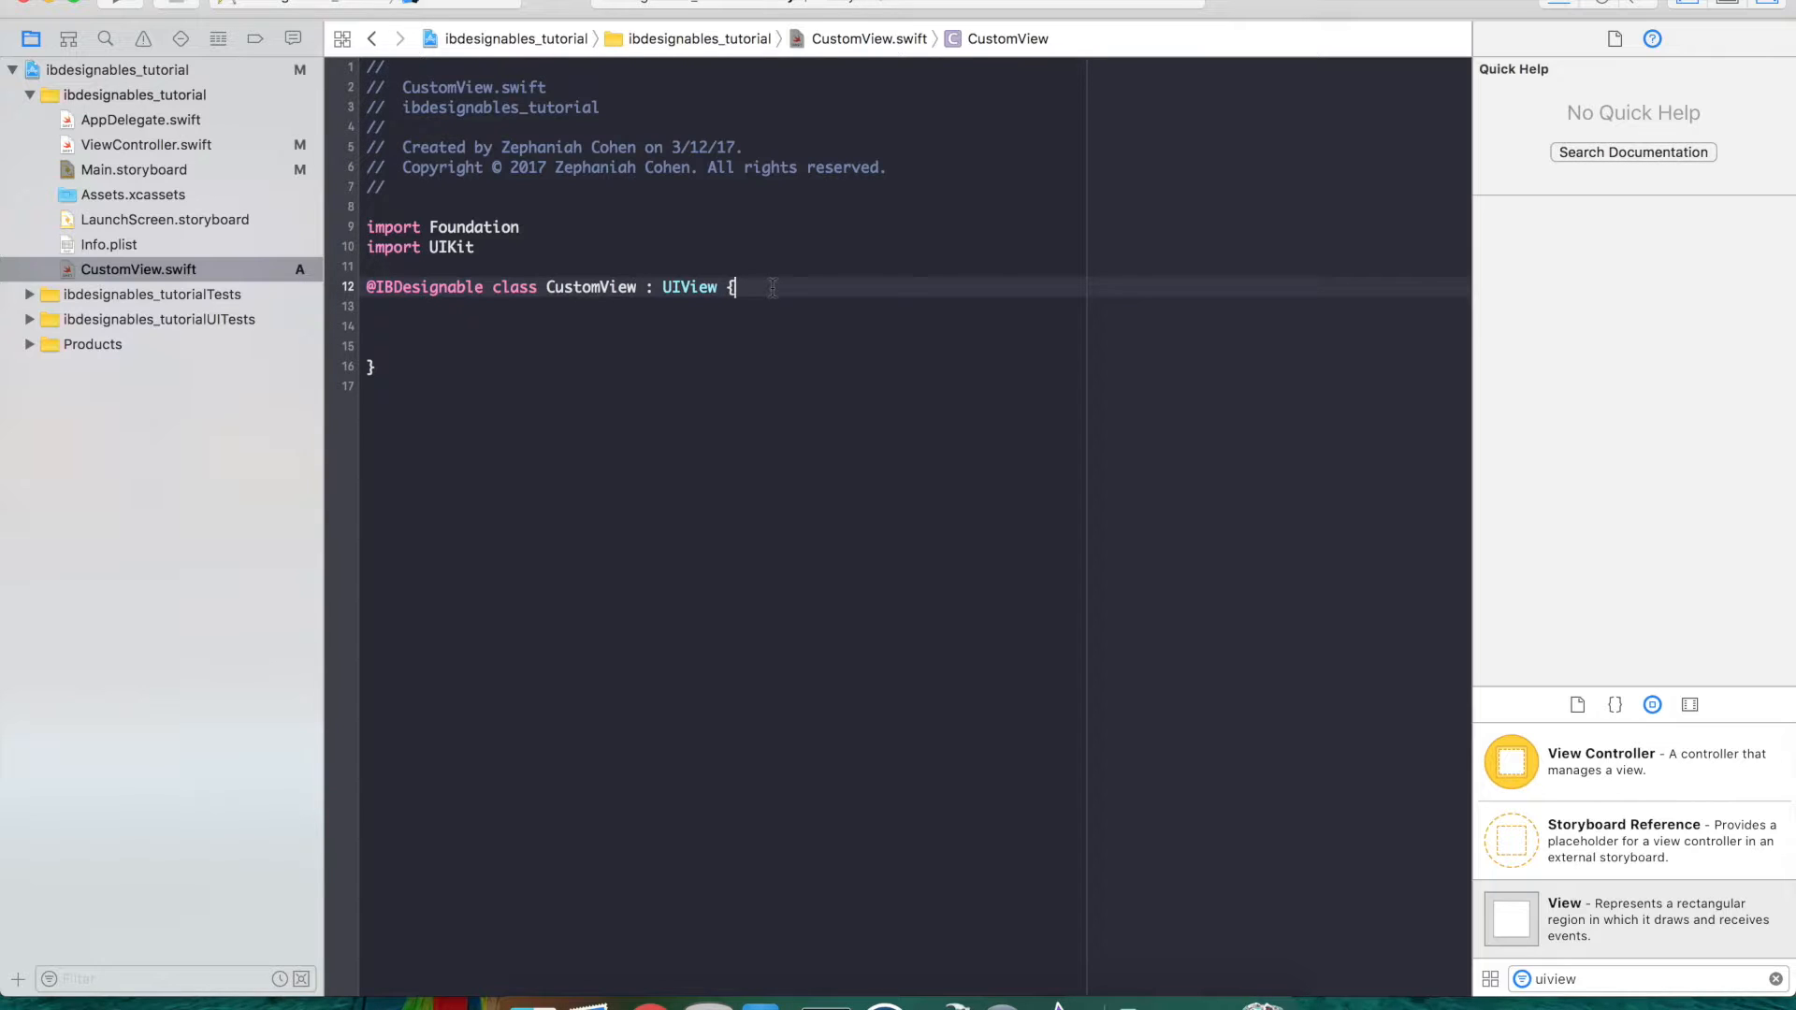
# - Add prepareForInterfaceBuilder() and awakeFromNib() overrides via autocomplete
pyautogui.press('return')
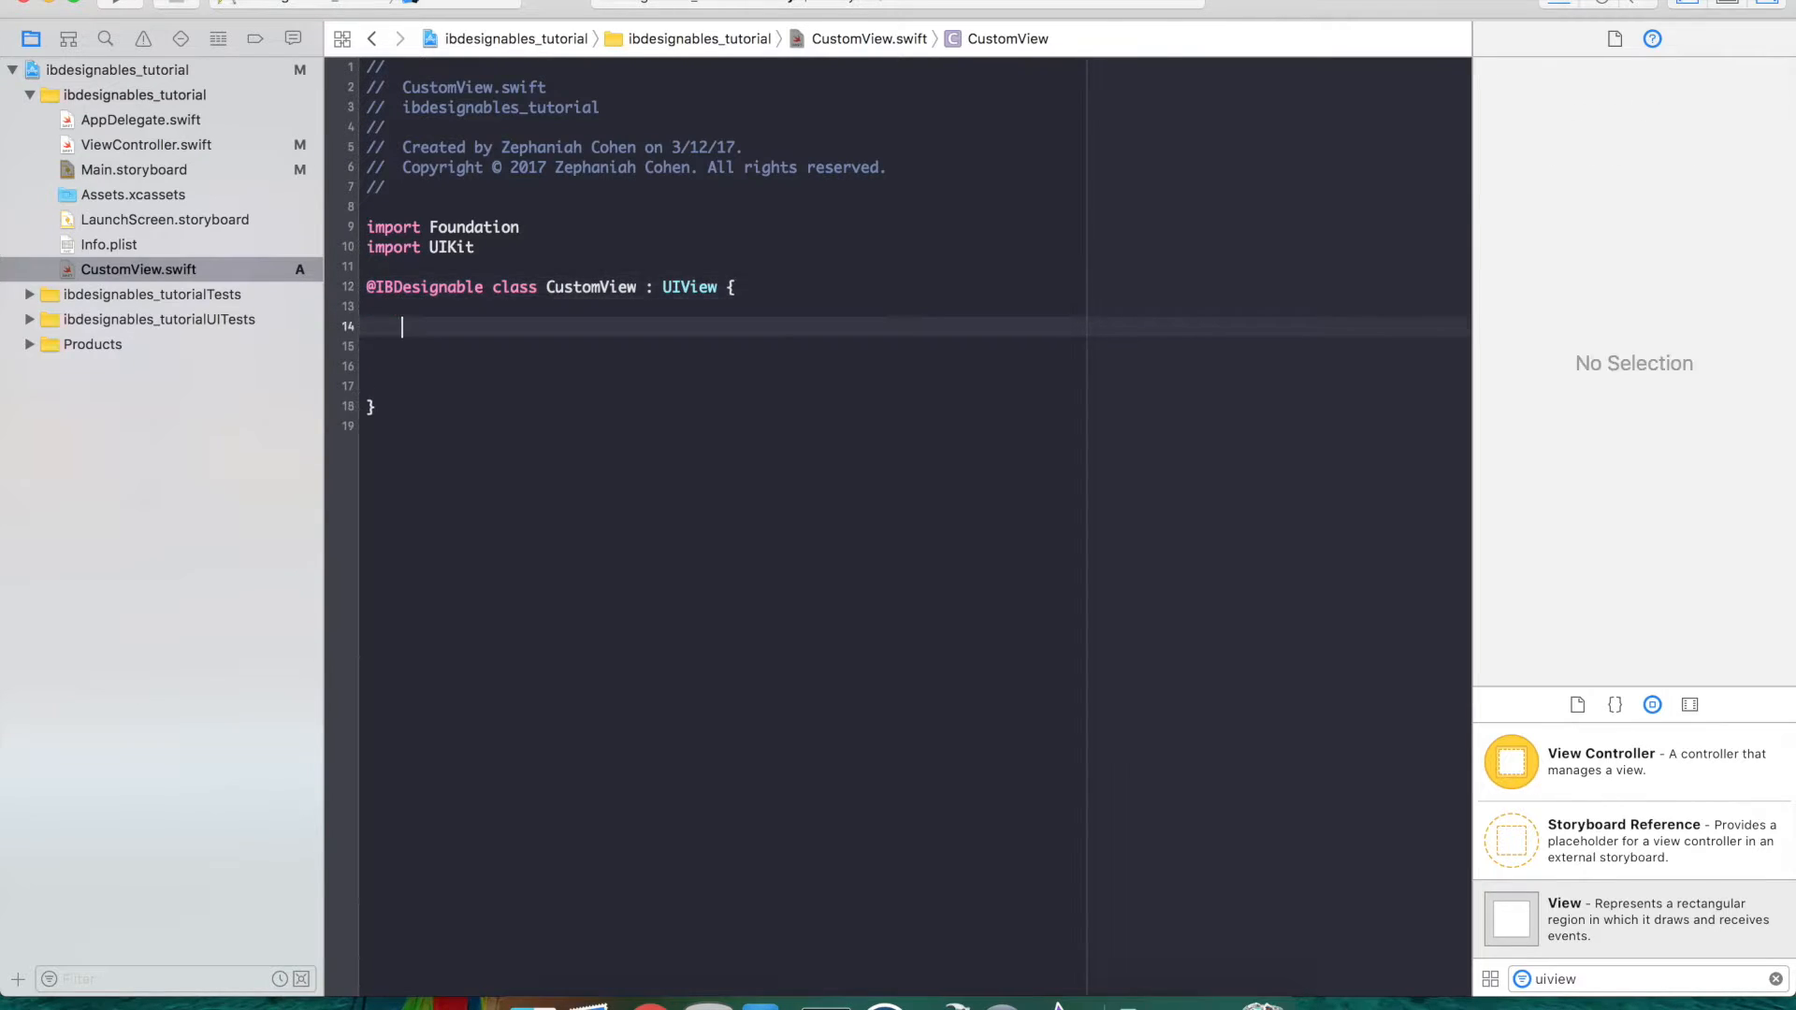
pyautogui.write('prepareForInterfaceBuilder() {')
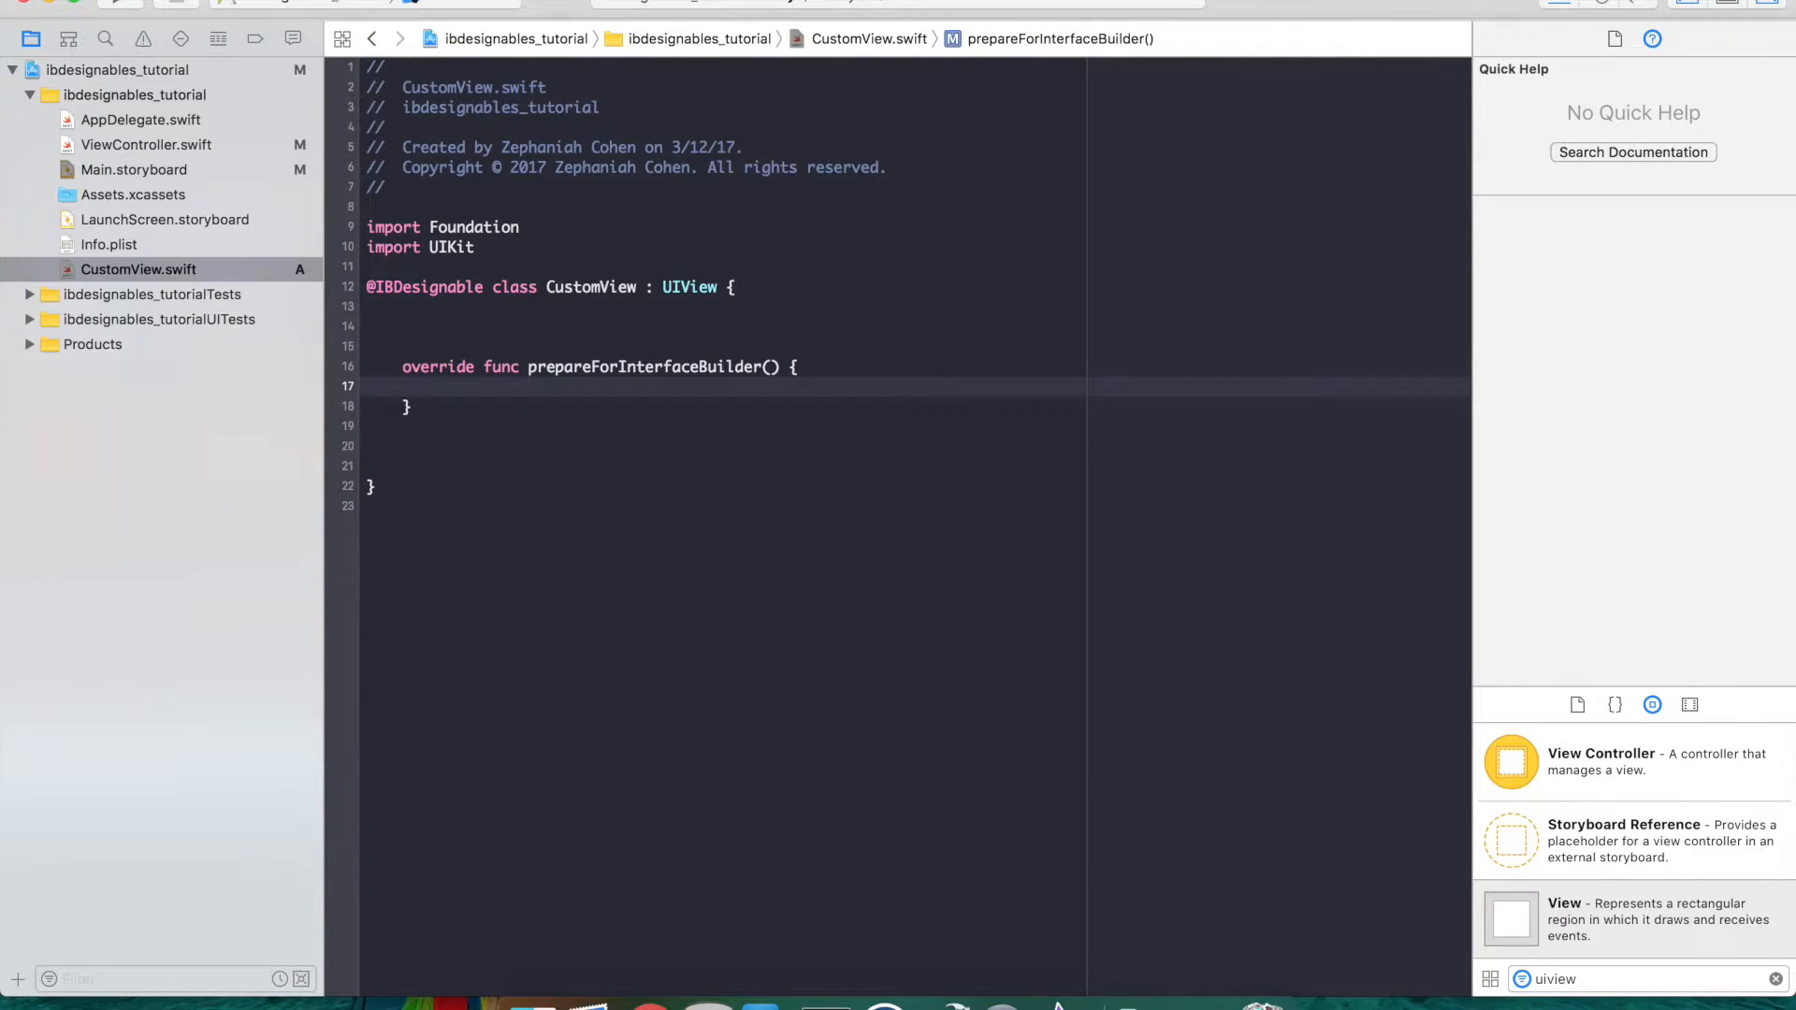
pyautogui.click(390, 466)
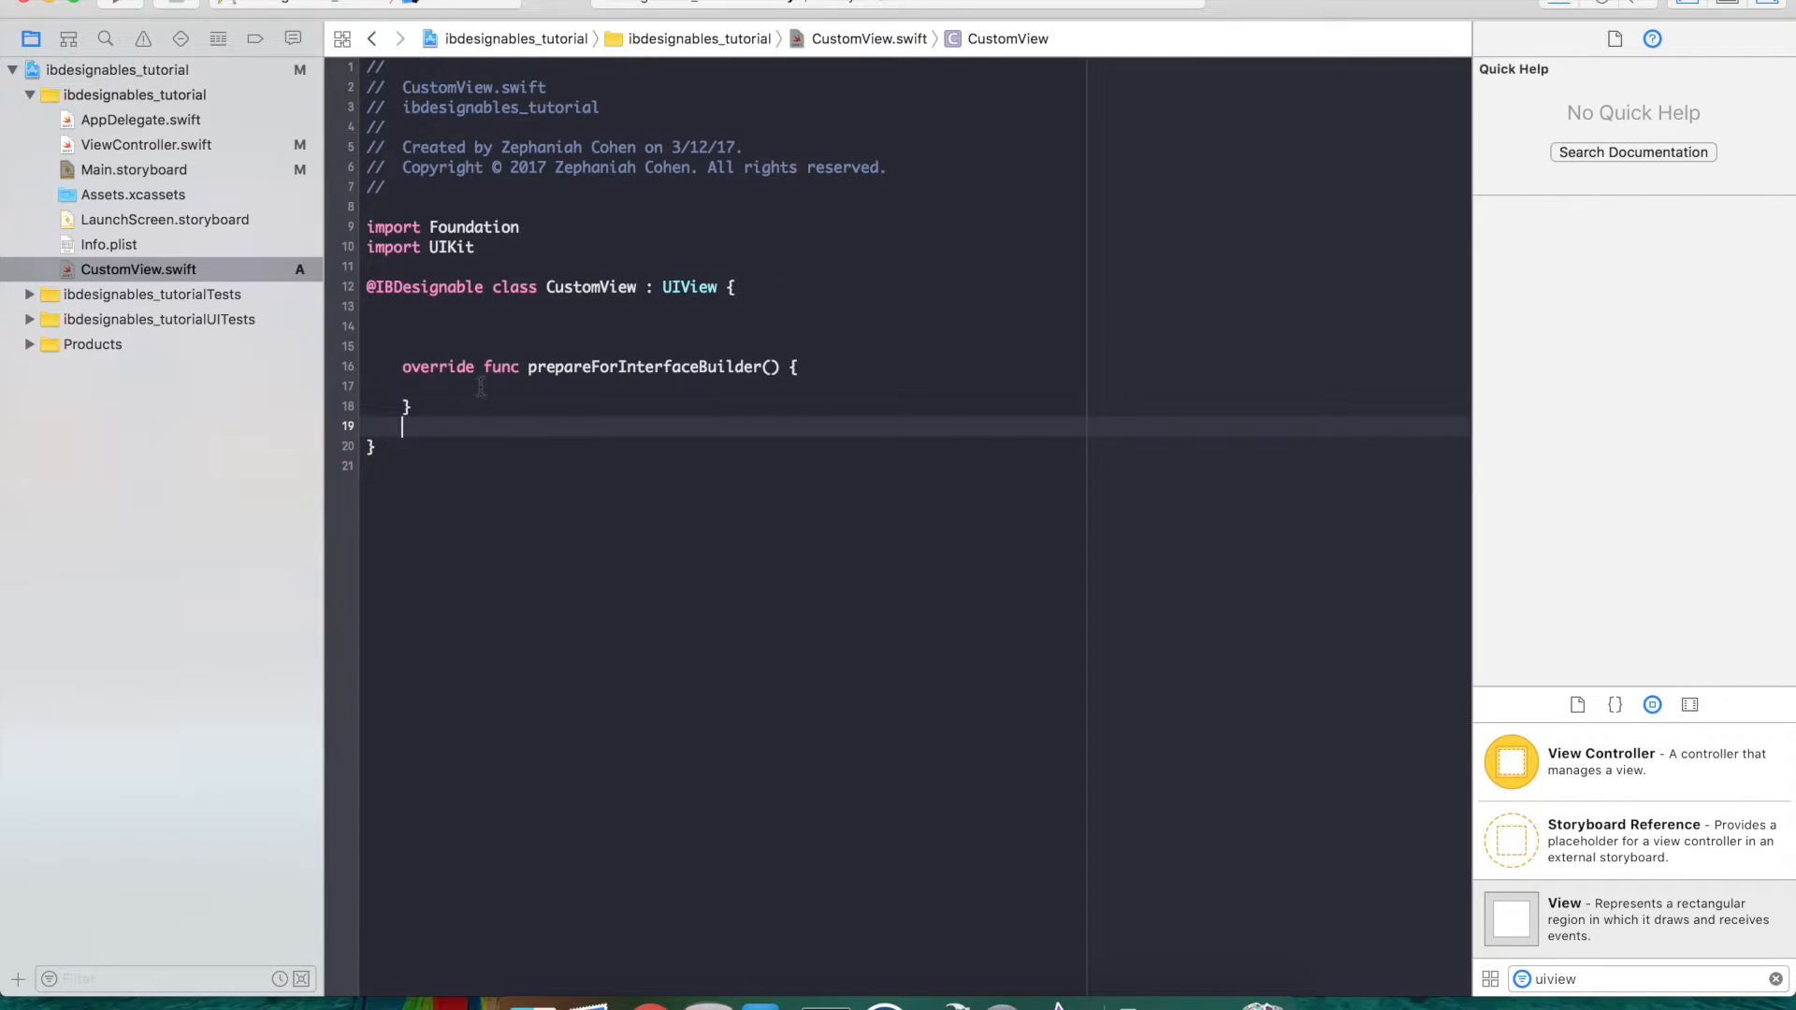
pyautogui.click(438, 386)
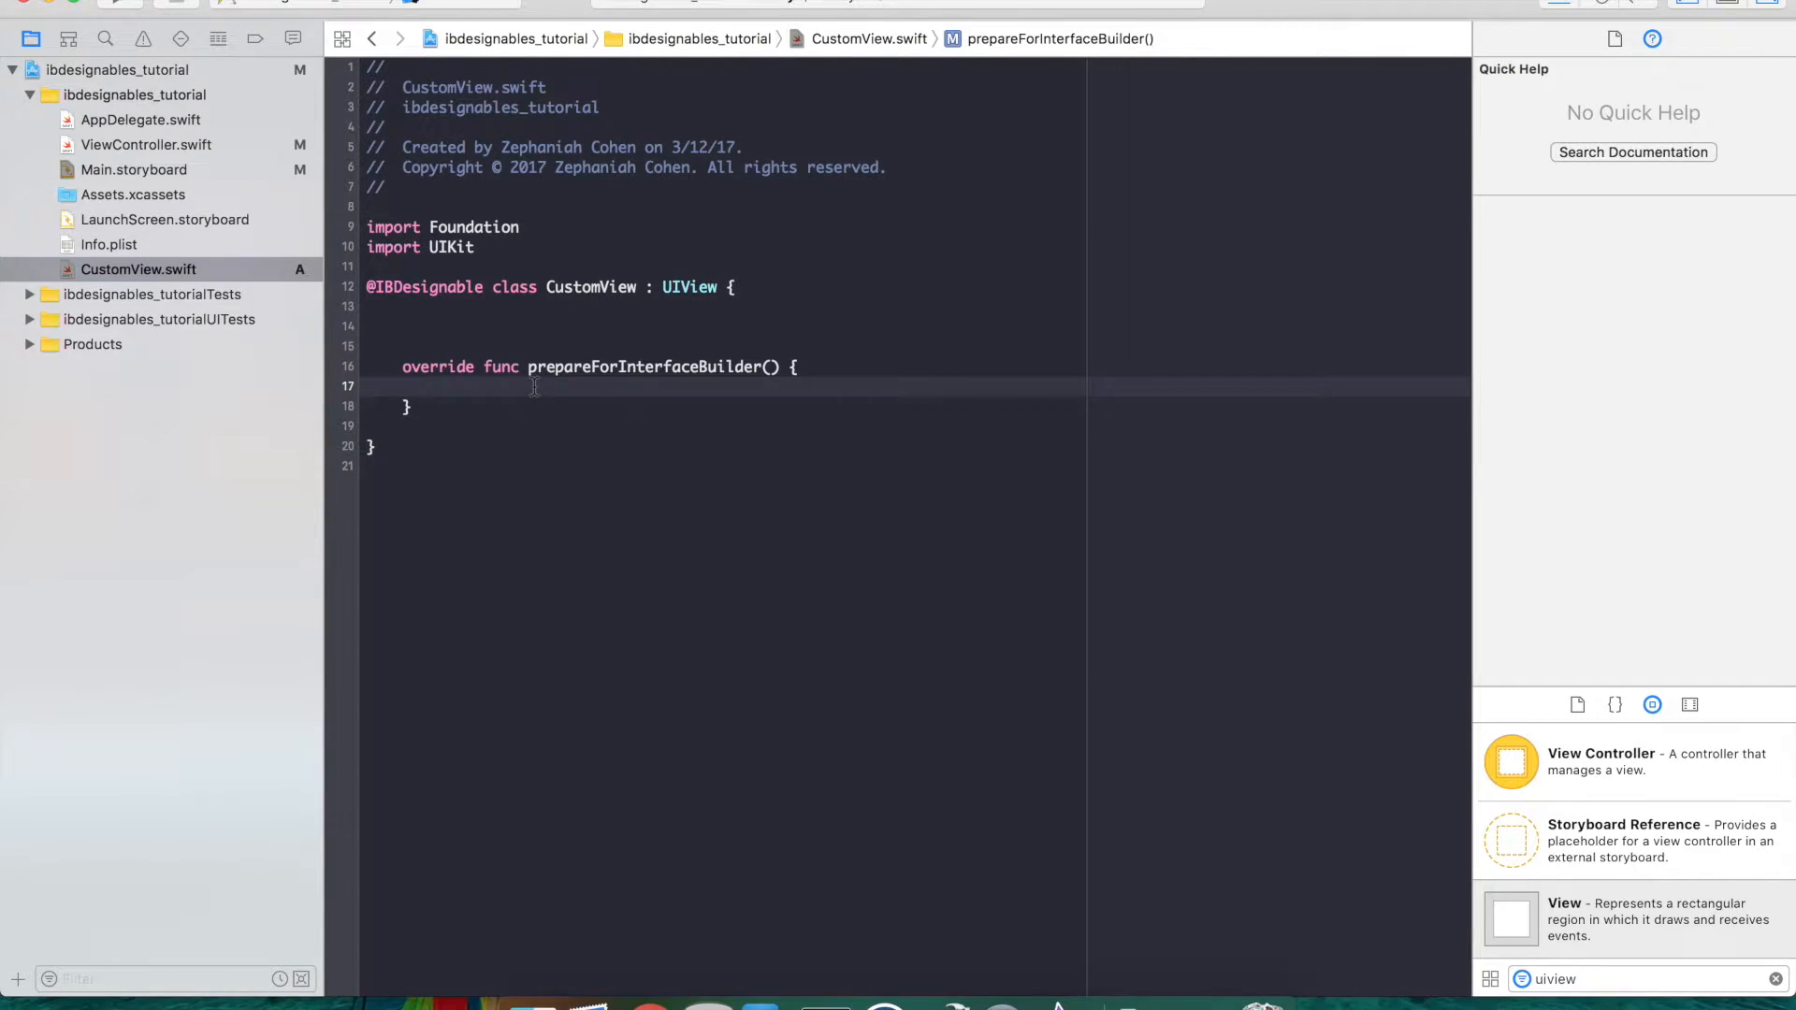
pyautogui.click(403, 346)
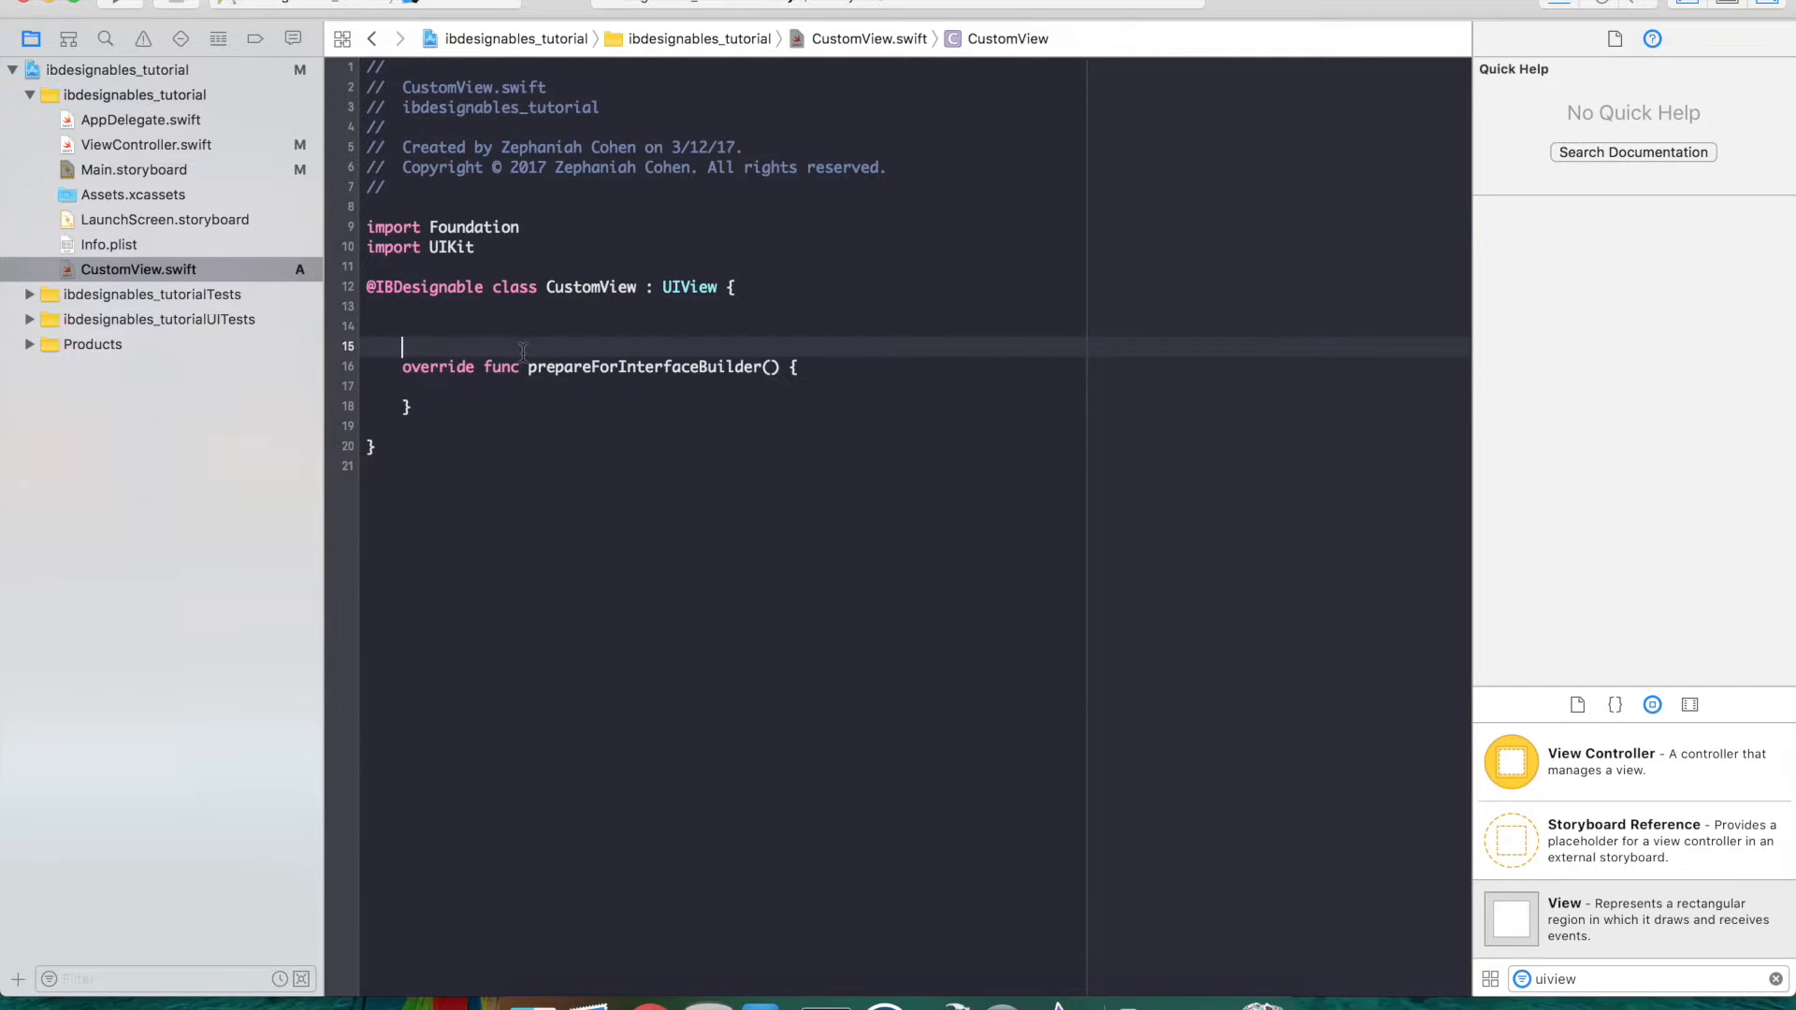
pyautogui.press('Backspace')
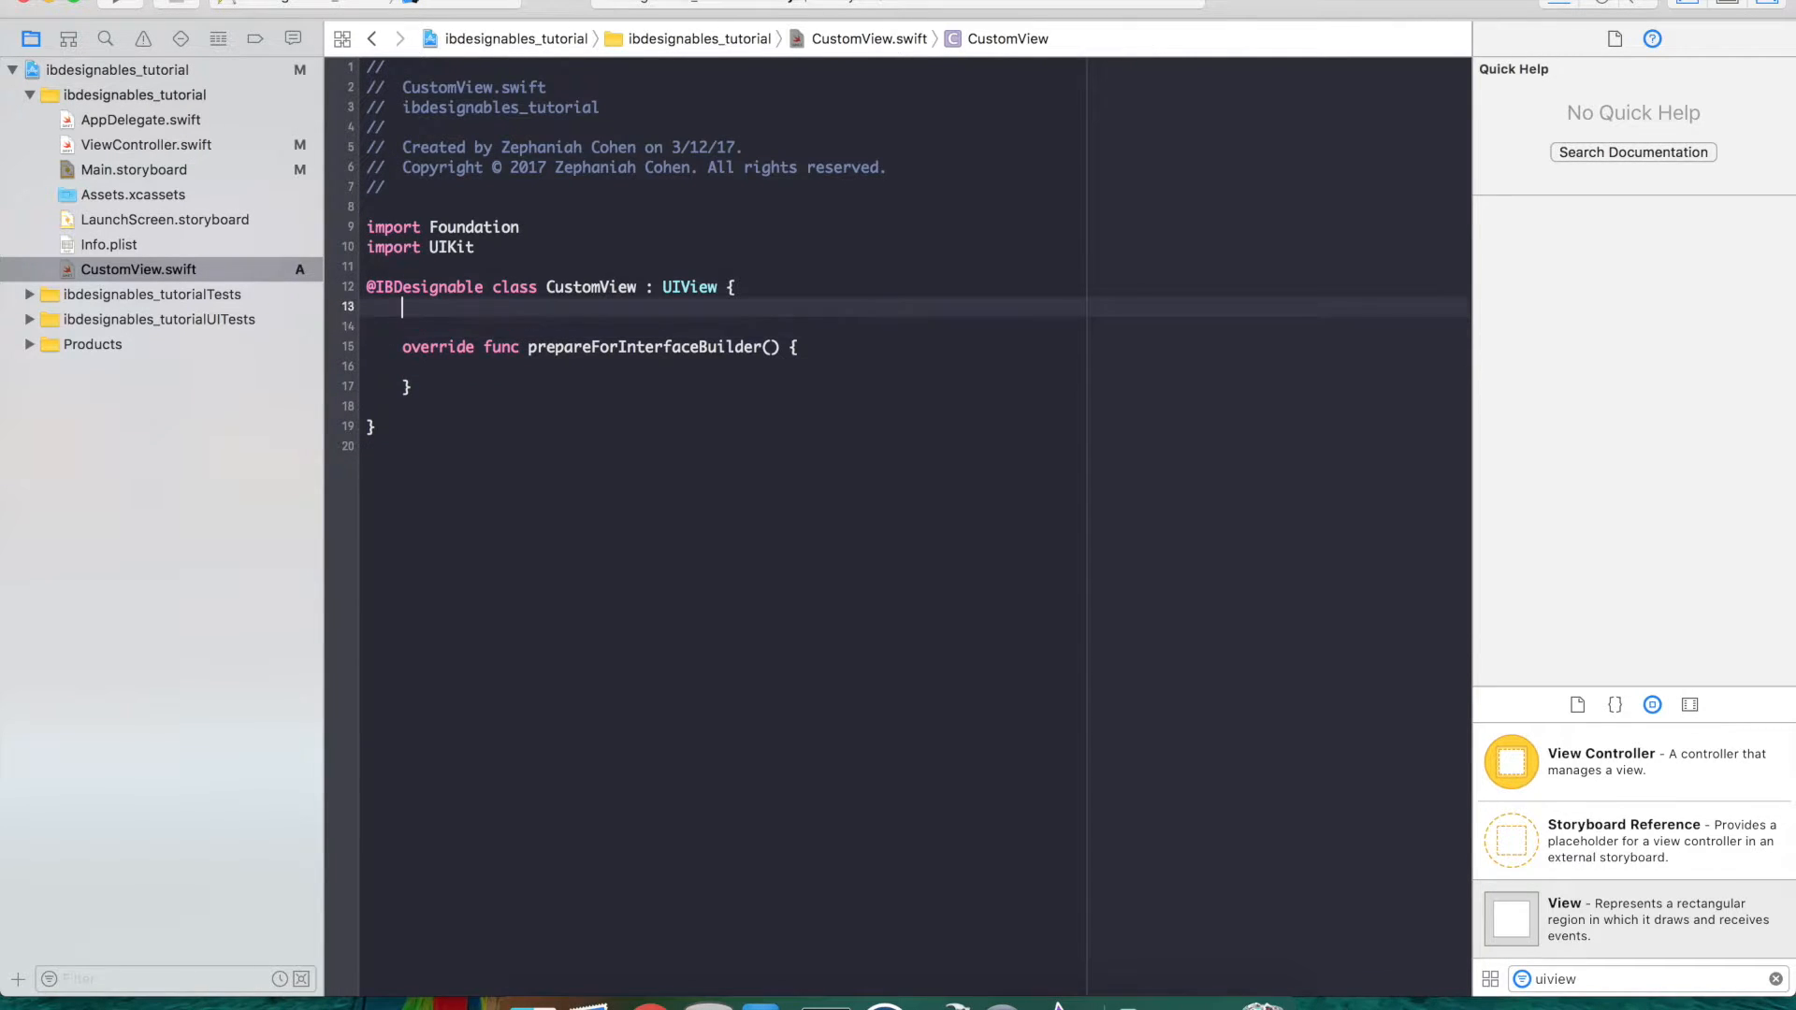
pyautogui.press('return')
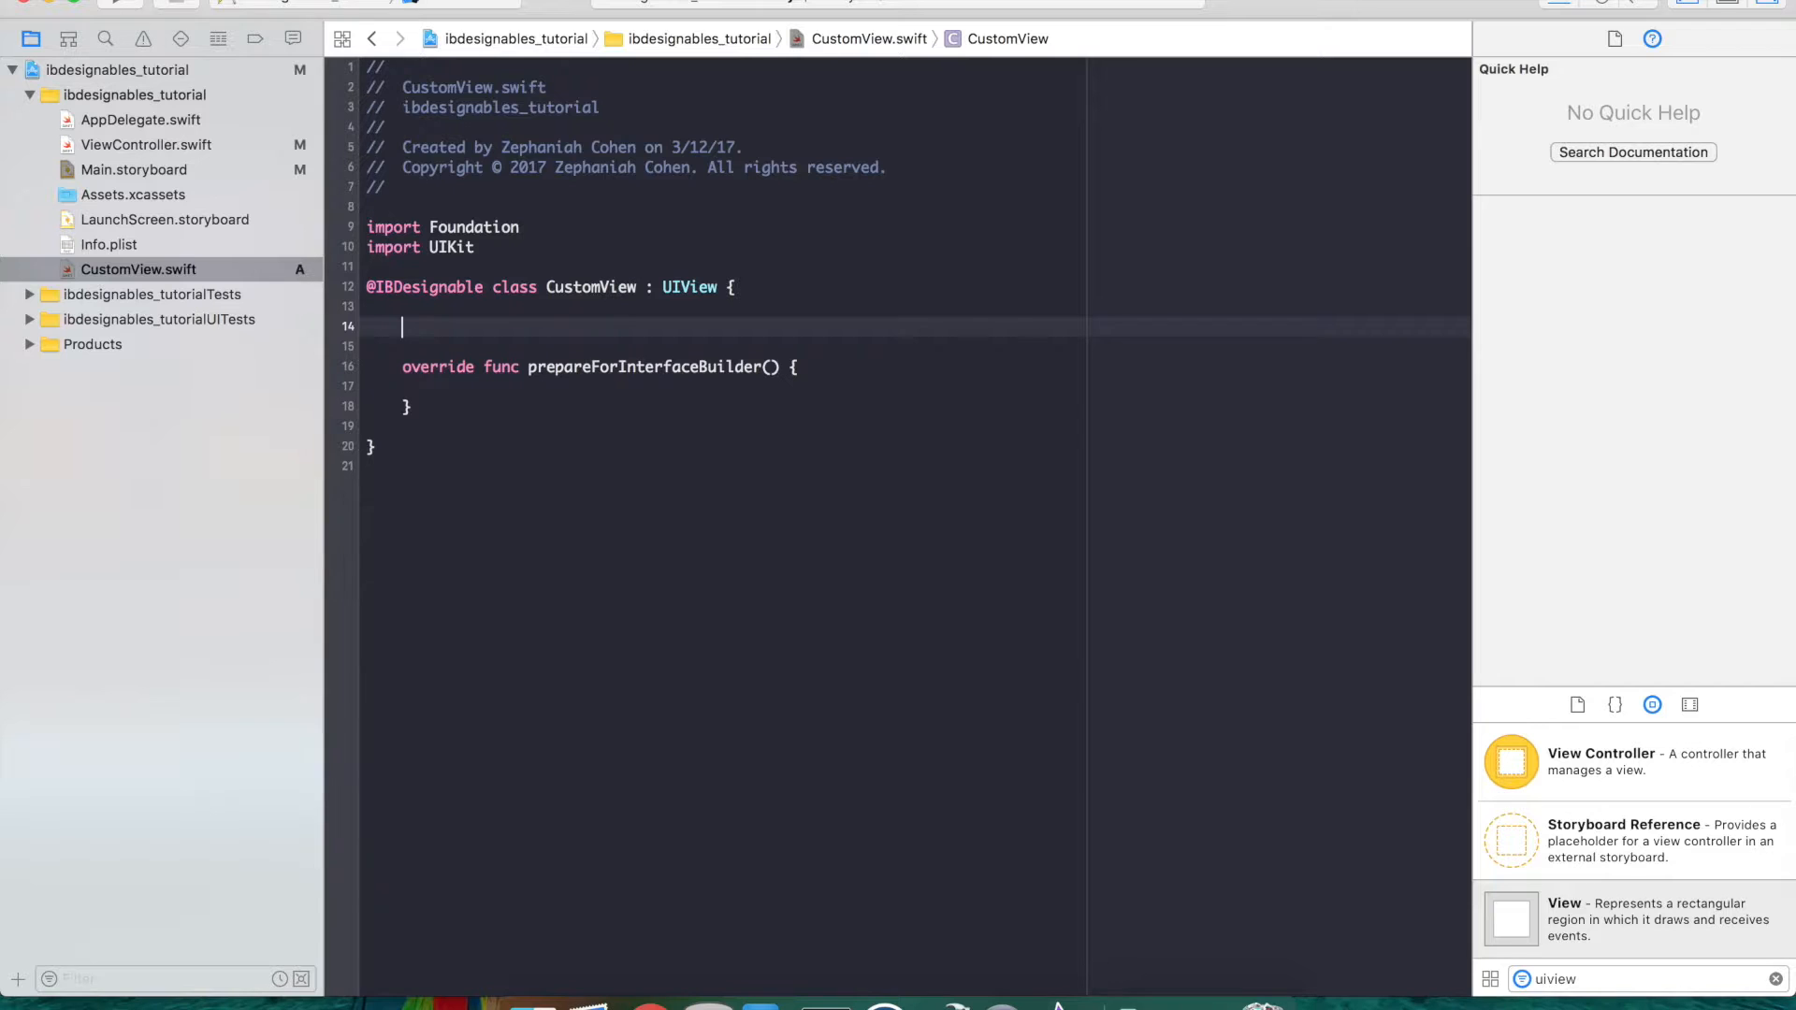
pyautogui.write('awakeFromNib() {')
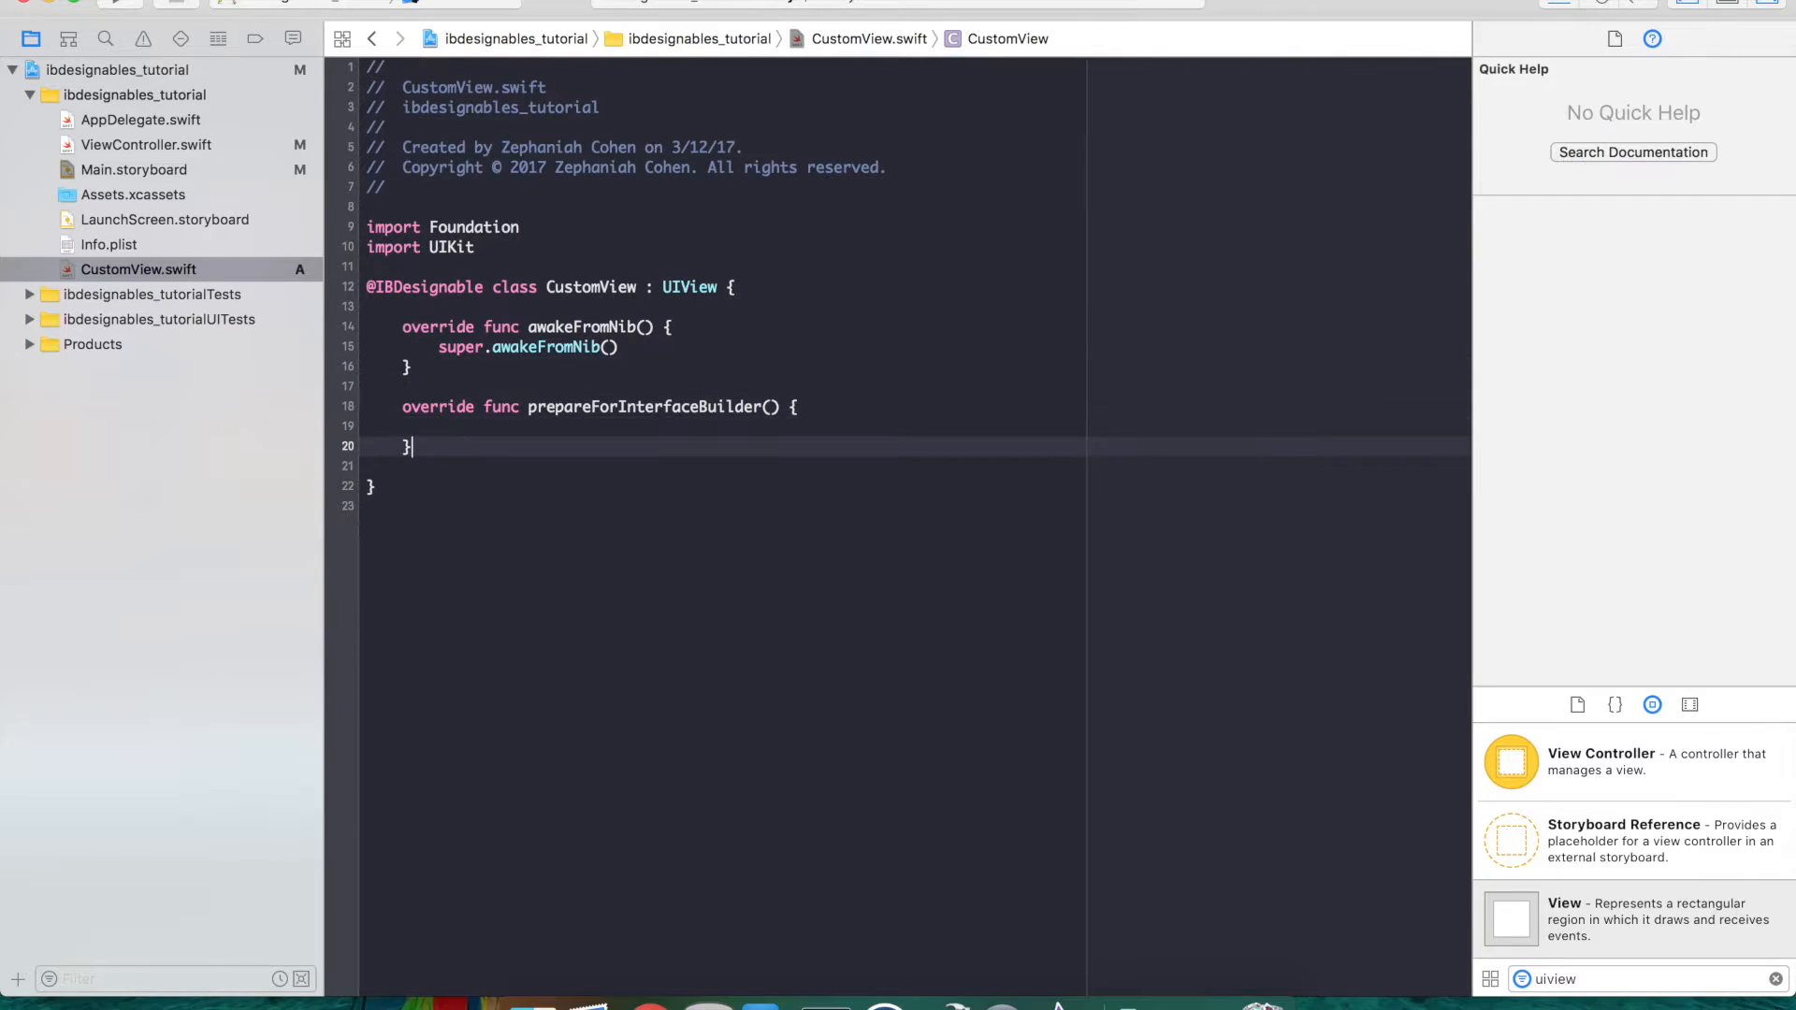
# - Create an empty styleView() function and call it from both overrides
pyautogui.write('func')
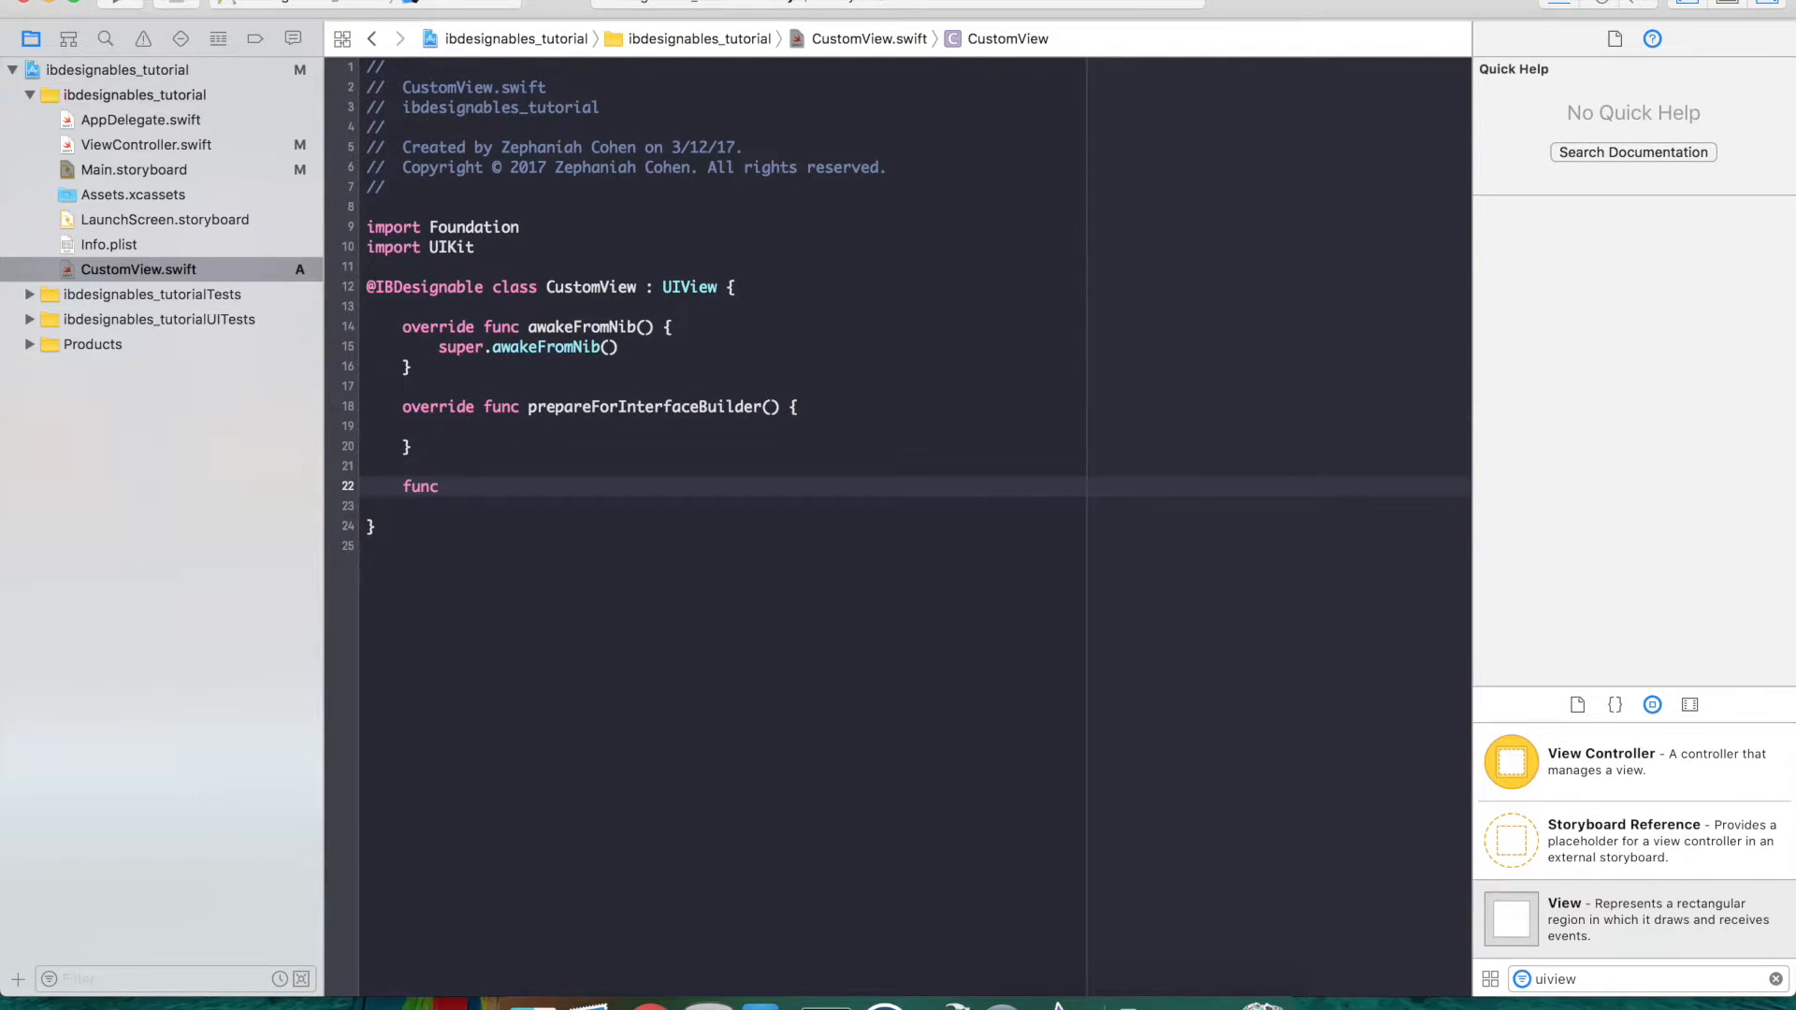
pyautogui.write('styleView(')
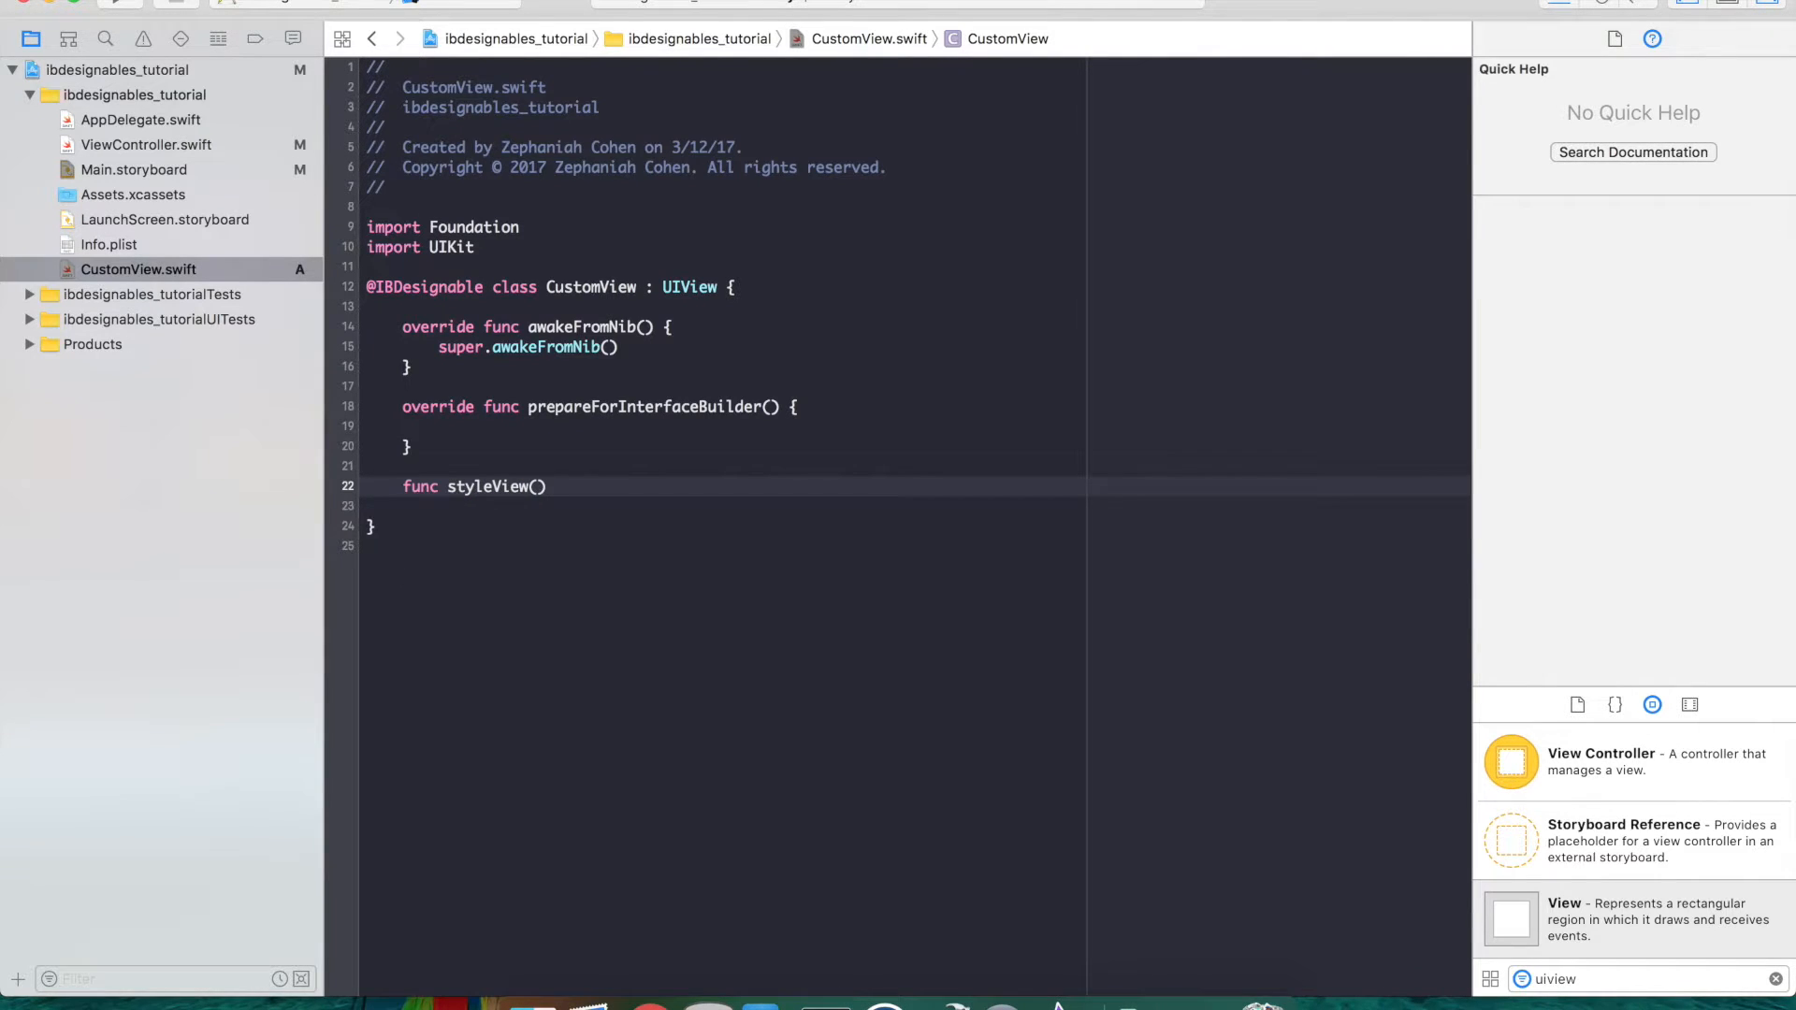
pyautogui.write('{')
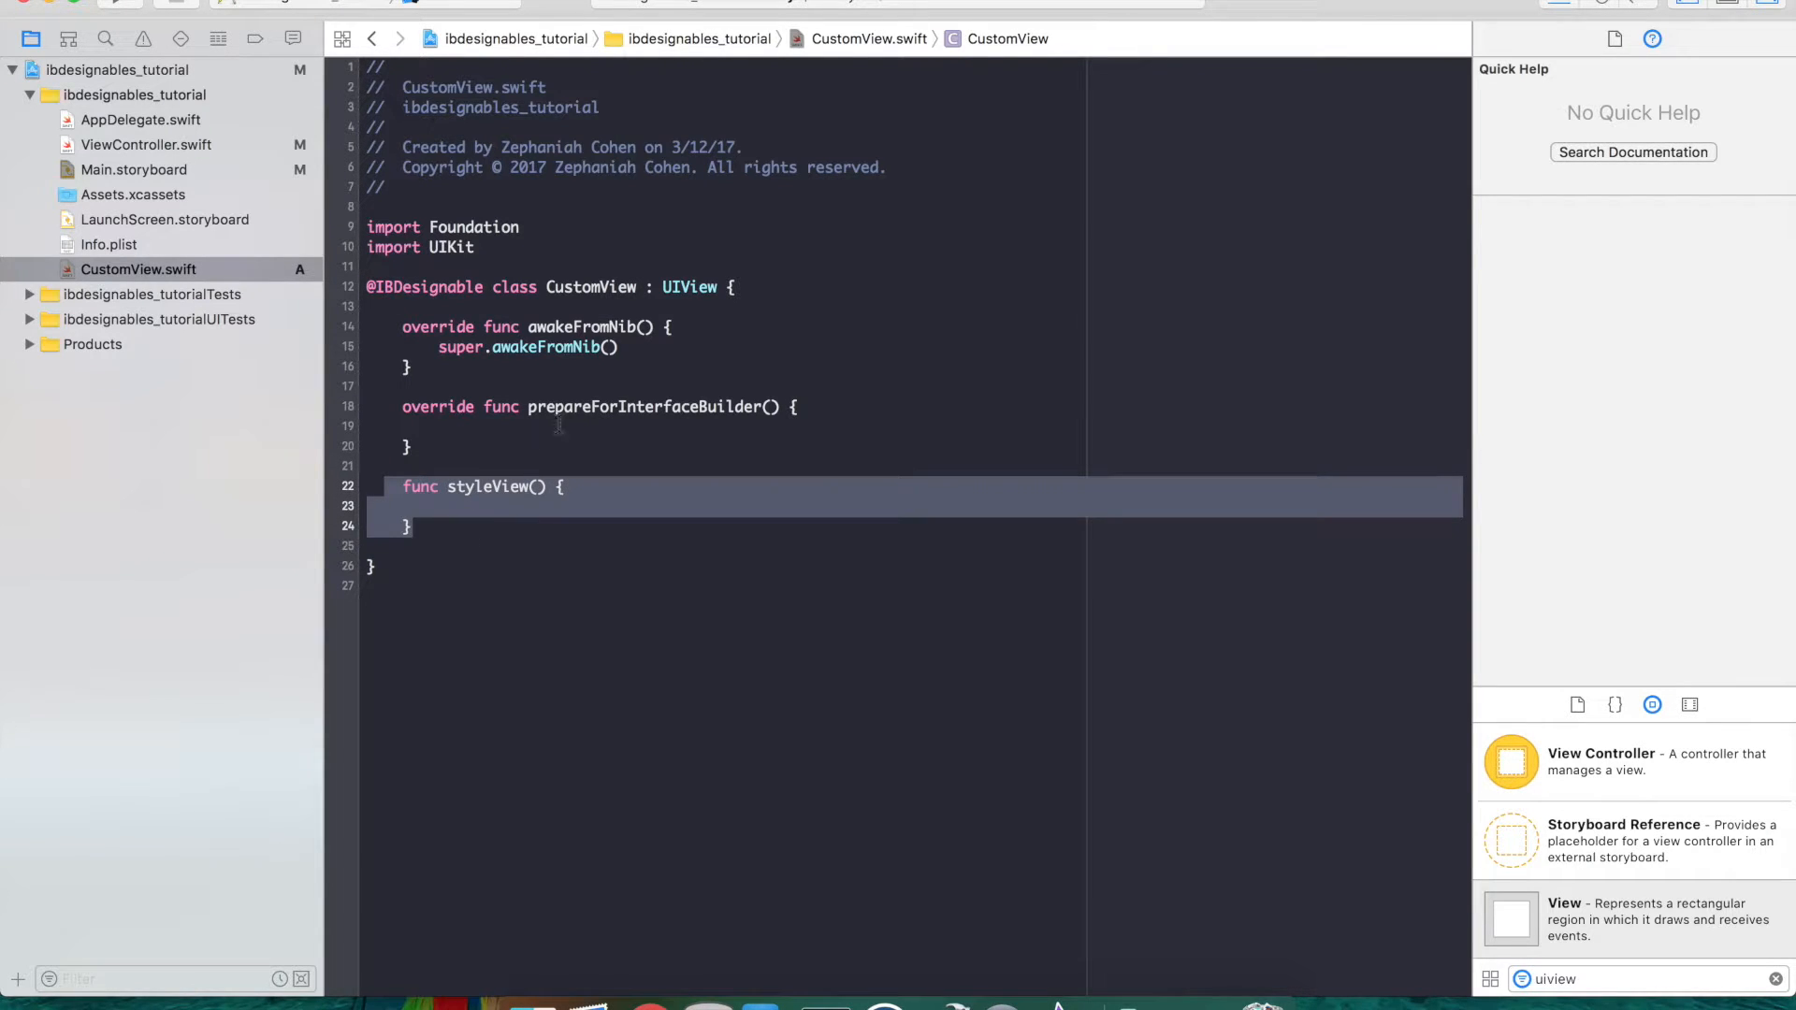
pyautogui.click(438, 427)
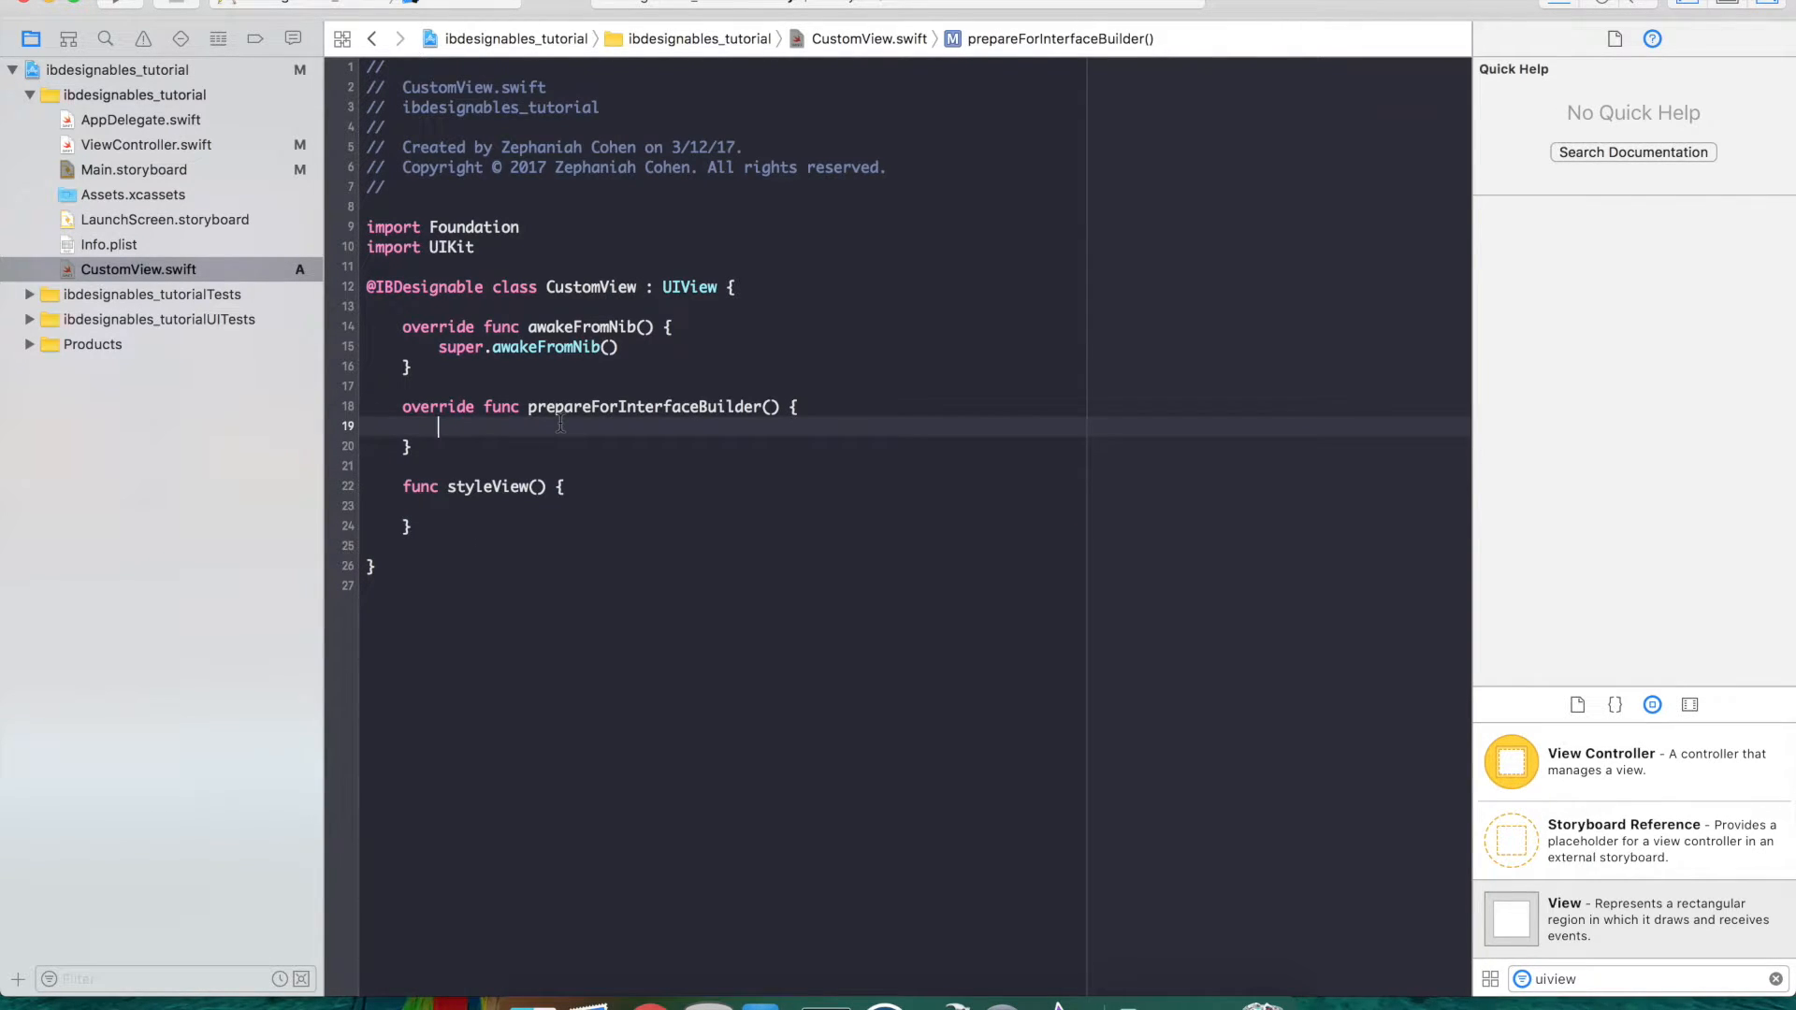
pyautogui.write('styleView(')
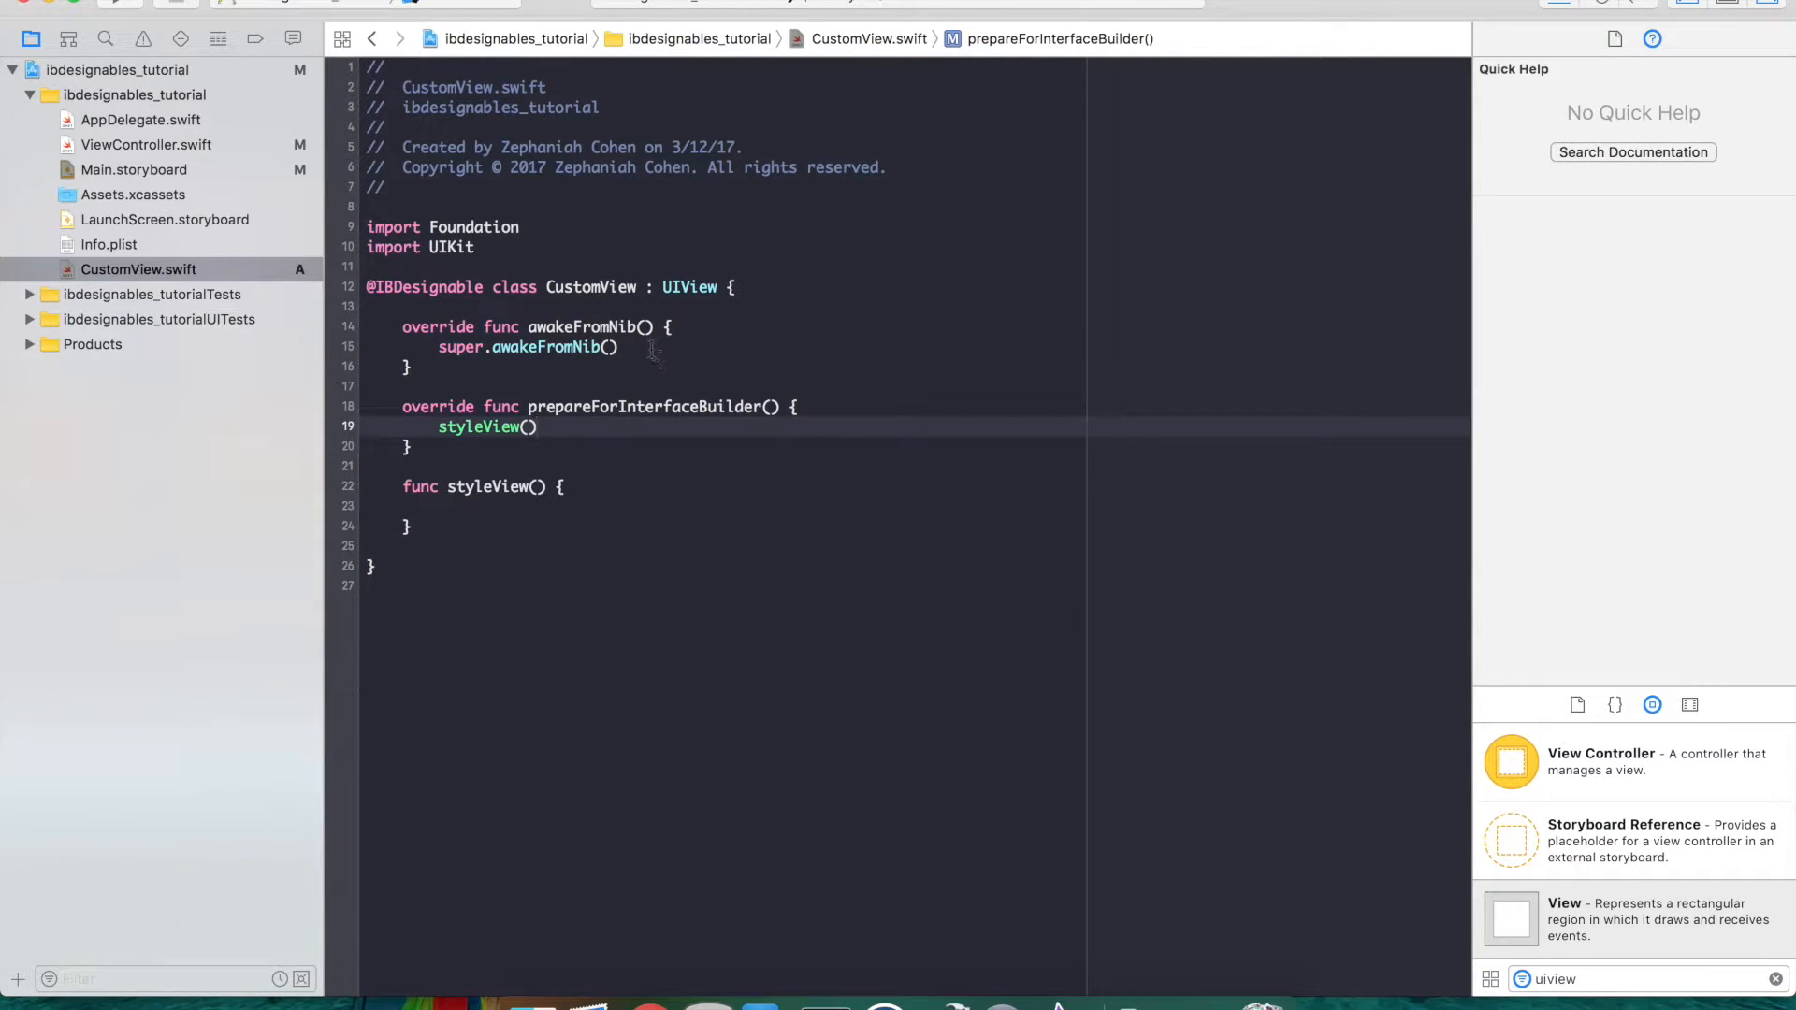
pyautogui.write('styleView(')
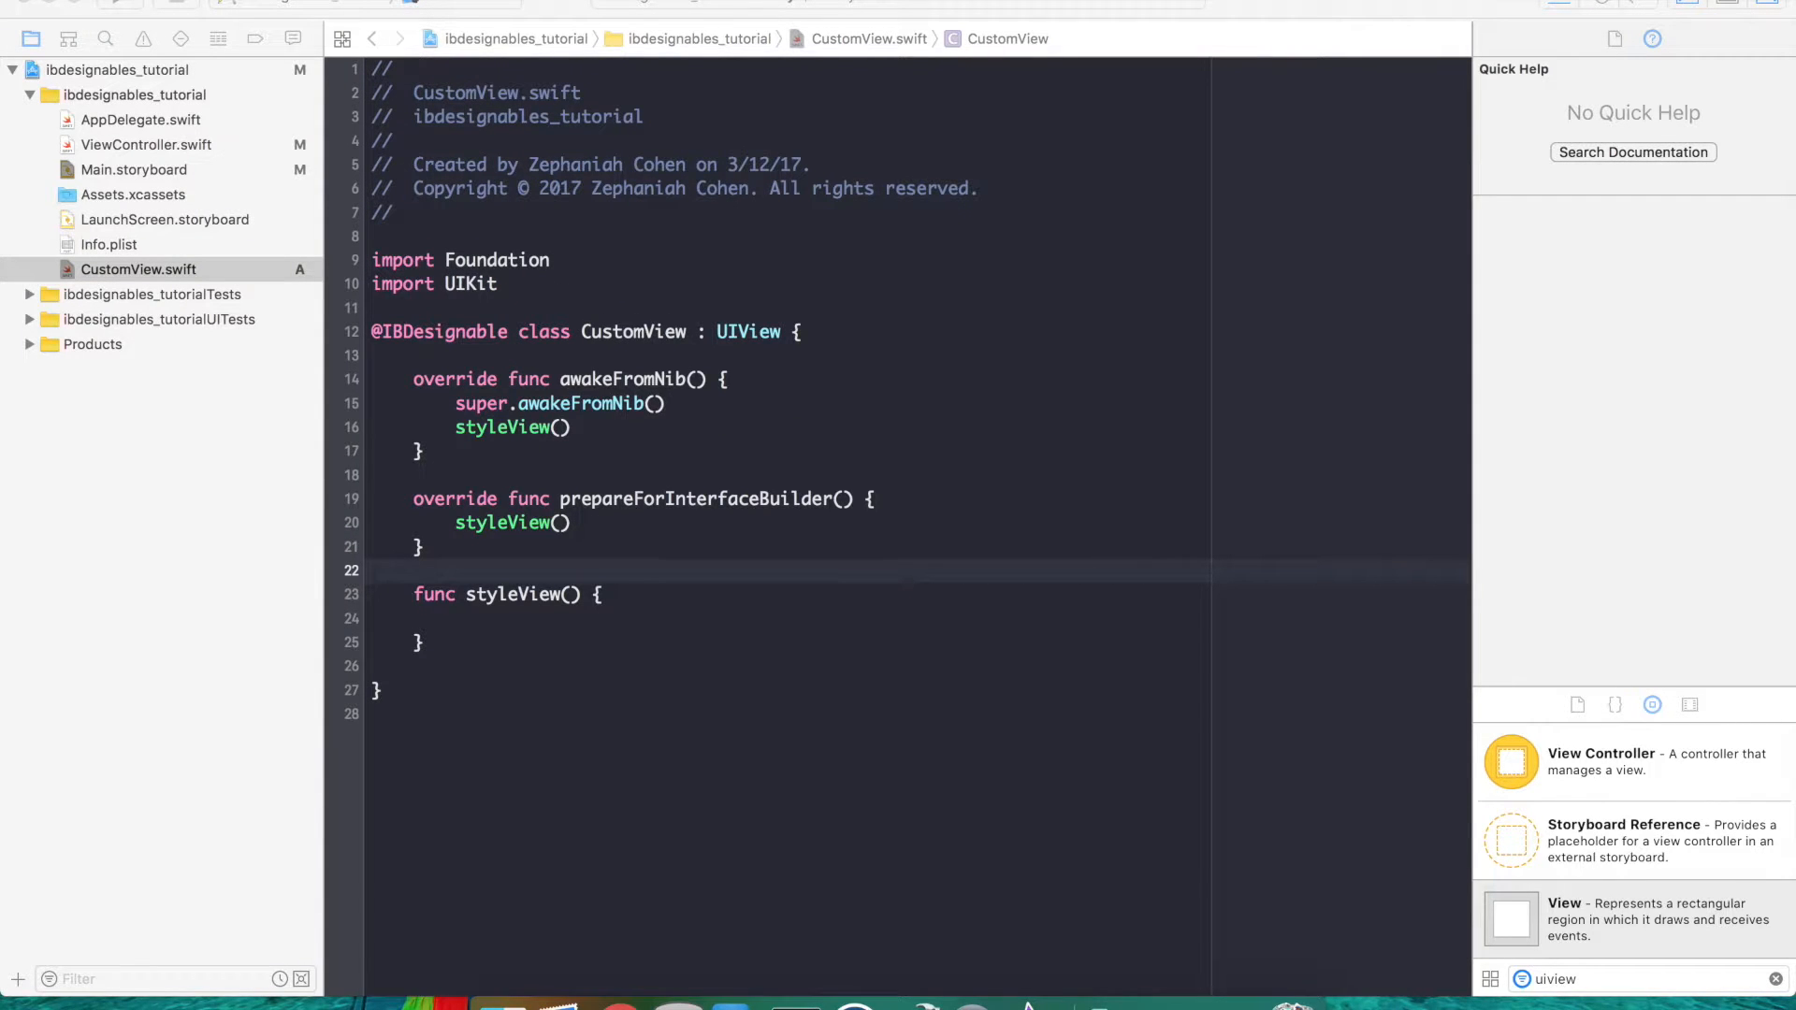
pyautogui.moveTo(893, 341)
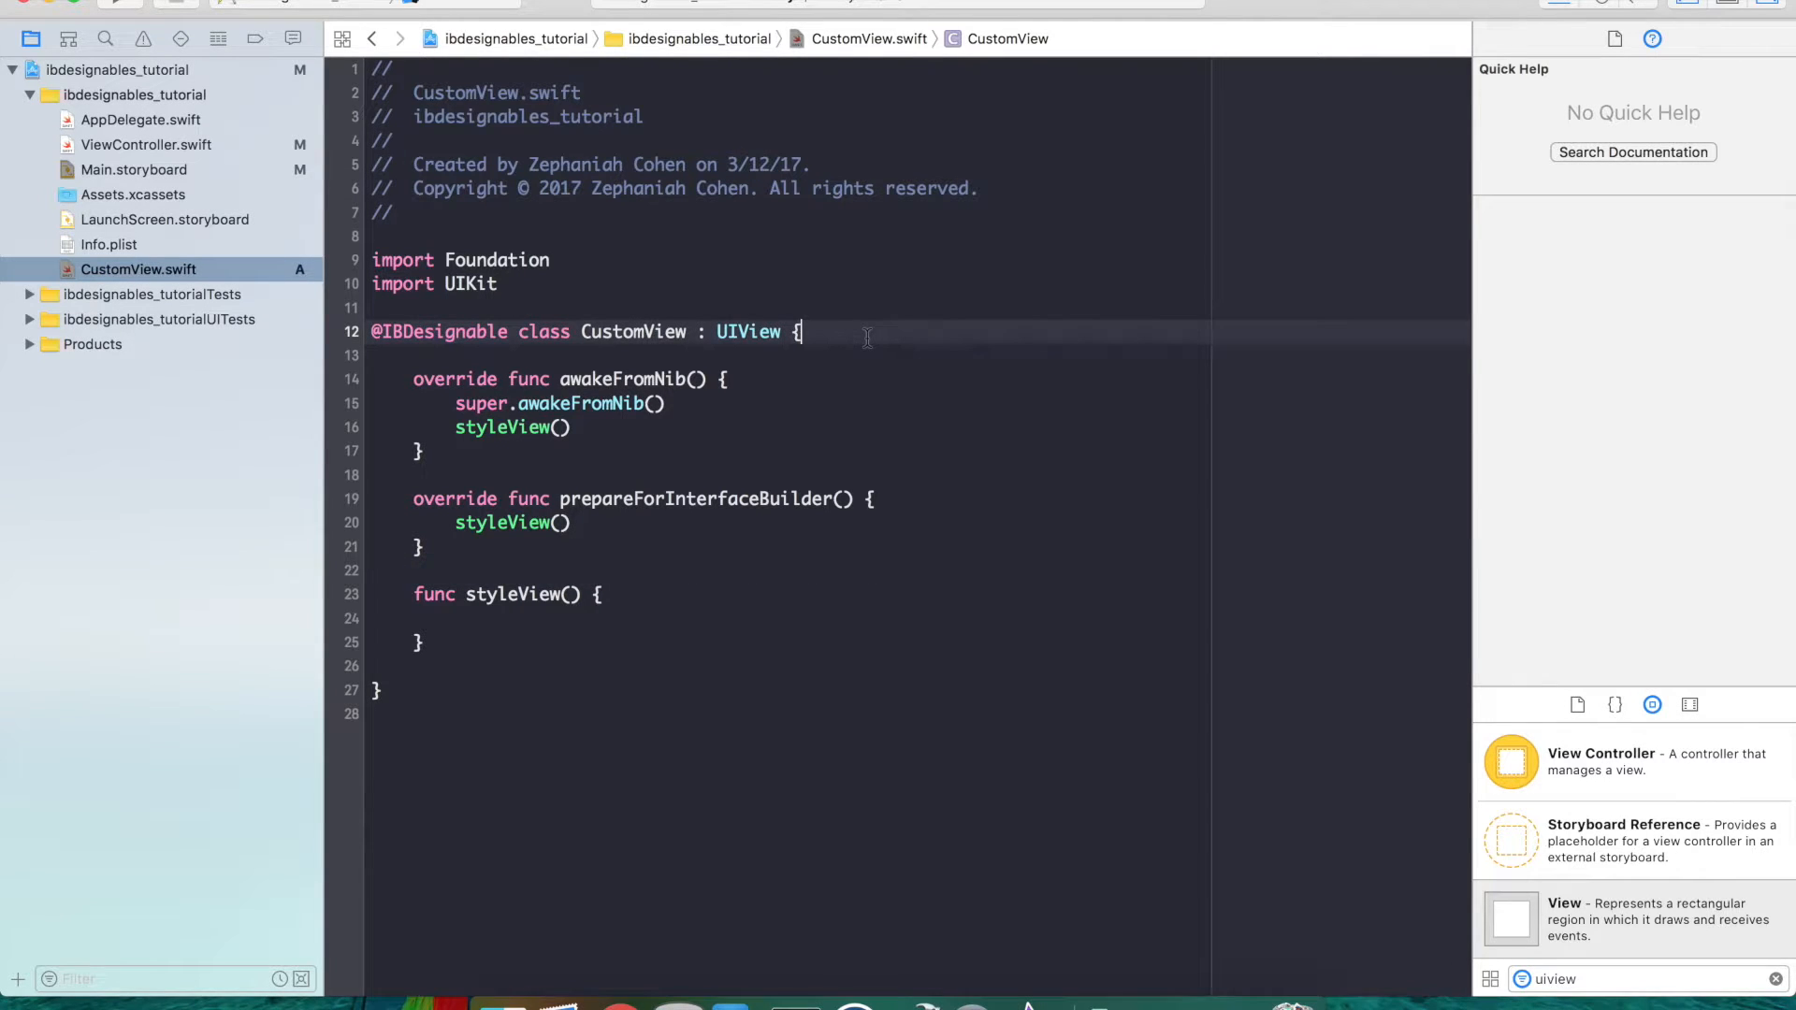
pyautogui.press('Return')
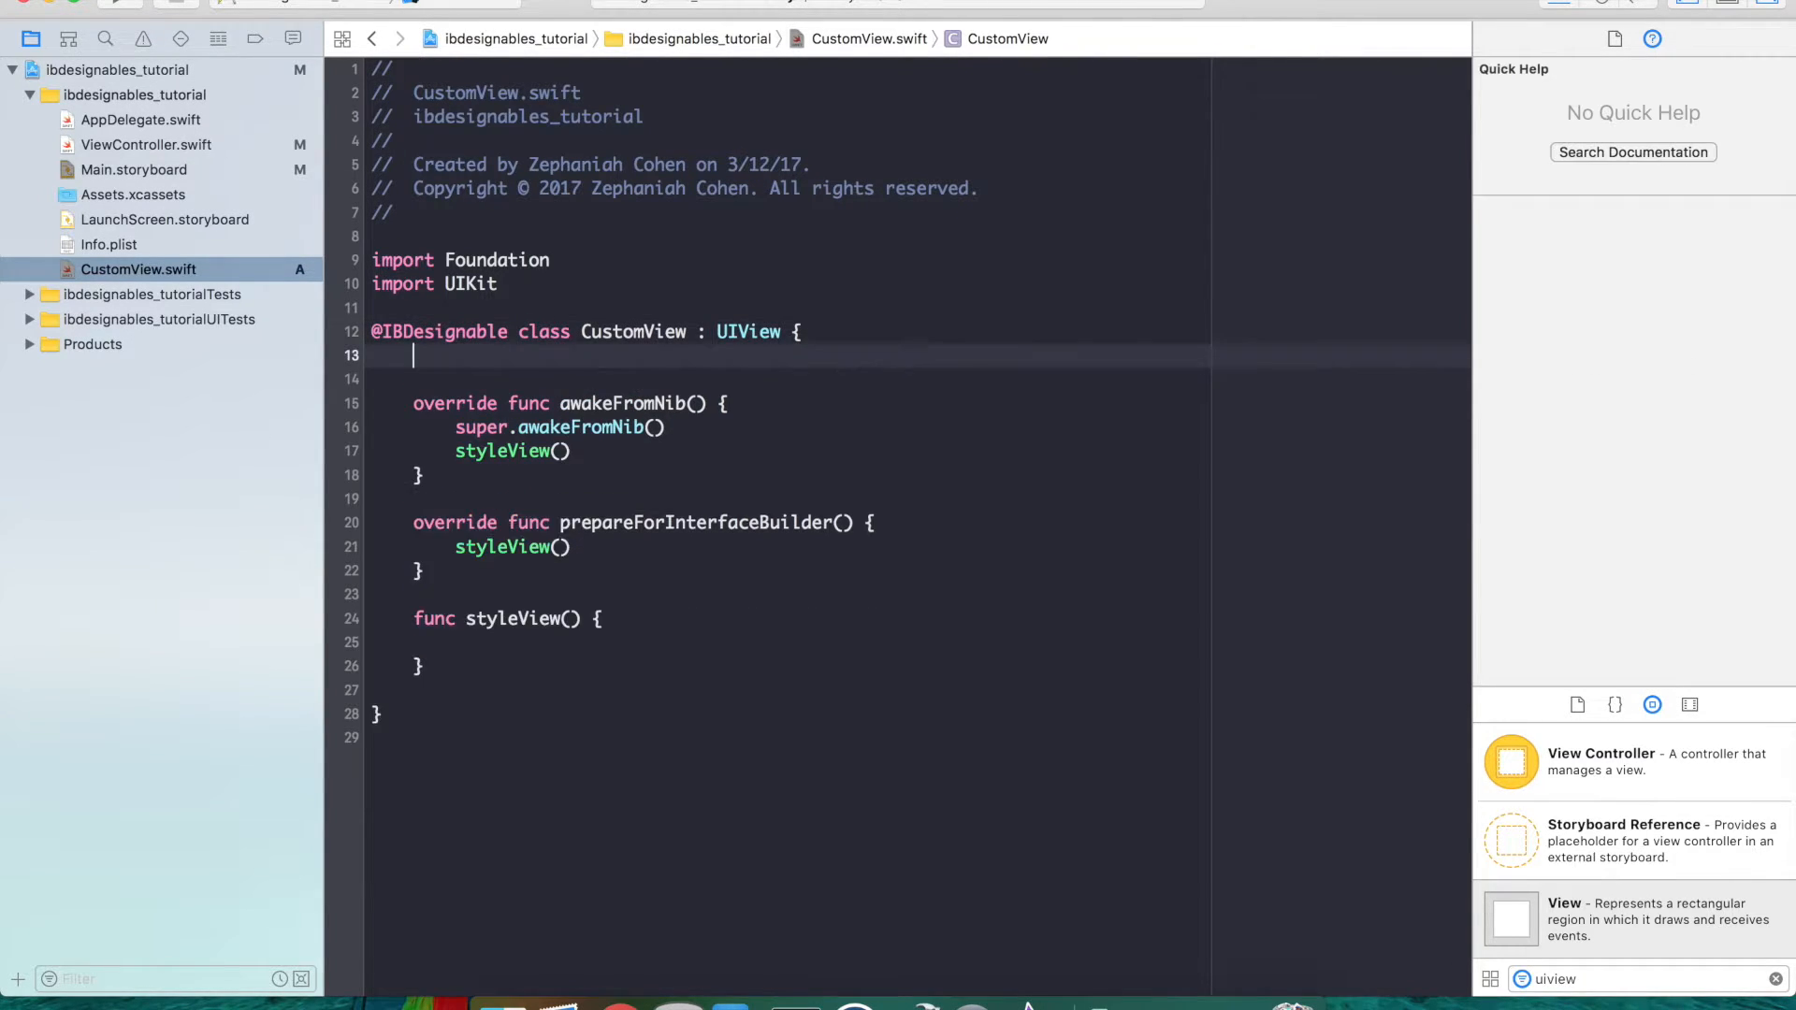
pyautogui.press('return')
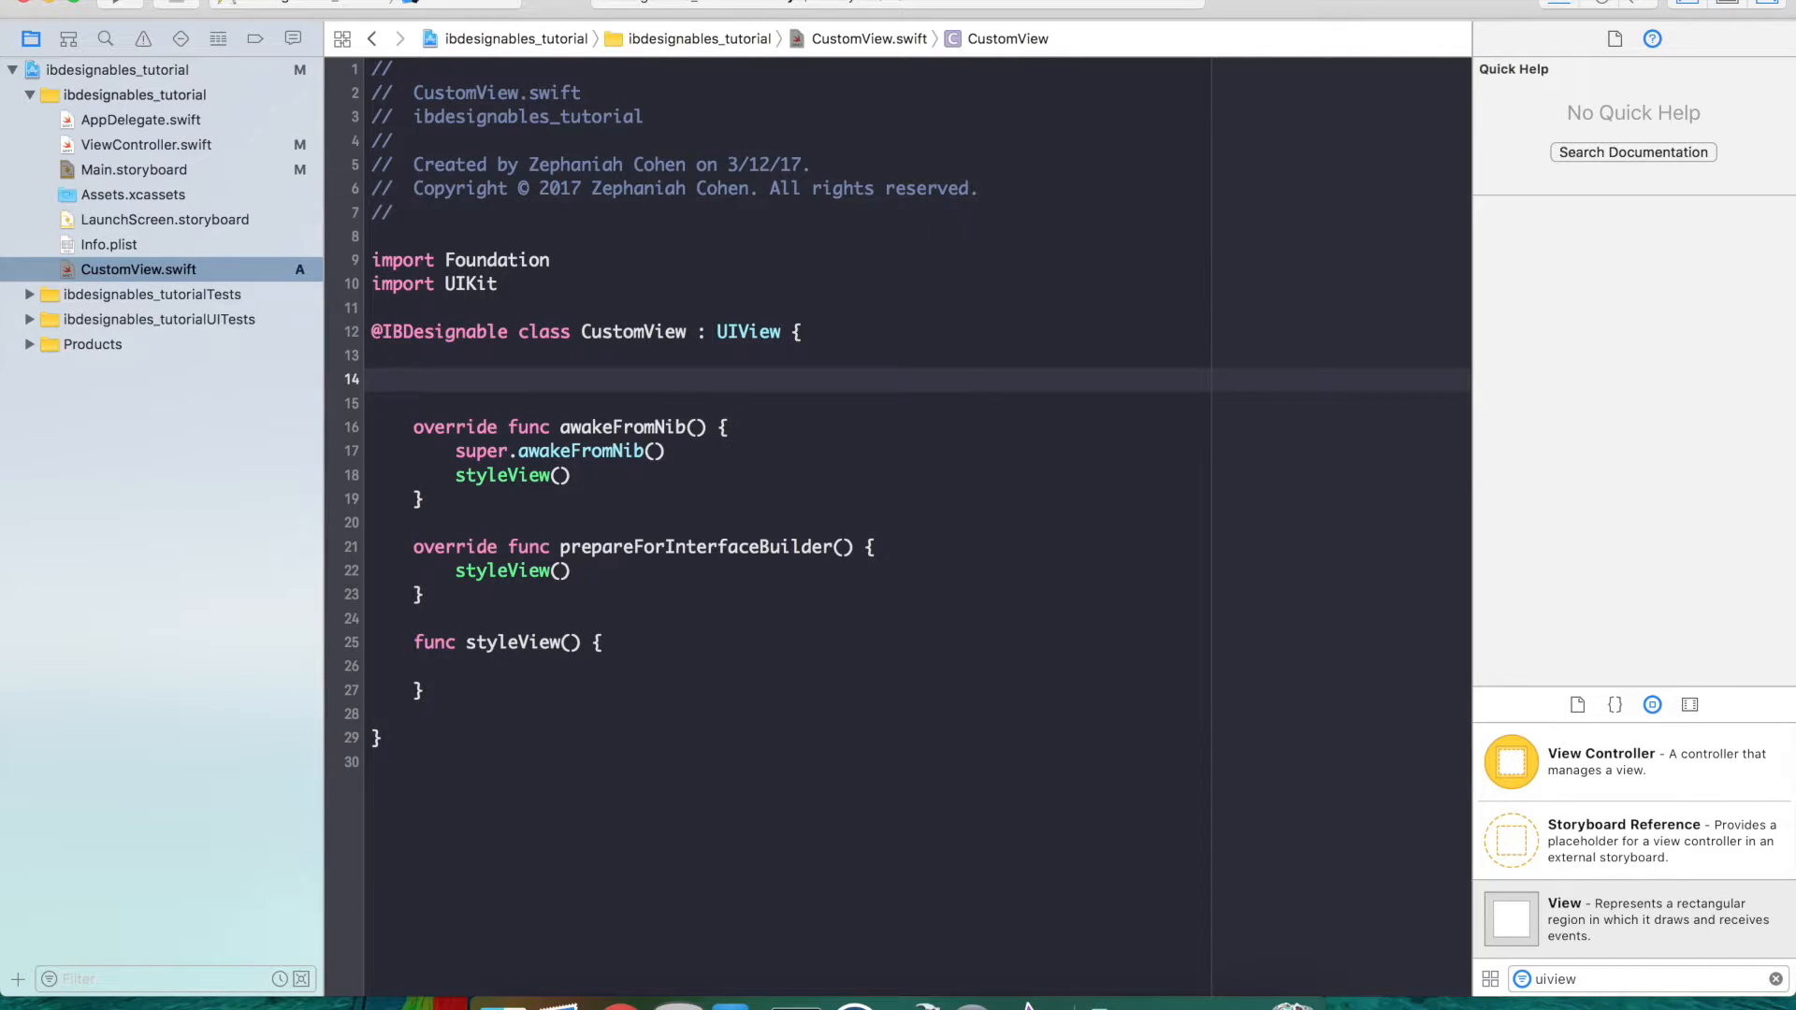
pyautogui.write('@IBInspectable var')
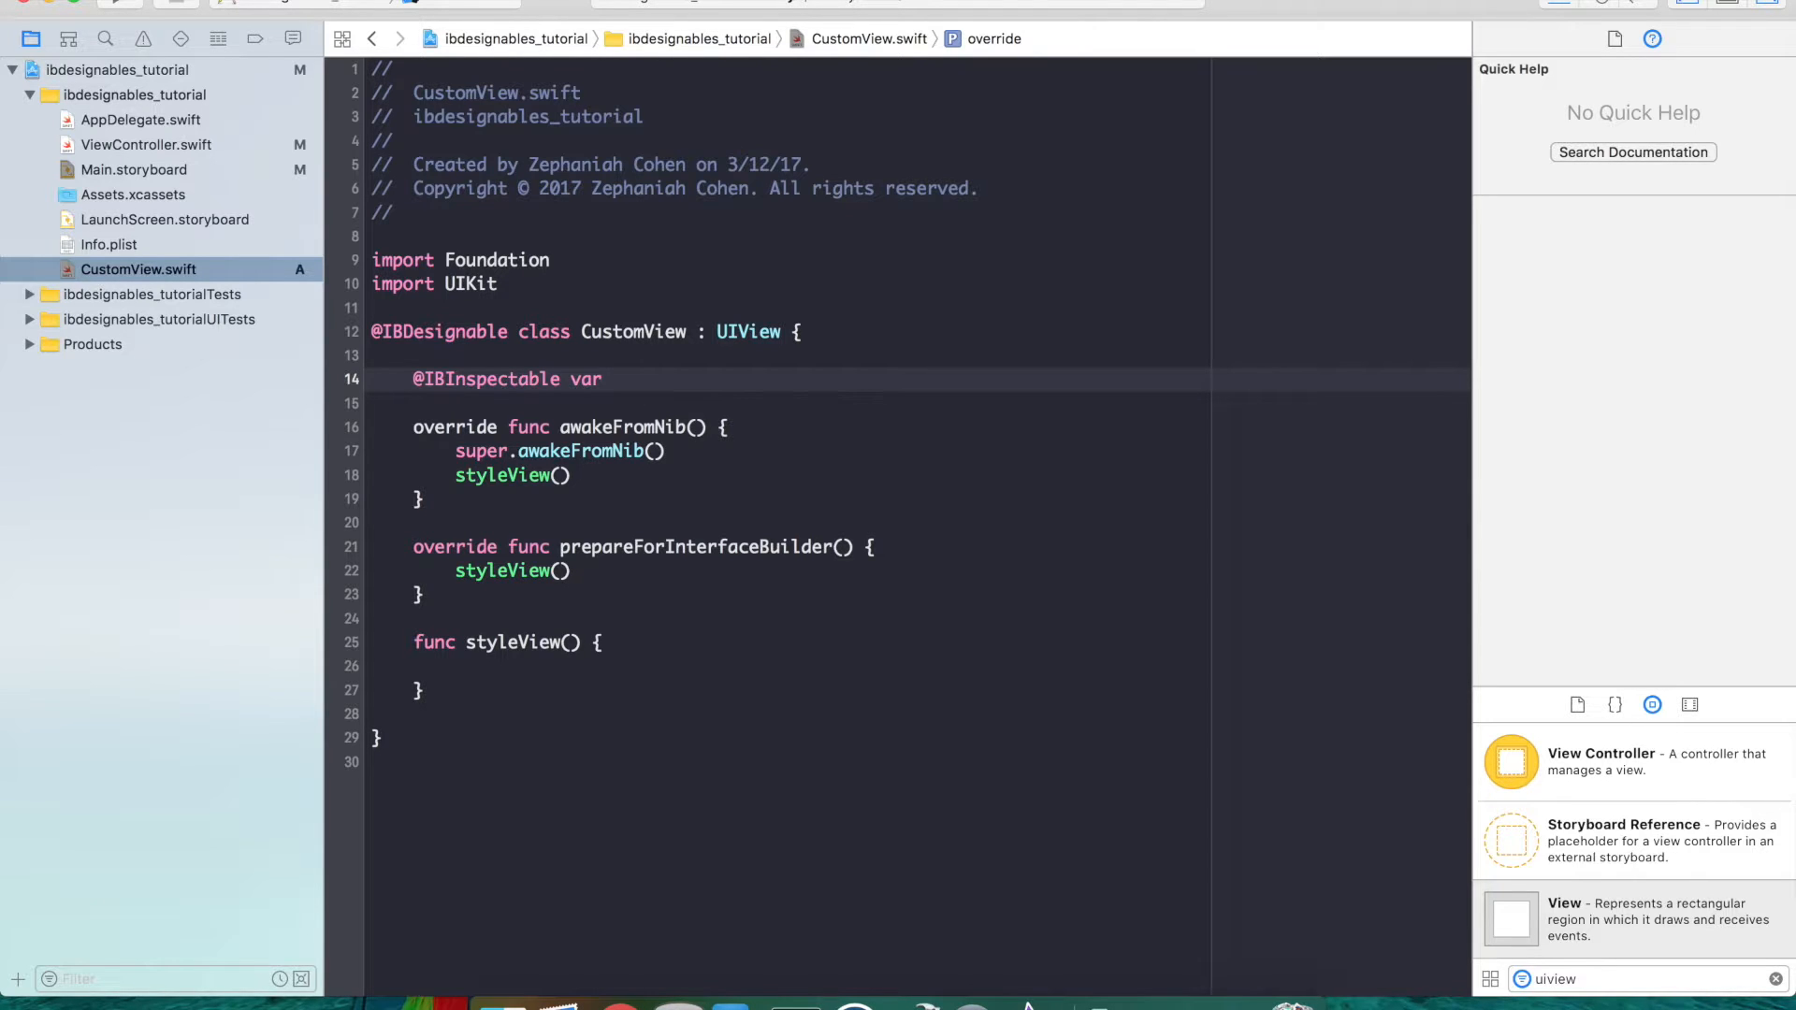
pyautogui.click(614, 379)
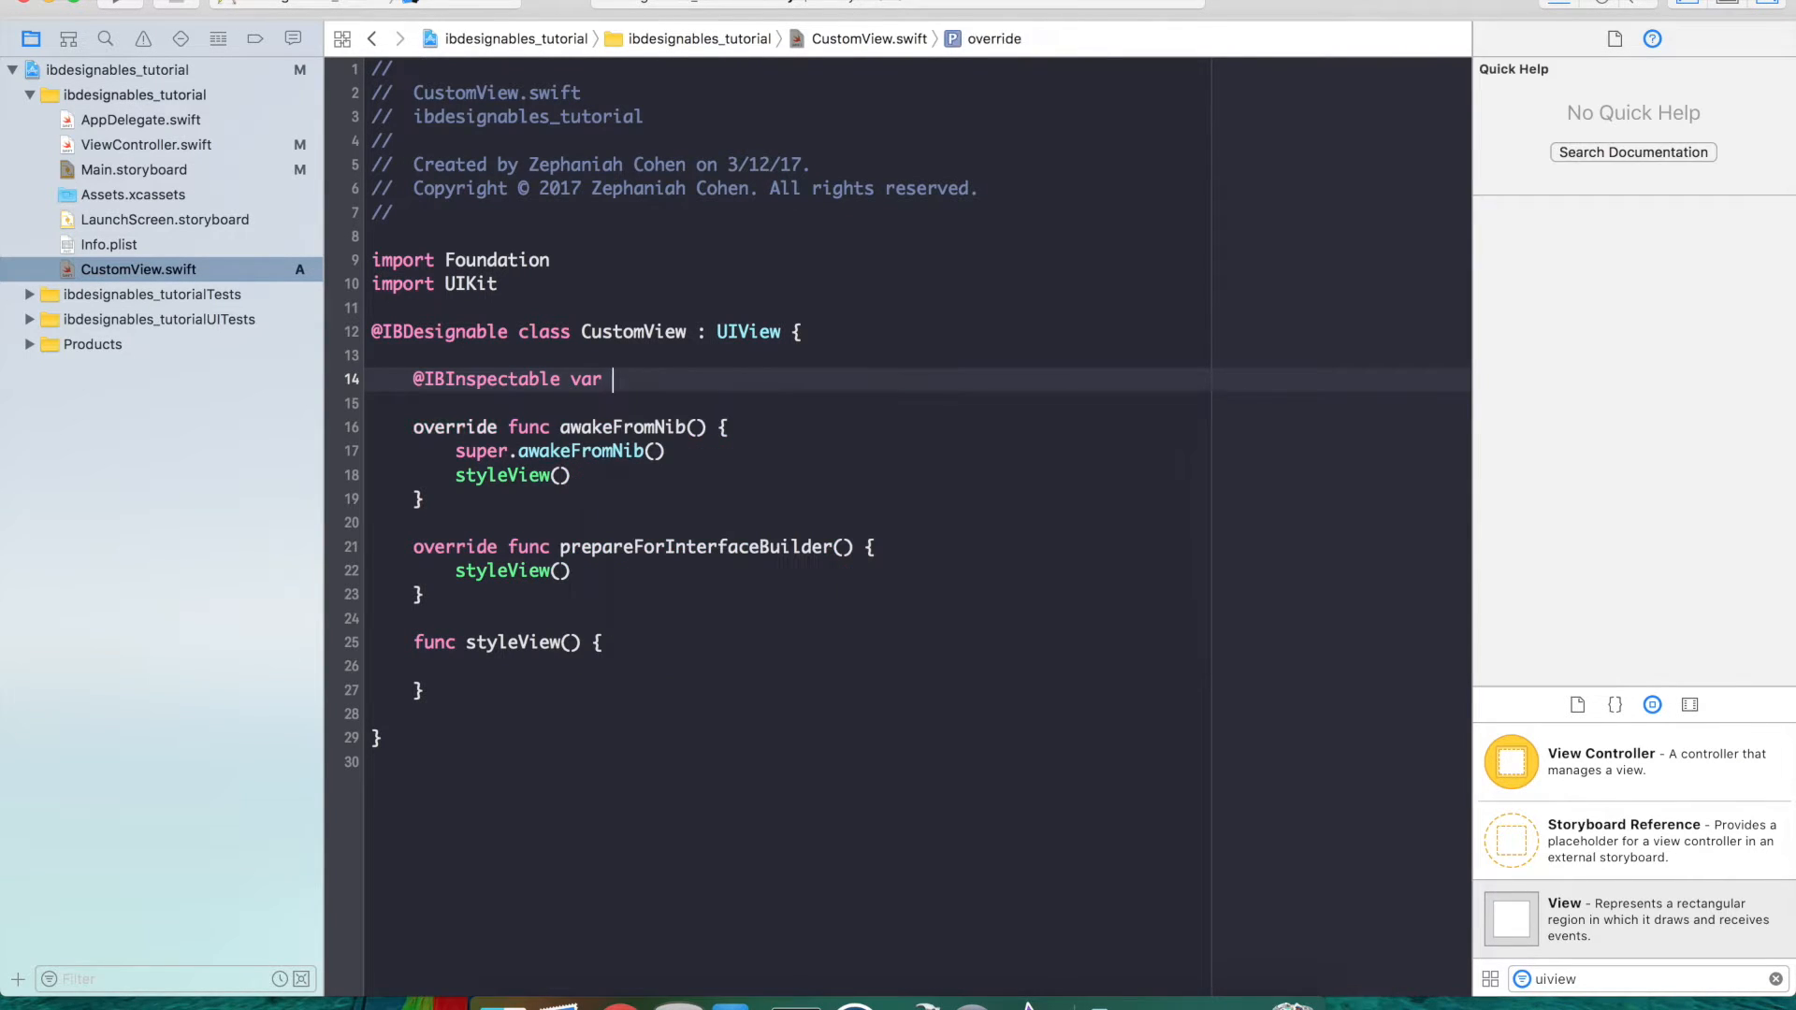
pyautogui.write('viewC')
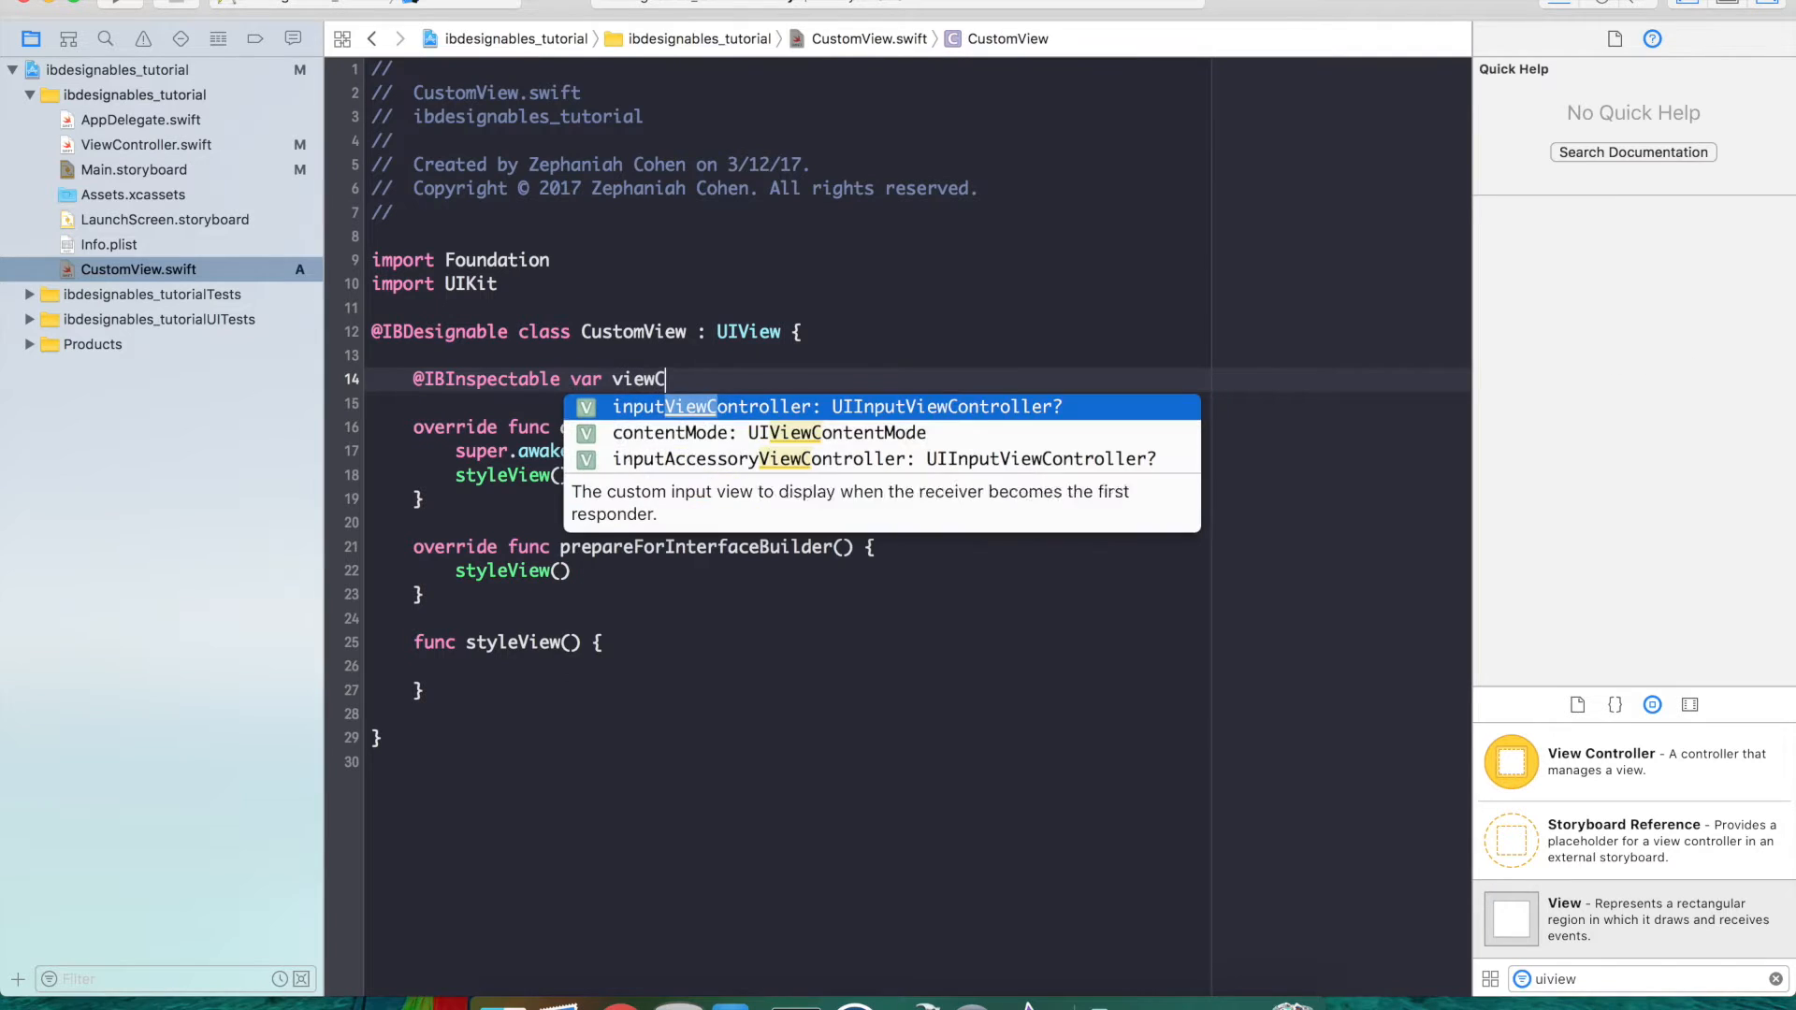
pyautogui.write('olor : UIColor')
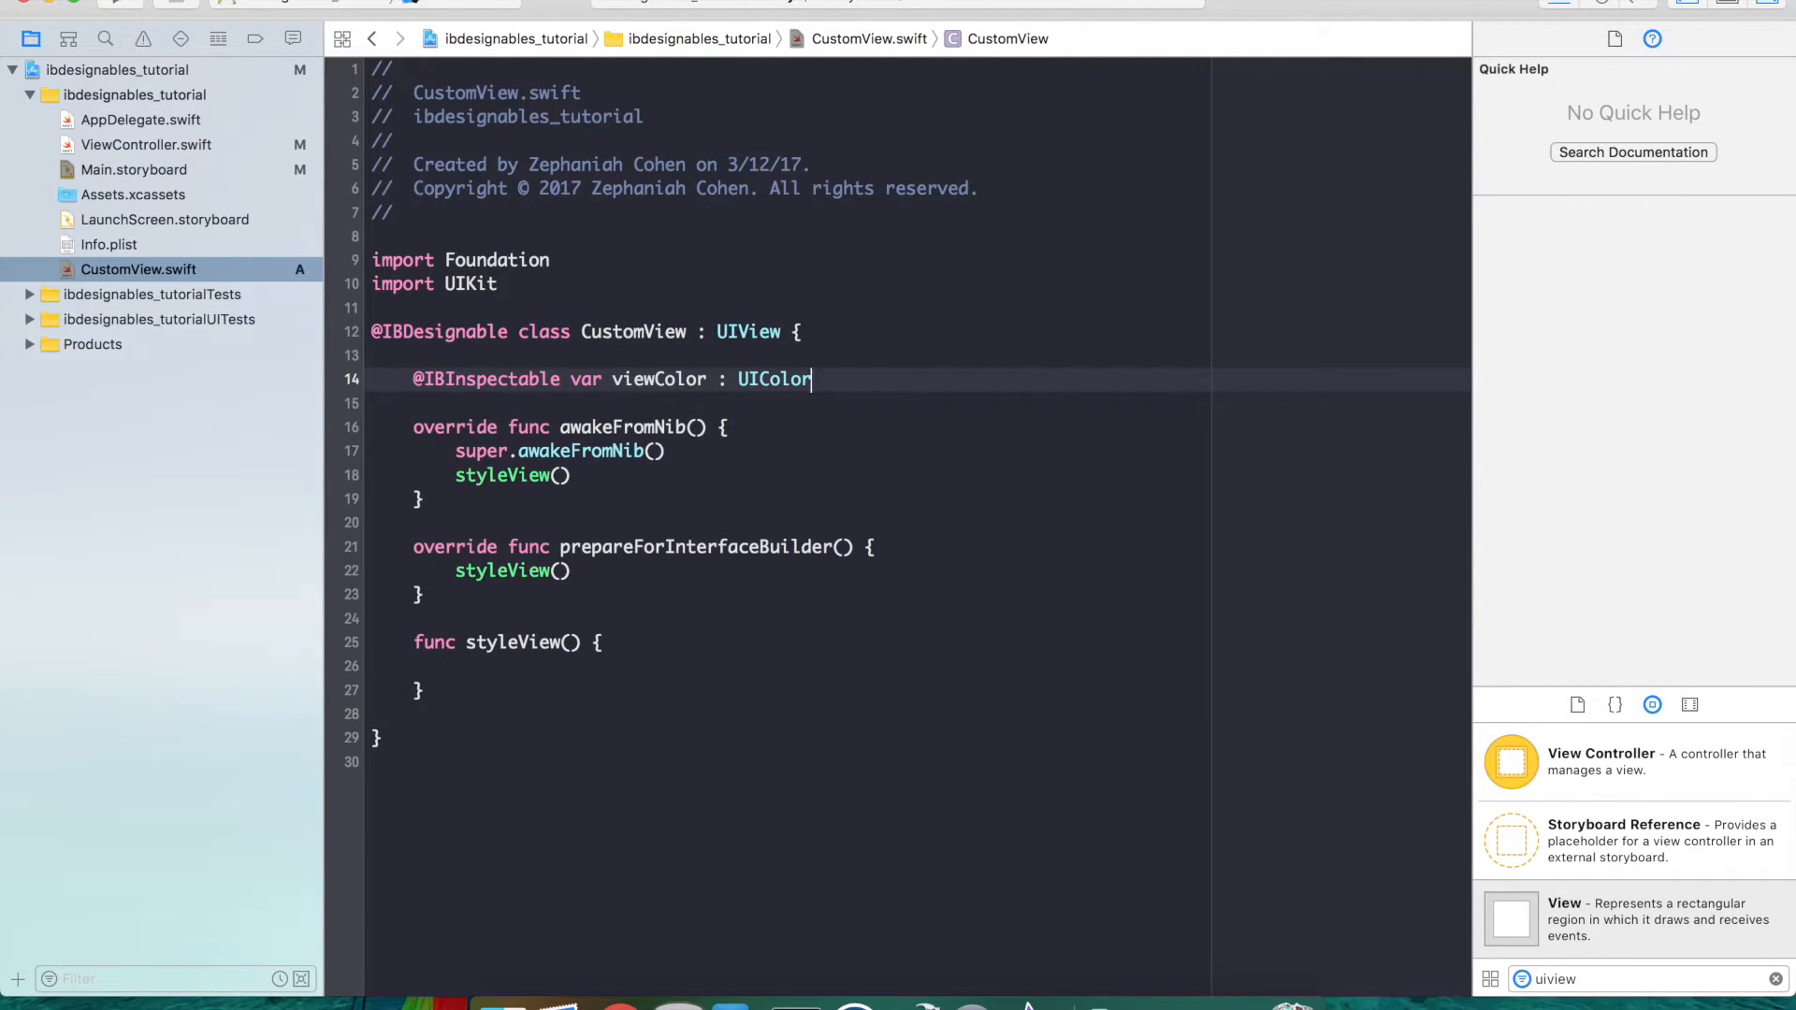
pyautogui.write('=')
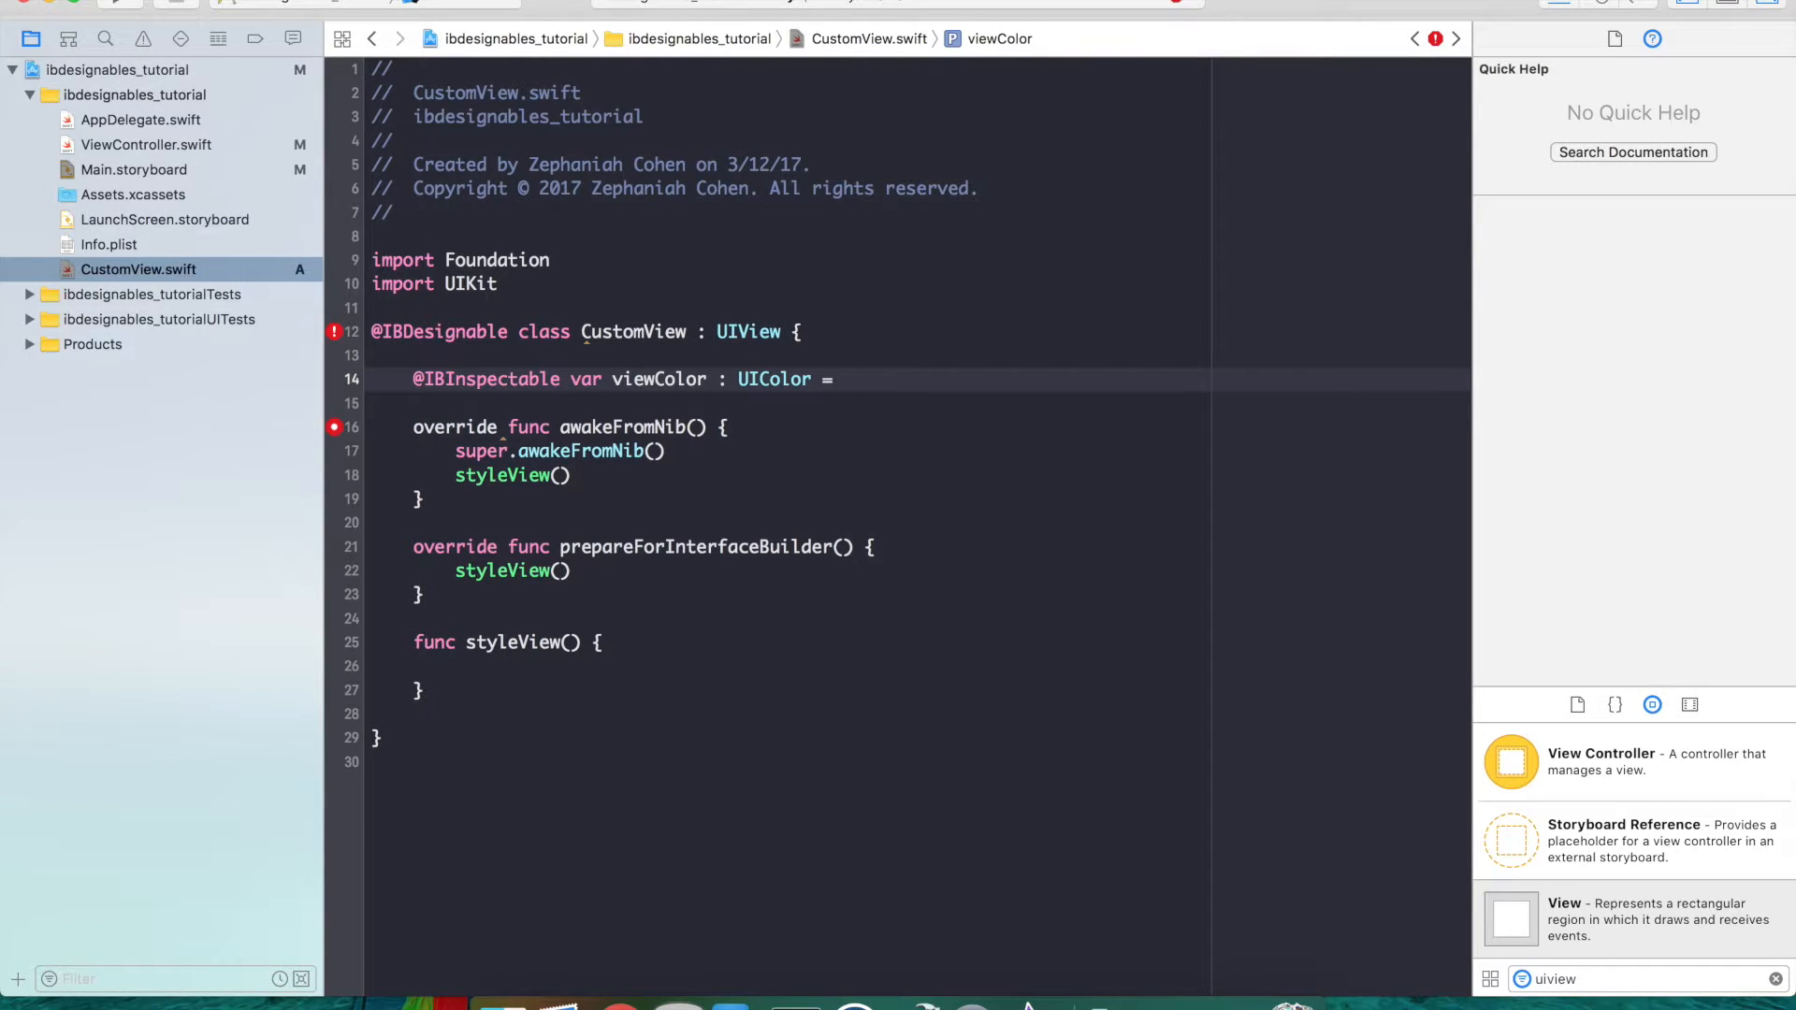
pyautogui.write('UIColor.white')
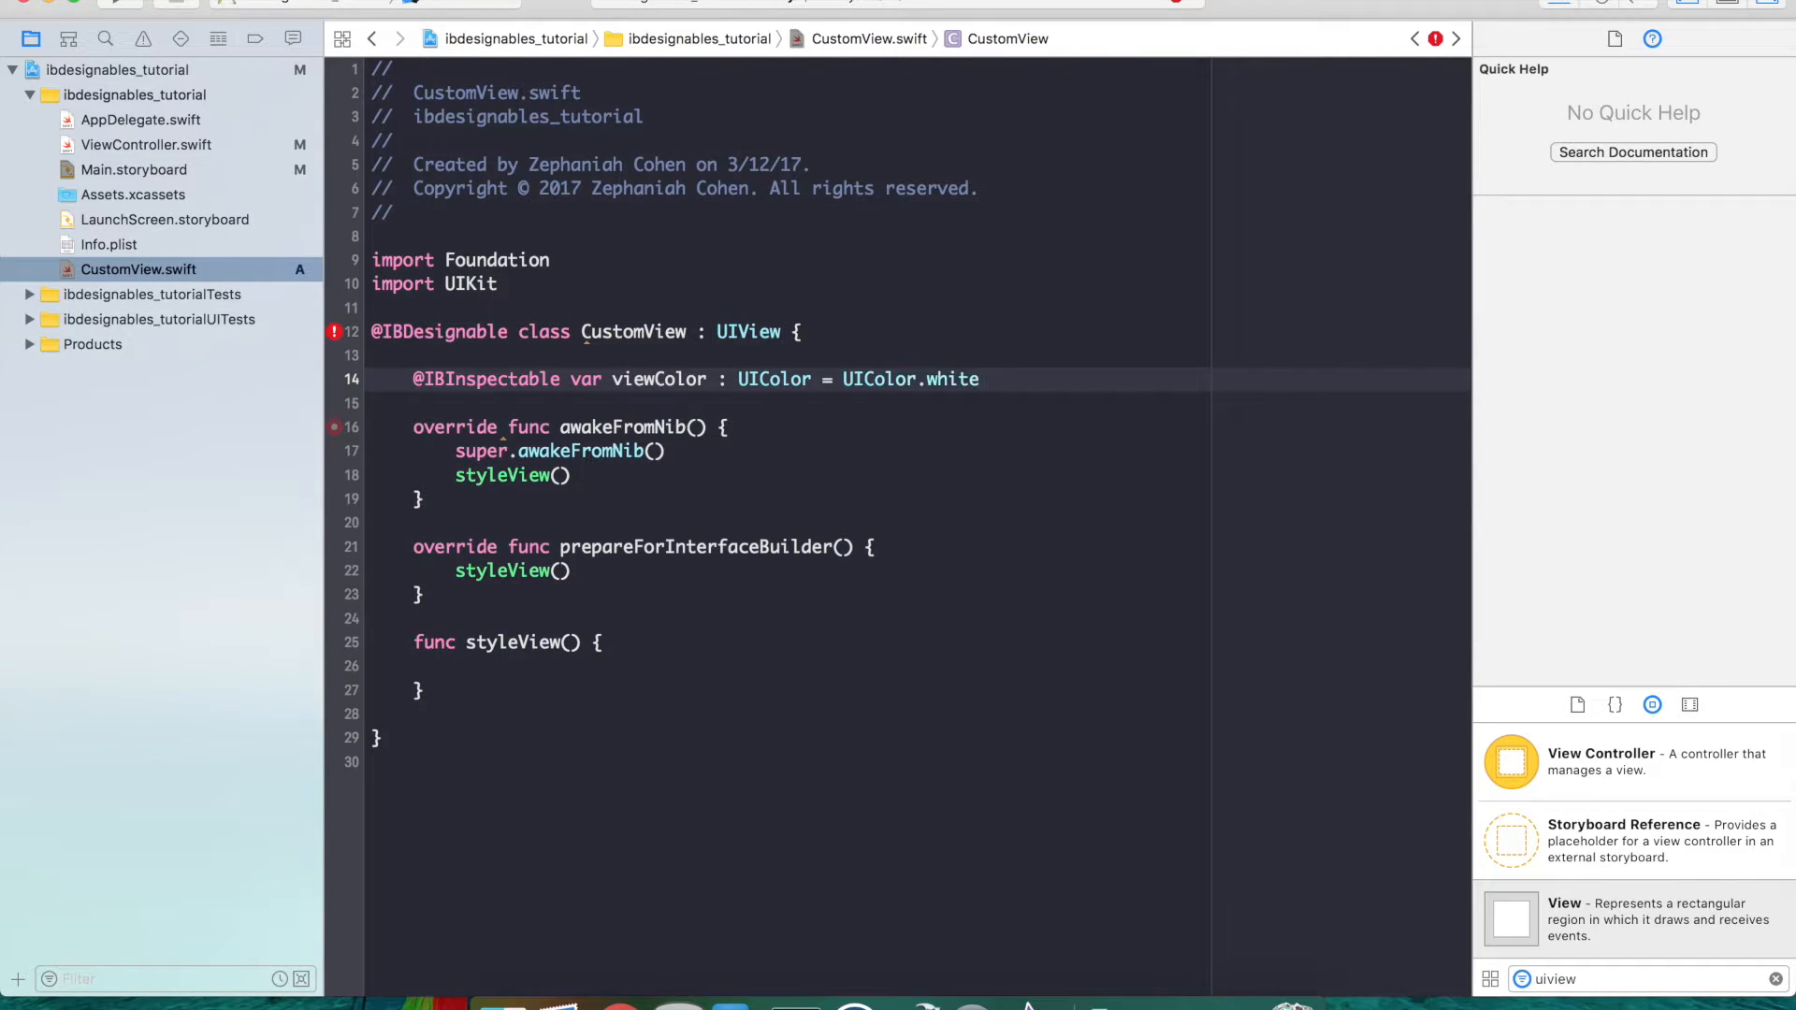
pyautogui.press('Return')
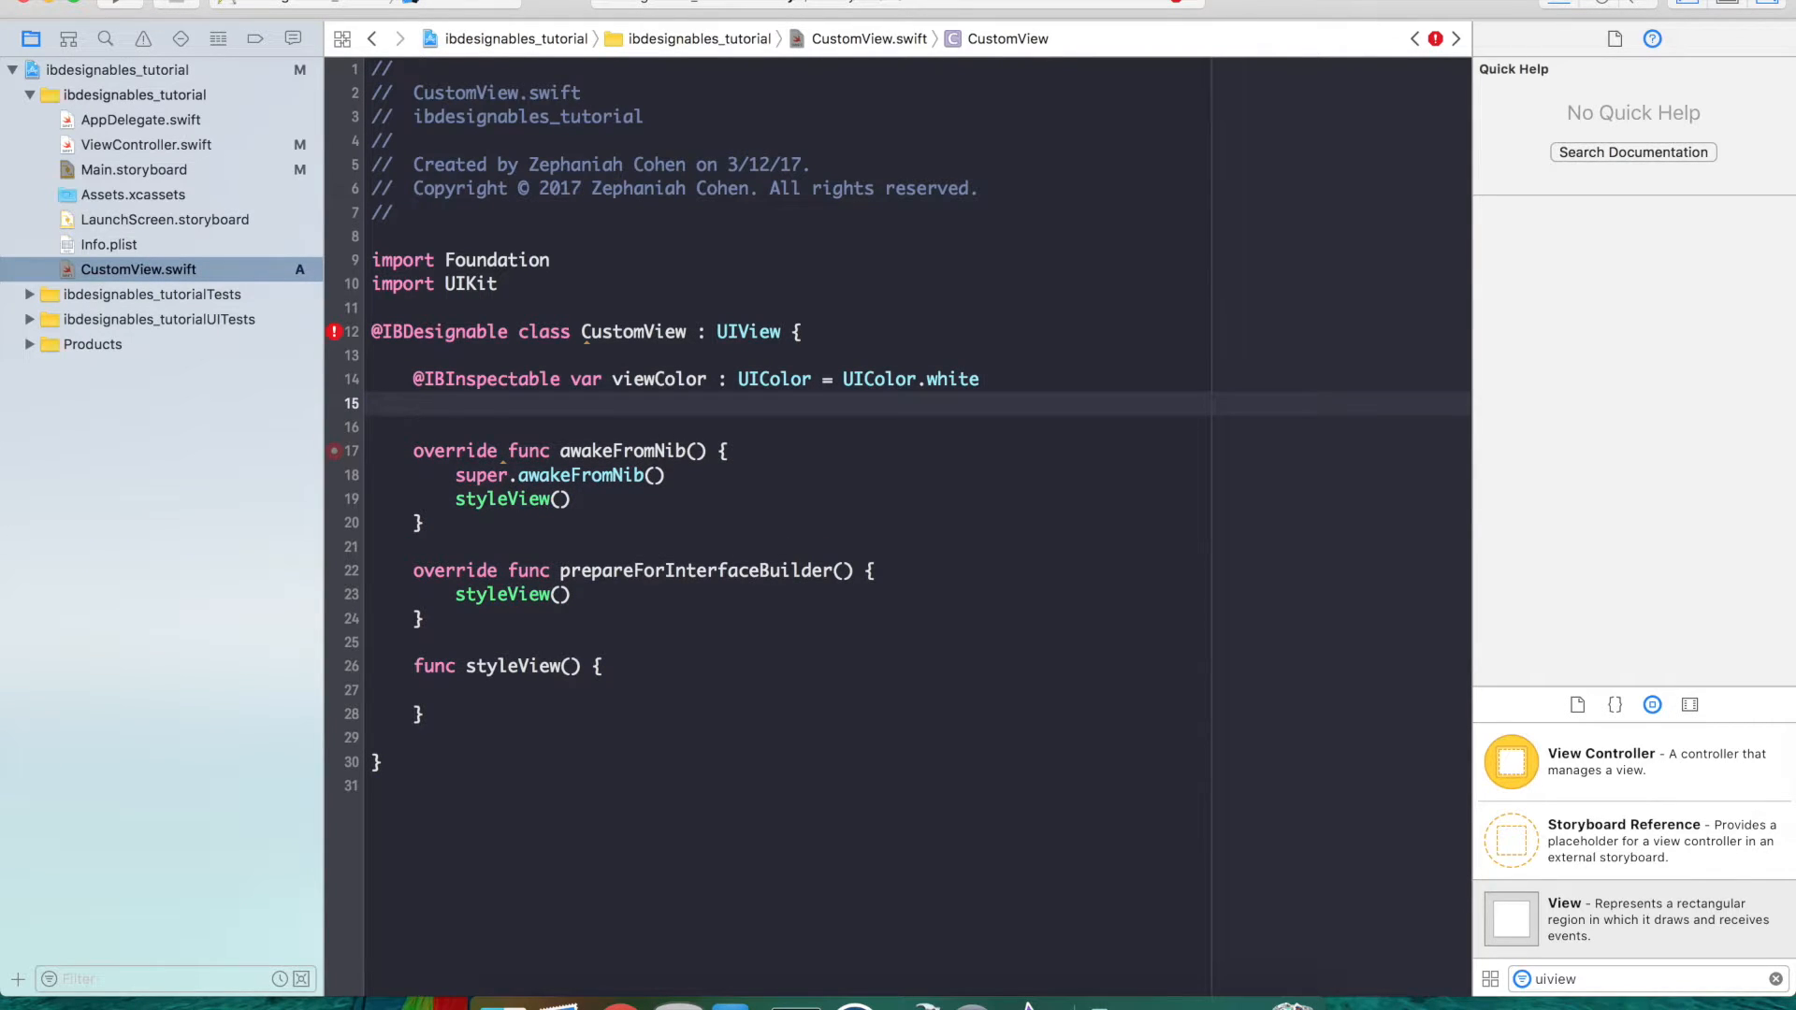
pyautogui.click(413, 404)
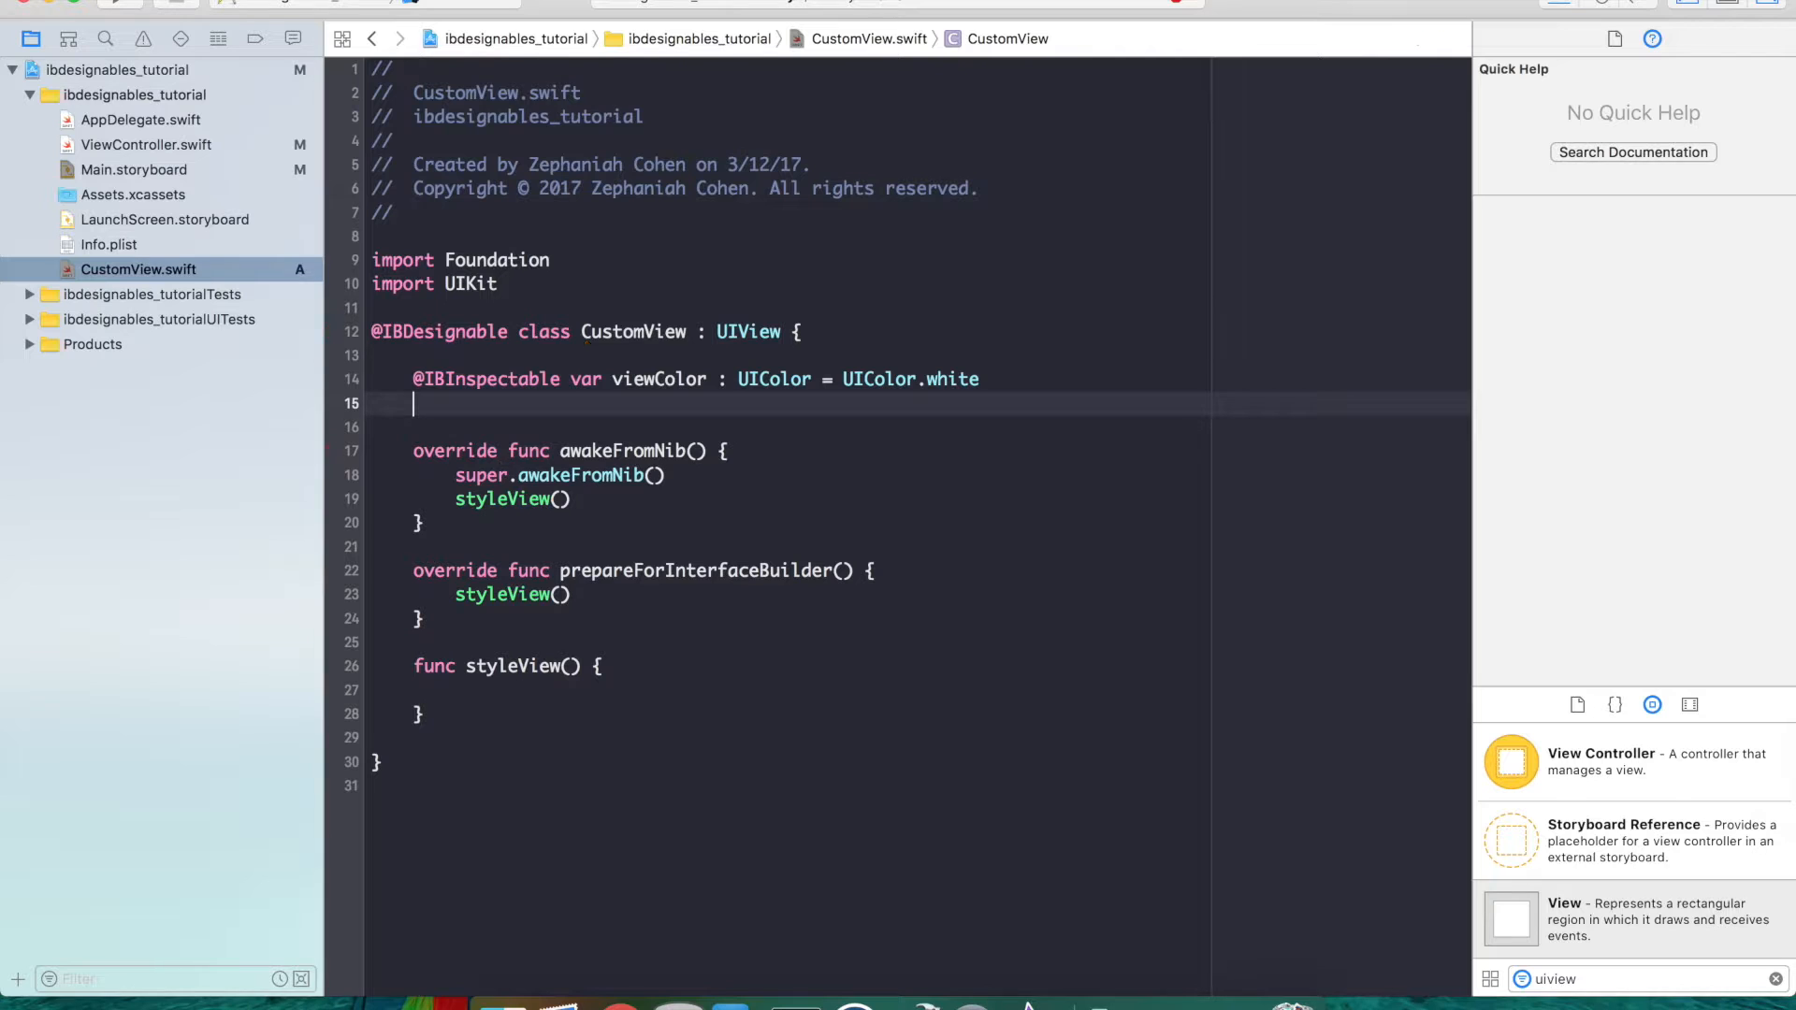
pyautogui.write('@IBInspectable')
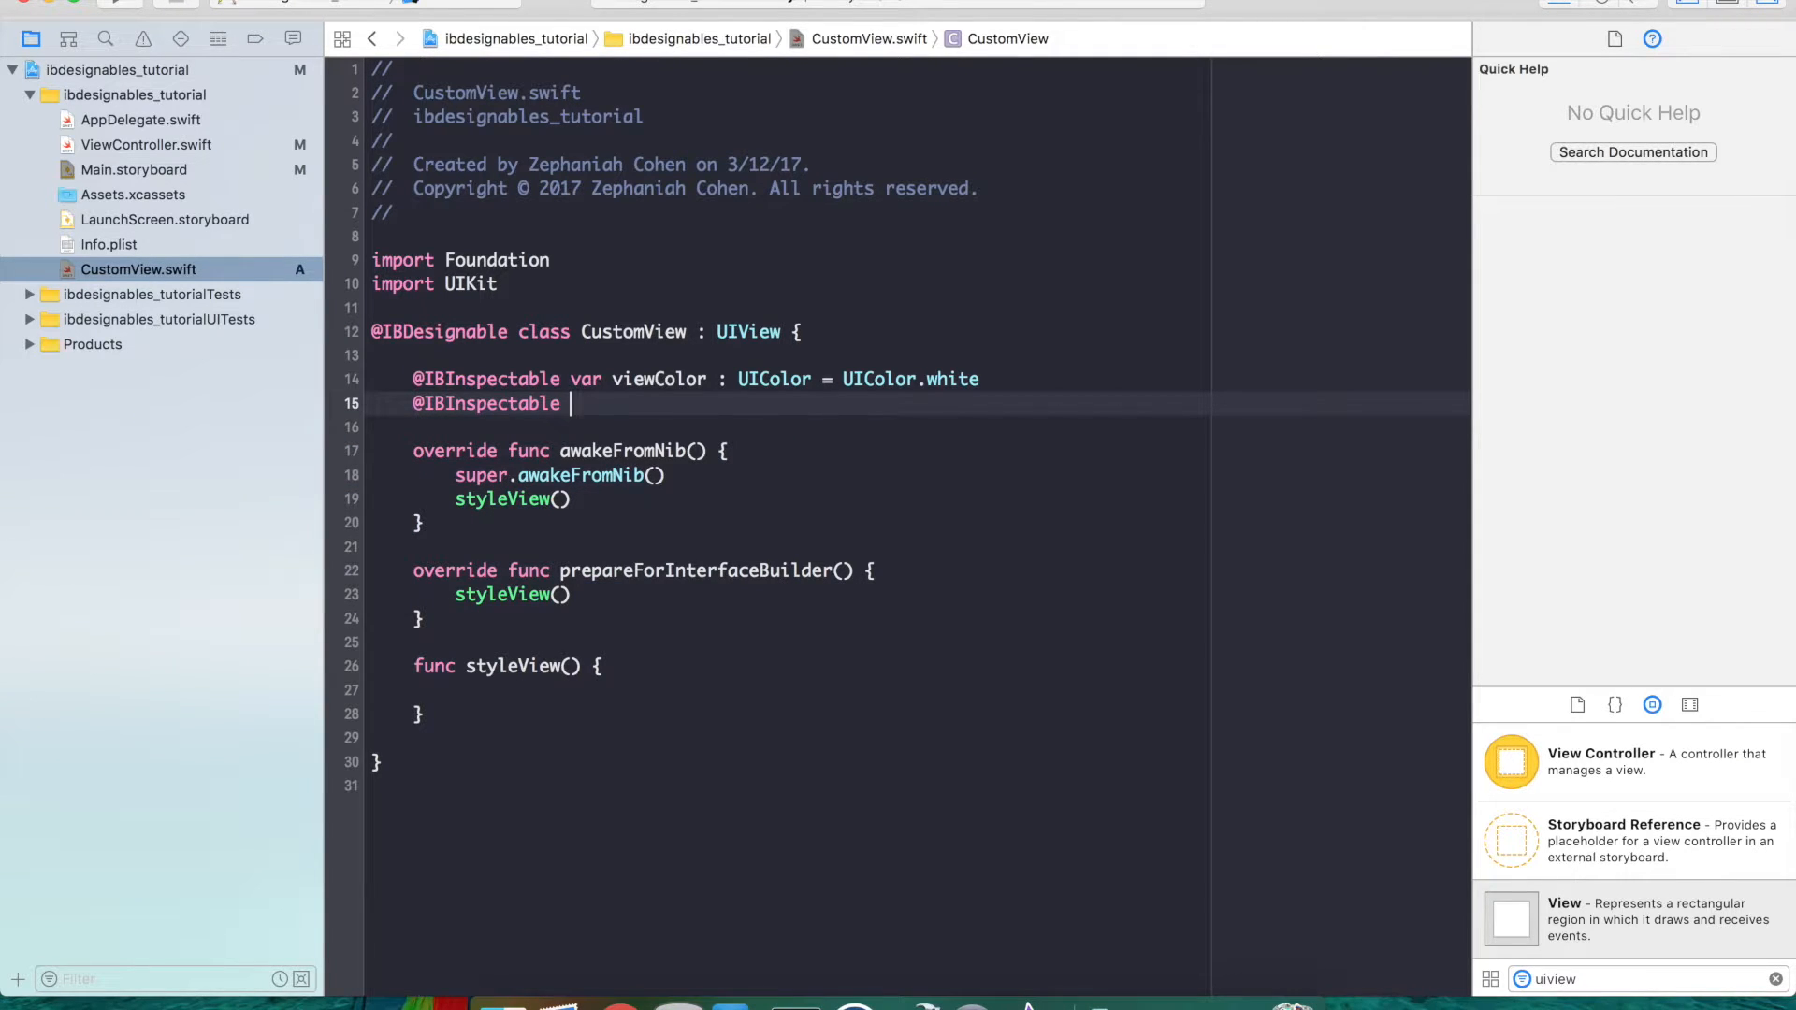
pyautogui.write('var viewBorderWidth :')
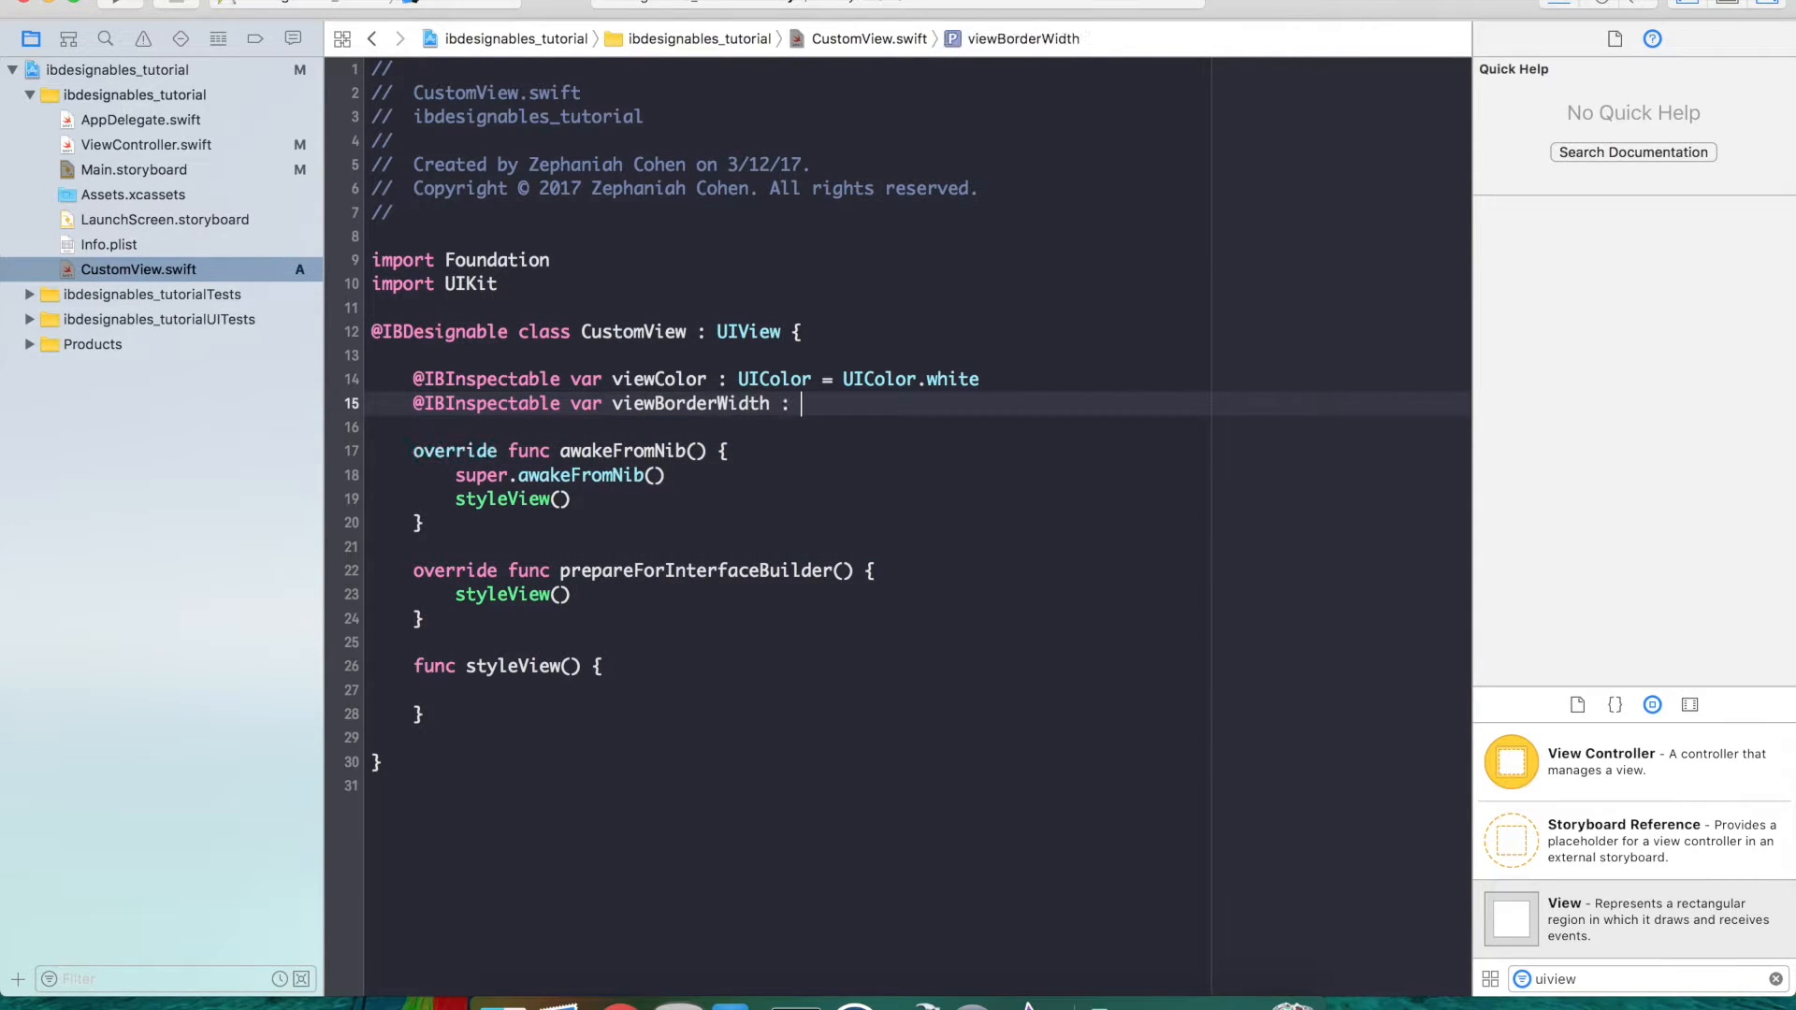
pyautogui.write('CGFloat =')
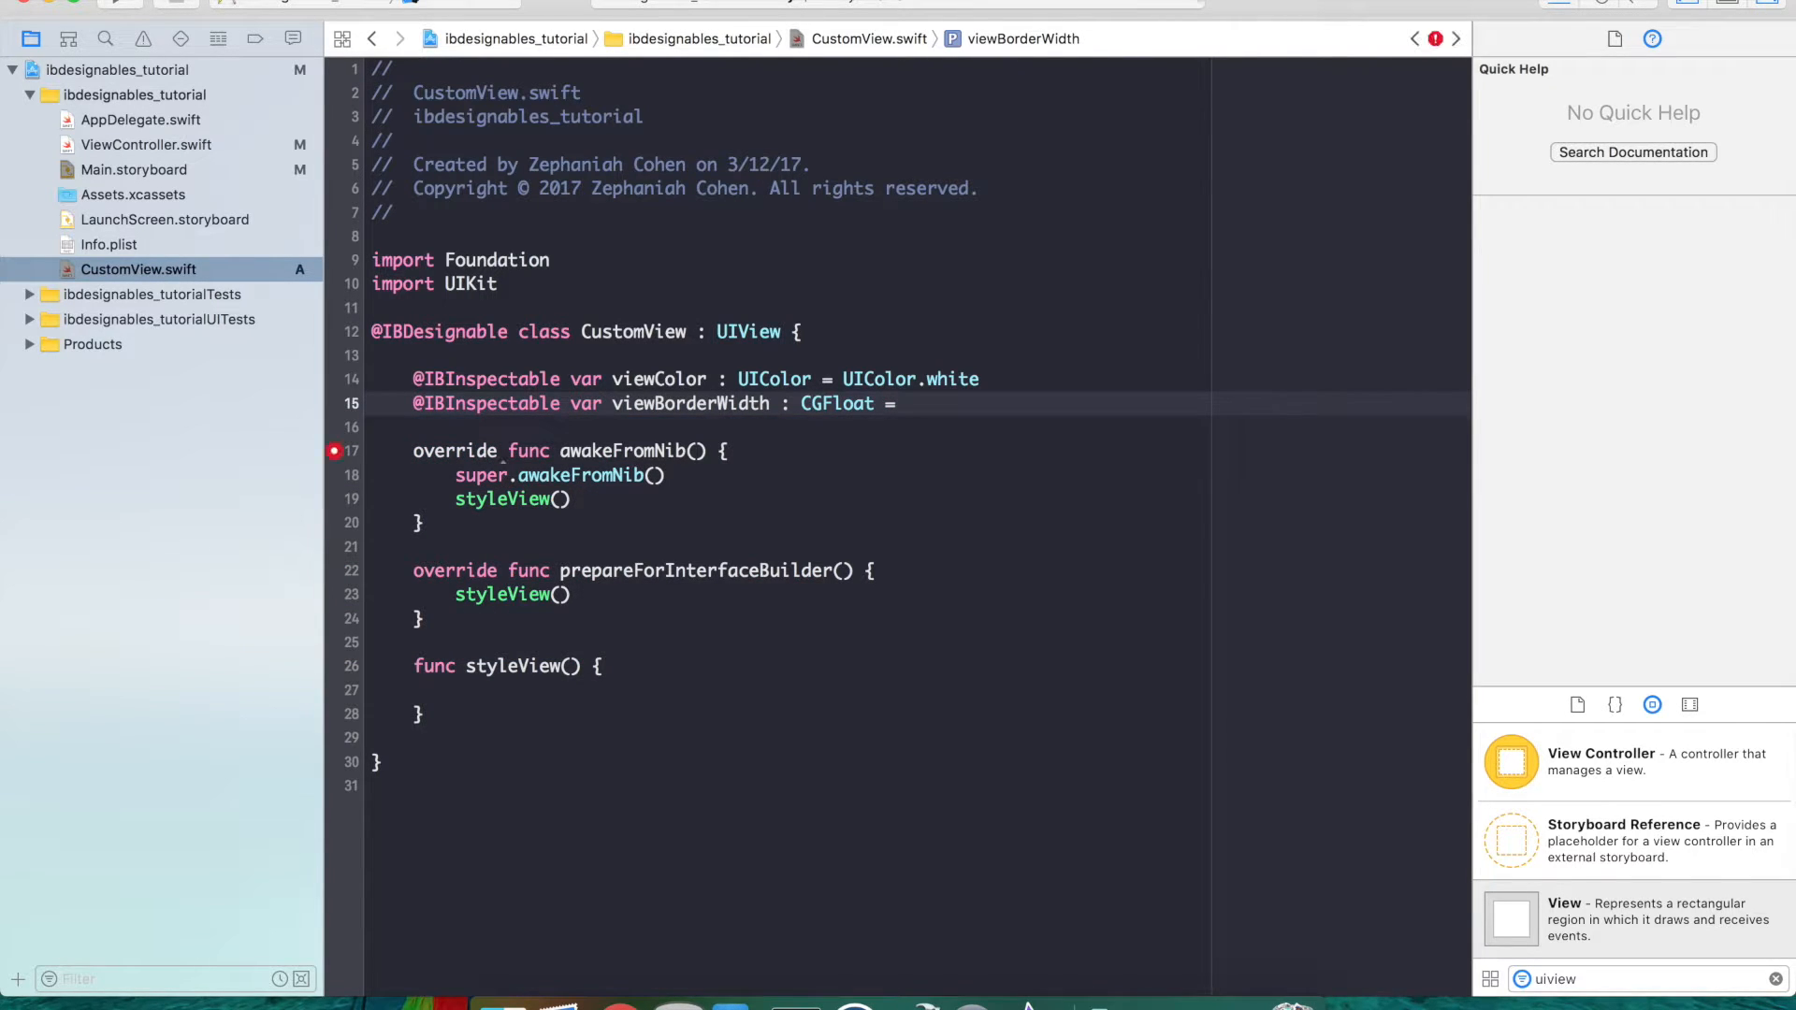
pyautogui.write('0')
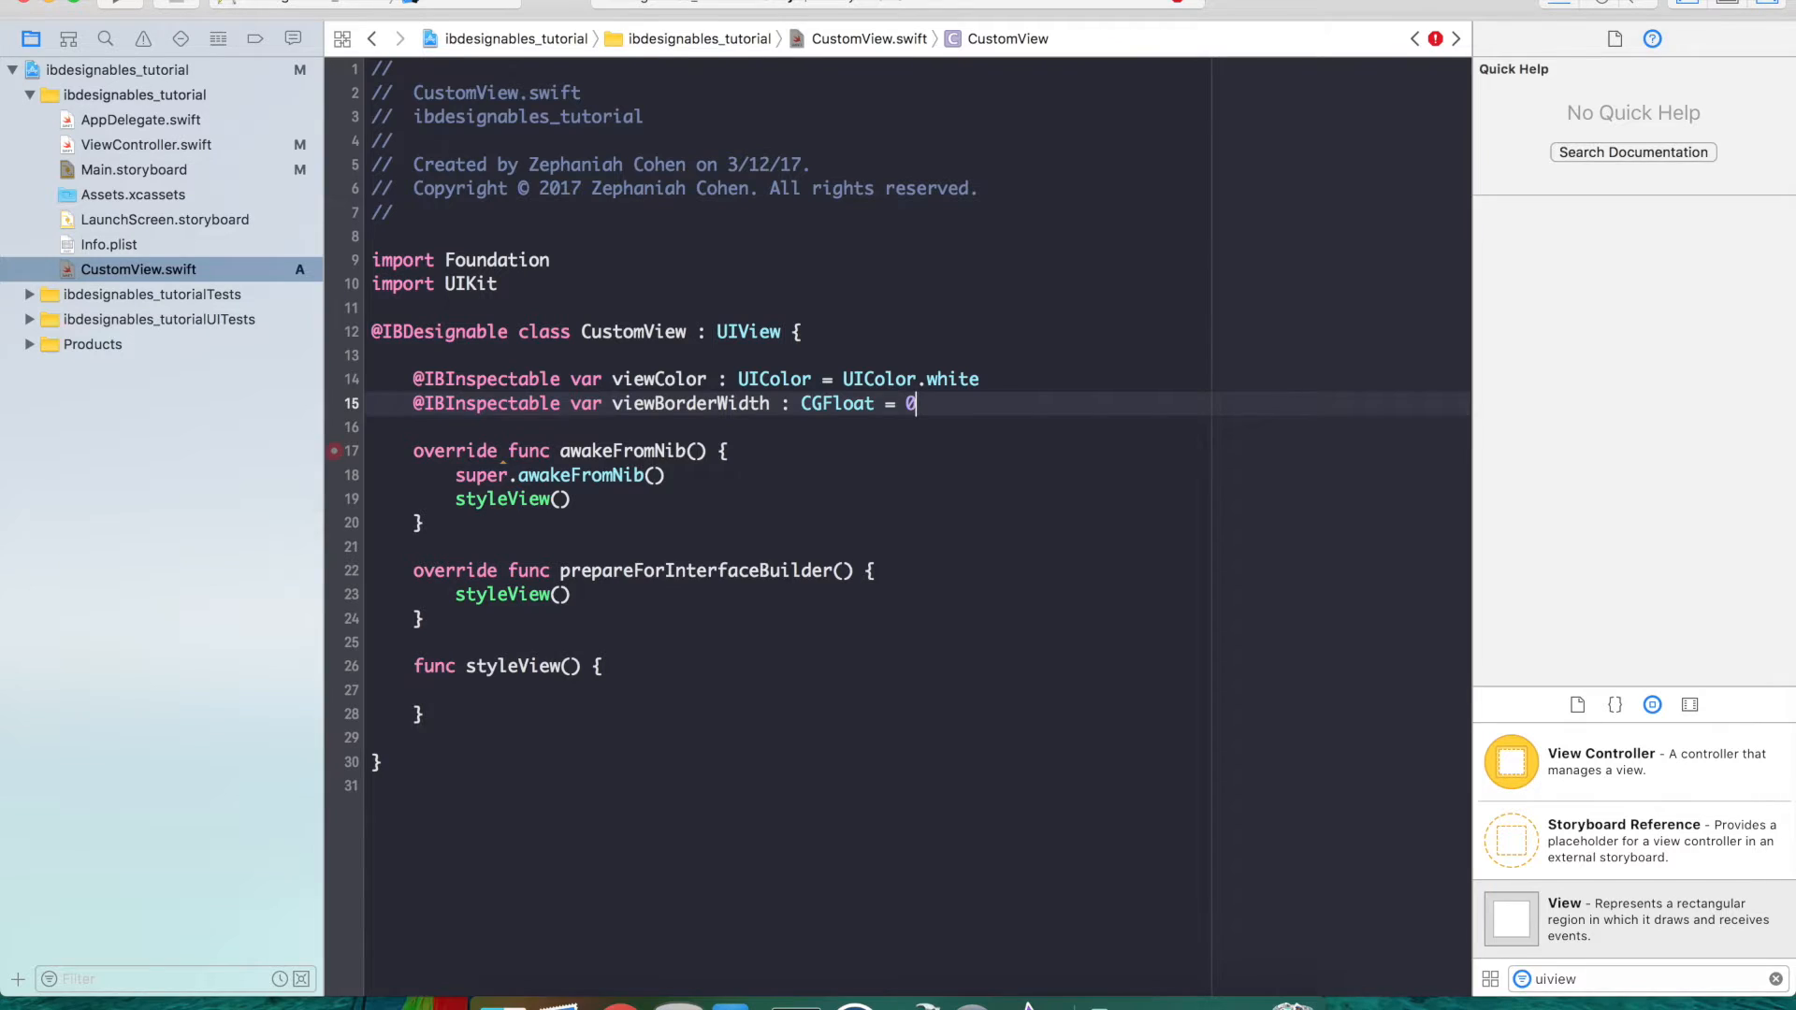
pyautogui.write('@I')
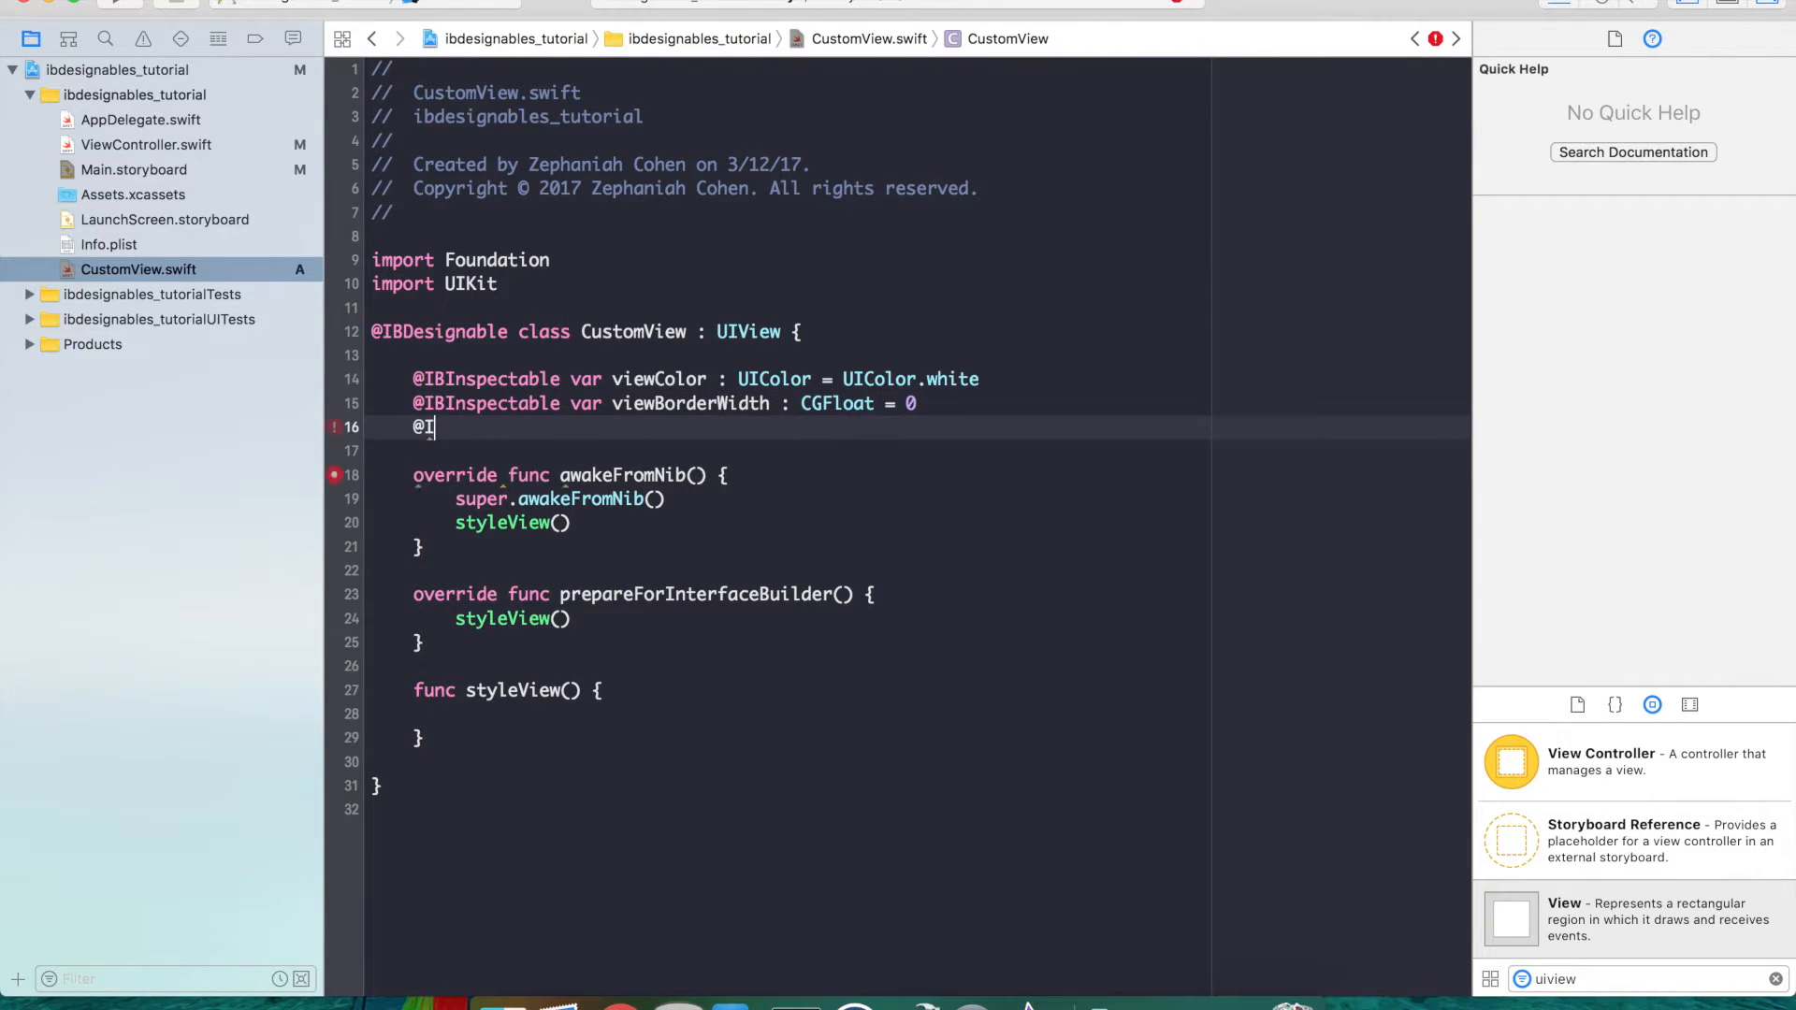
pyautogui.write('BInspectable var')
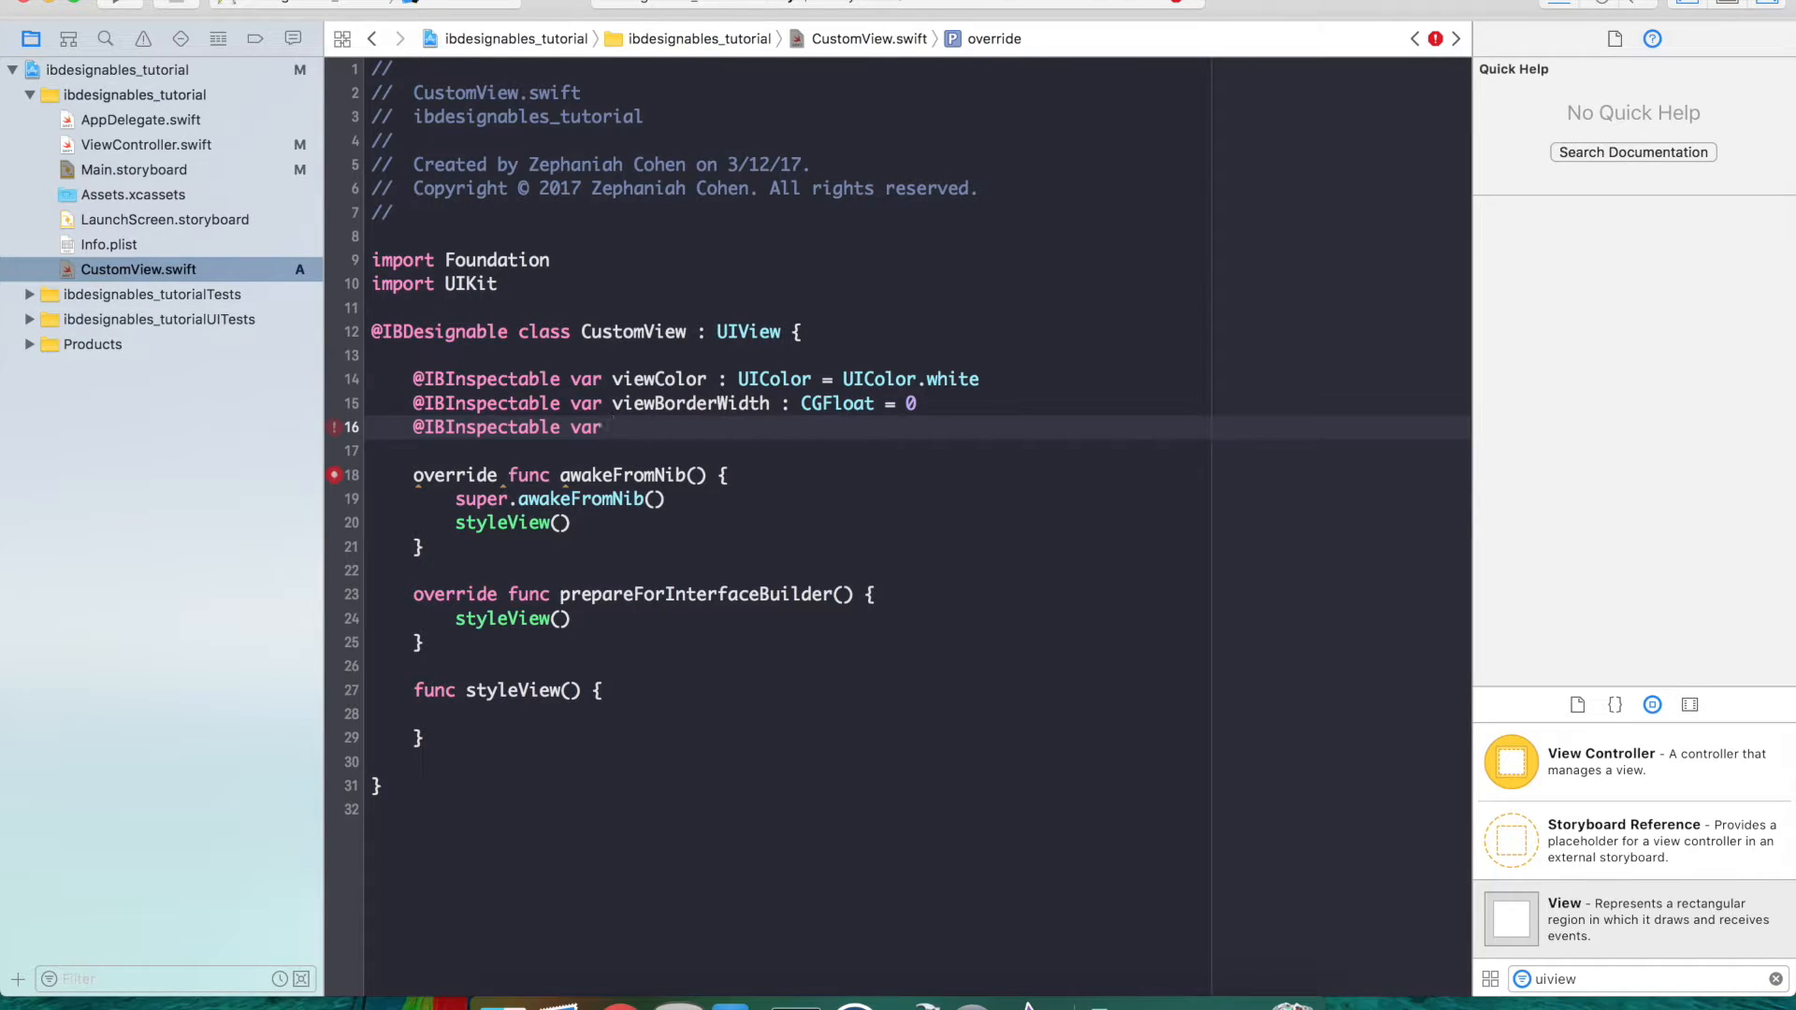
pyautogui.write('bord')
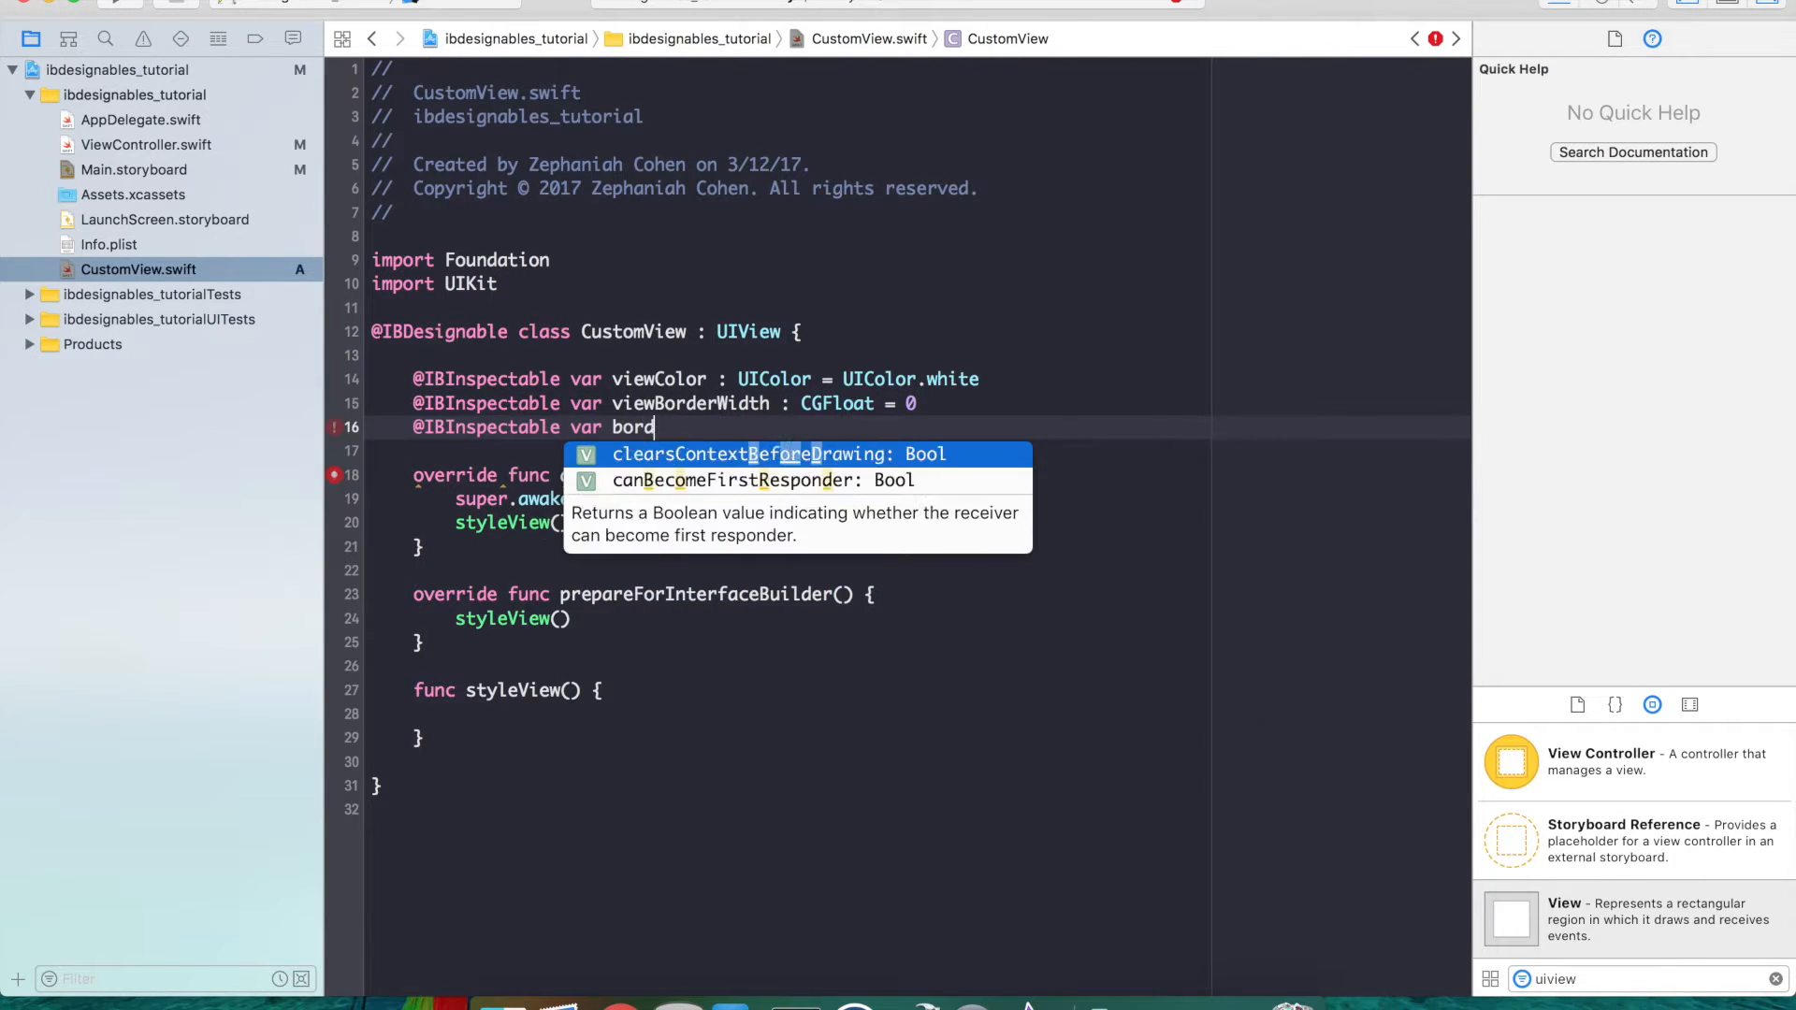
pyautogui.write('viewBorder')
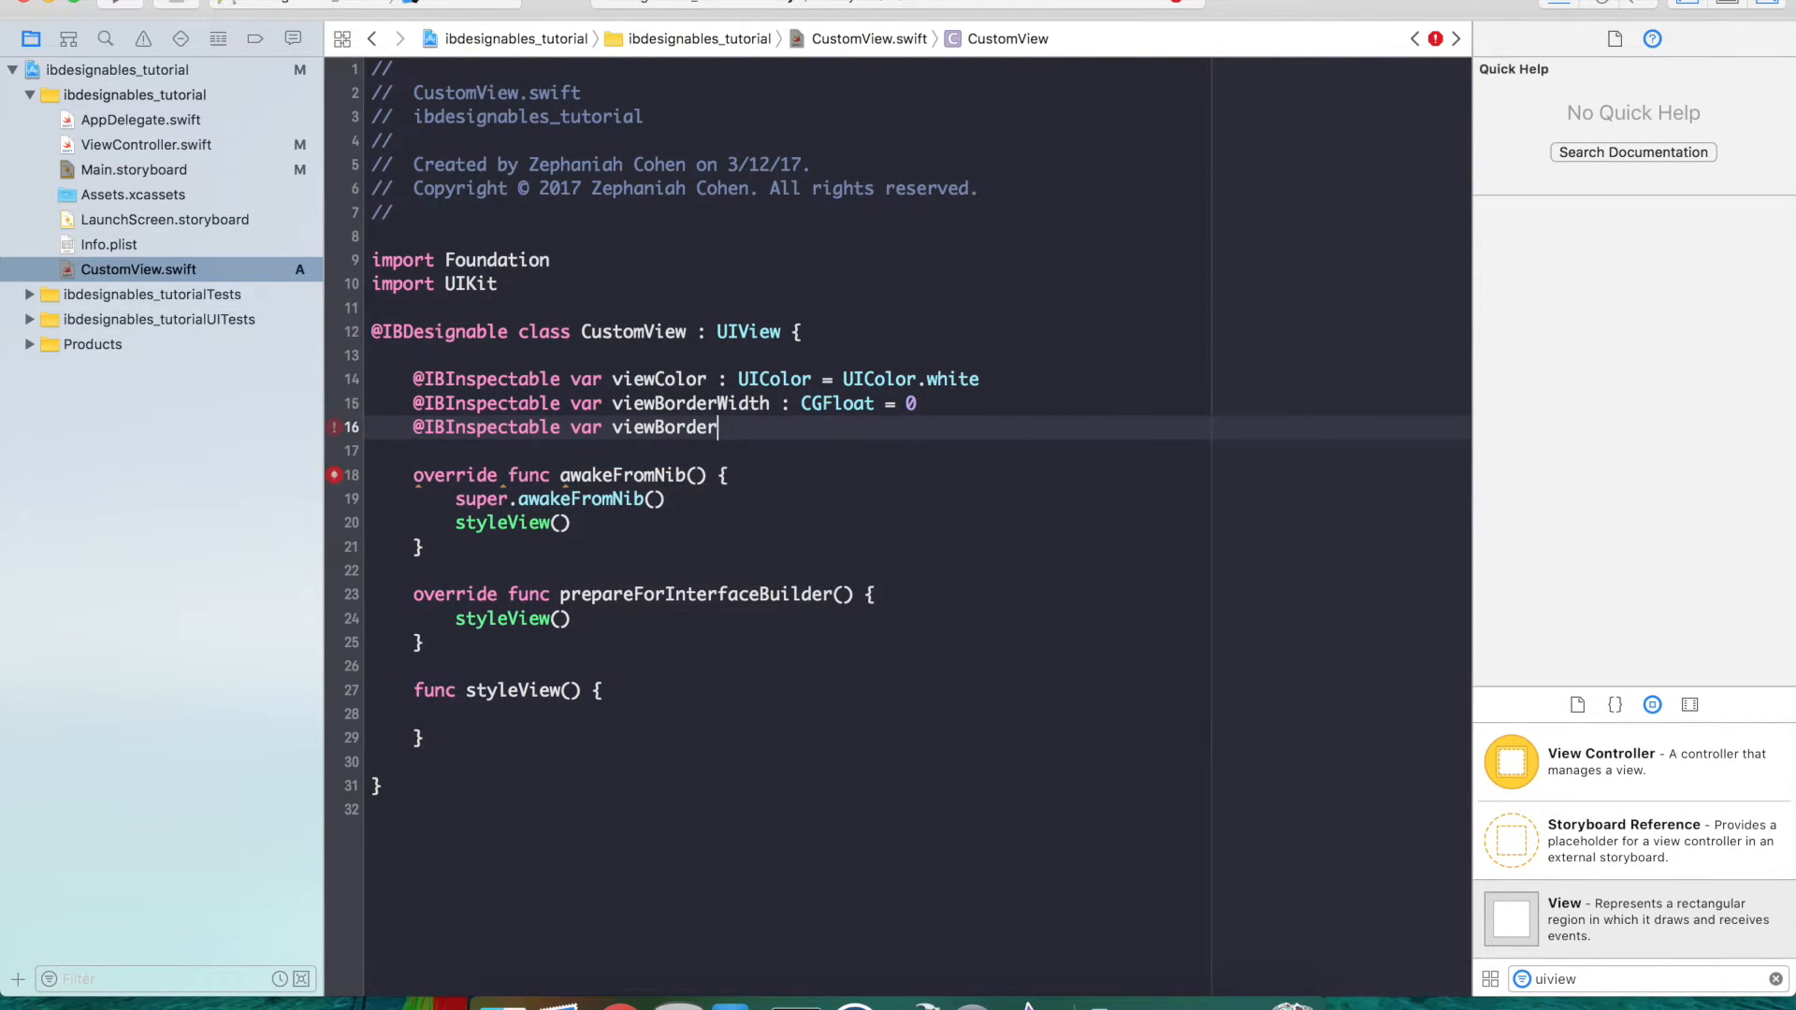
pyautogui.write('Color : UIColor = U')
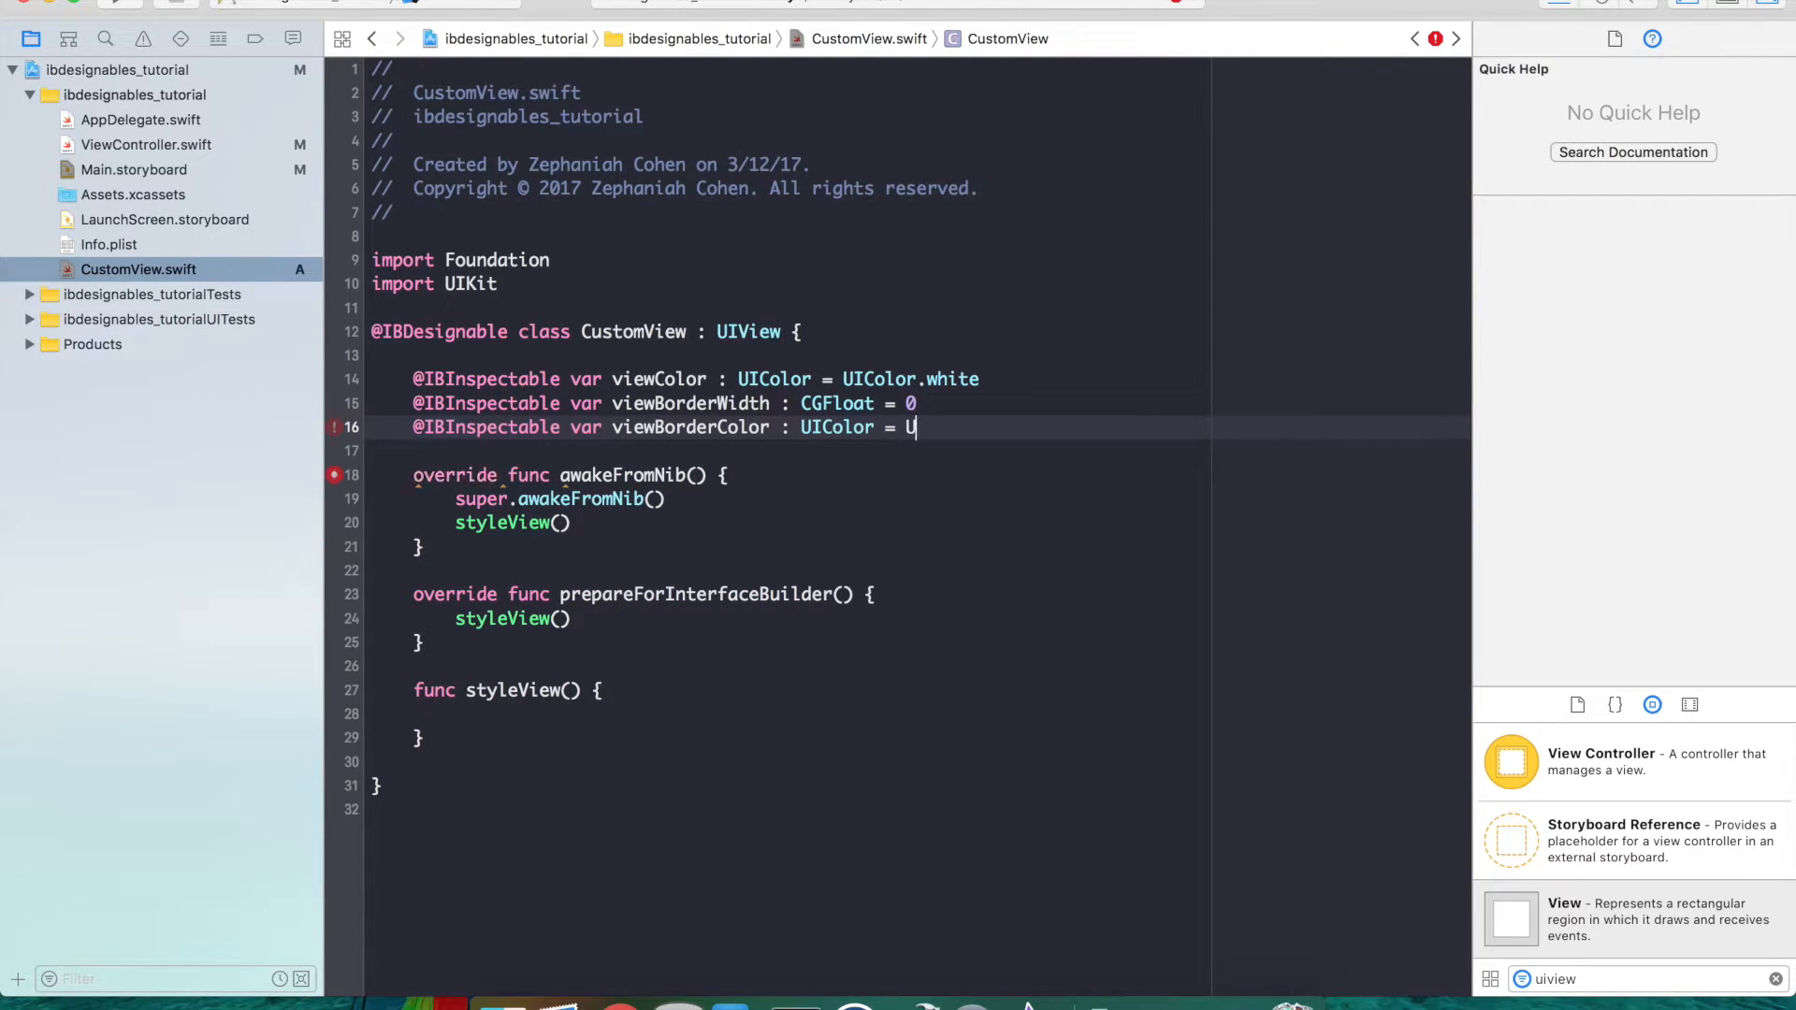
pyautogui.write('IColor.cl')
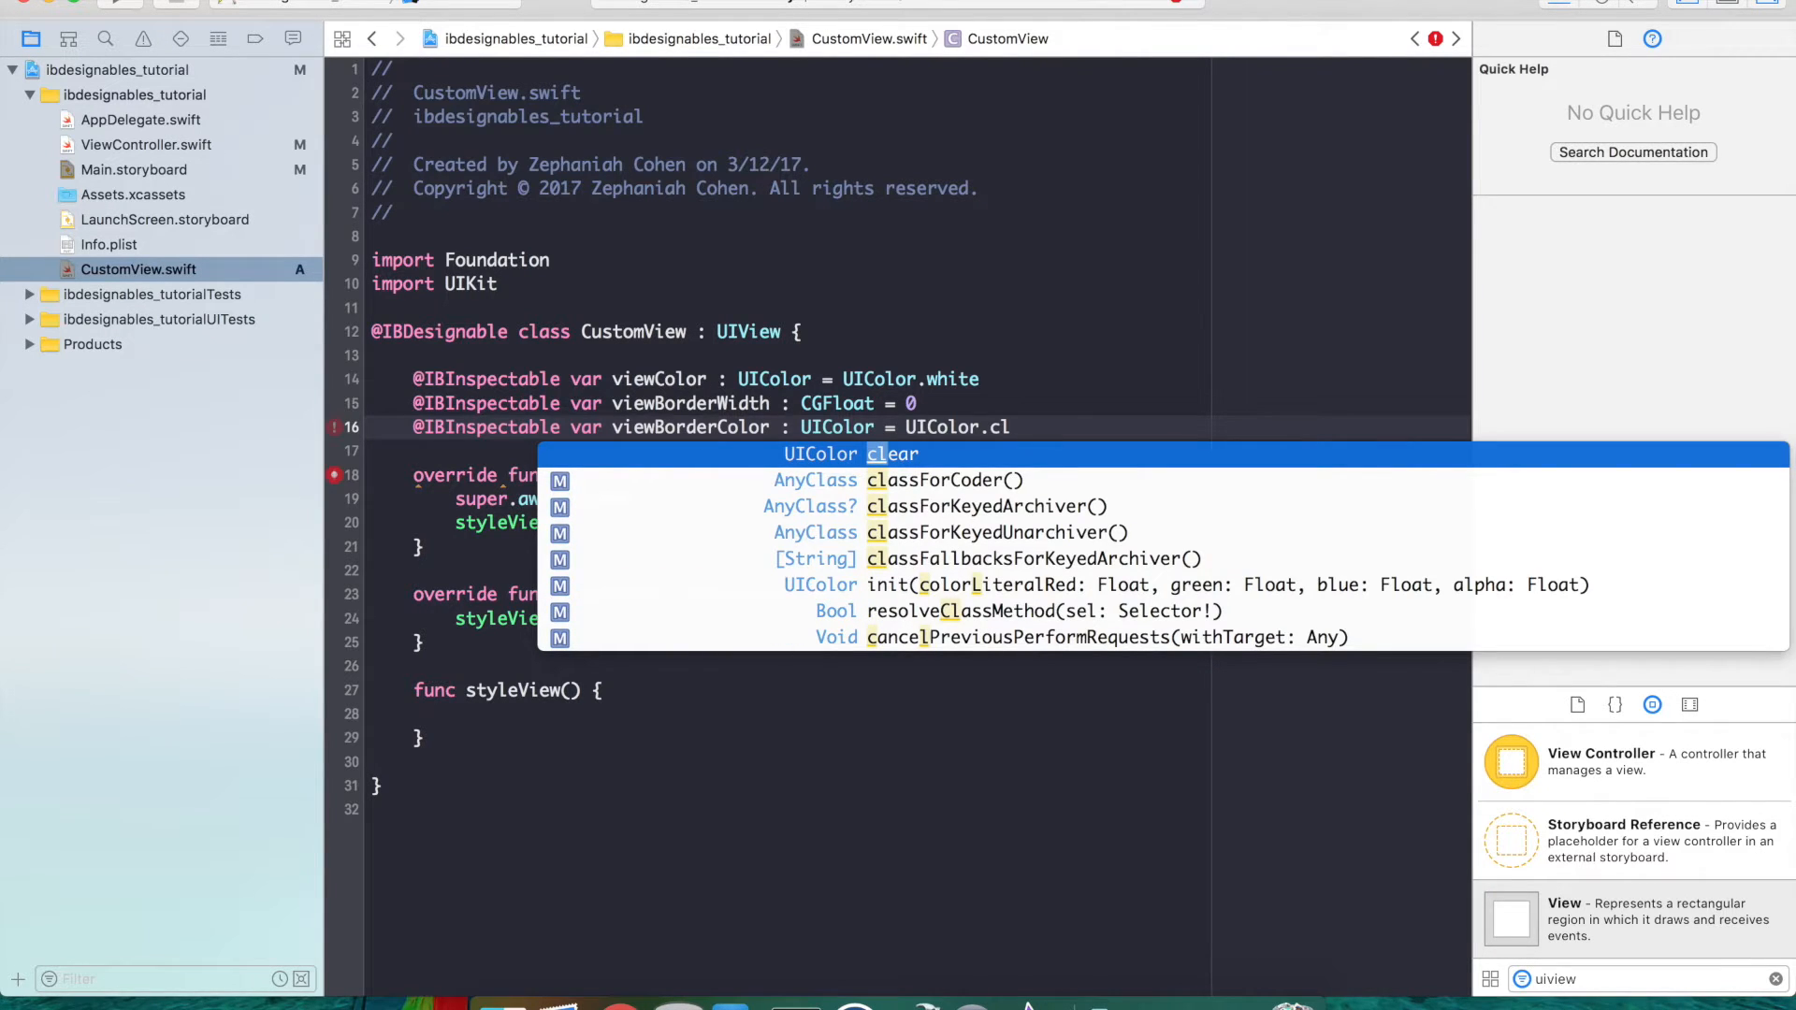
pyautogui.press('Return')
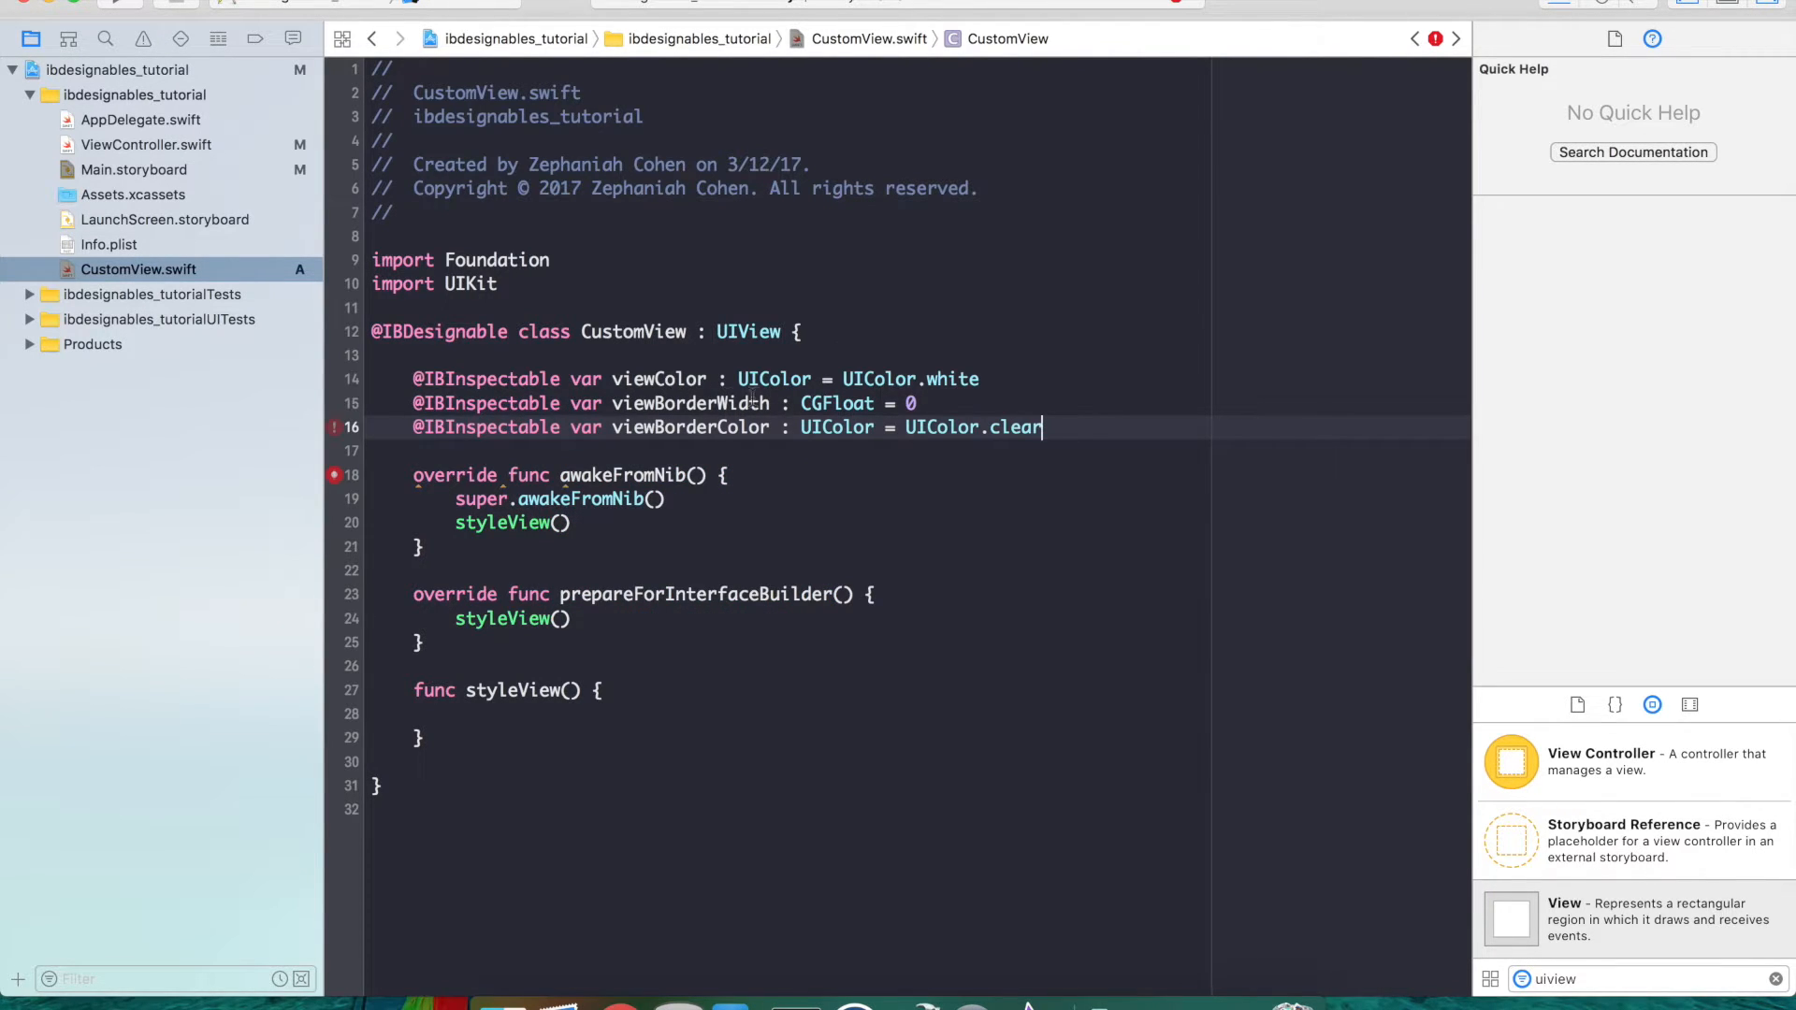
pyautogui.click(528, 498)
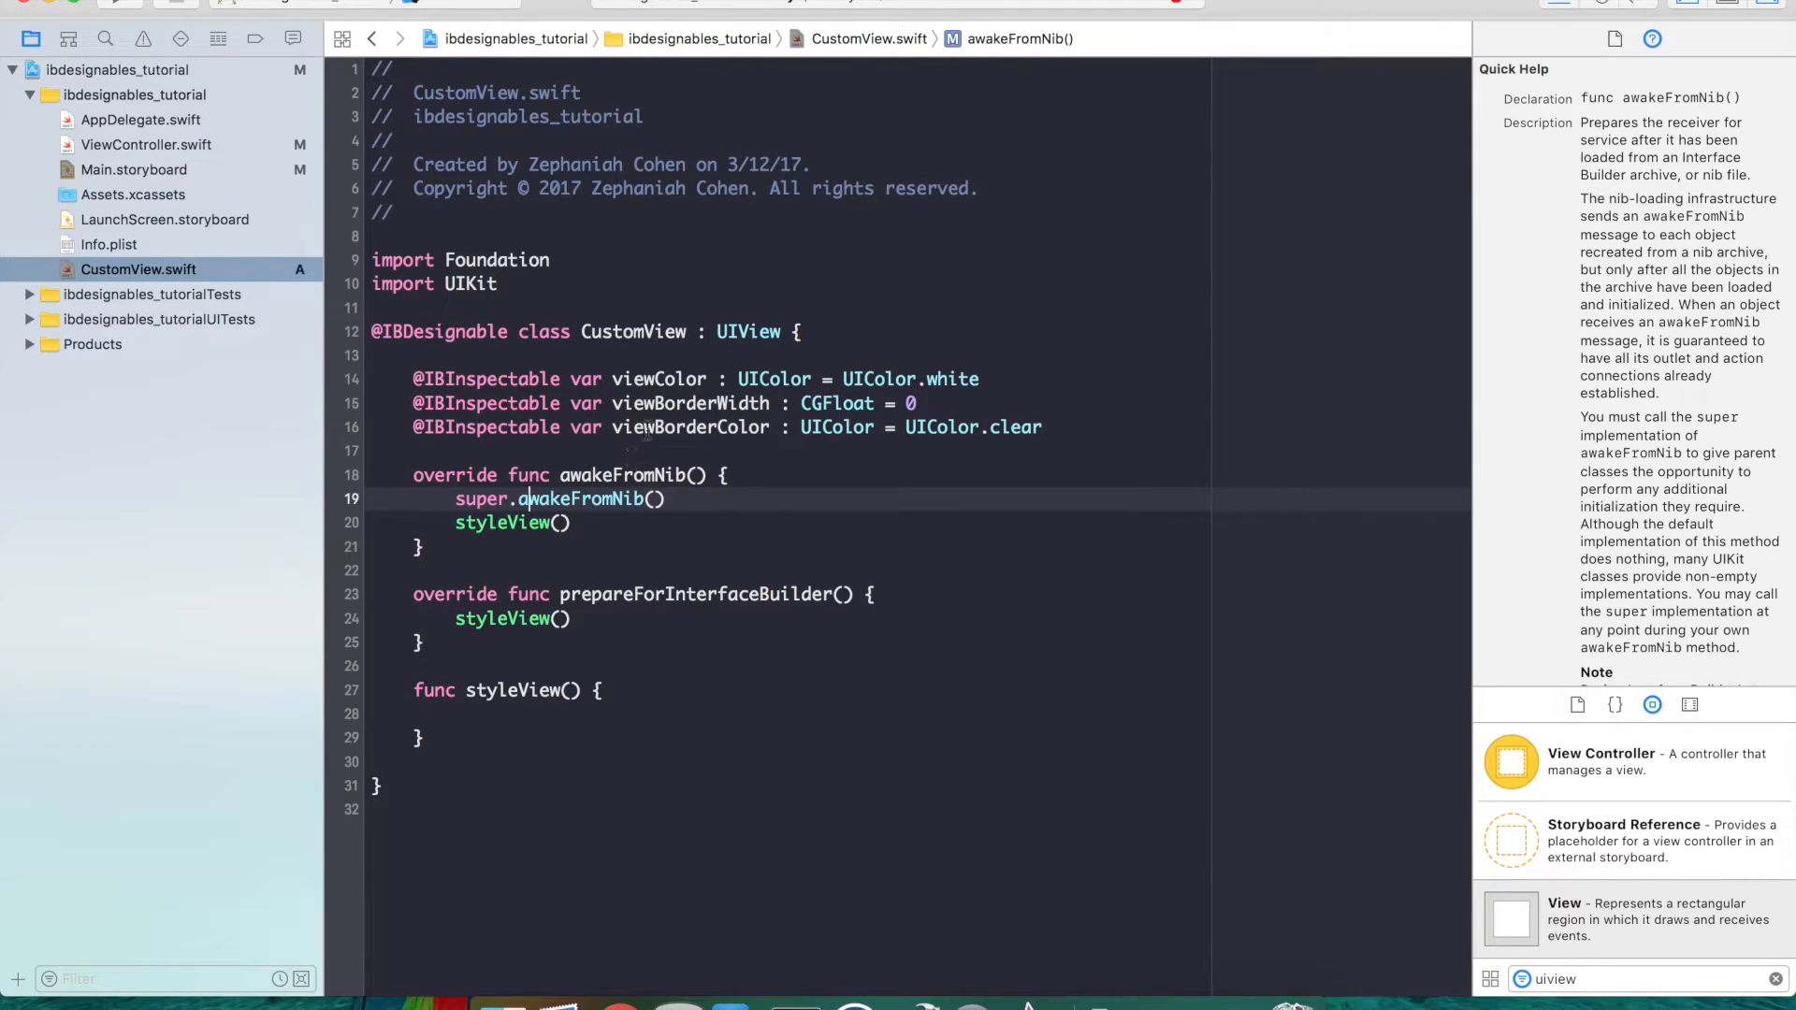
# - View the Custom View's View Color, Border Width and Border Color attributes in the storyboard, then return to CustomView.swift
pyautogui.click(619, 427)
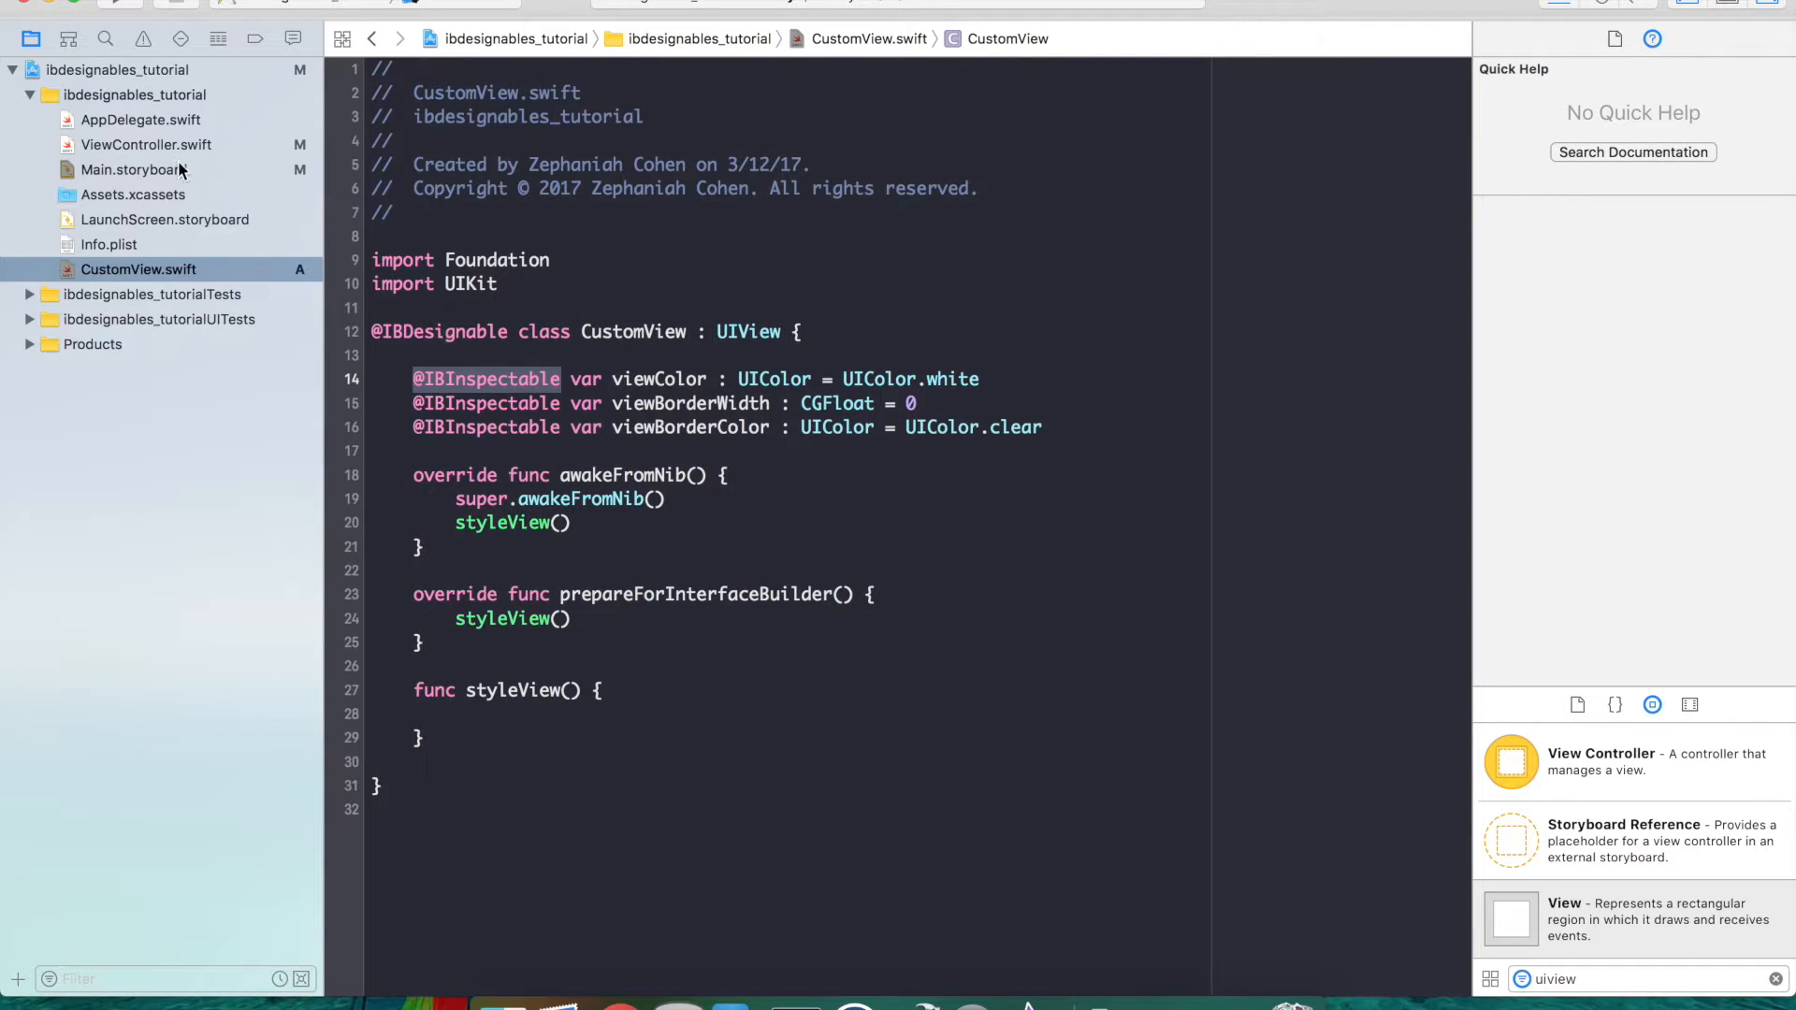
pyautogui.click(133, 170)
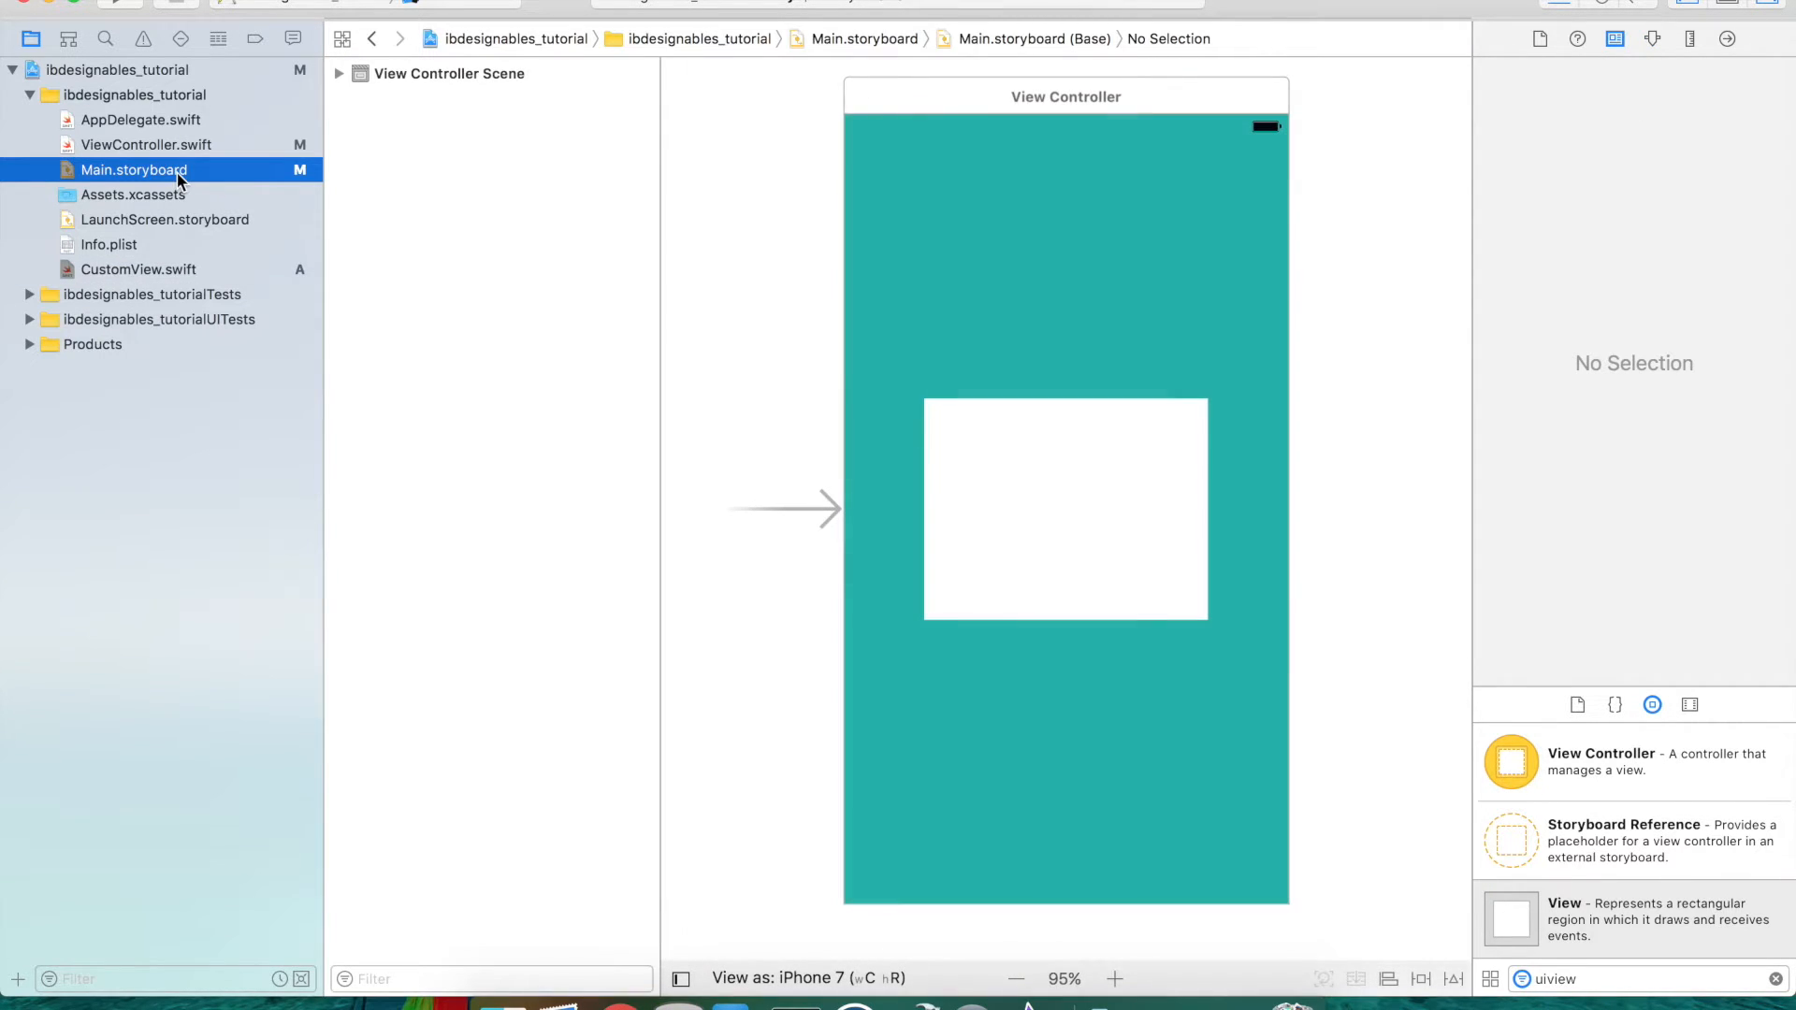
pyautogui.click(1065, 509)
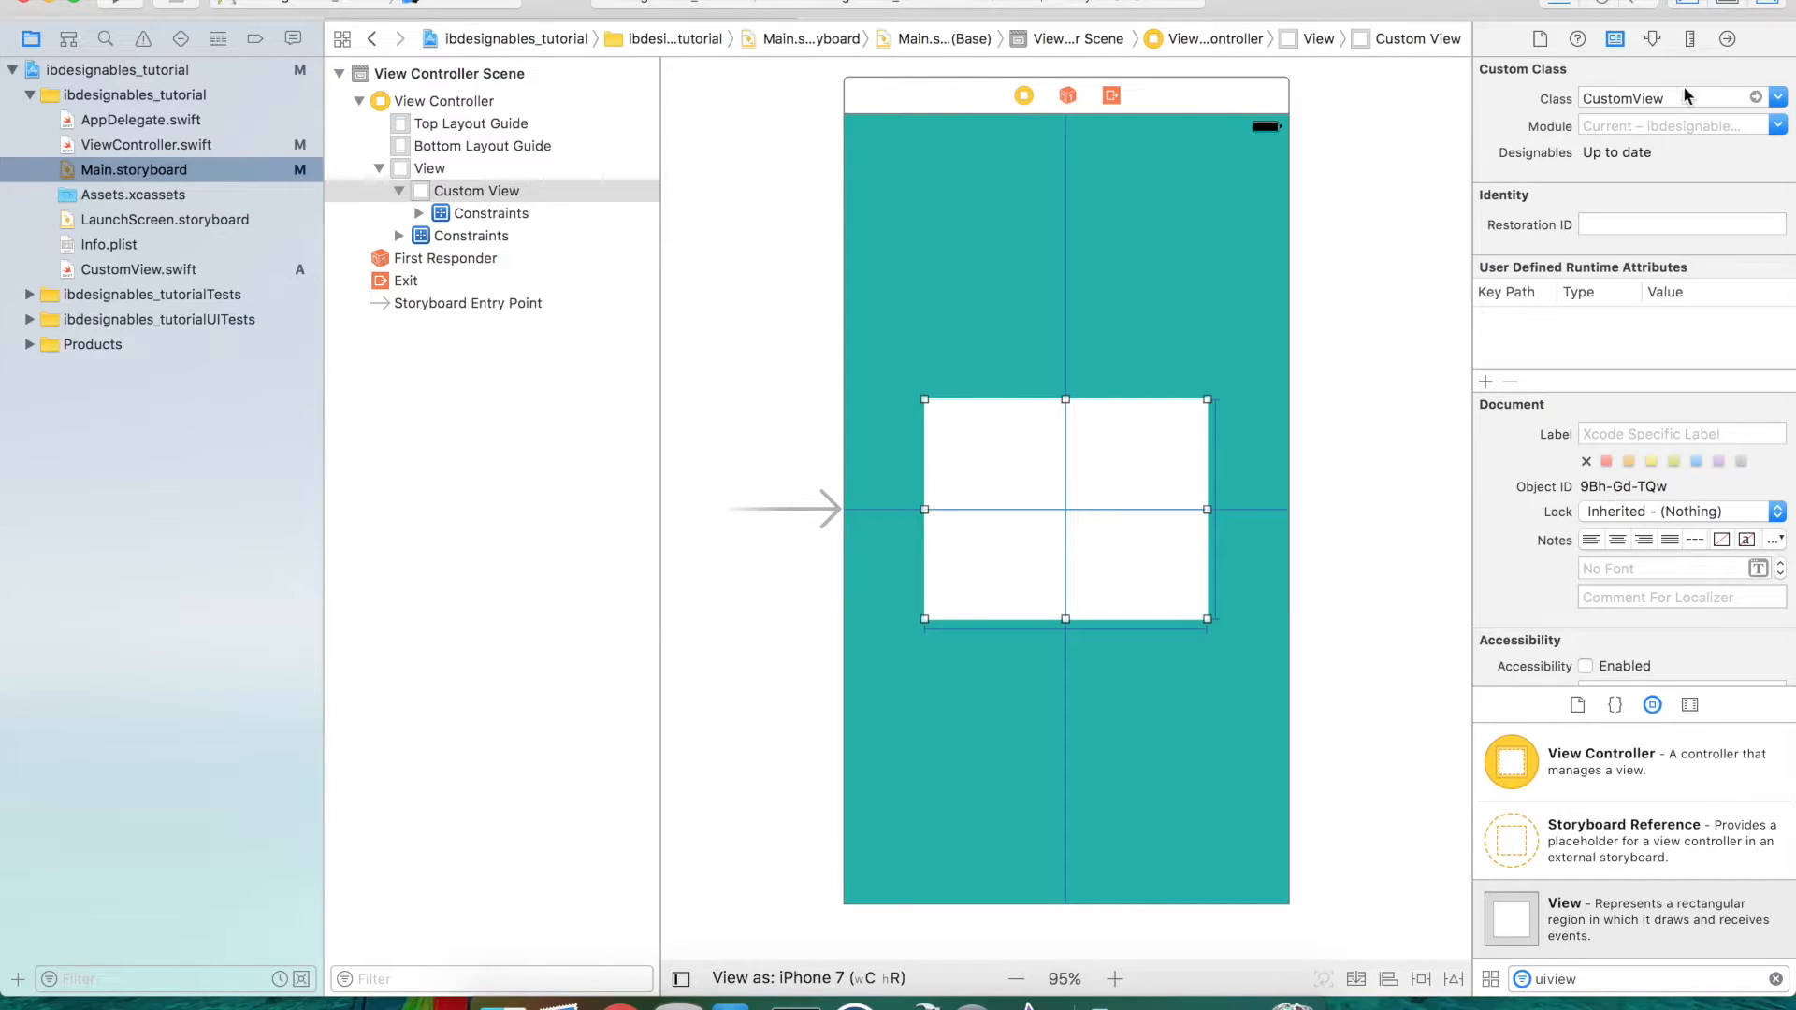
pyautogui.click(1653, 40)
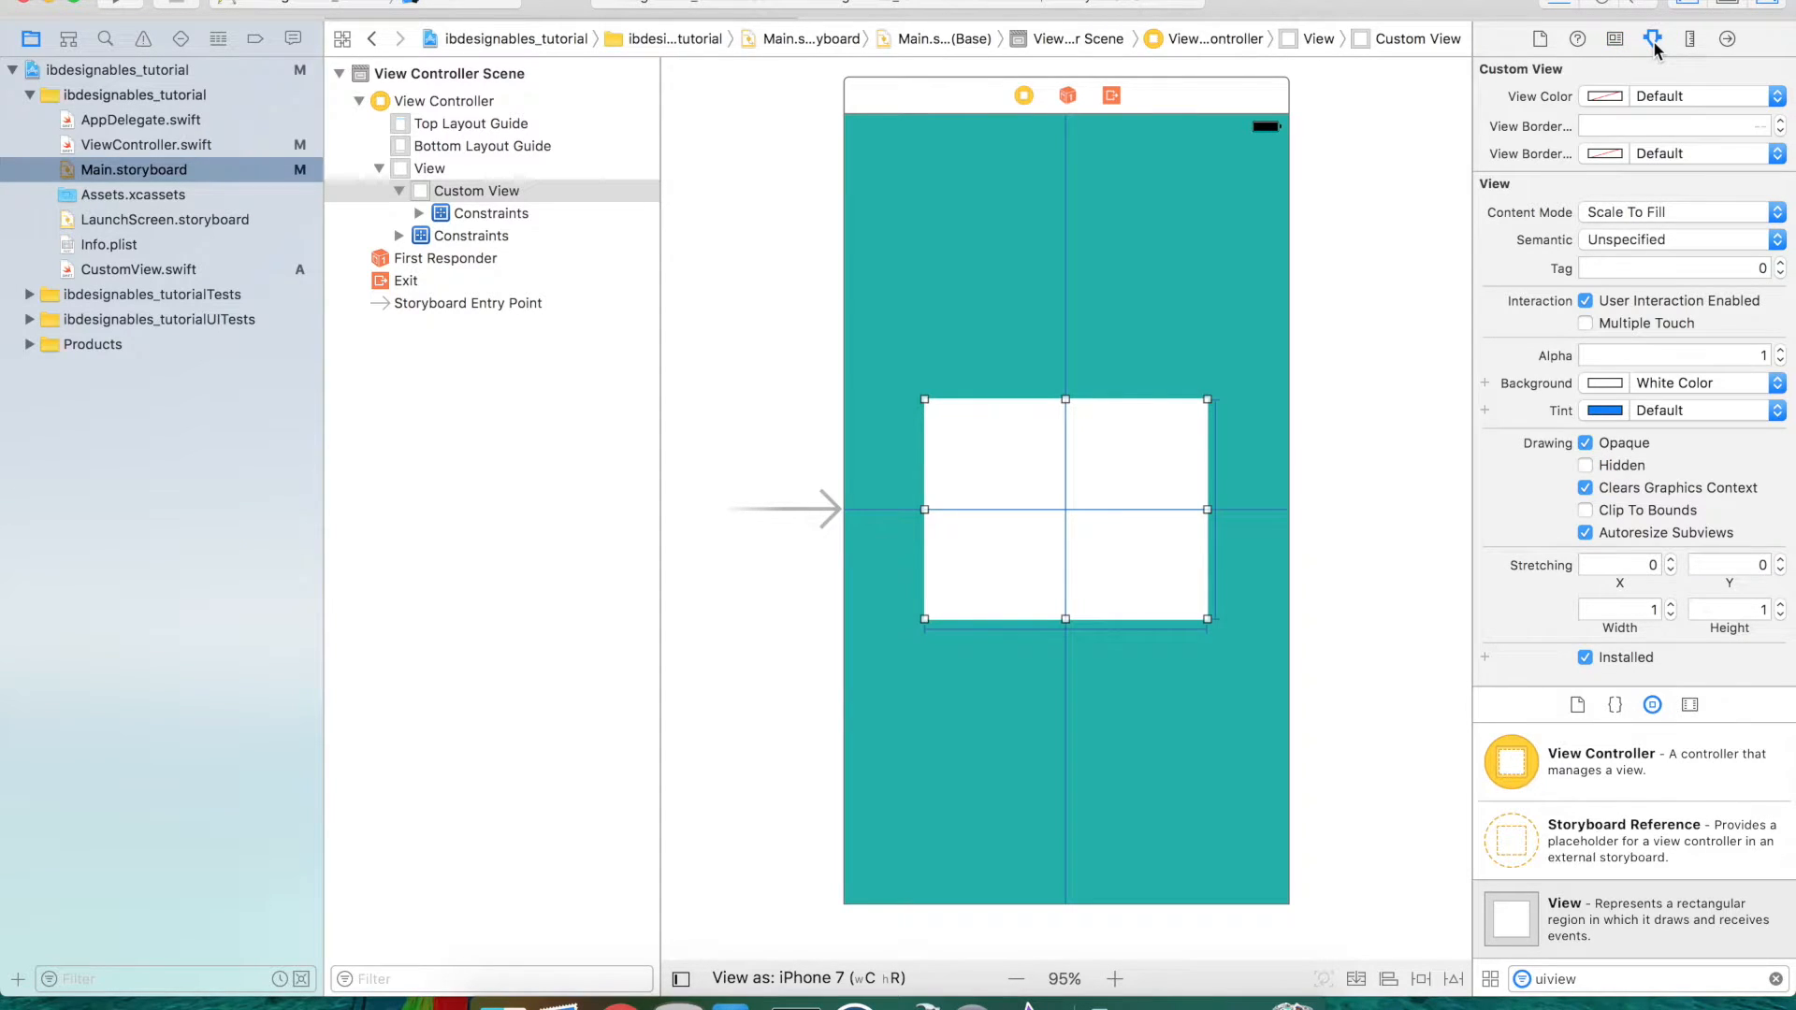
pyautogui.moveTo(1527, 123)
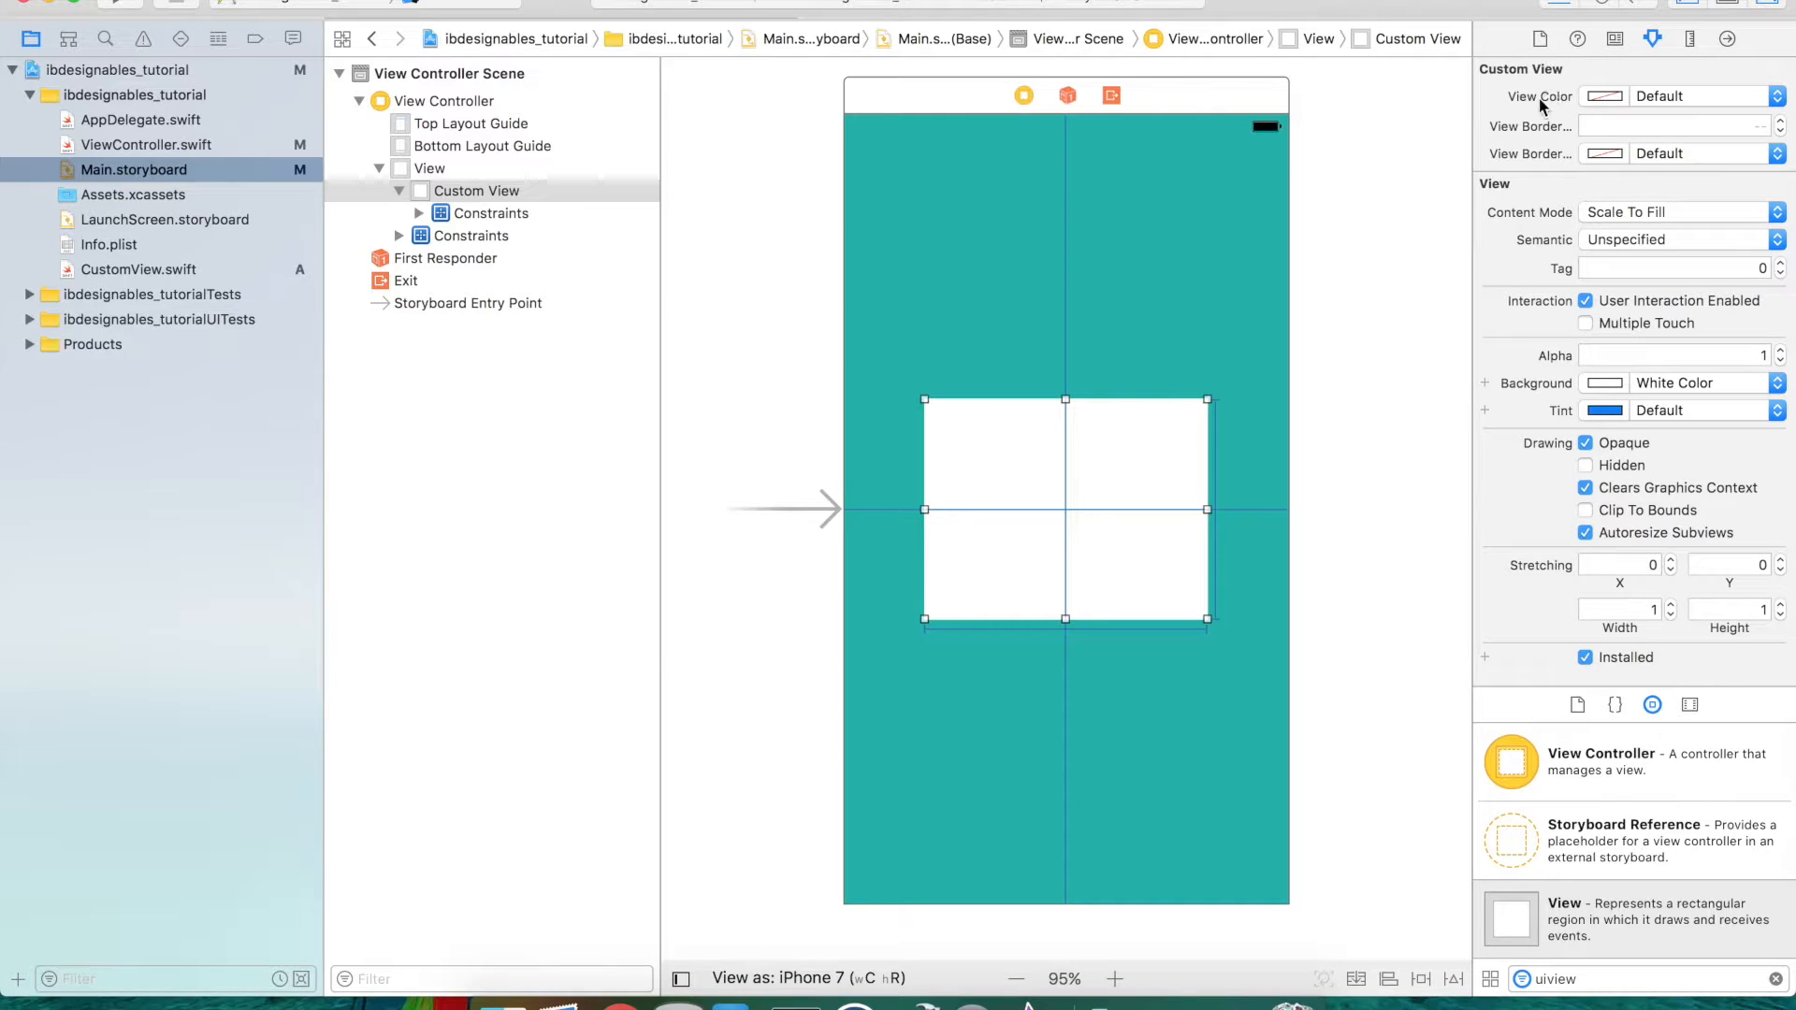
pyautogui.moveTo(1604, 154)
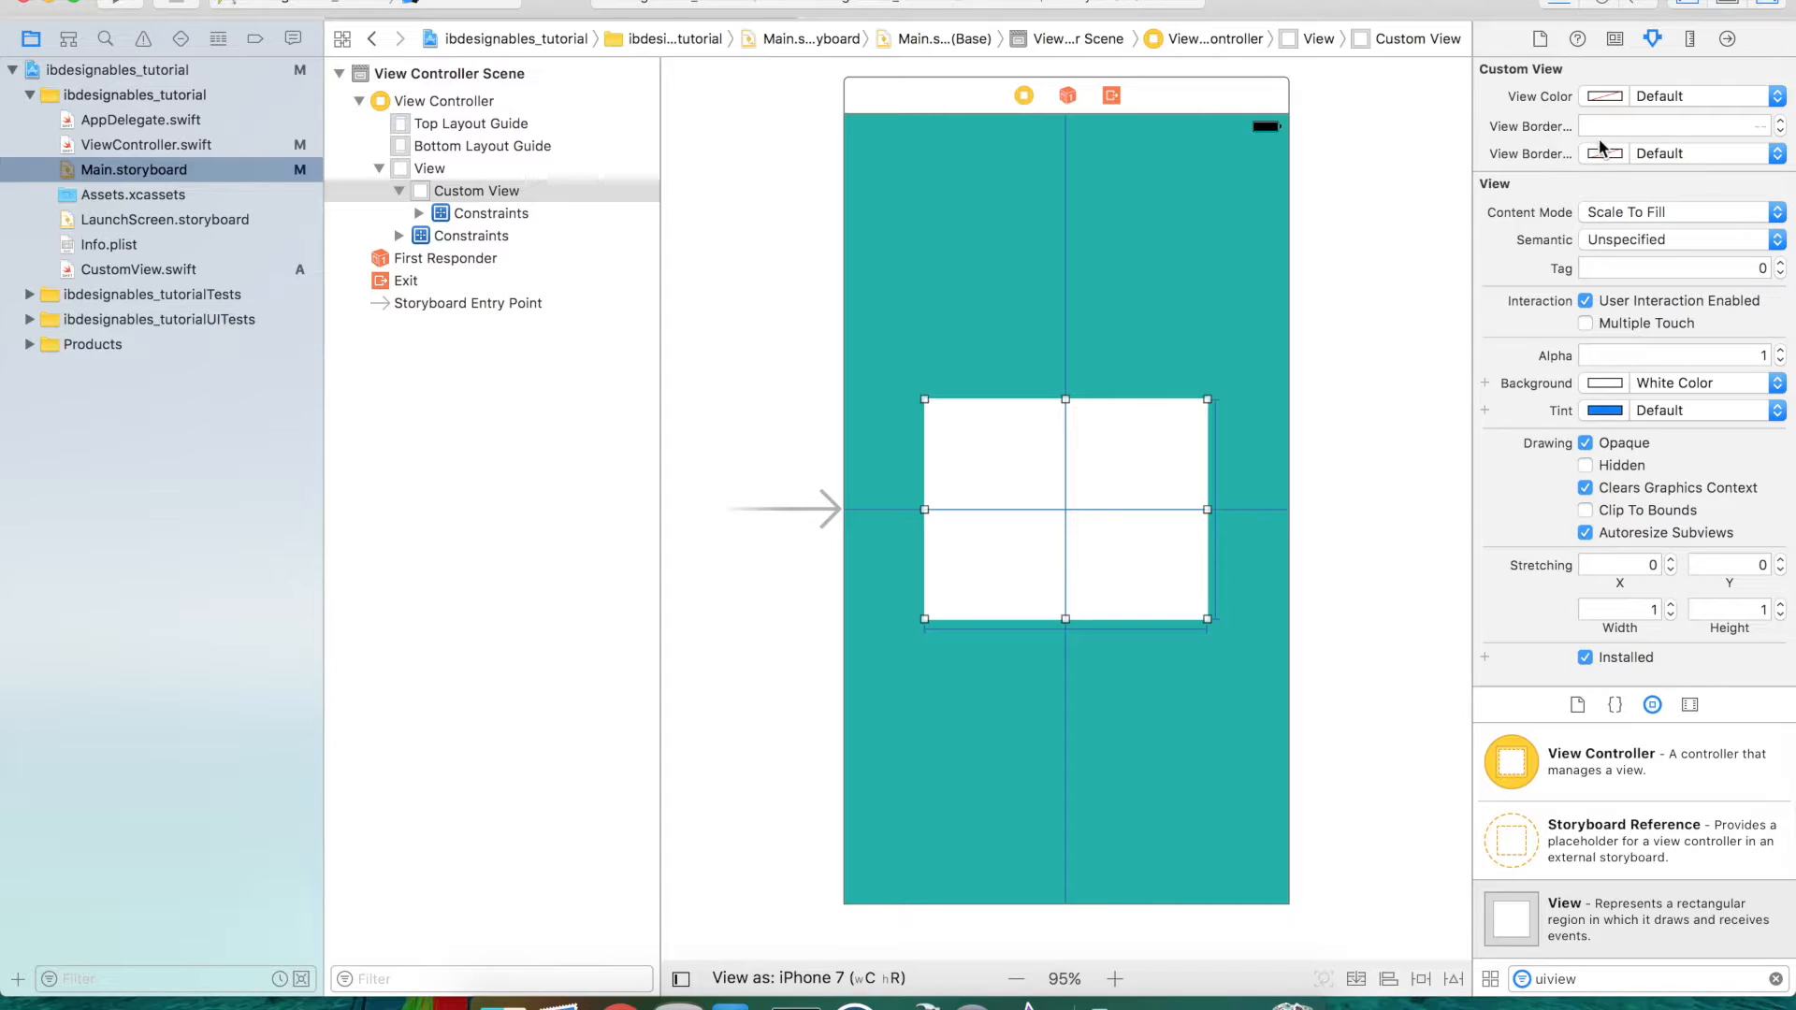
pyautogui.moveTo(1560, 169)
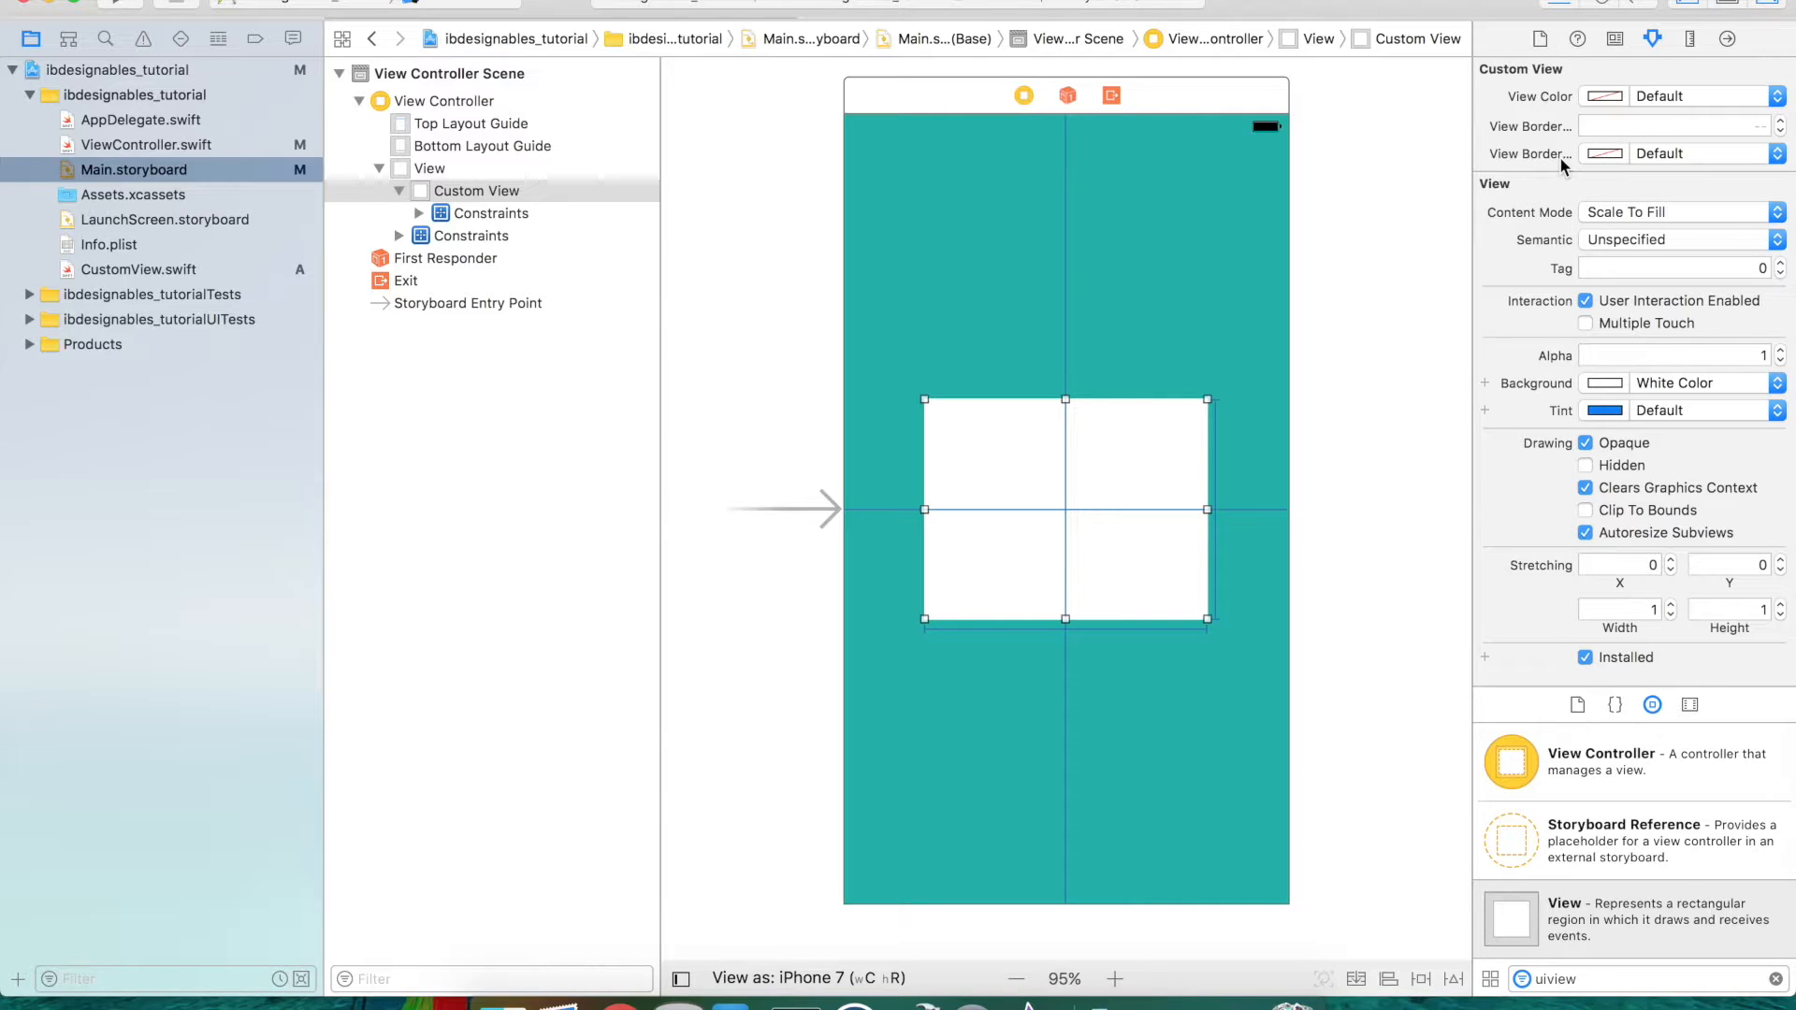
pyautogui.moveTo(1533, 153)
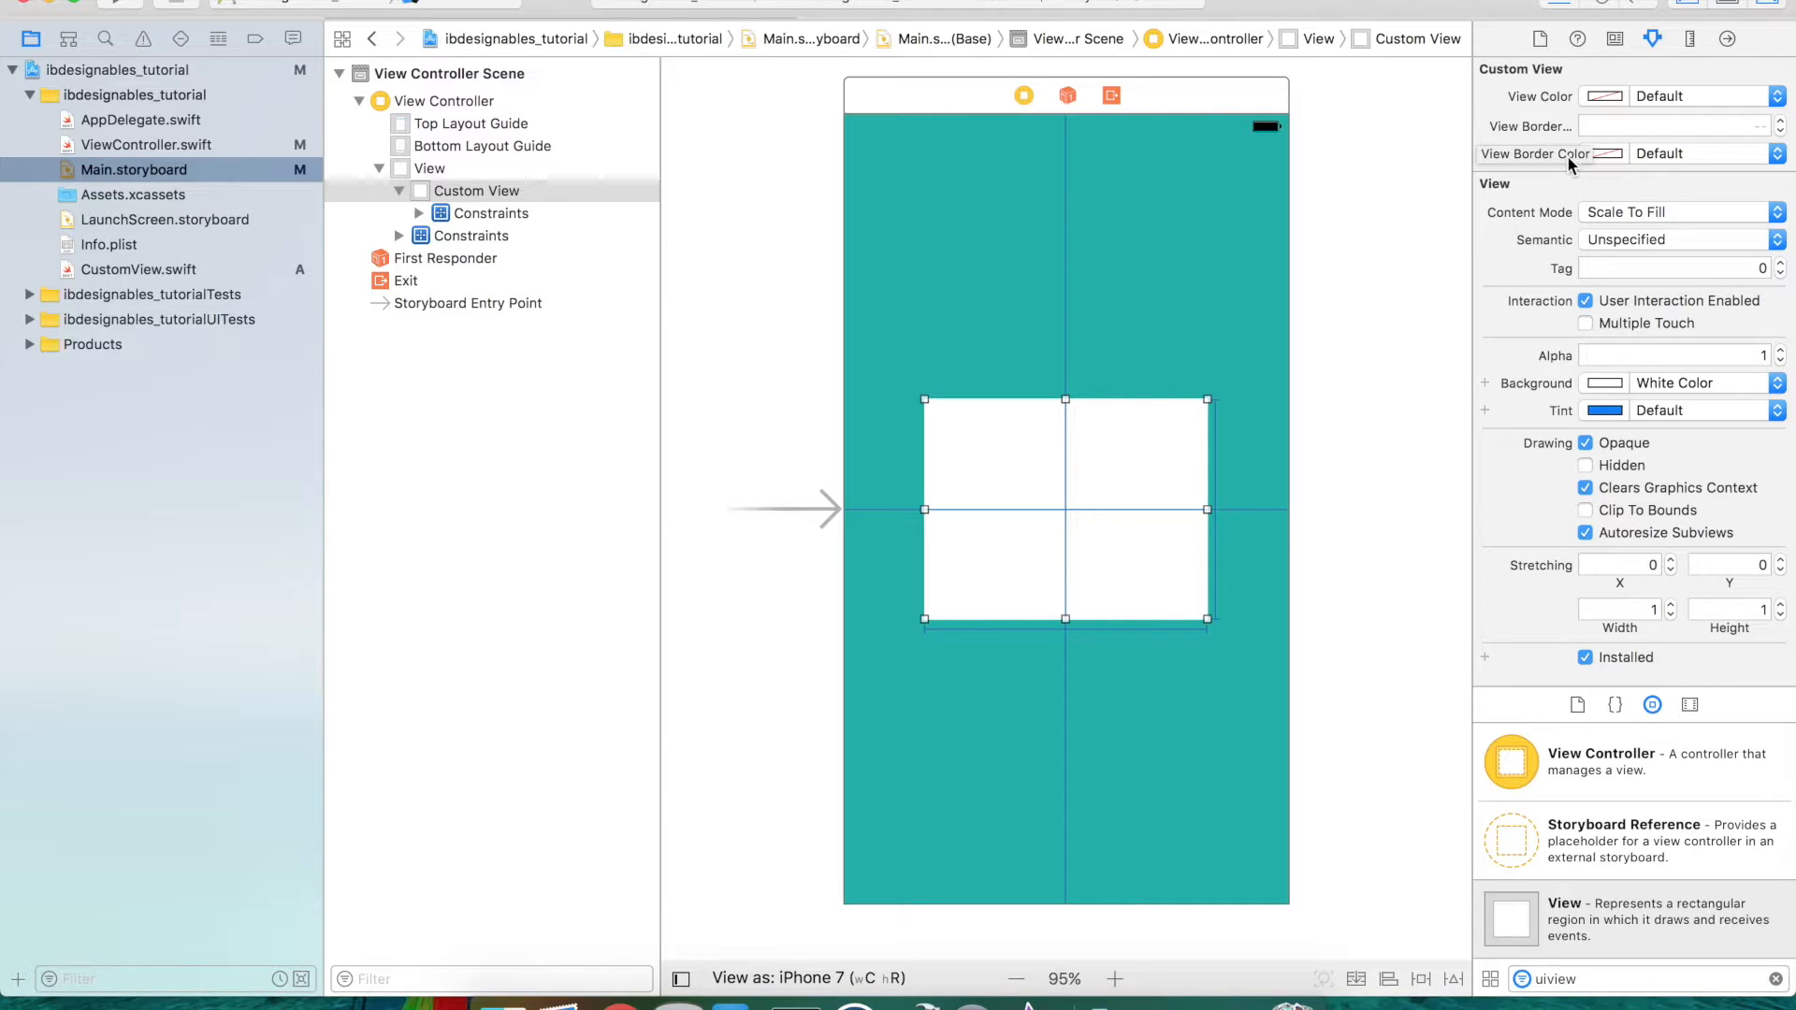
pyautogui.moveTo(1387, 215)
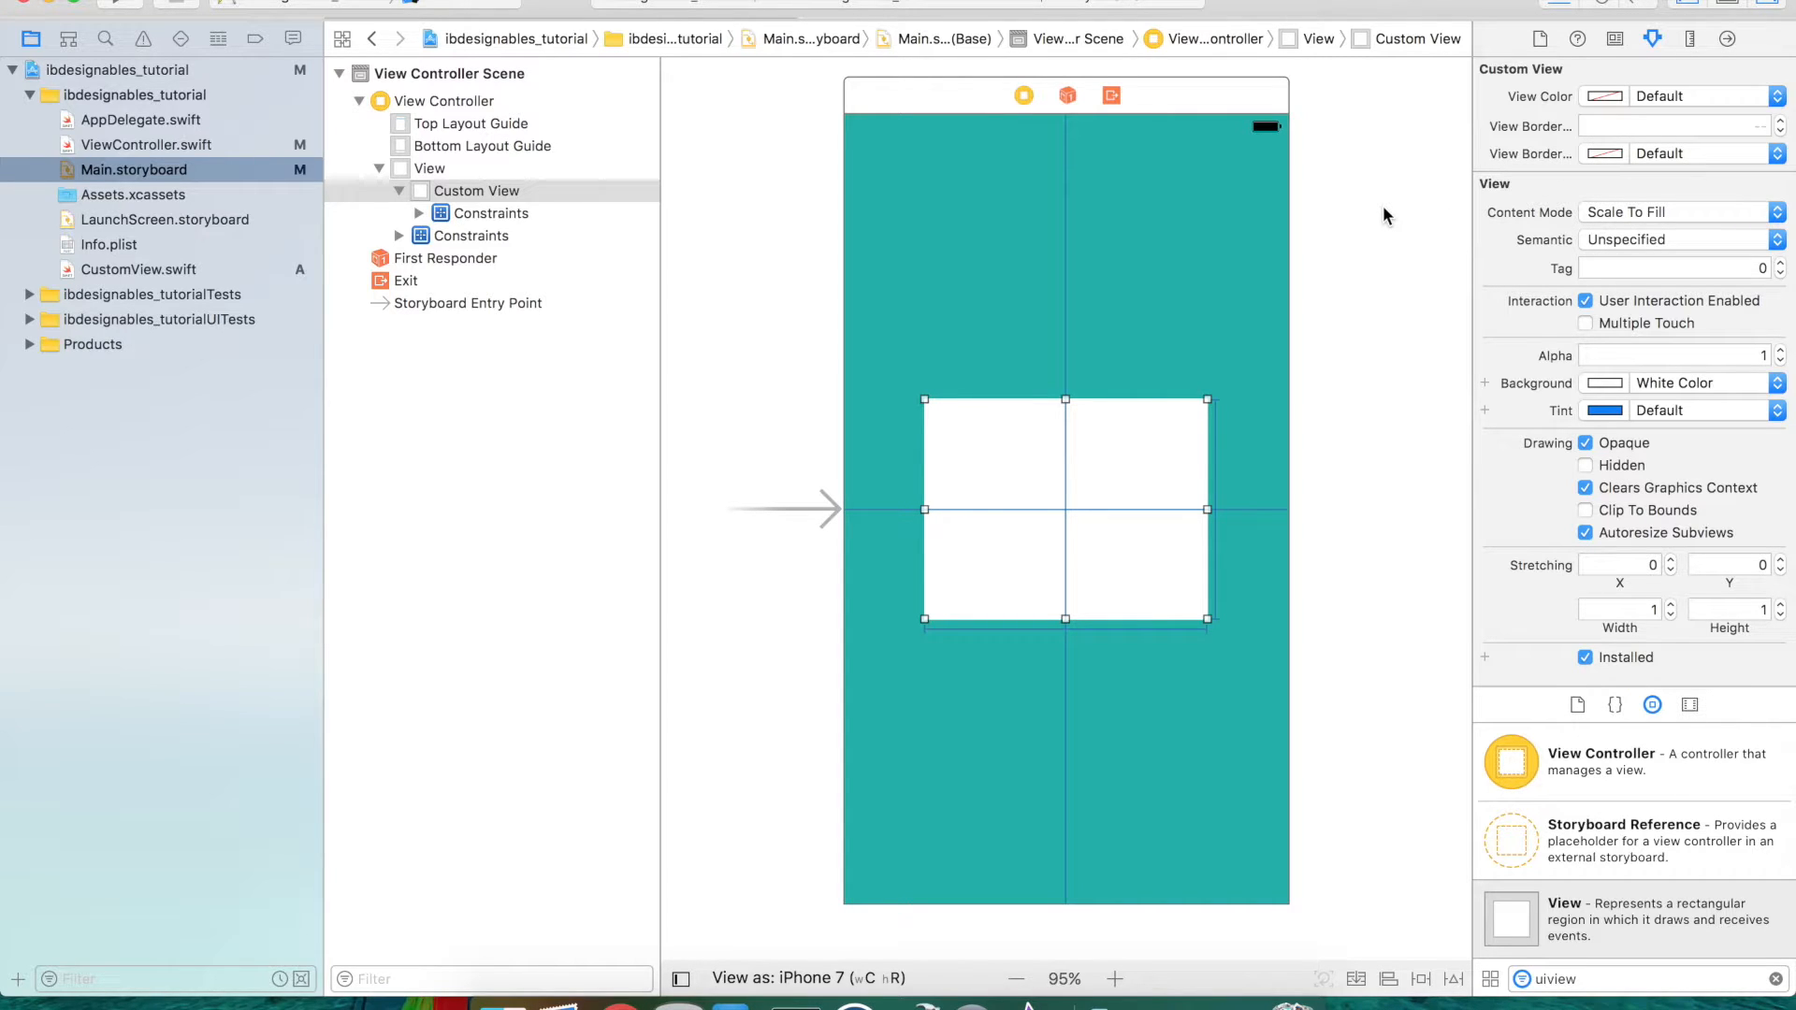
pyautogui.moveTo(1220, 81)
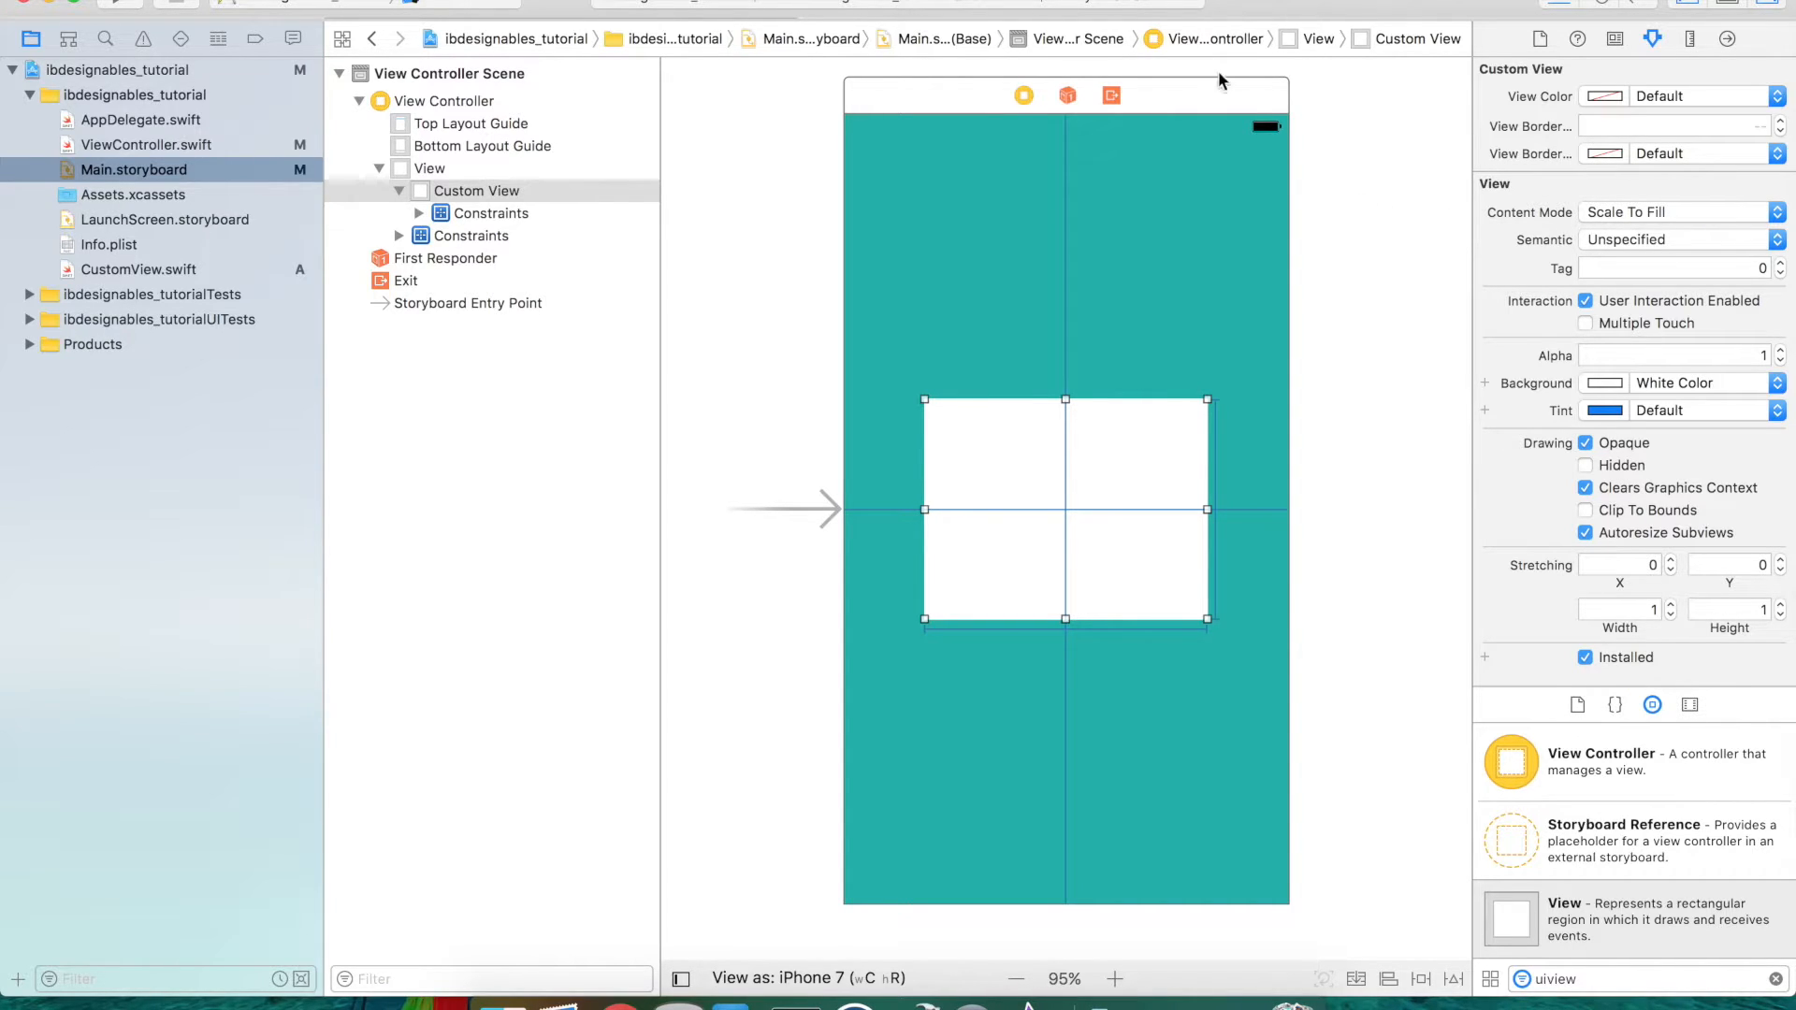
pyautogui.click(140, 270)
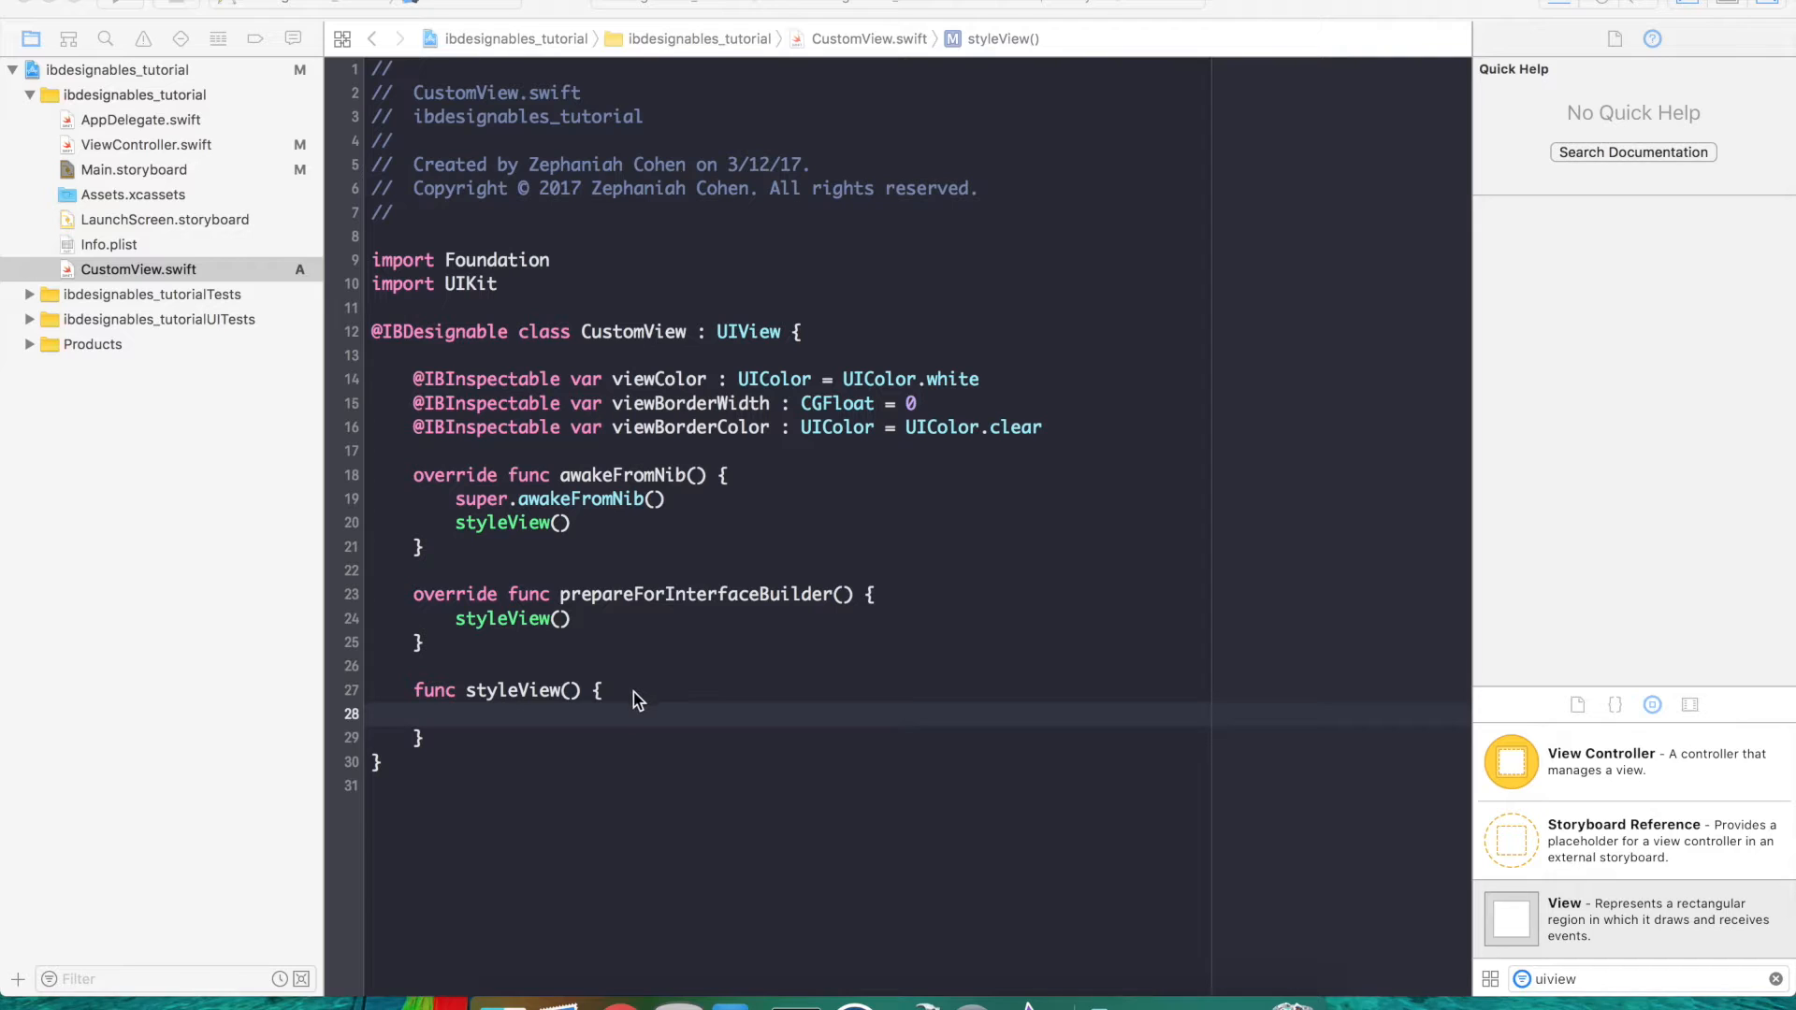
# - In styleView set backgroundColor = viewColor and layer.borderWidth from viewBorderWidth
pyautogui.click(605, 691)
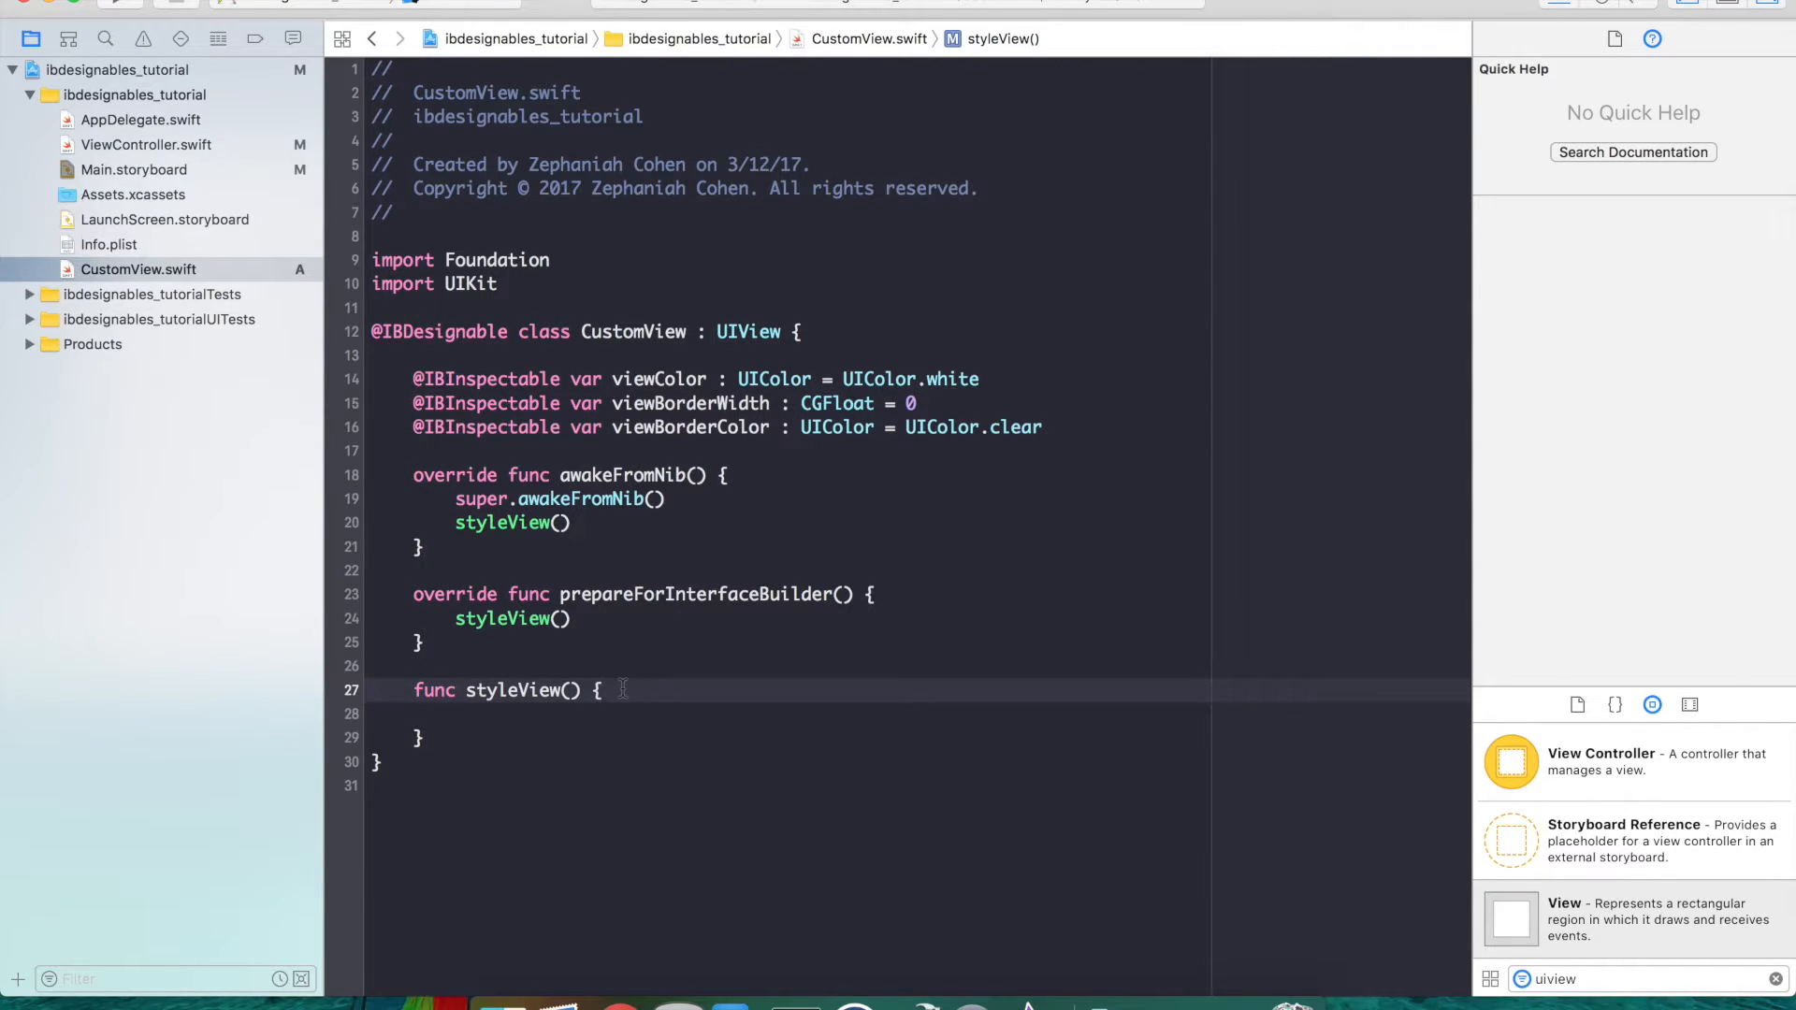
pyautogui.press('return')
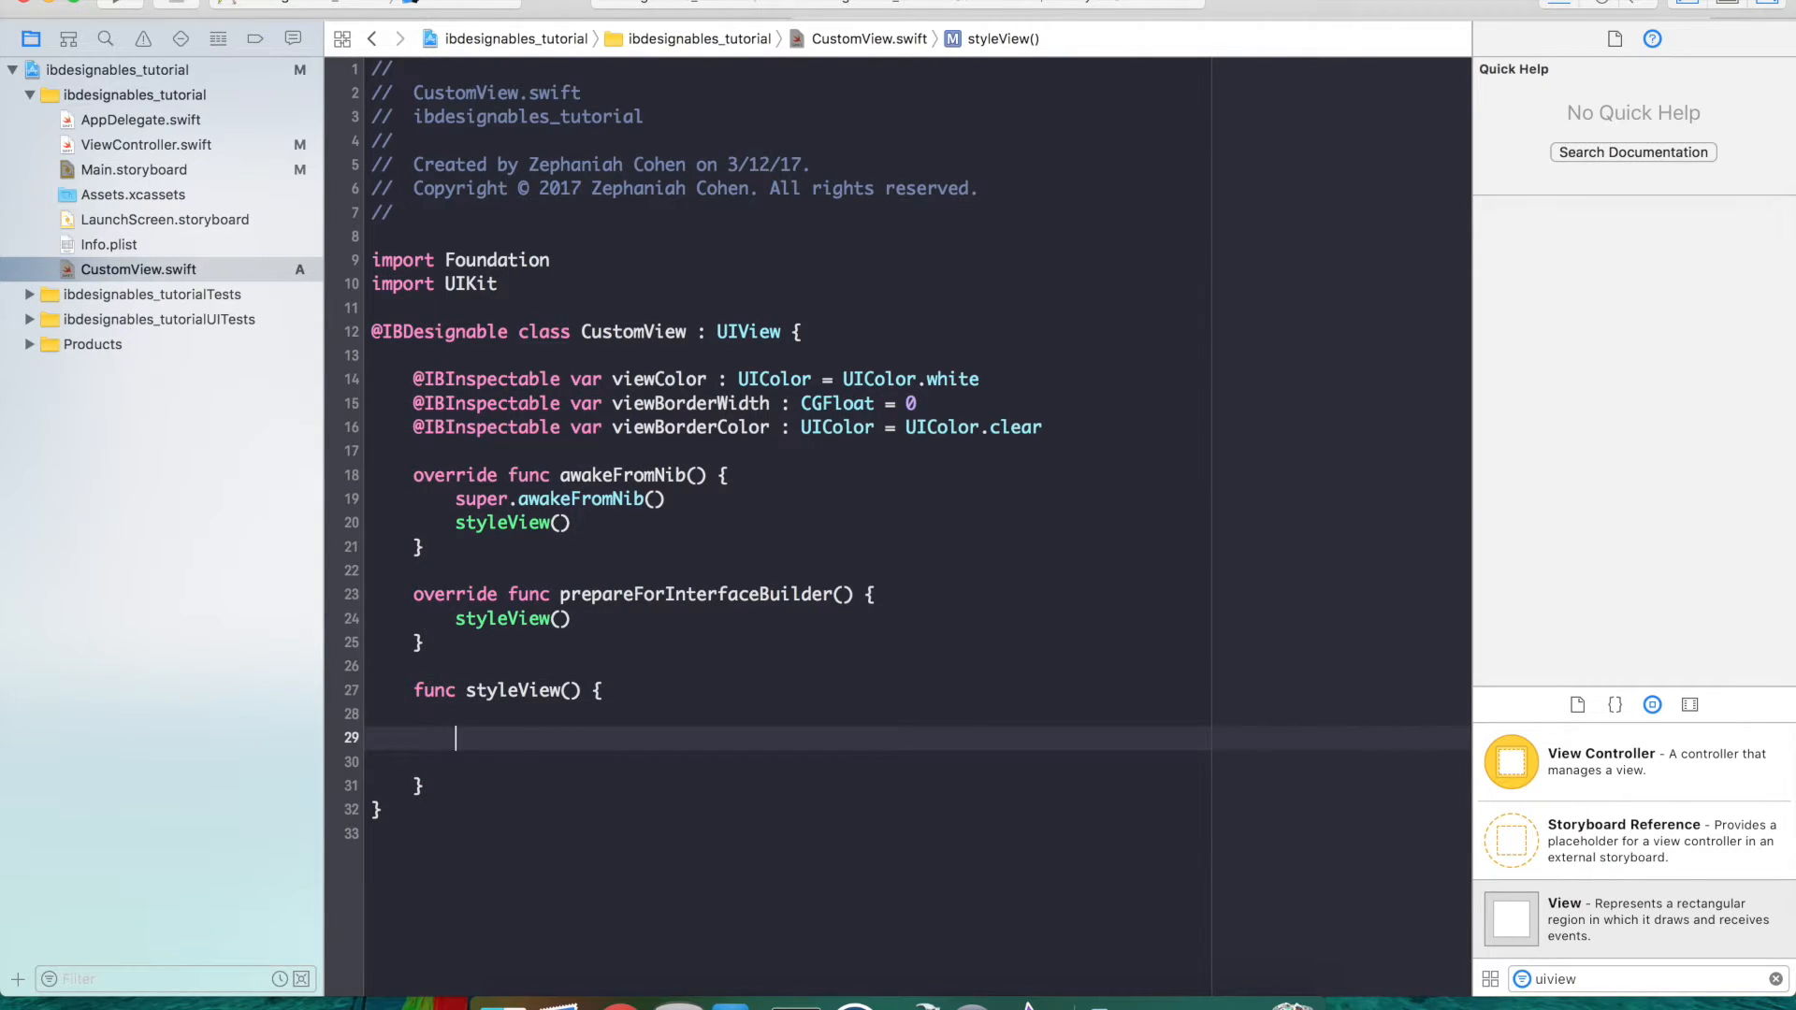
pyautogui.write('backgroundColor =')
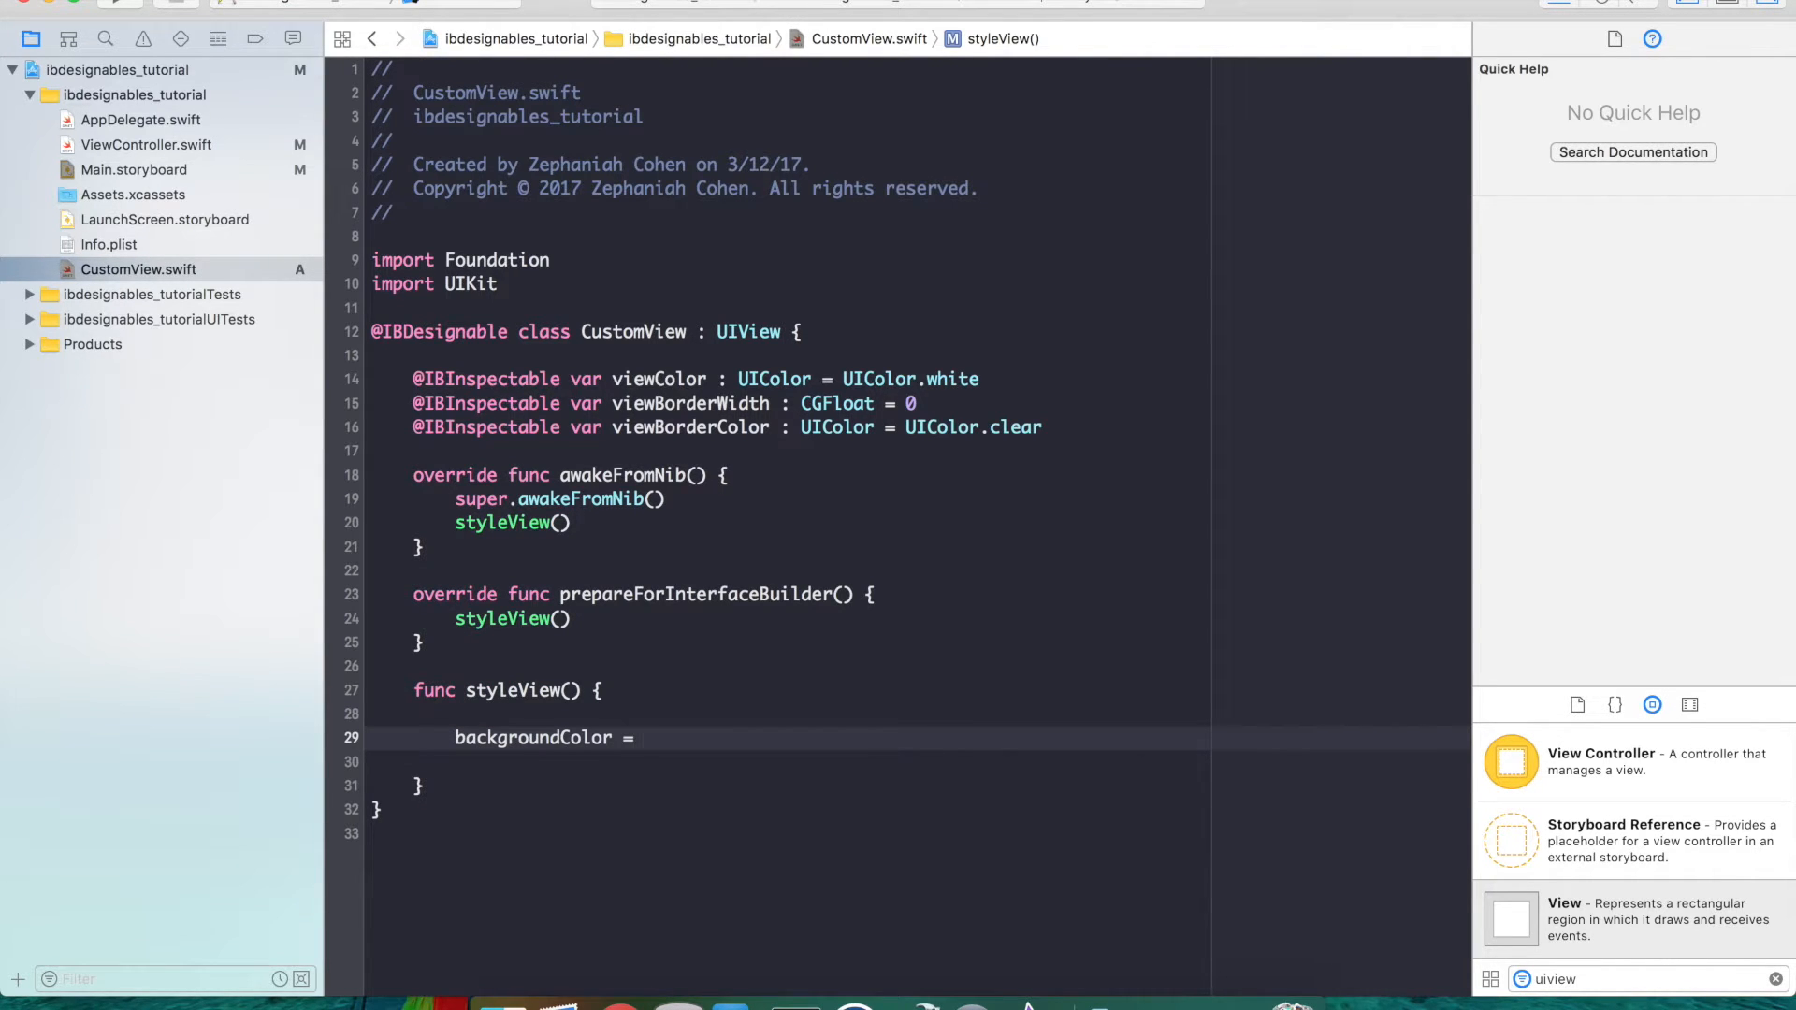
pyautogui.write('viewColor')
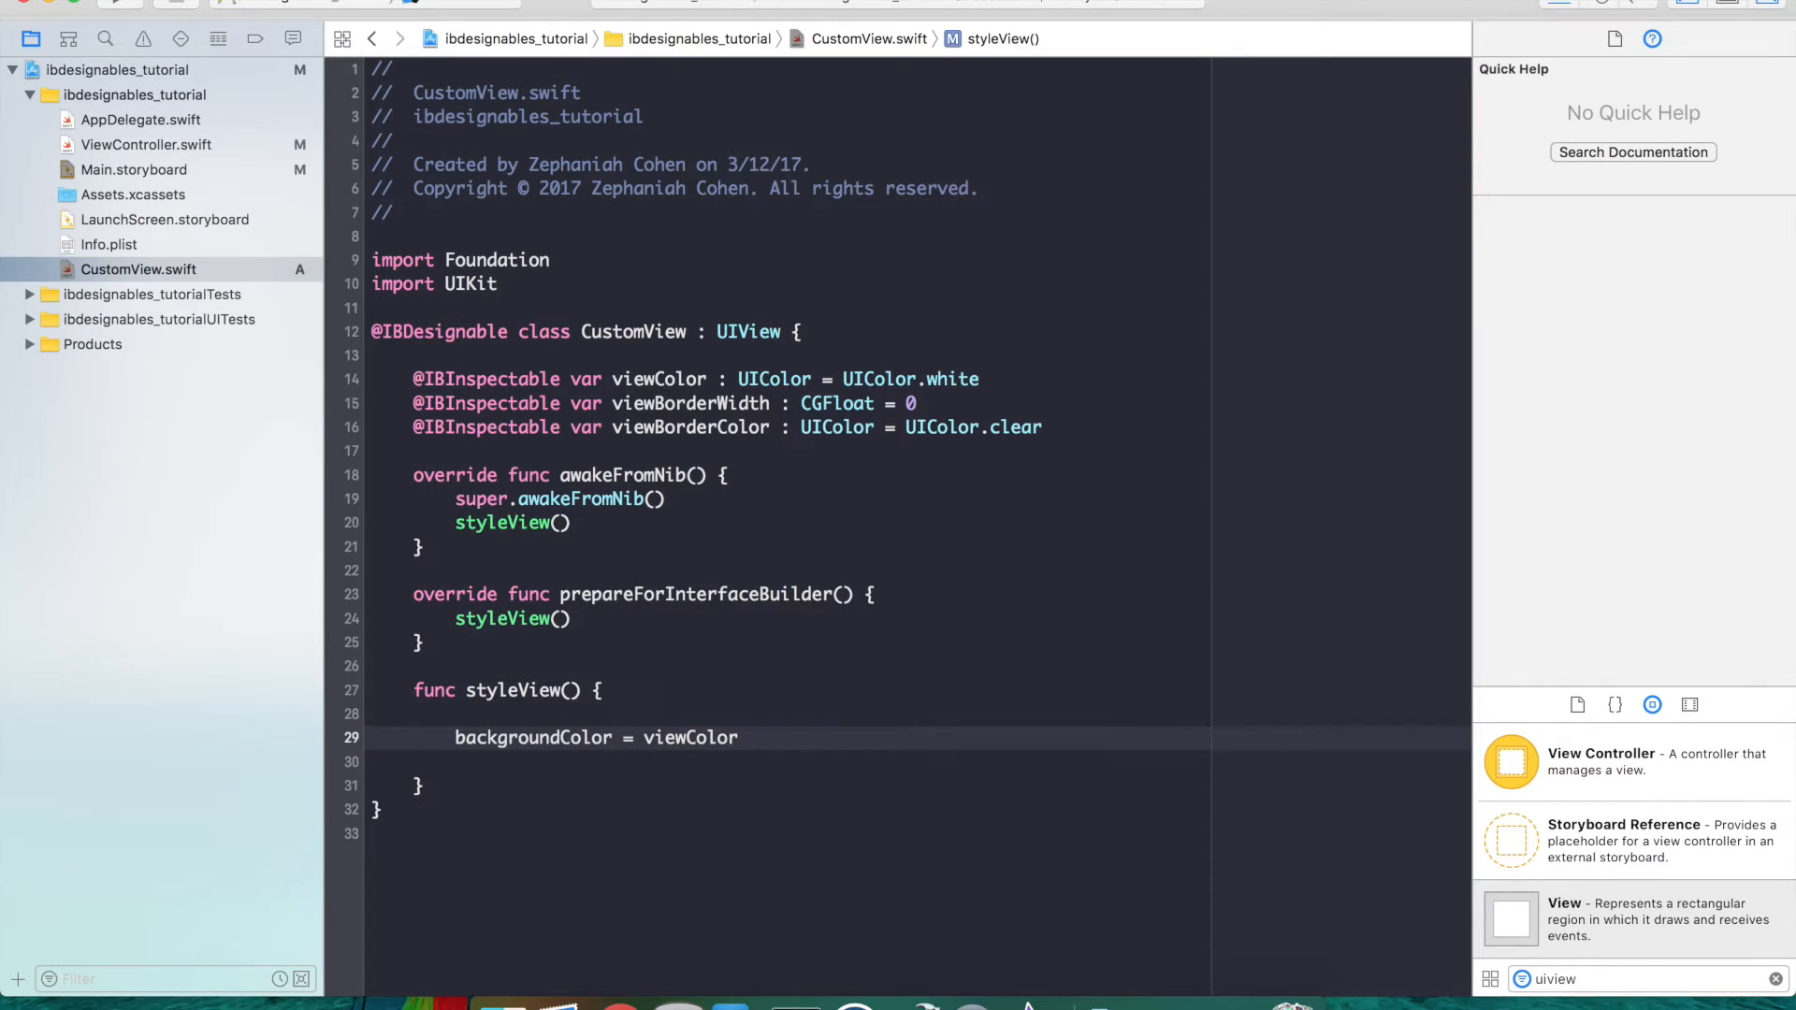
pyautogui.click(691, 737)
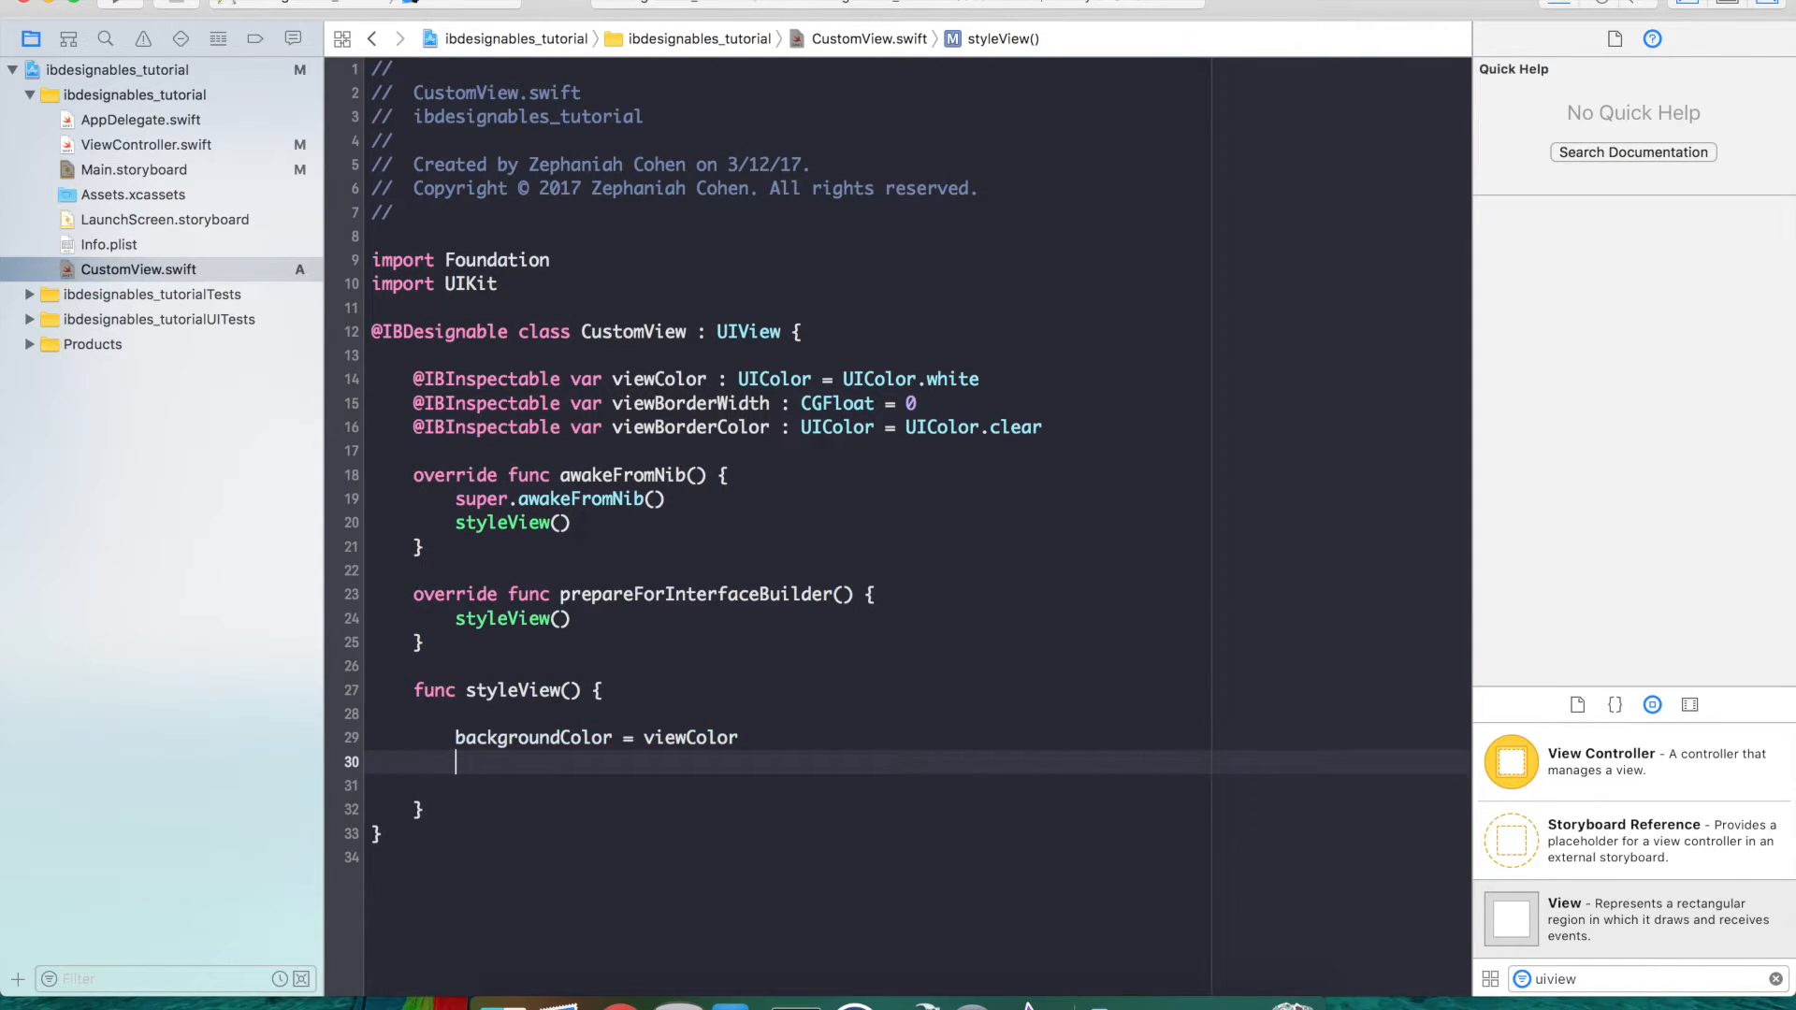
pyautogui.write('layer')
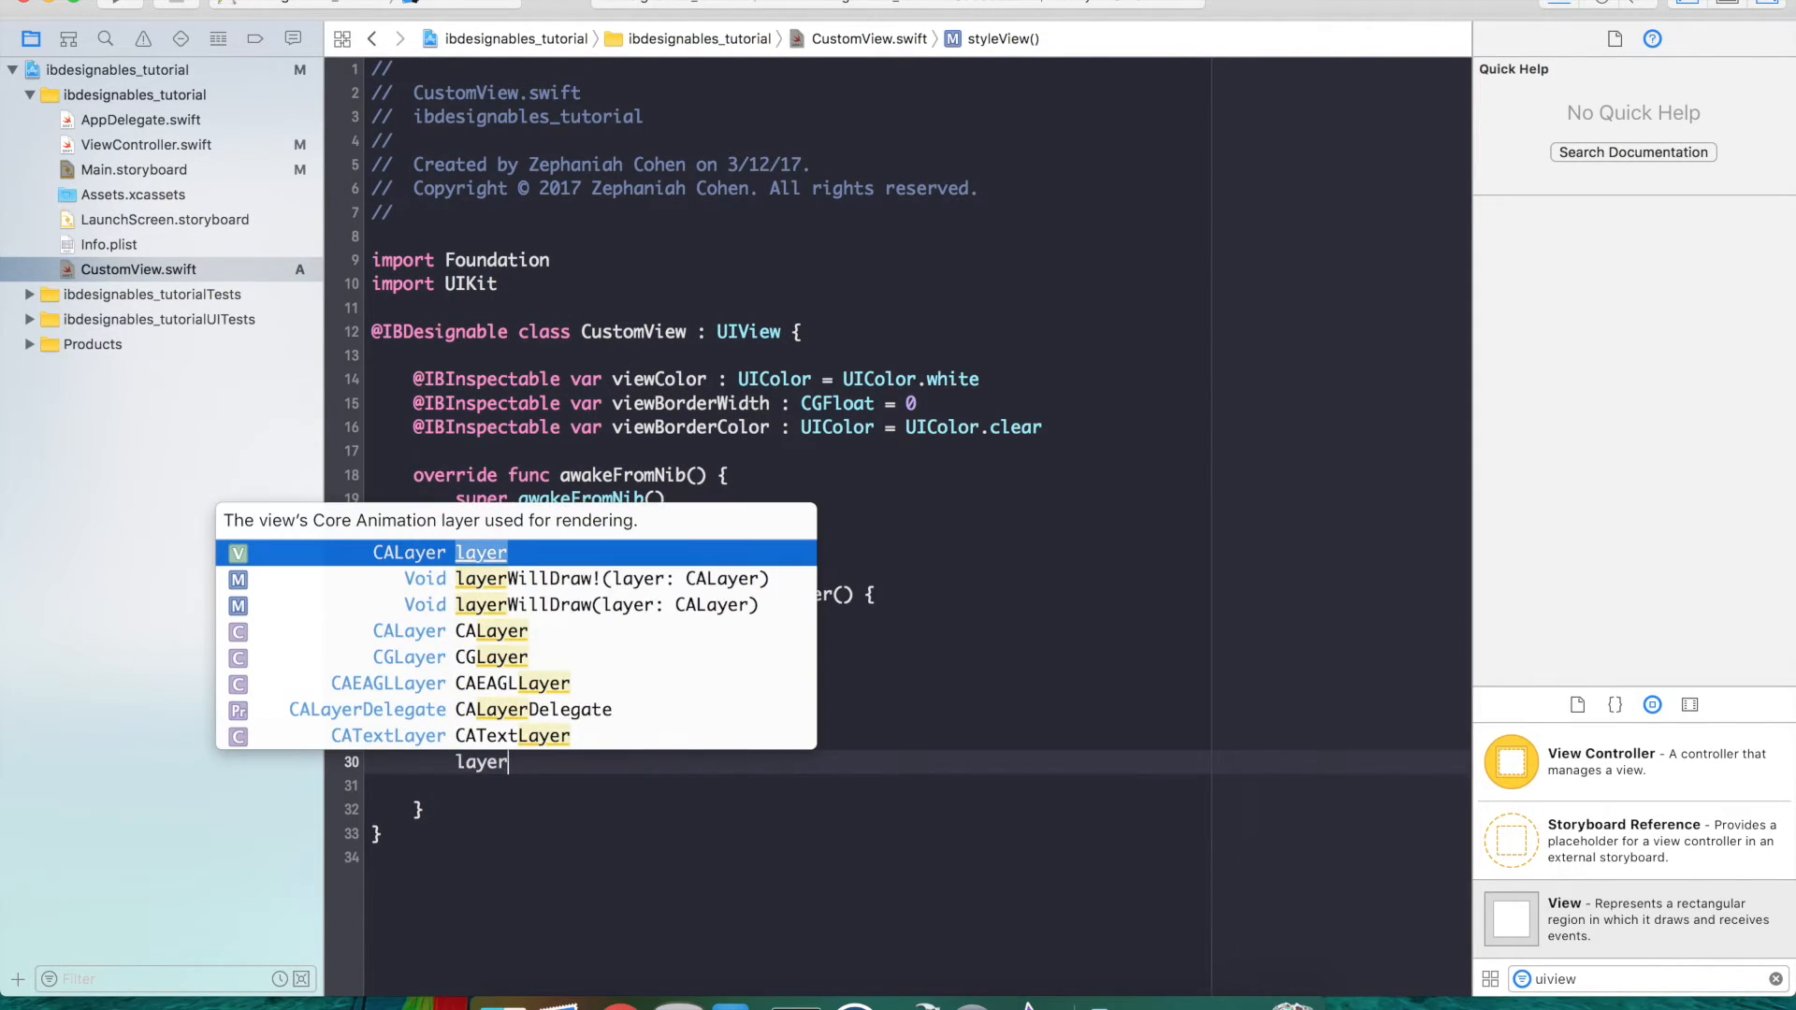
pyautogui.write('.borderWidth =')
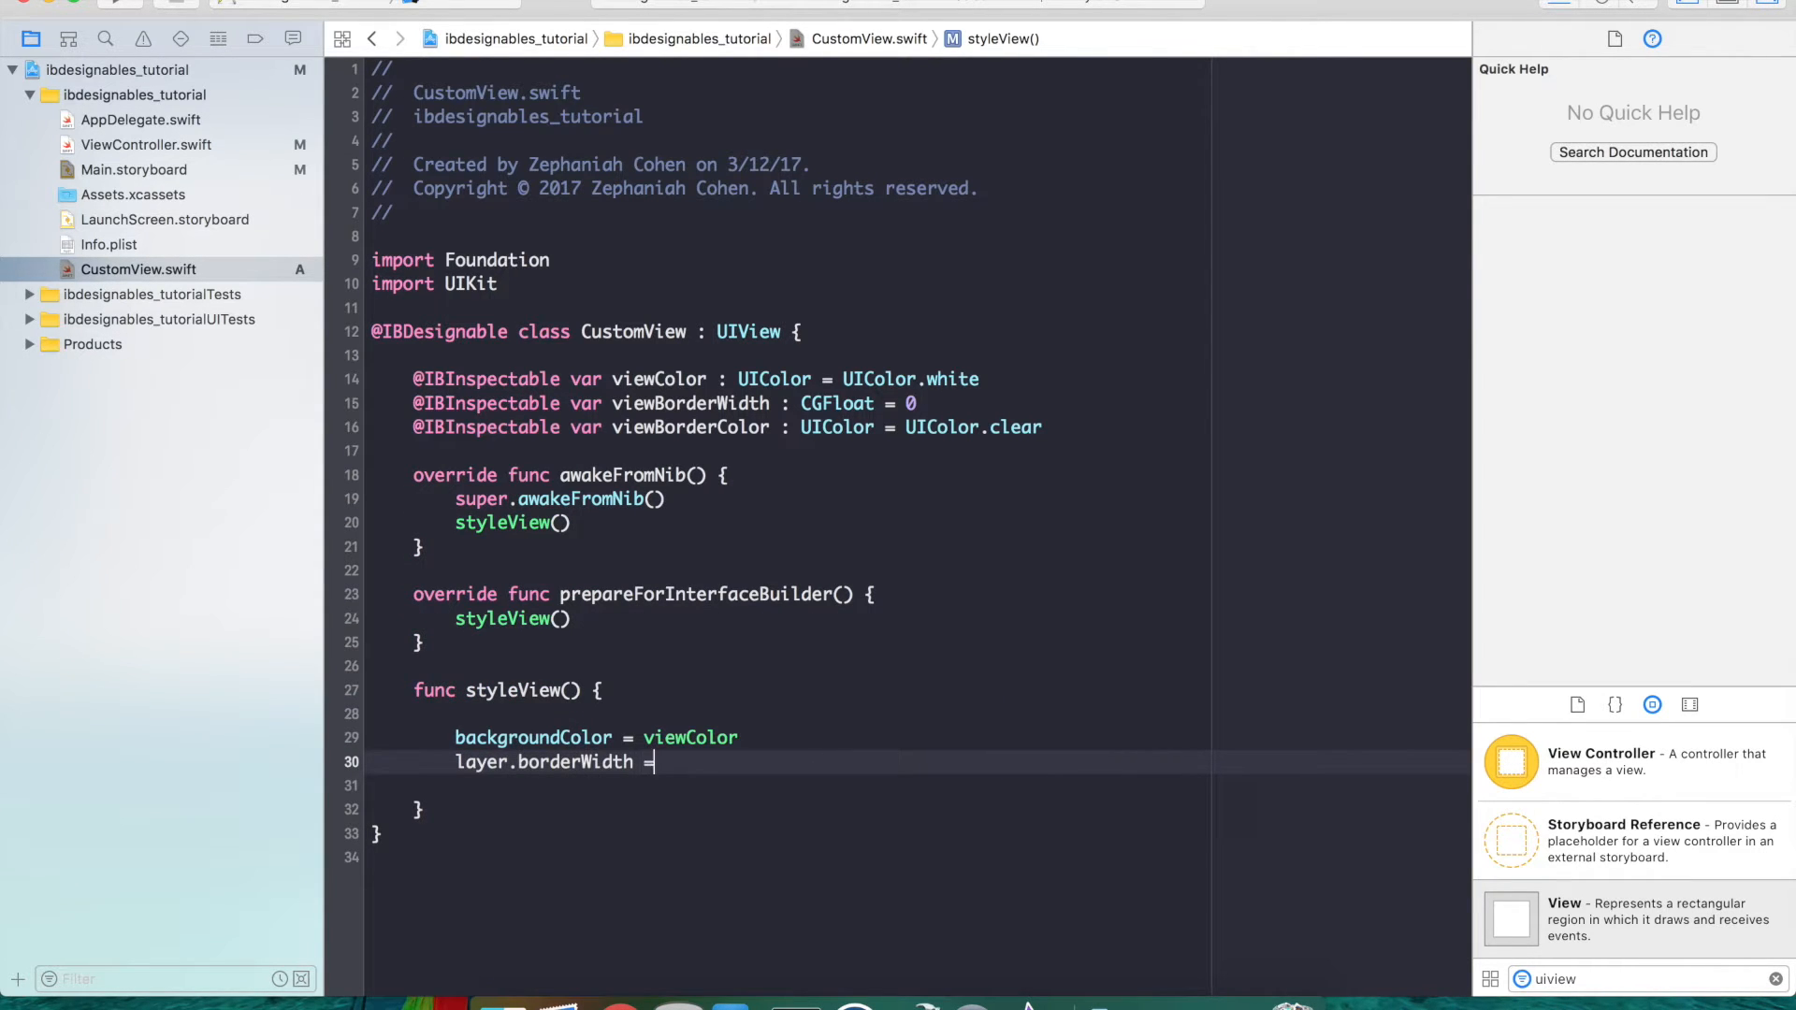
pyautogui.write('viewBorderWidth')
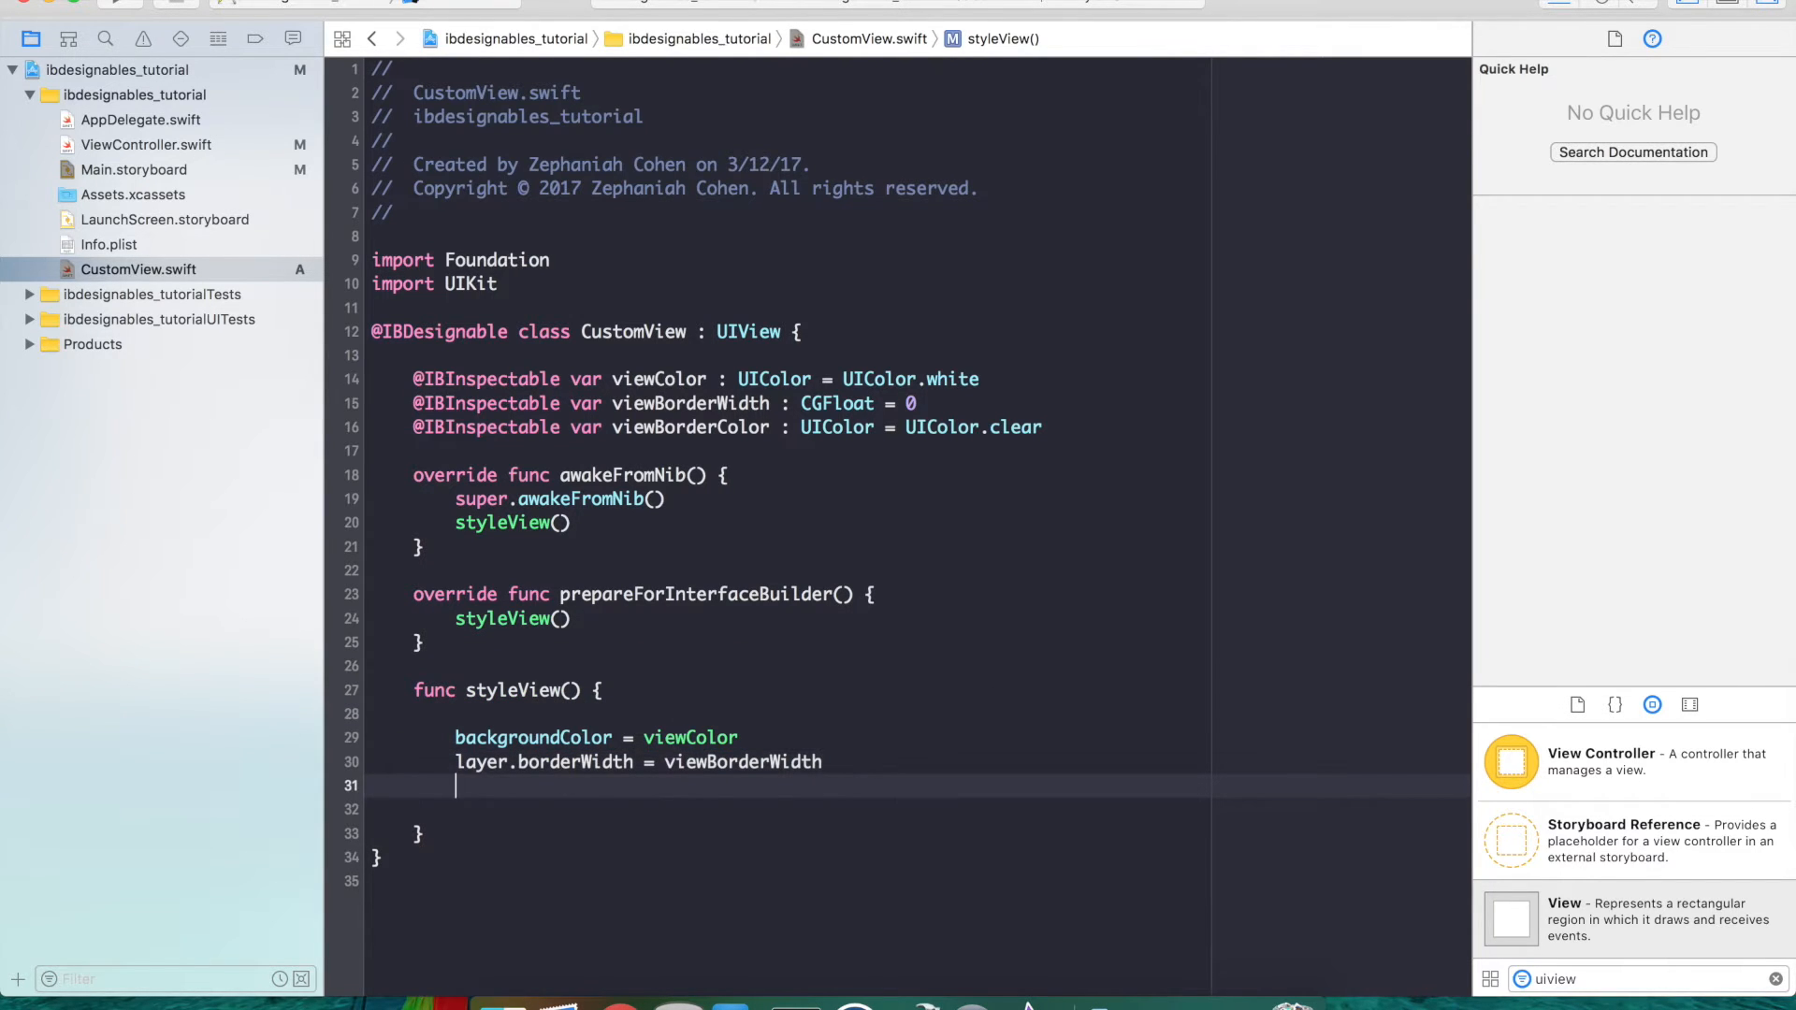
# - Add layer.borderColor = viewBorderColor.cgColor and remove the trailing blank line
pyautogui.write('layer')
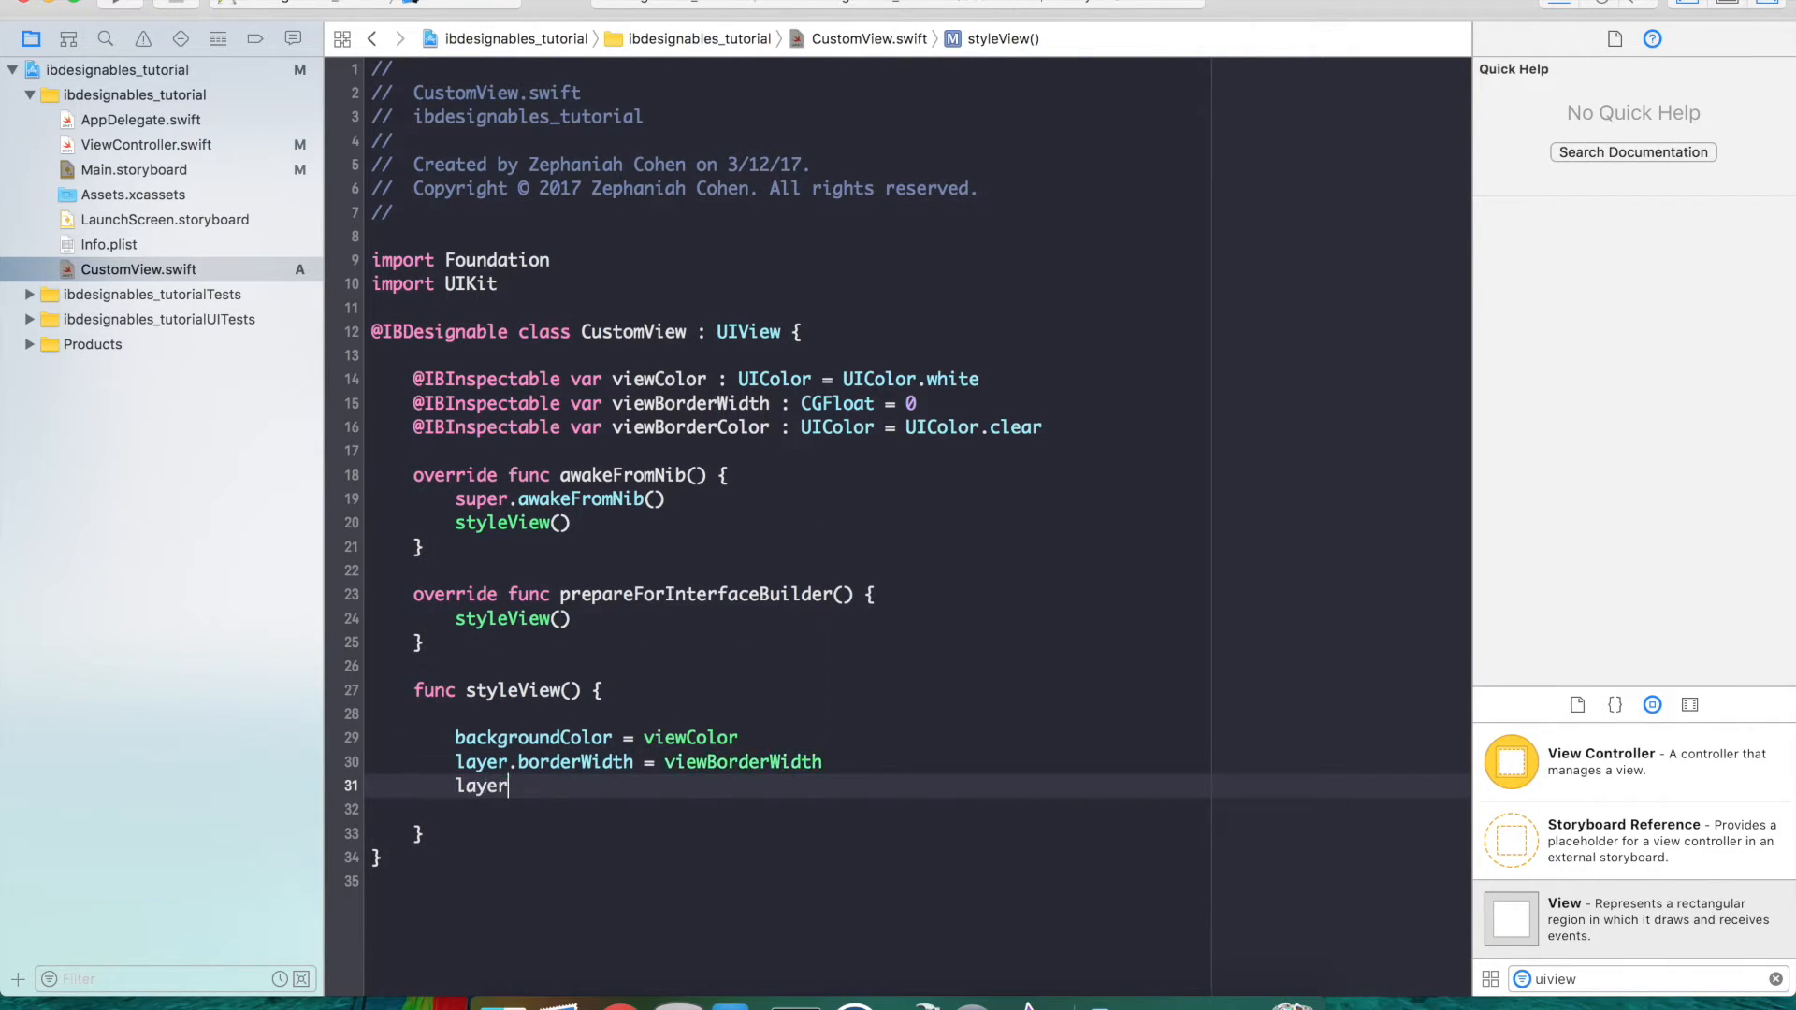
pyautogui.write('.borderColor = v')
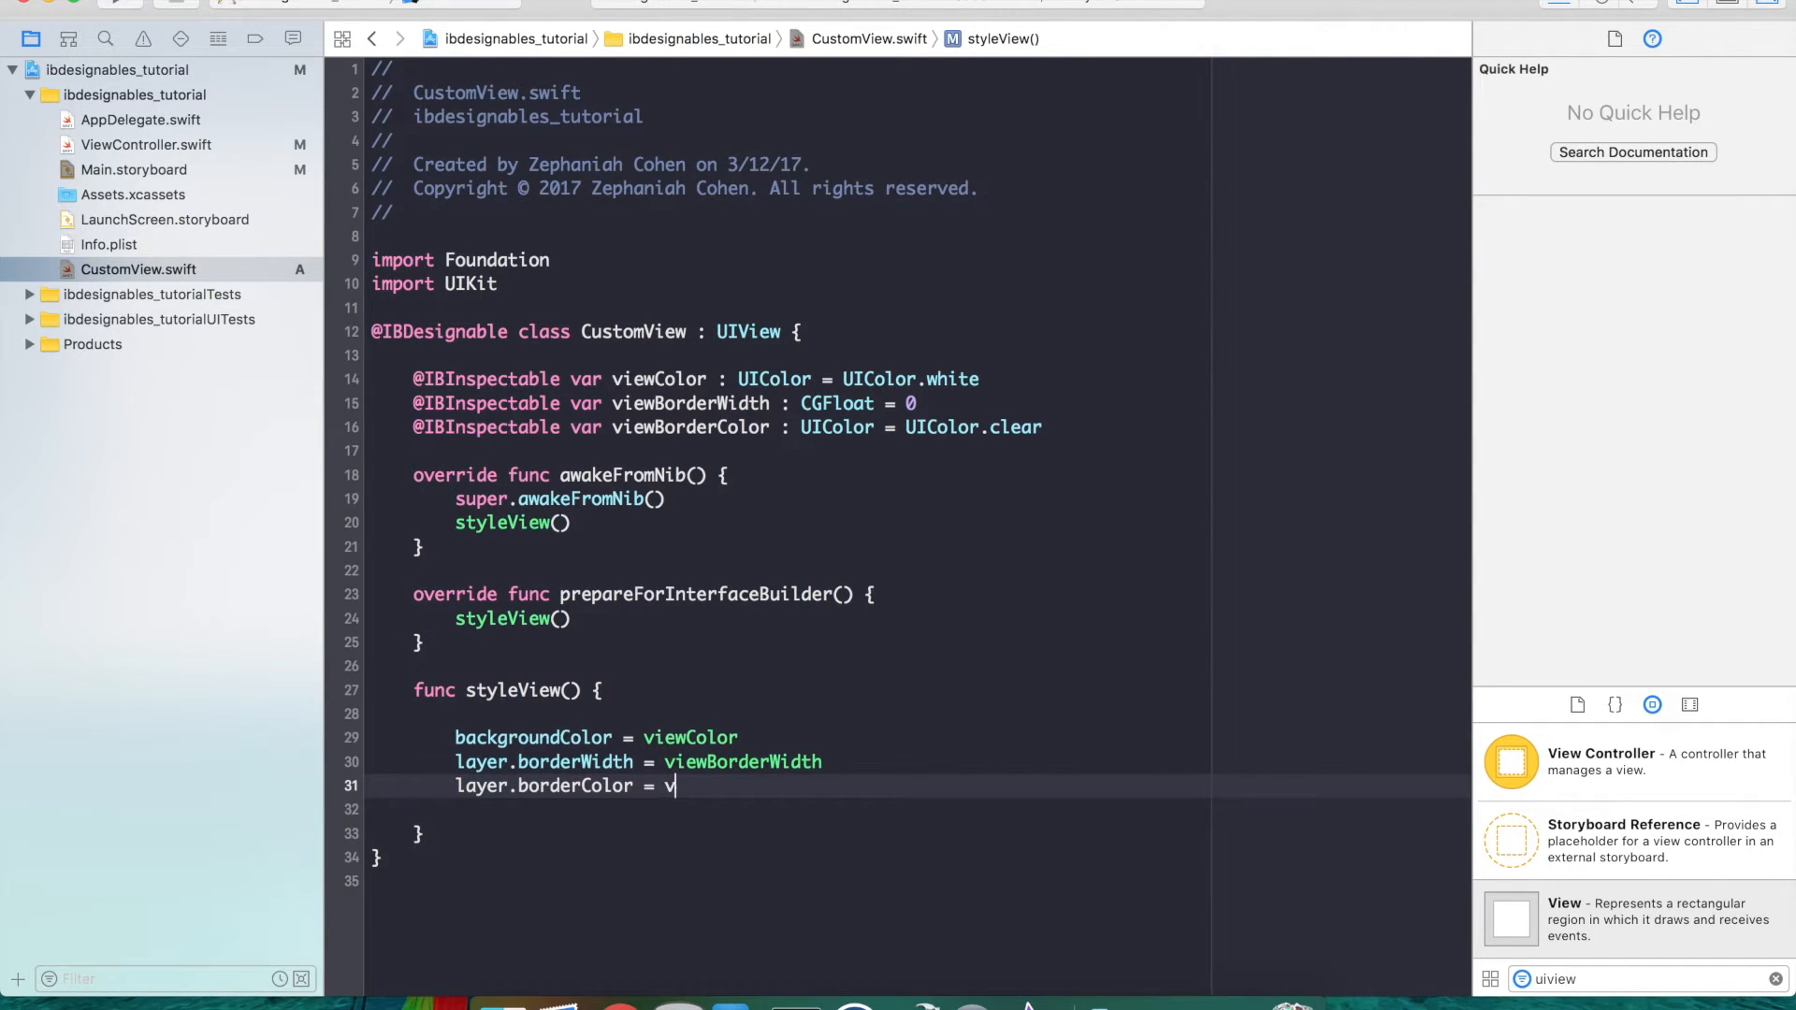
pyautogui.write('iewBorderColor.cgColor')
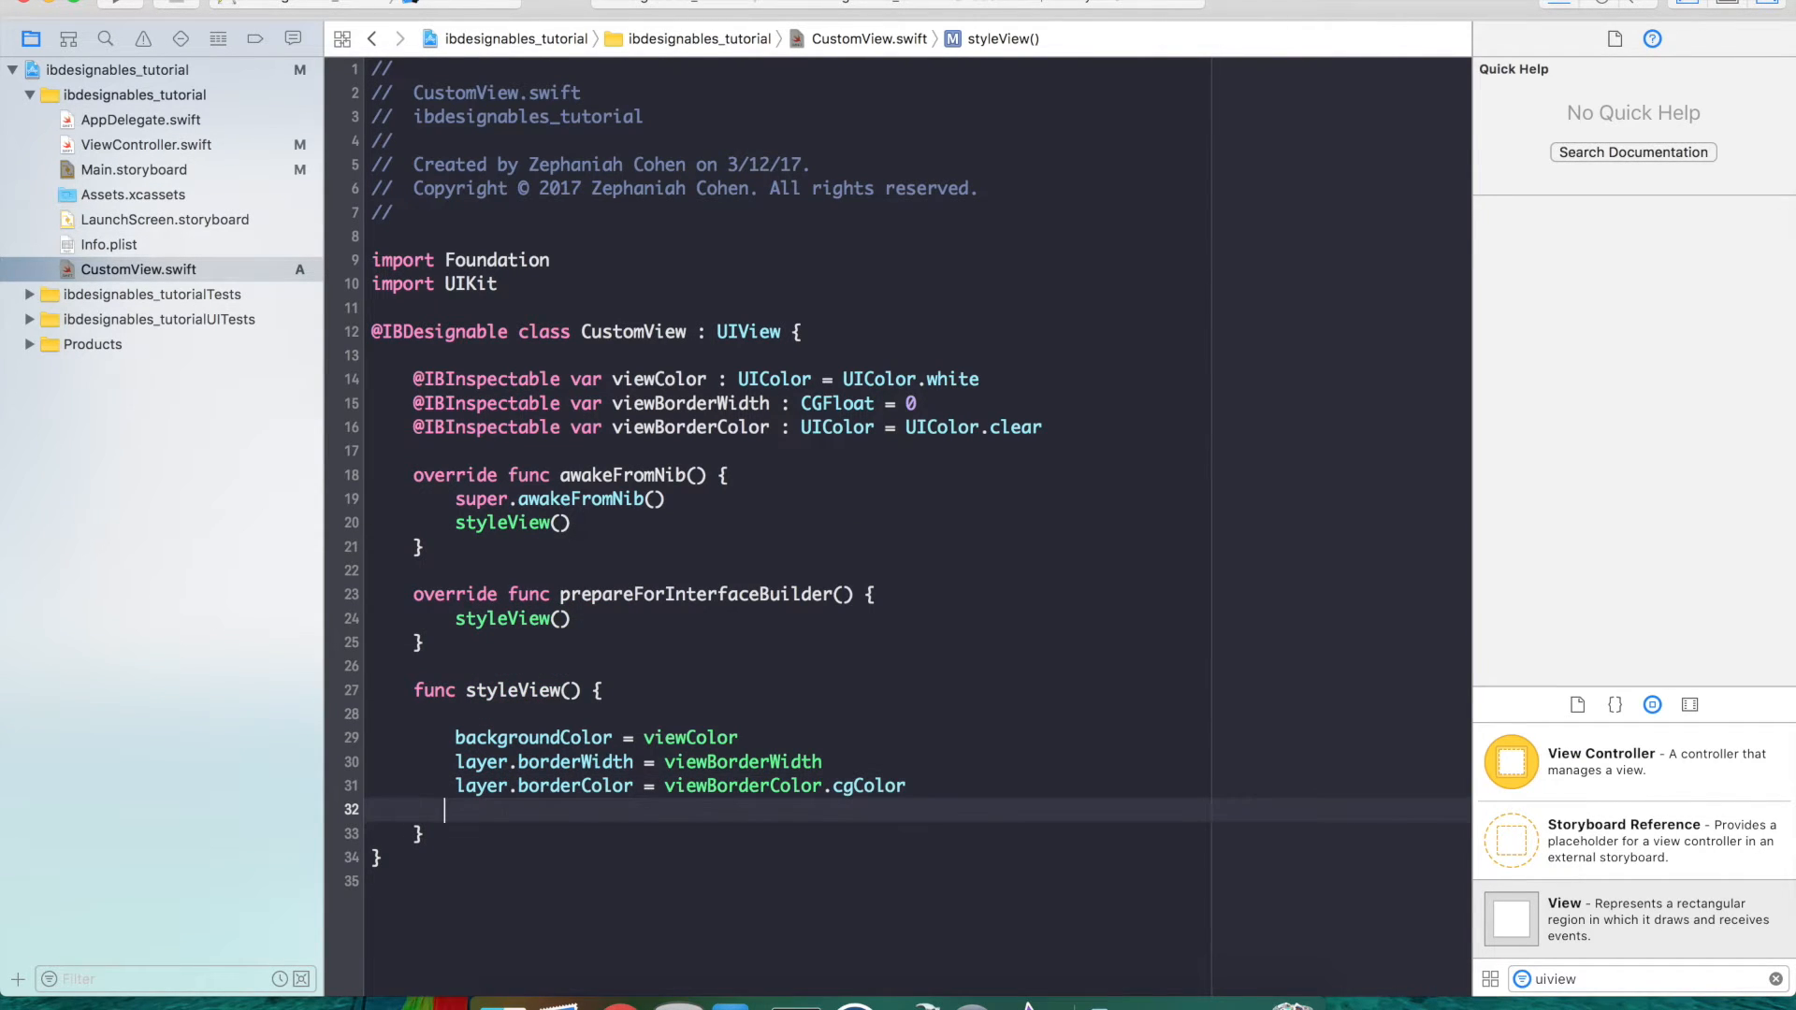
pyautogui.press('Delete')
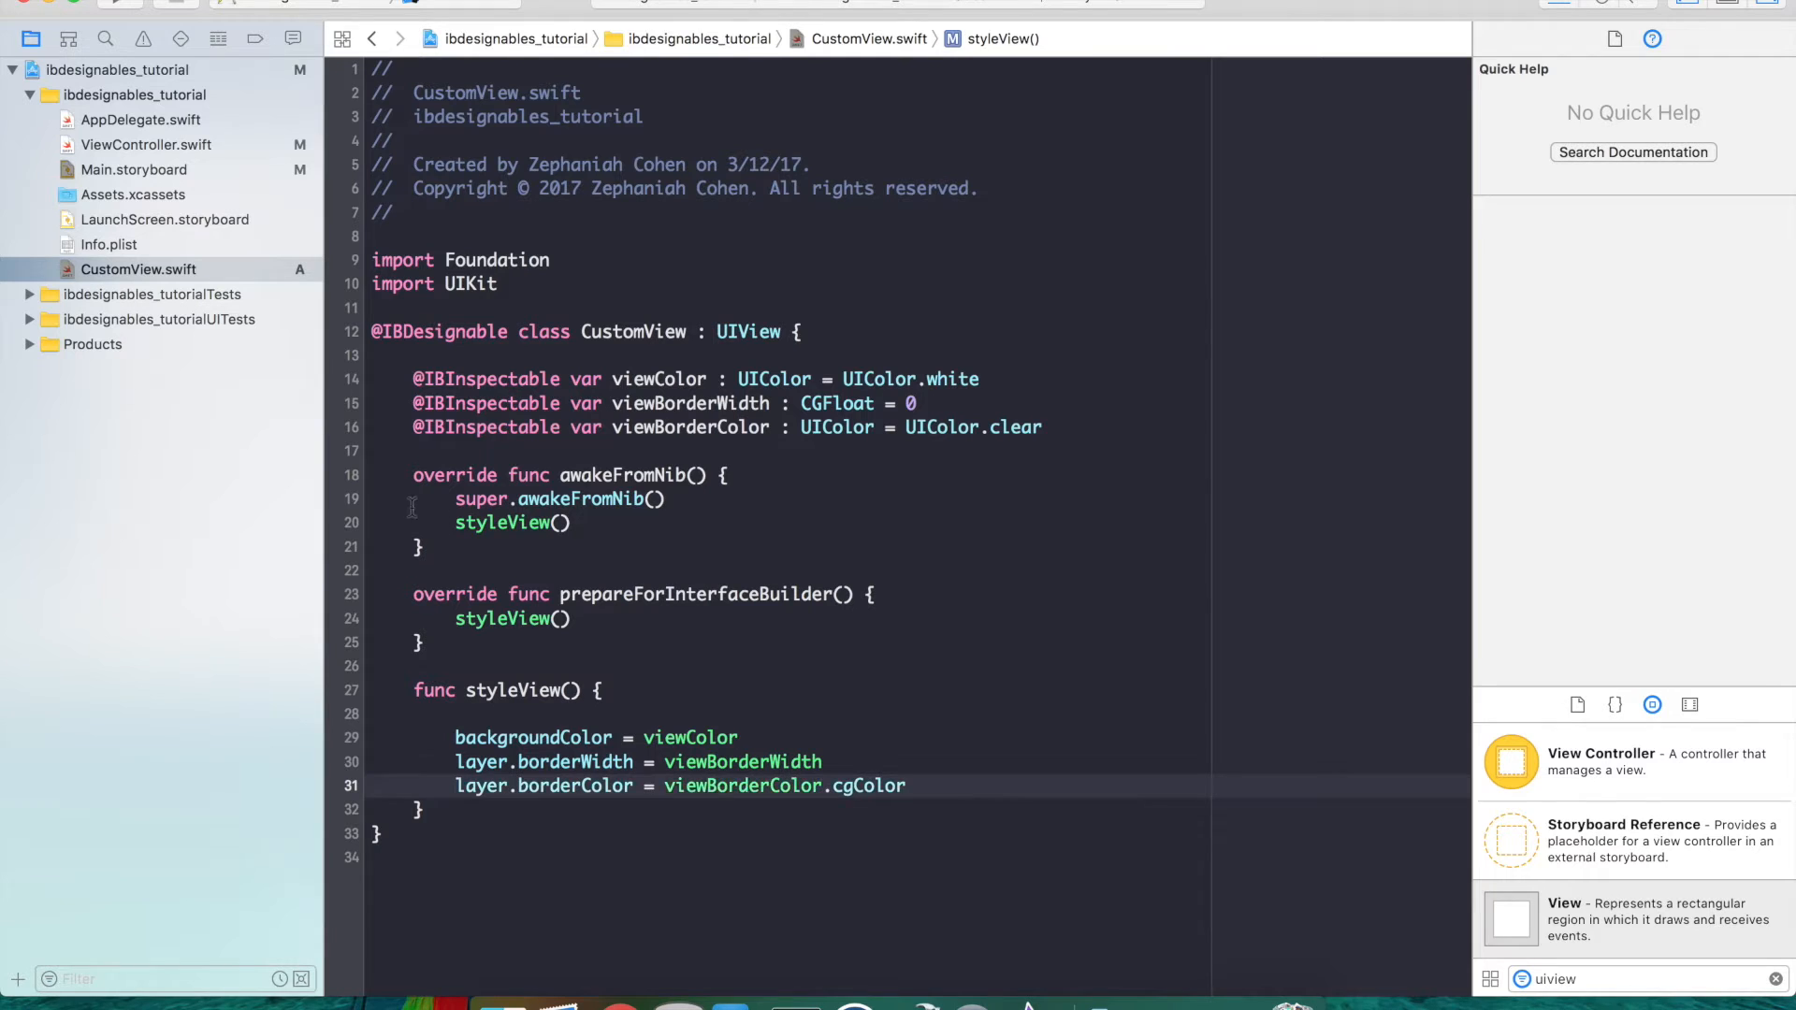
pyautogui.click(133, 171)
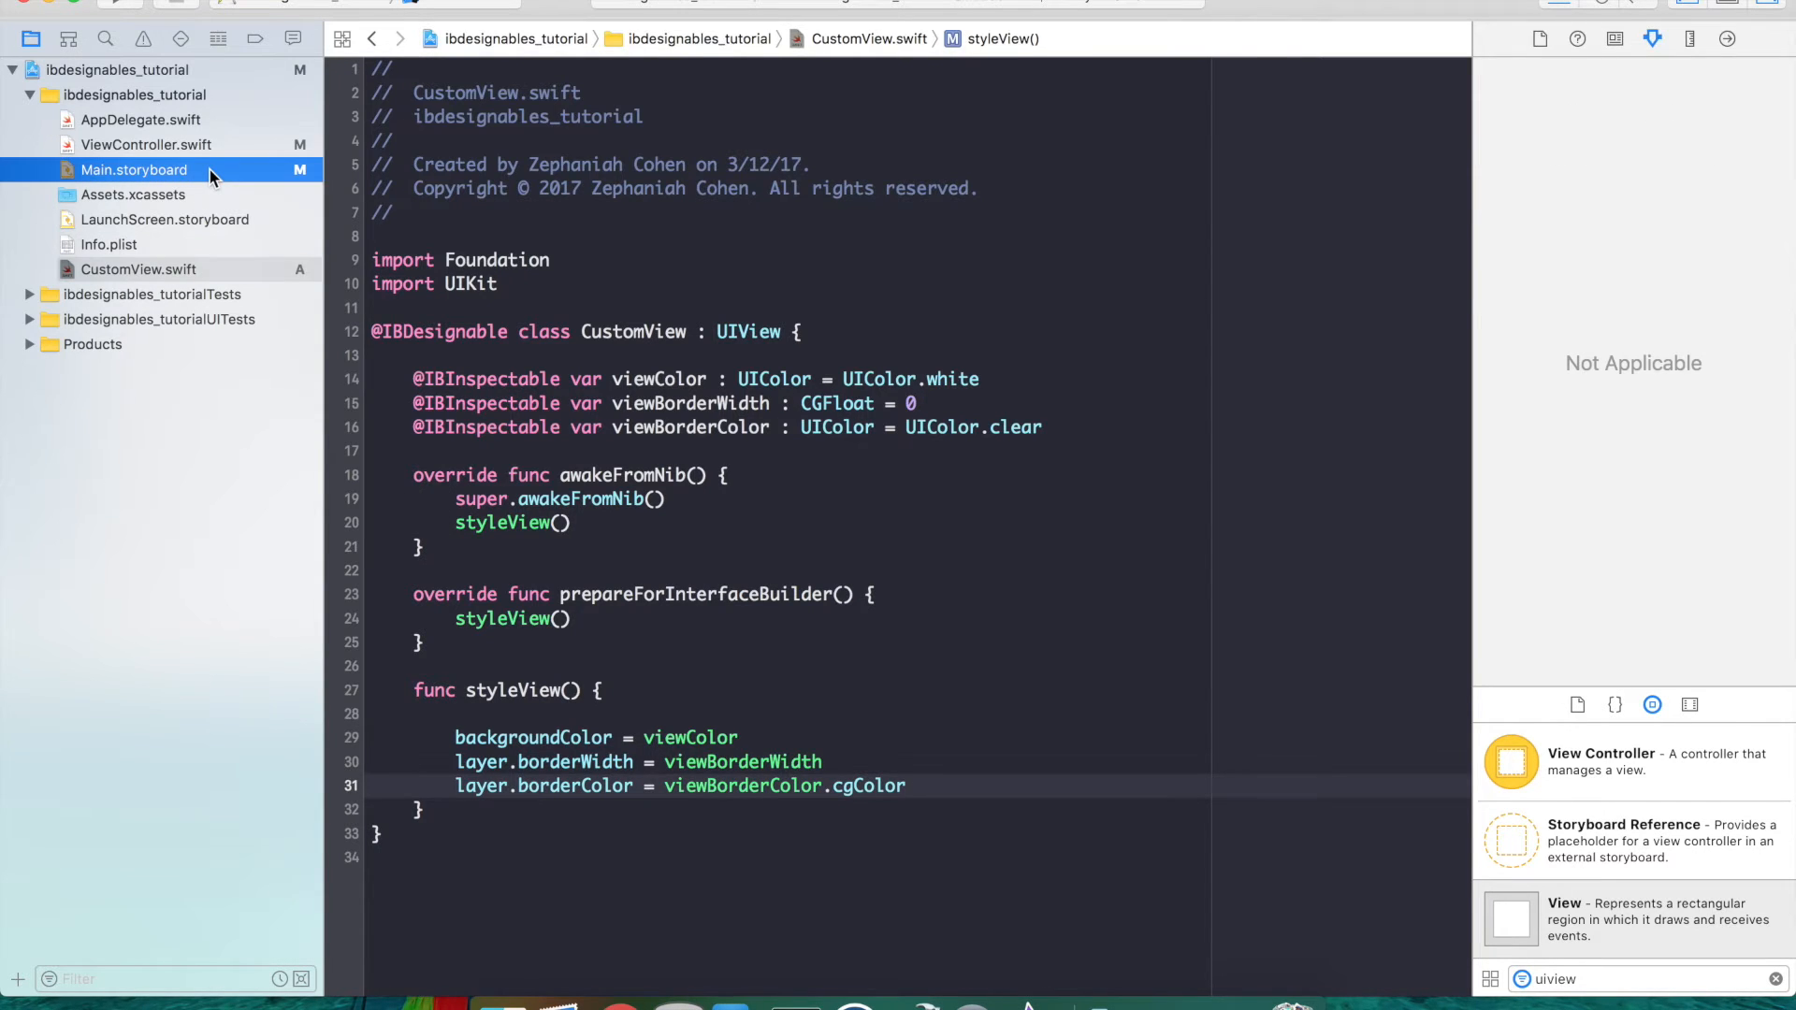
# - Select the custom view, raise its border width and make the border colour red
pyautogui.click(133, 170)
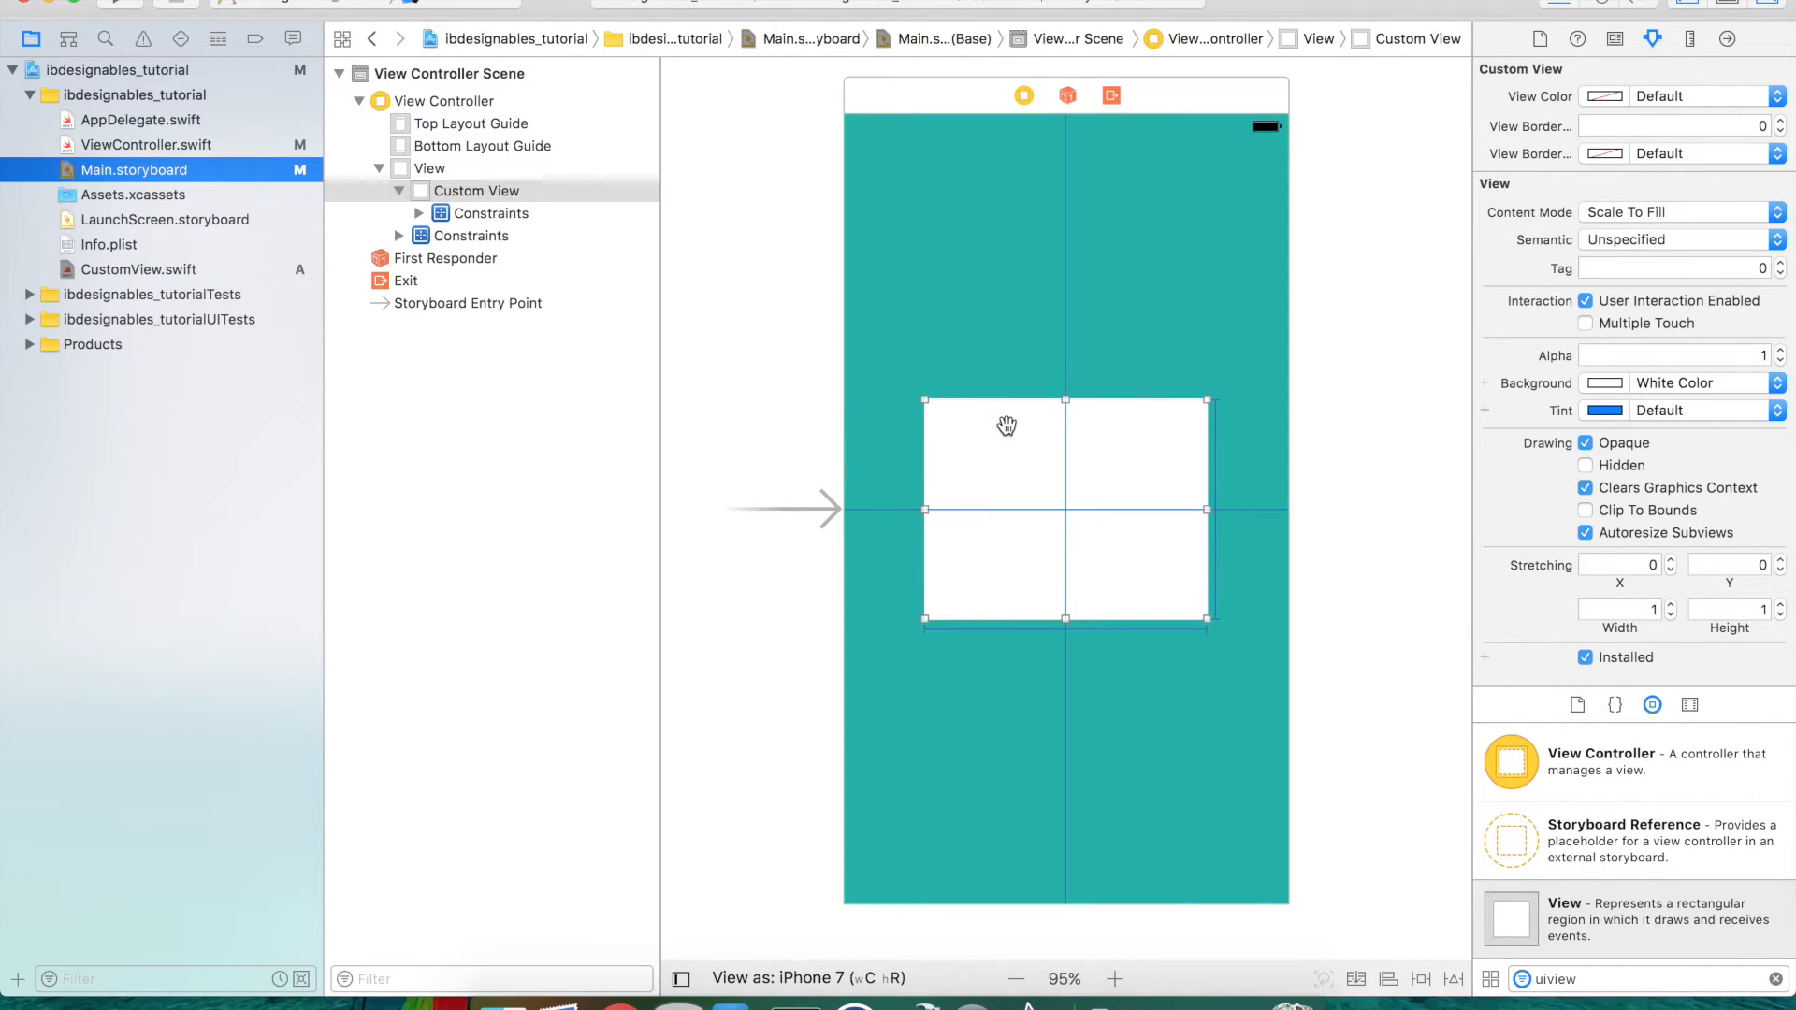
pyautogui.moveTo(1510, 95)
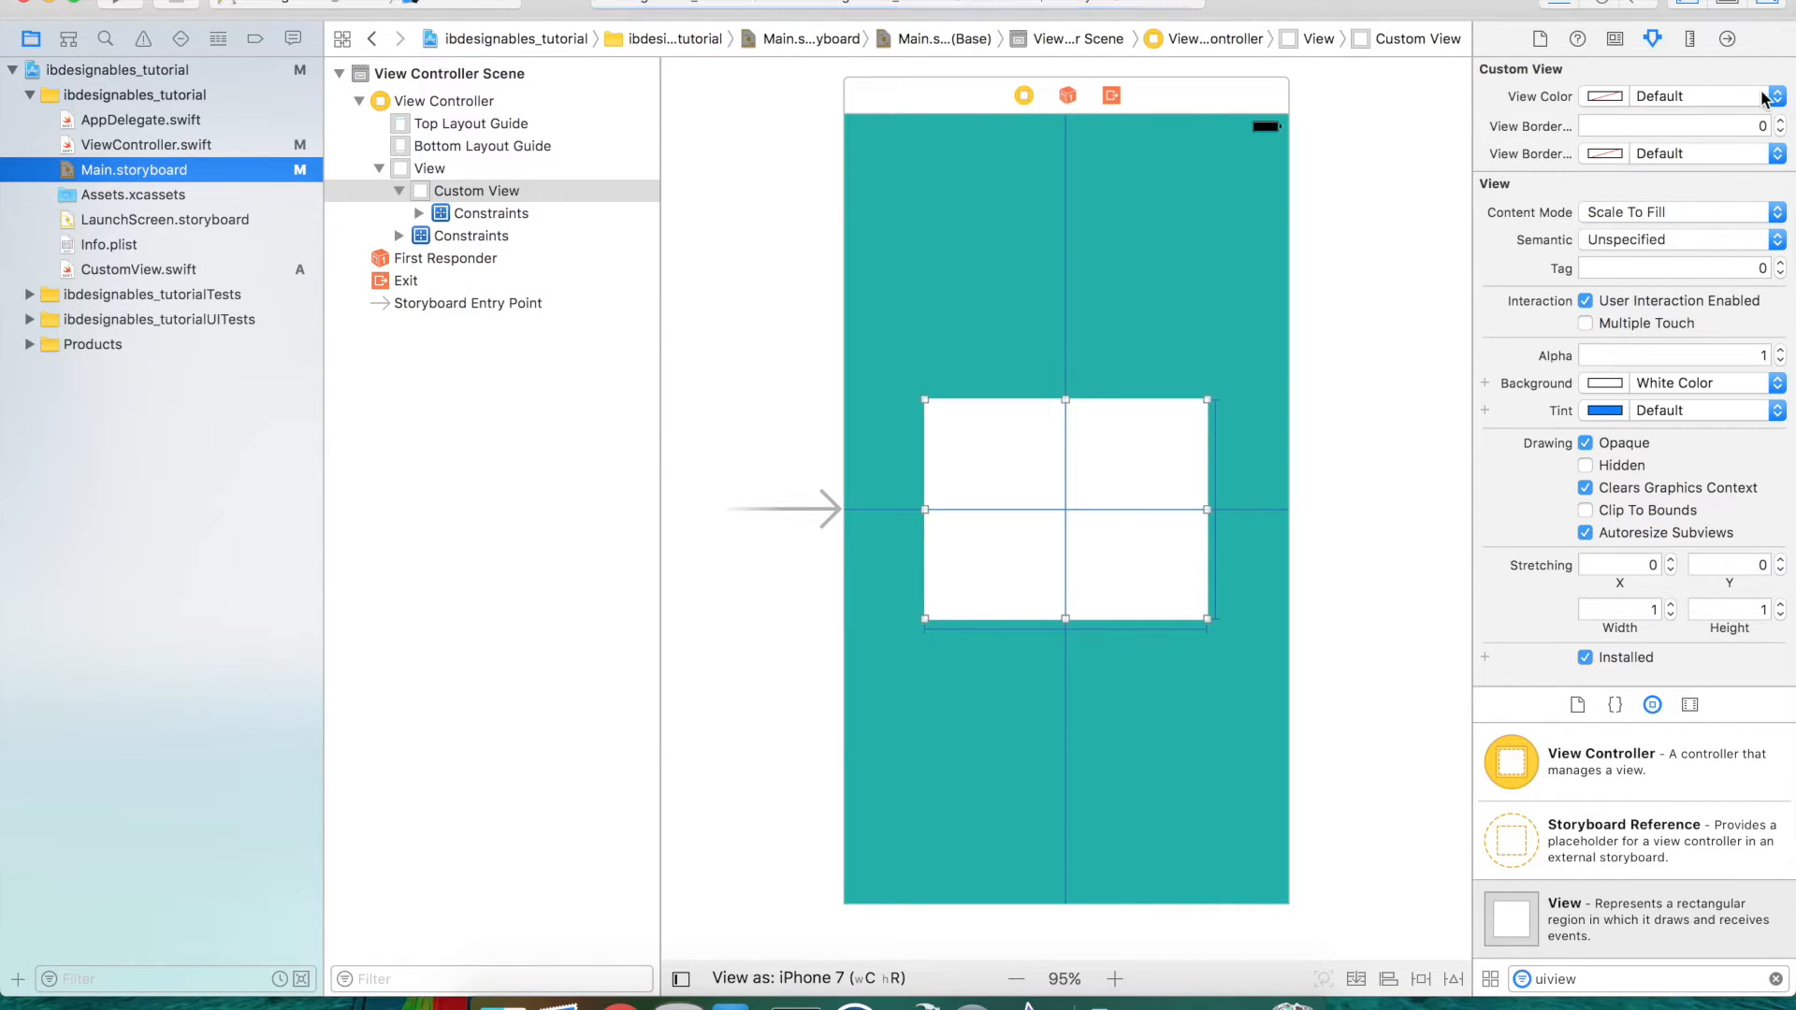
pyautogui.moveTo(1774, 70)
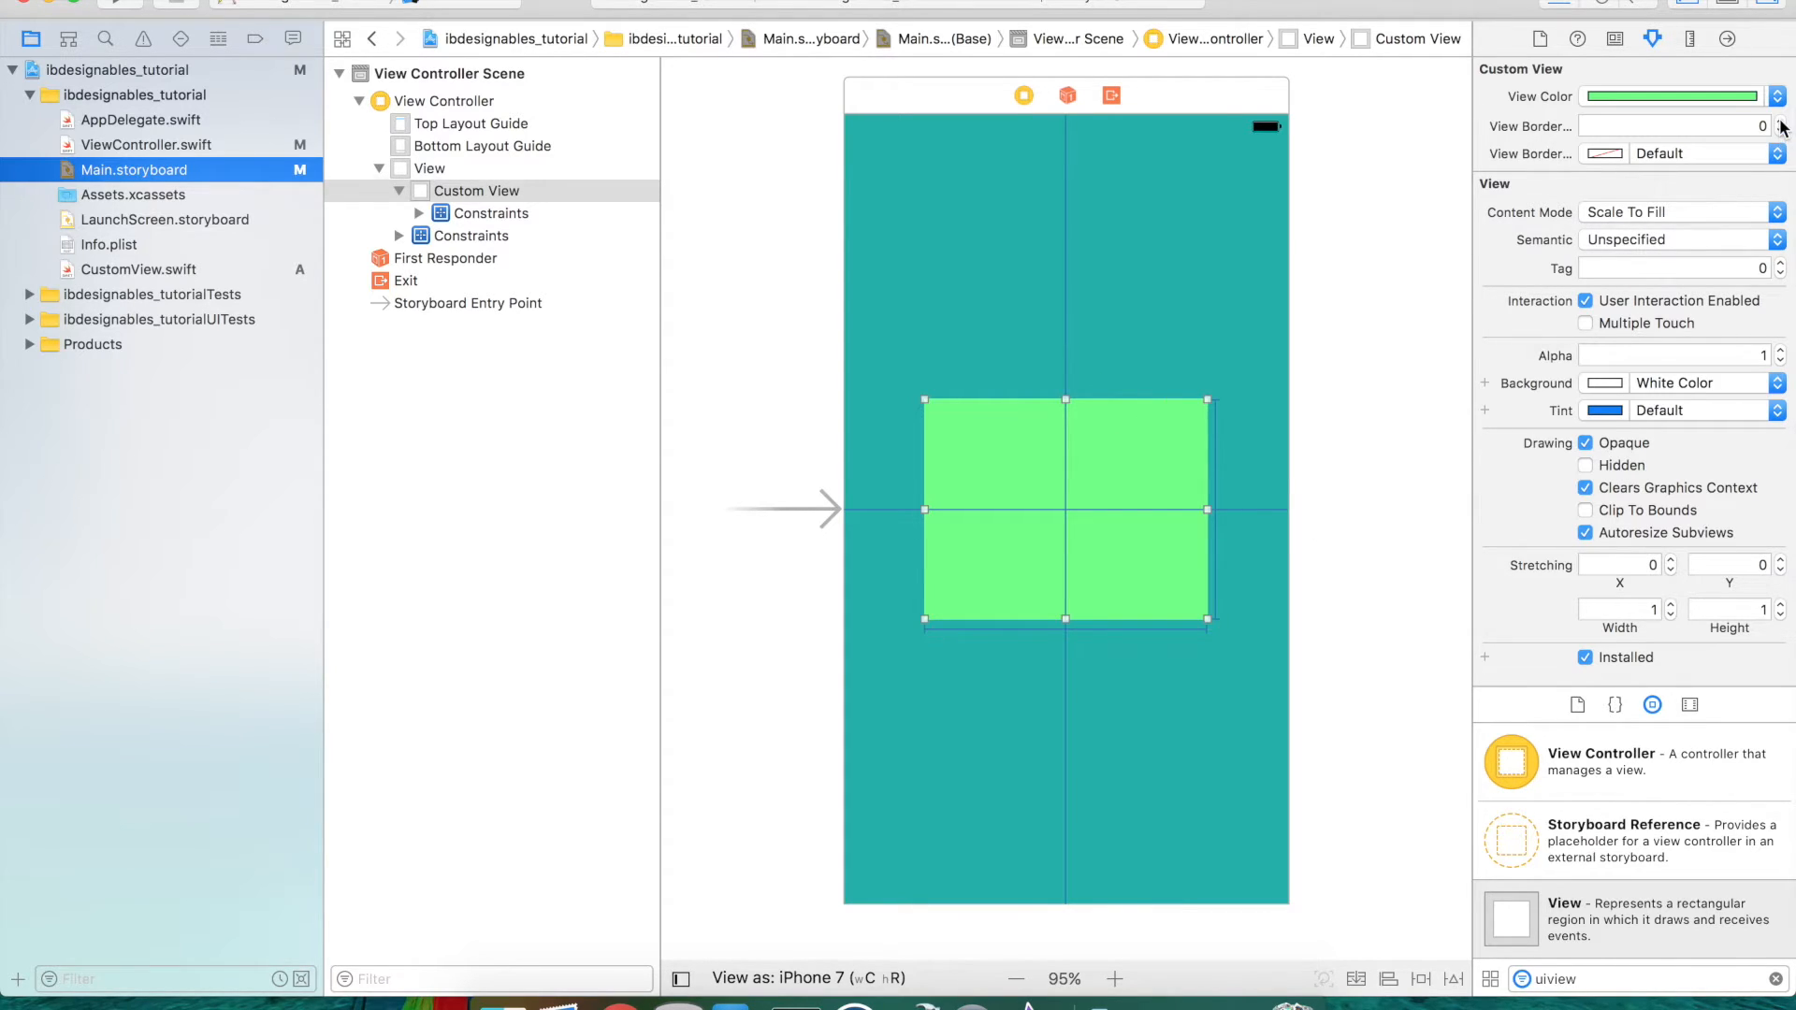
pyautogui.click(1779, 125)
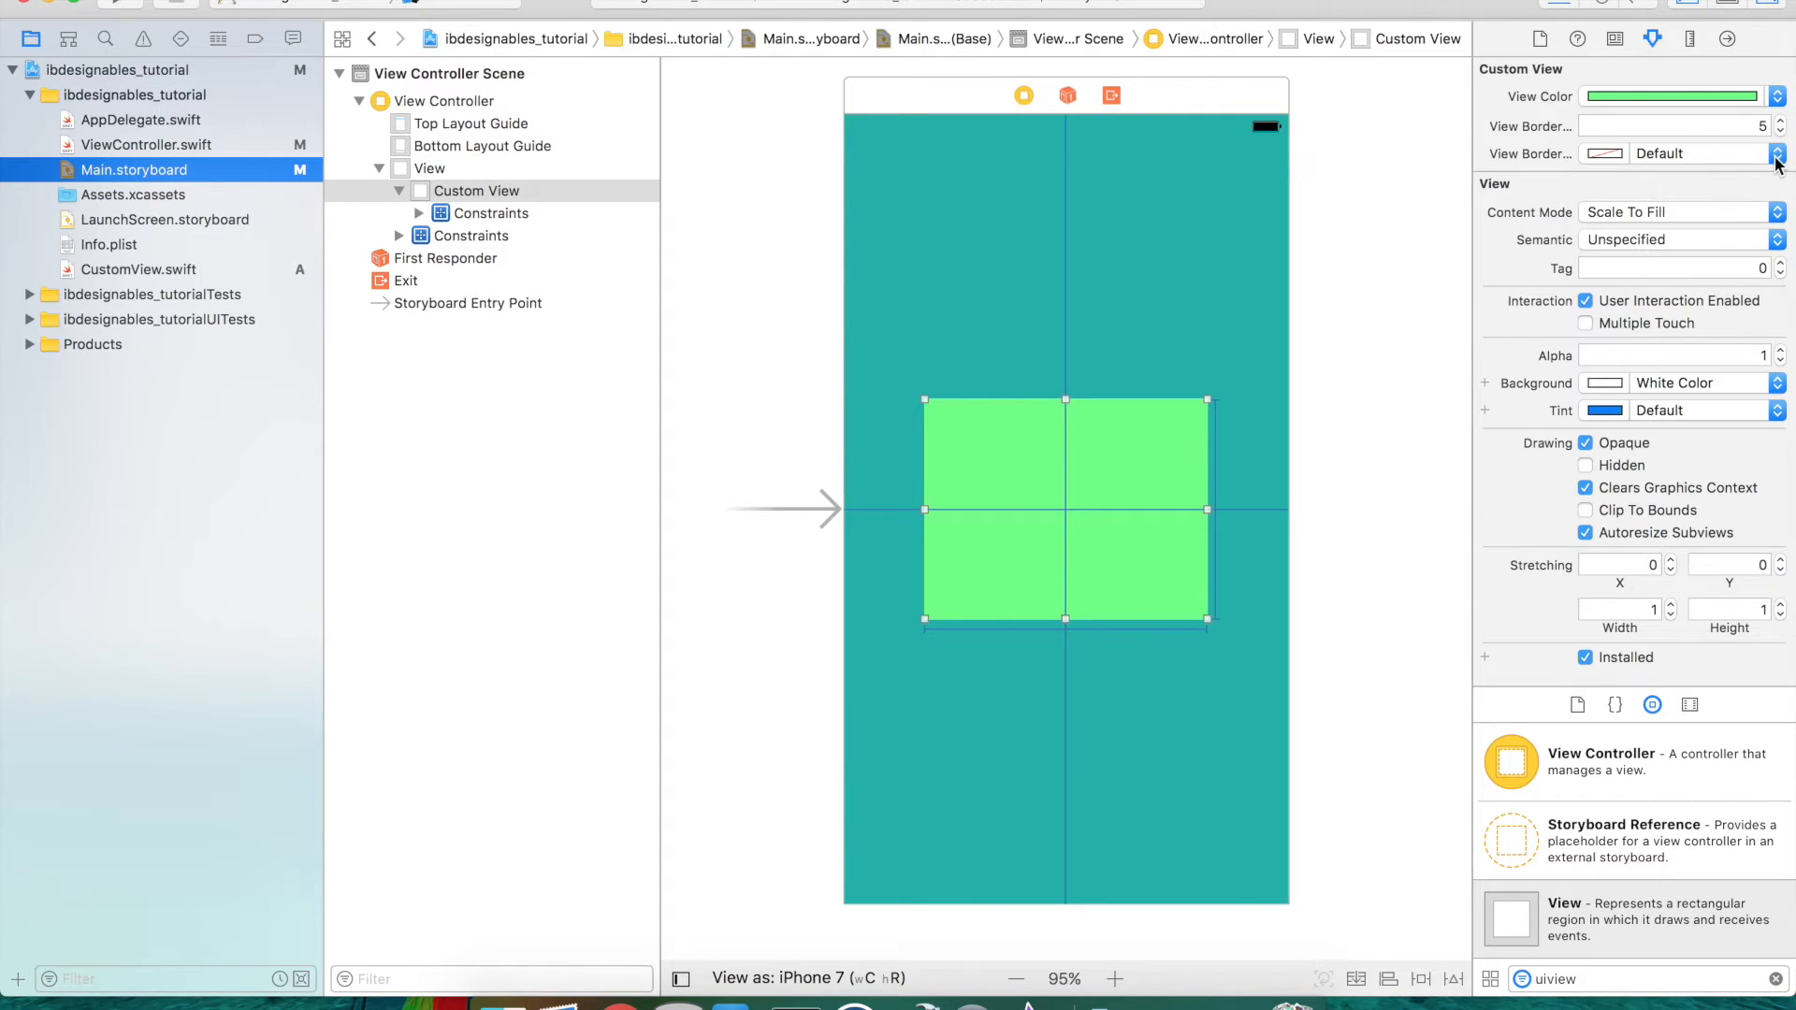
pyautogui.click(1777, 153)
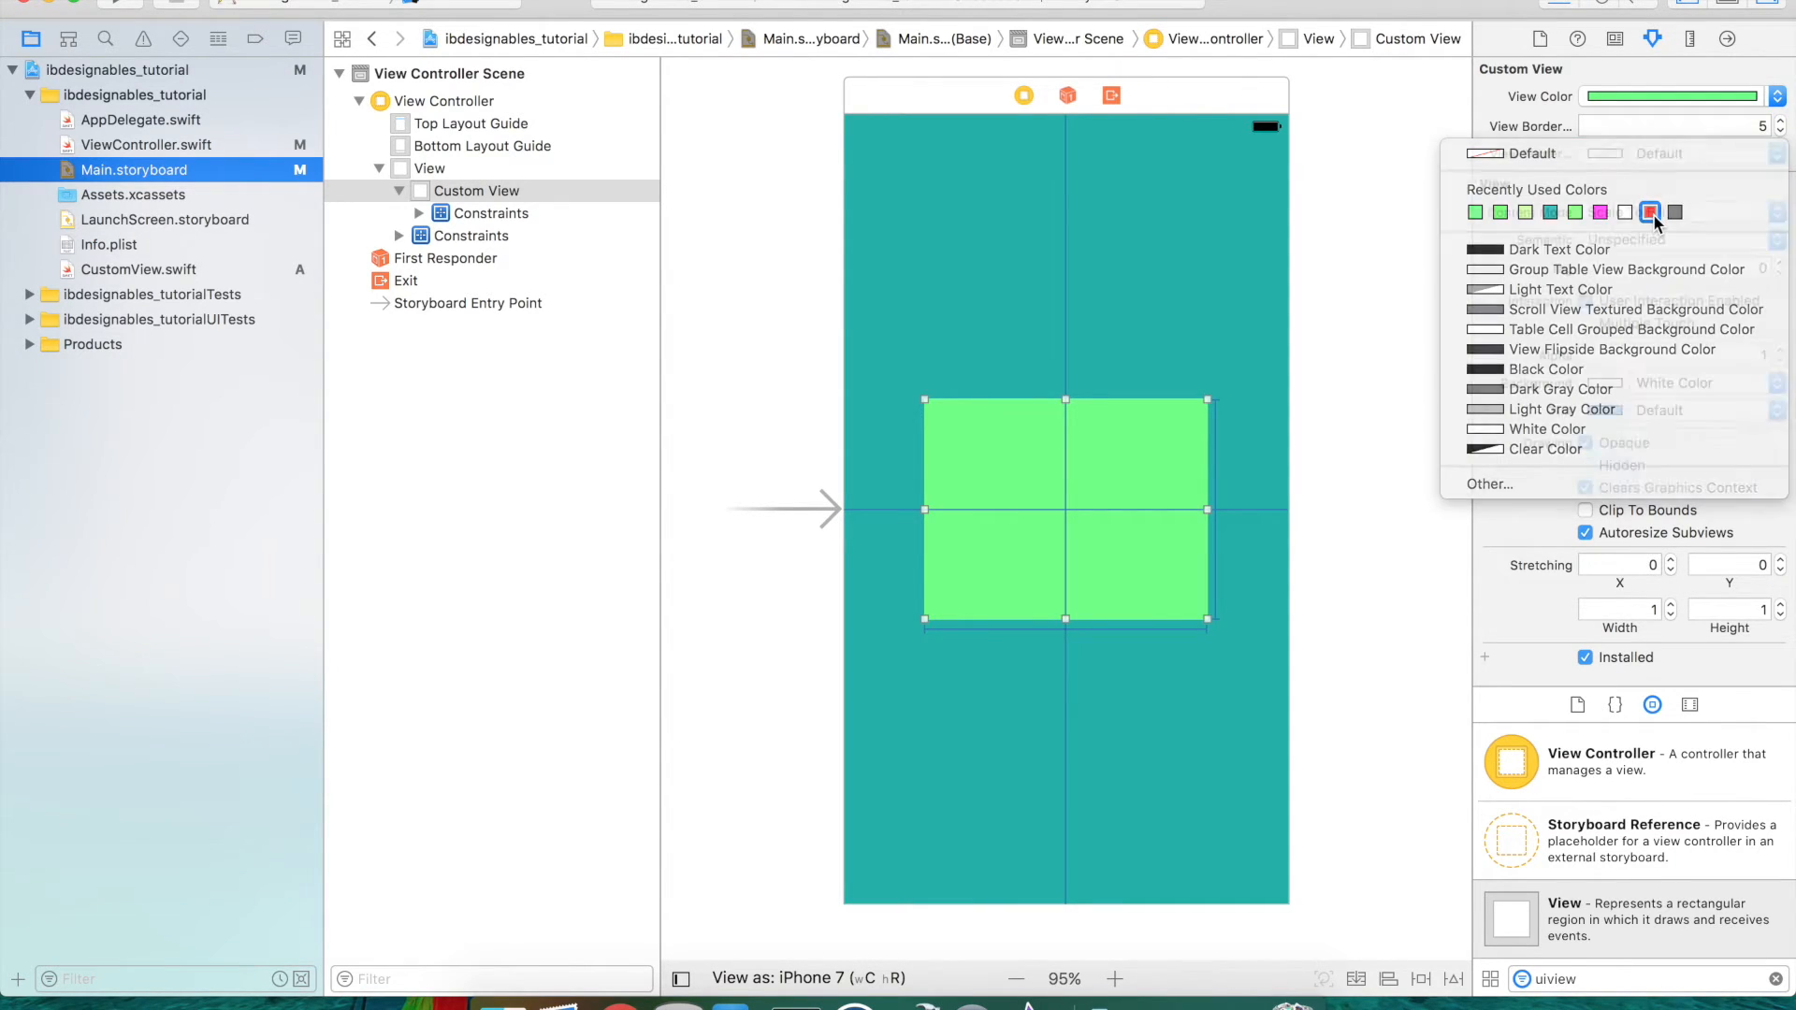
pyautogui.click(1651, 211)
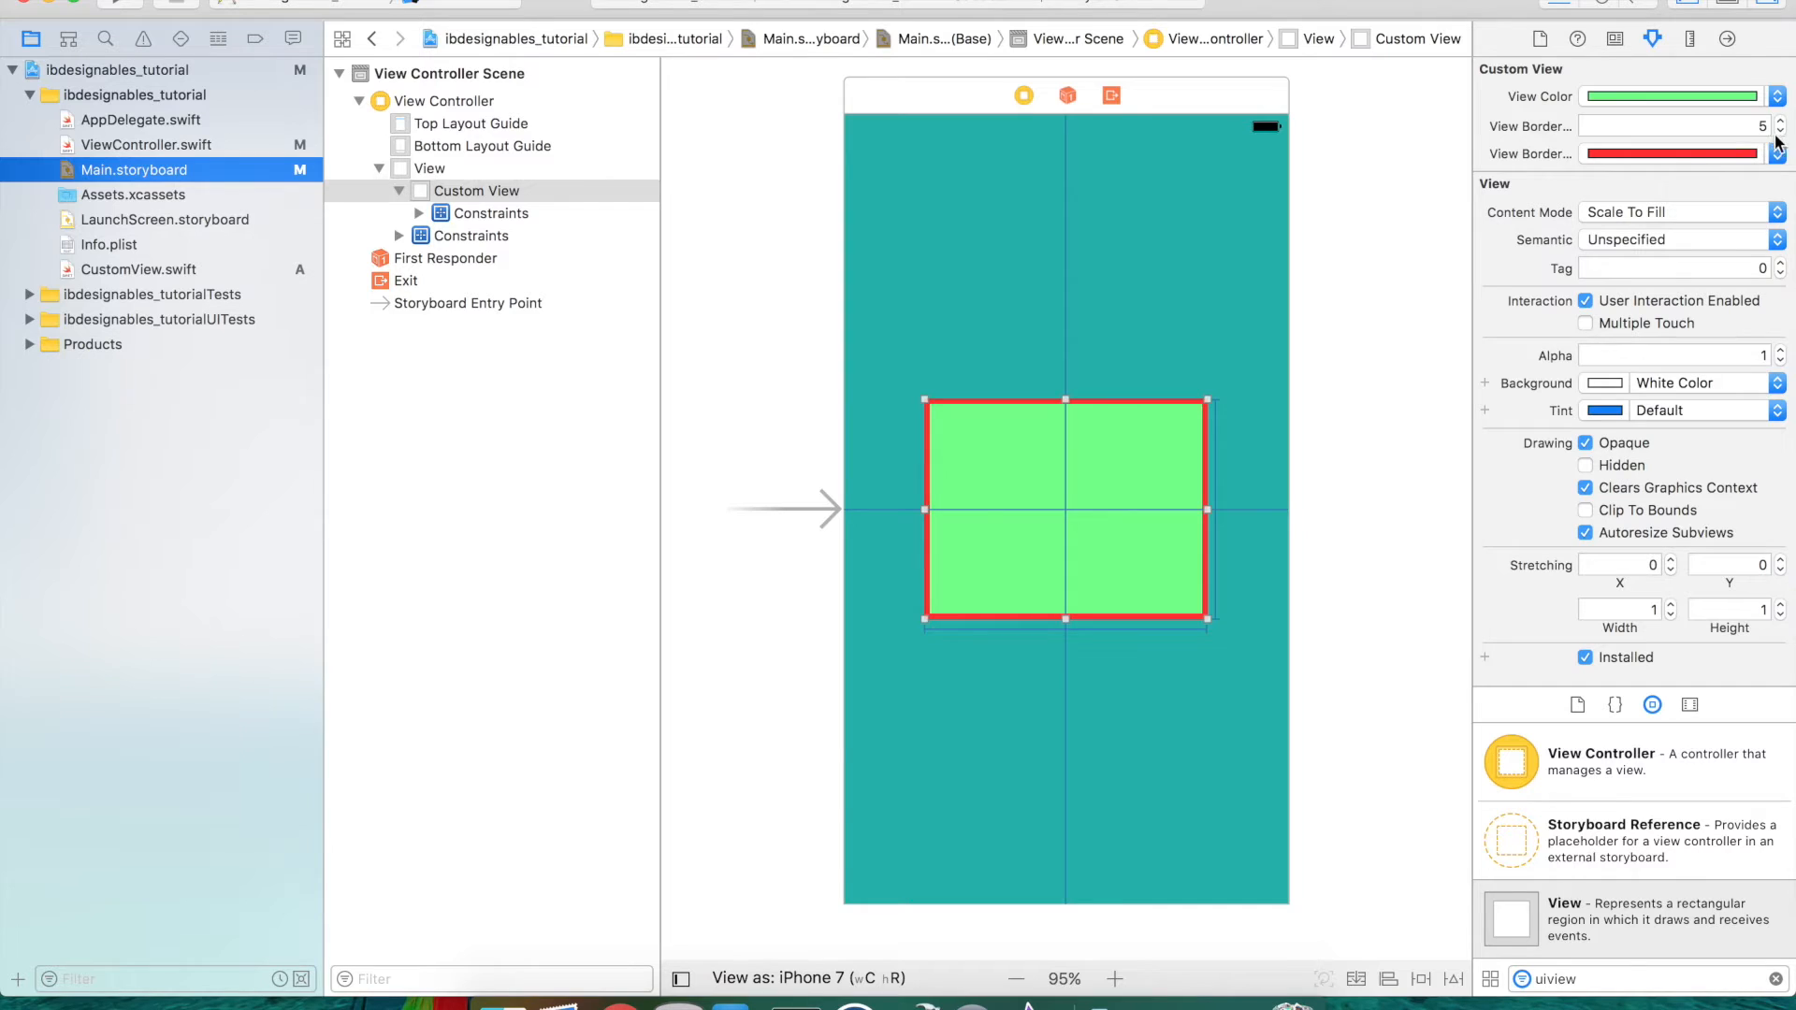
# - Fine-tune the red border thickness with the border width stepper
pyautogui.click(1780, 129)
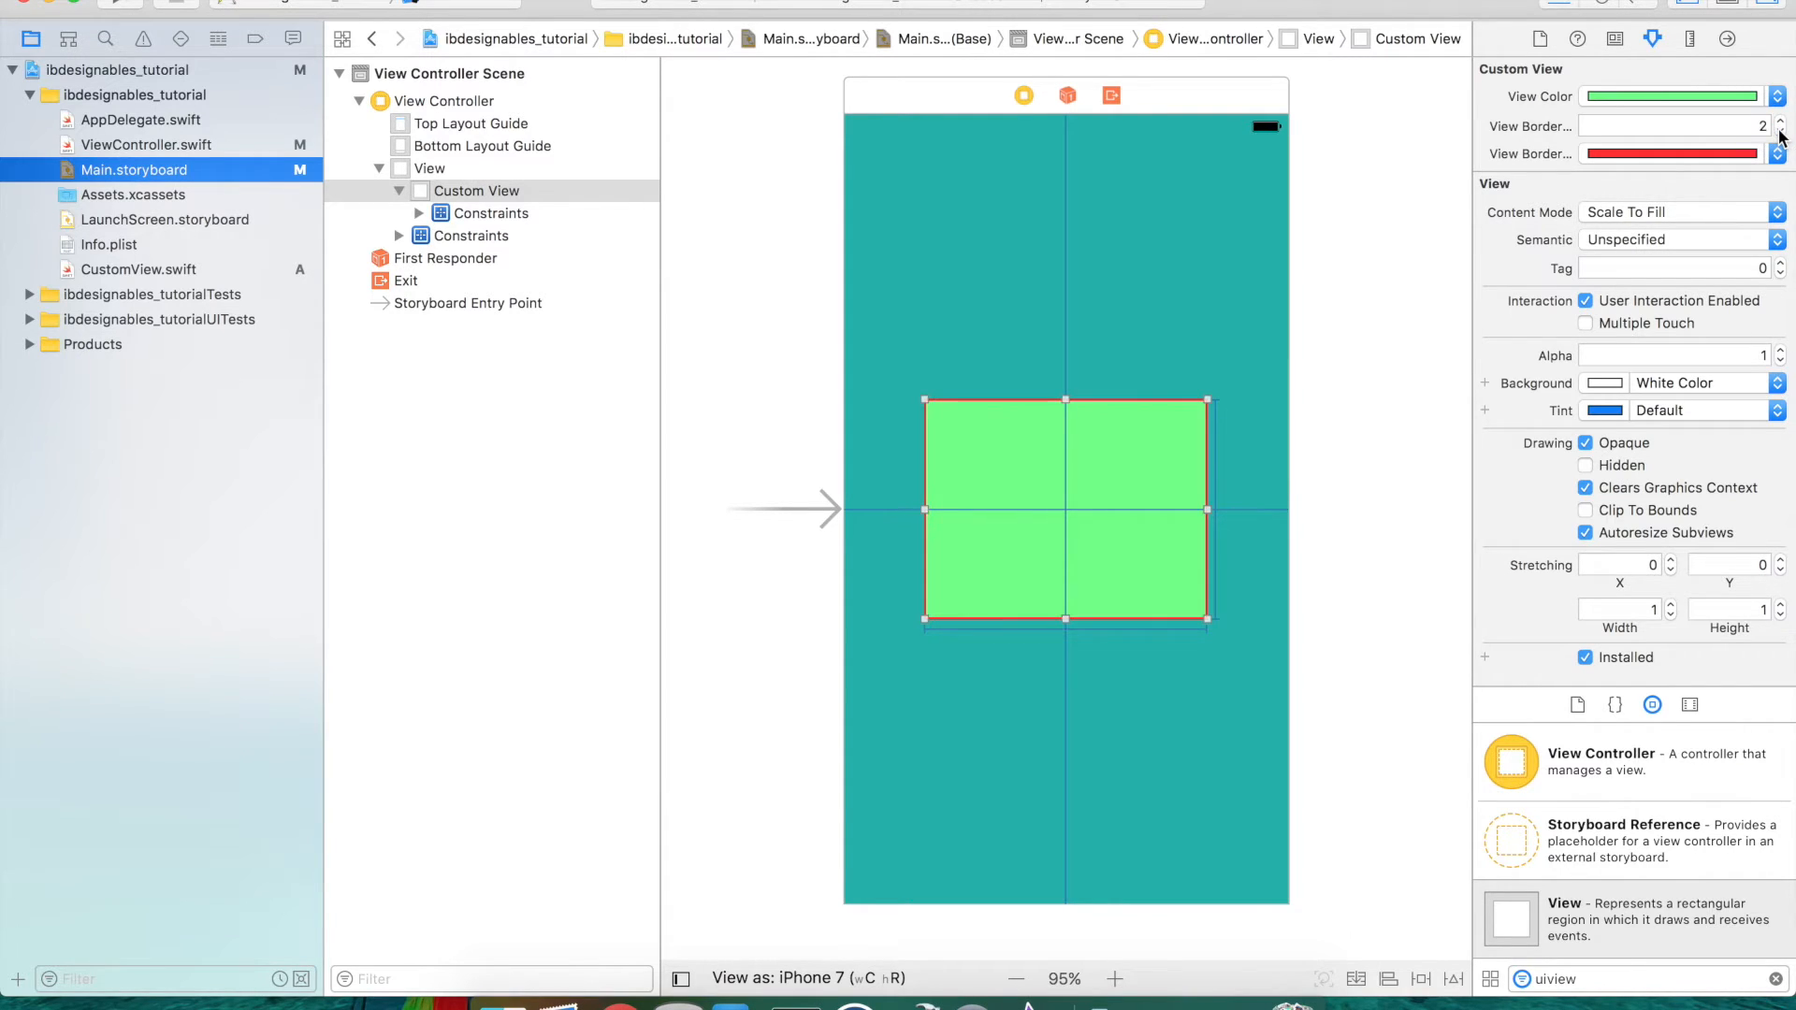
pyautogui.click(1778, 120)
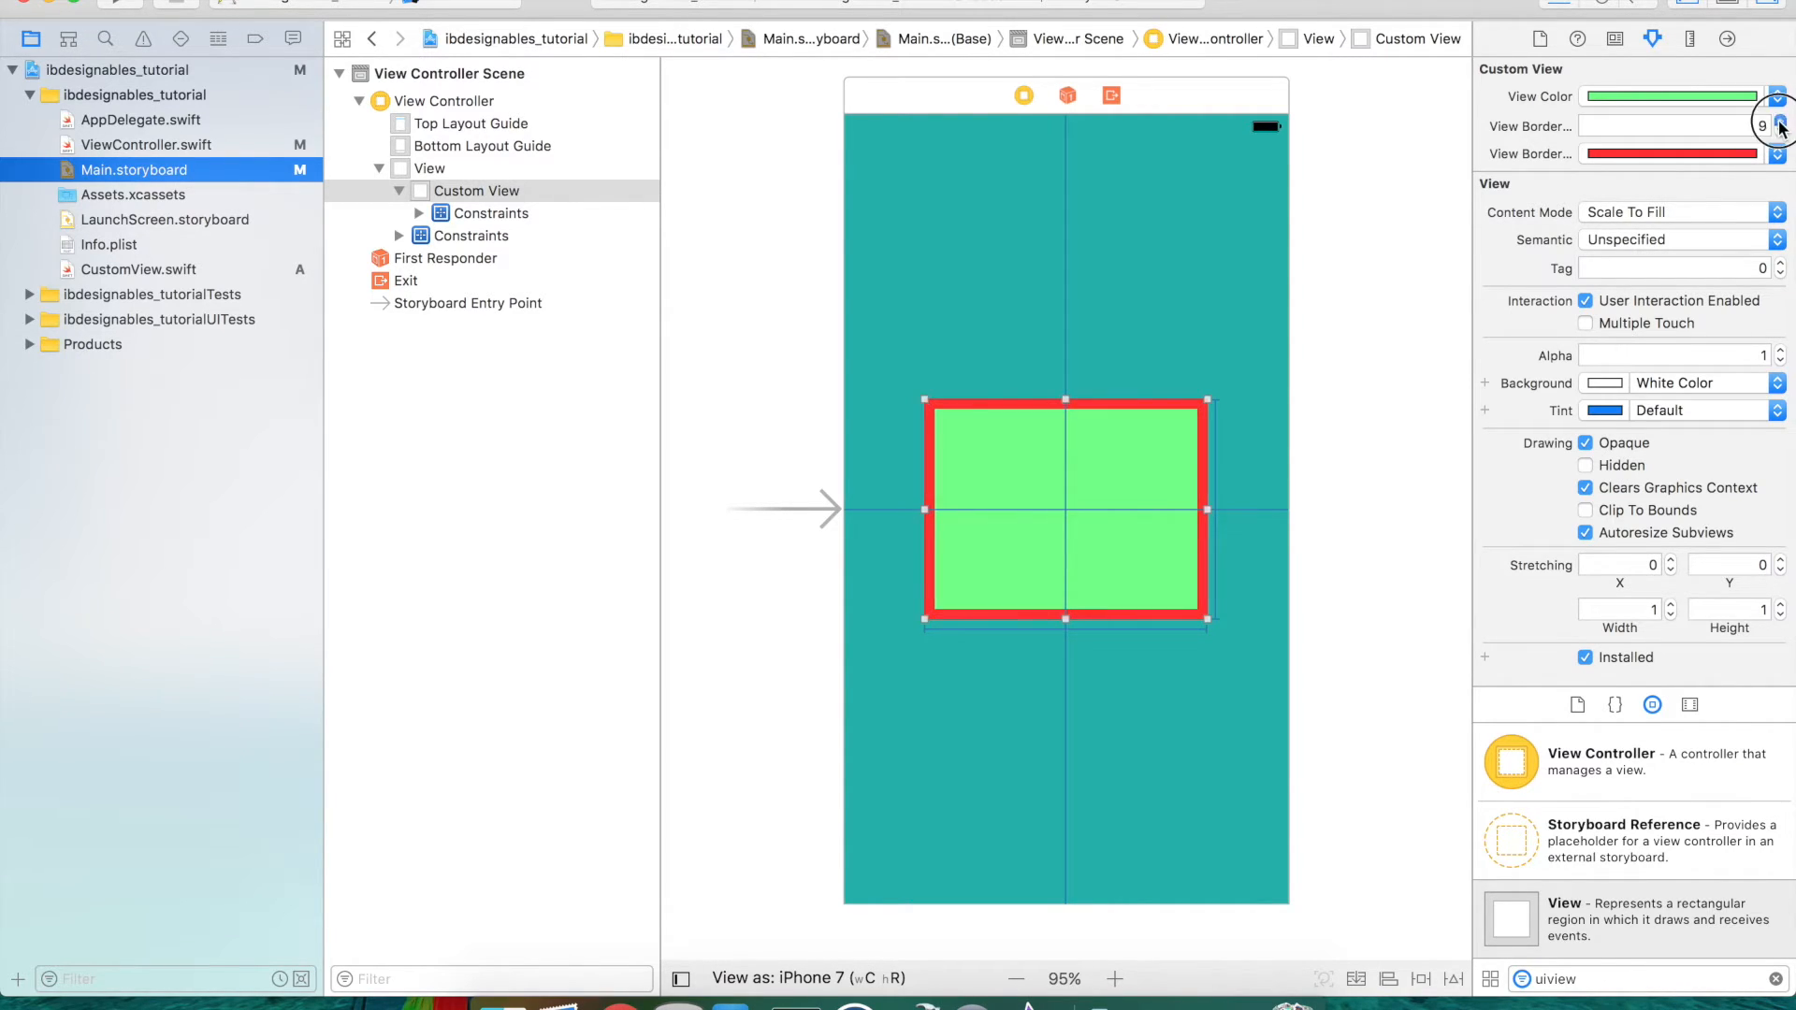
pyautogui.click(1778, 131)
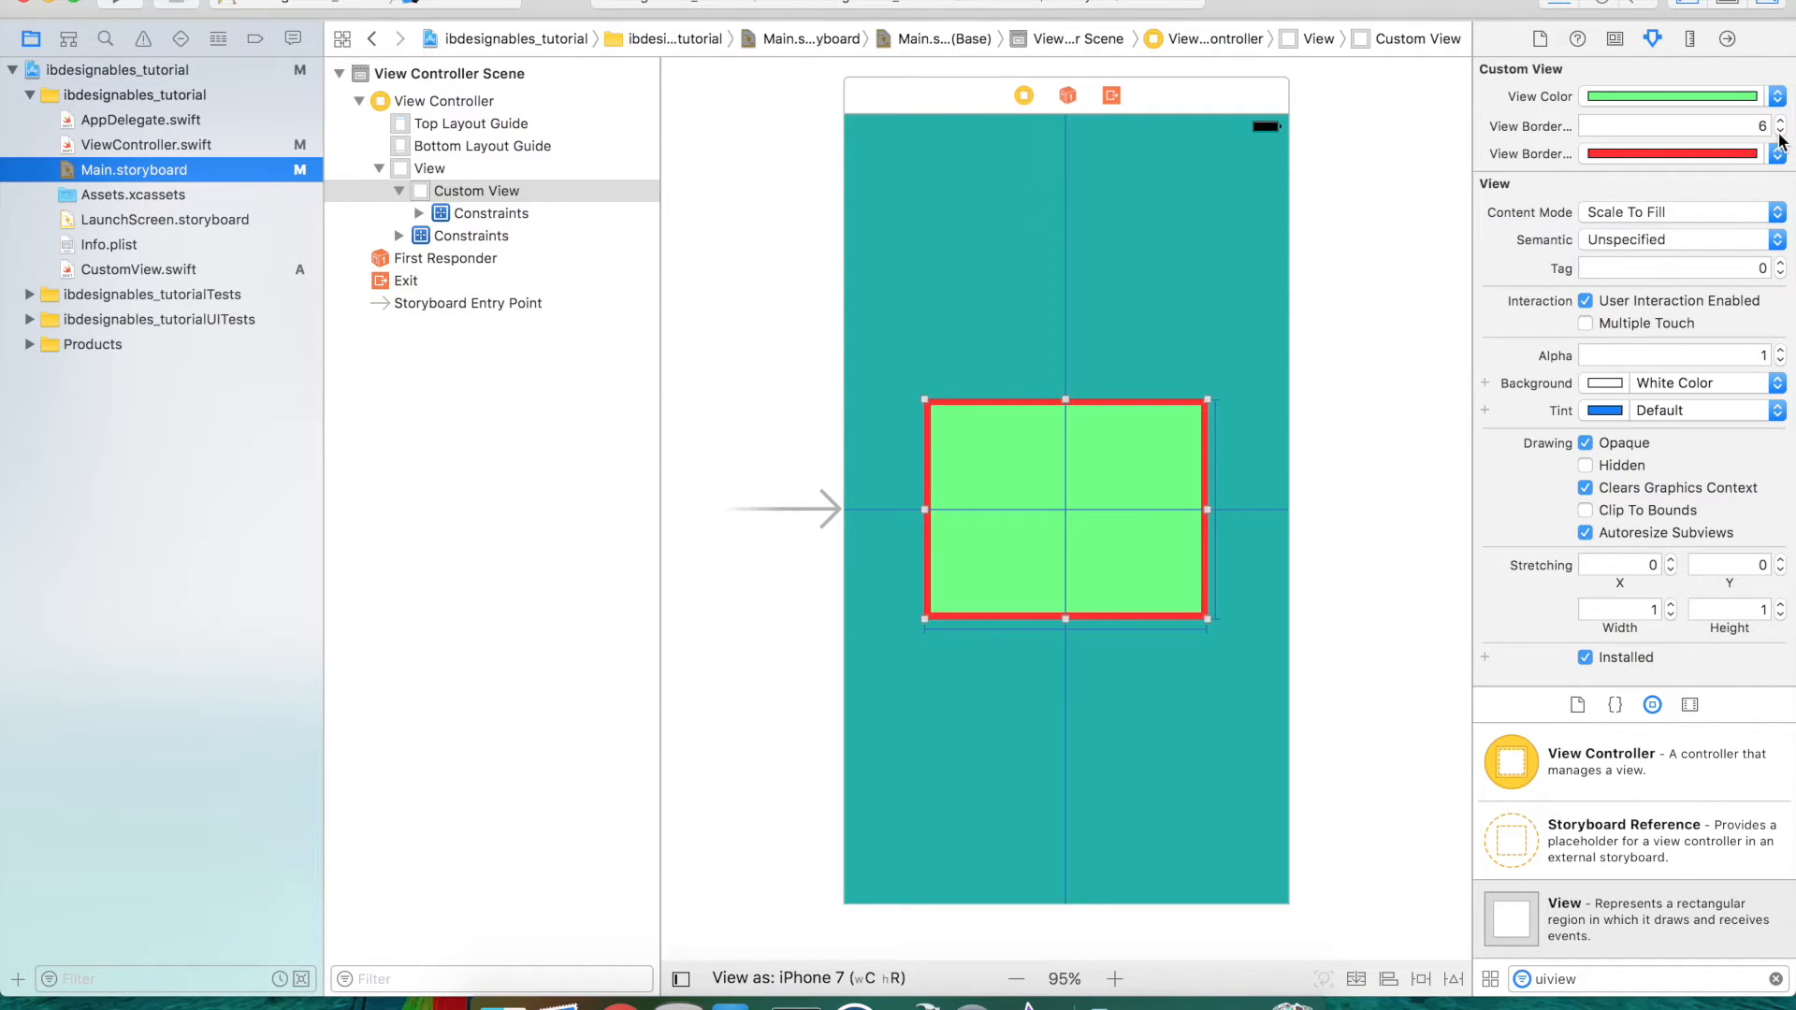
pyautogui.click(1780, 120)
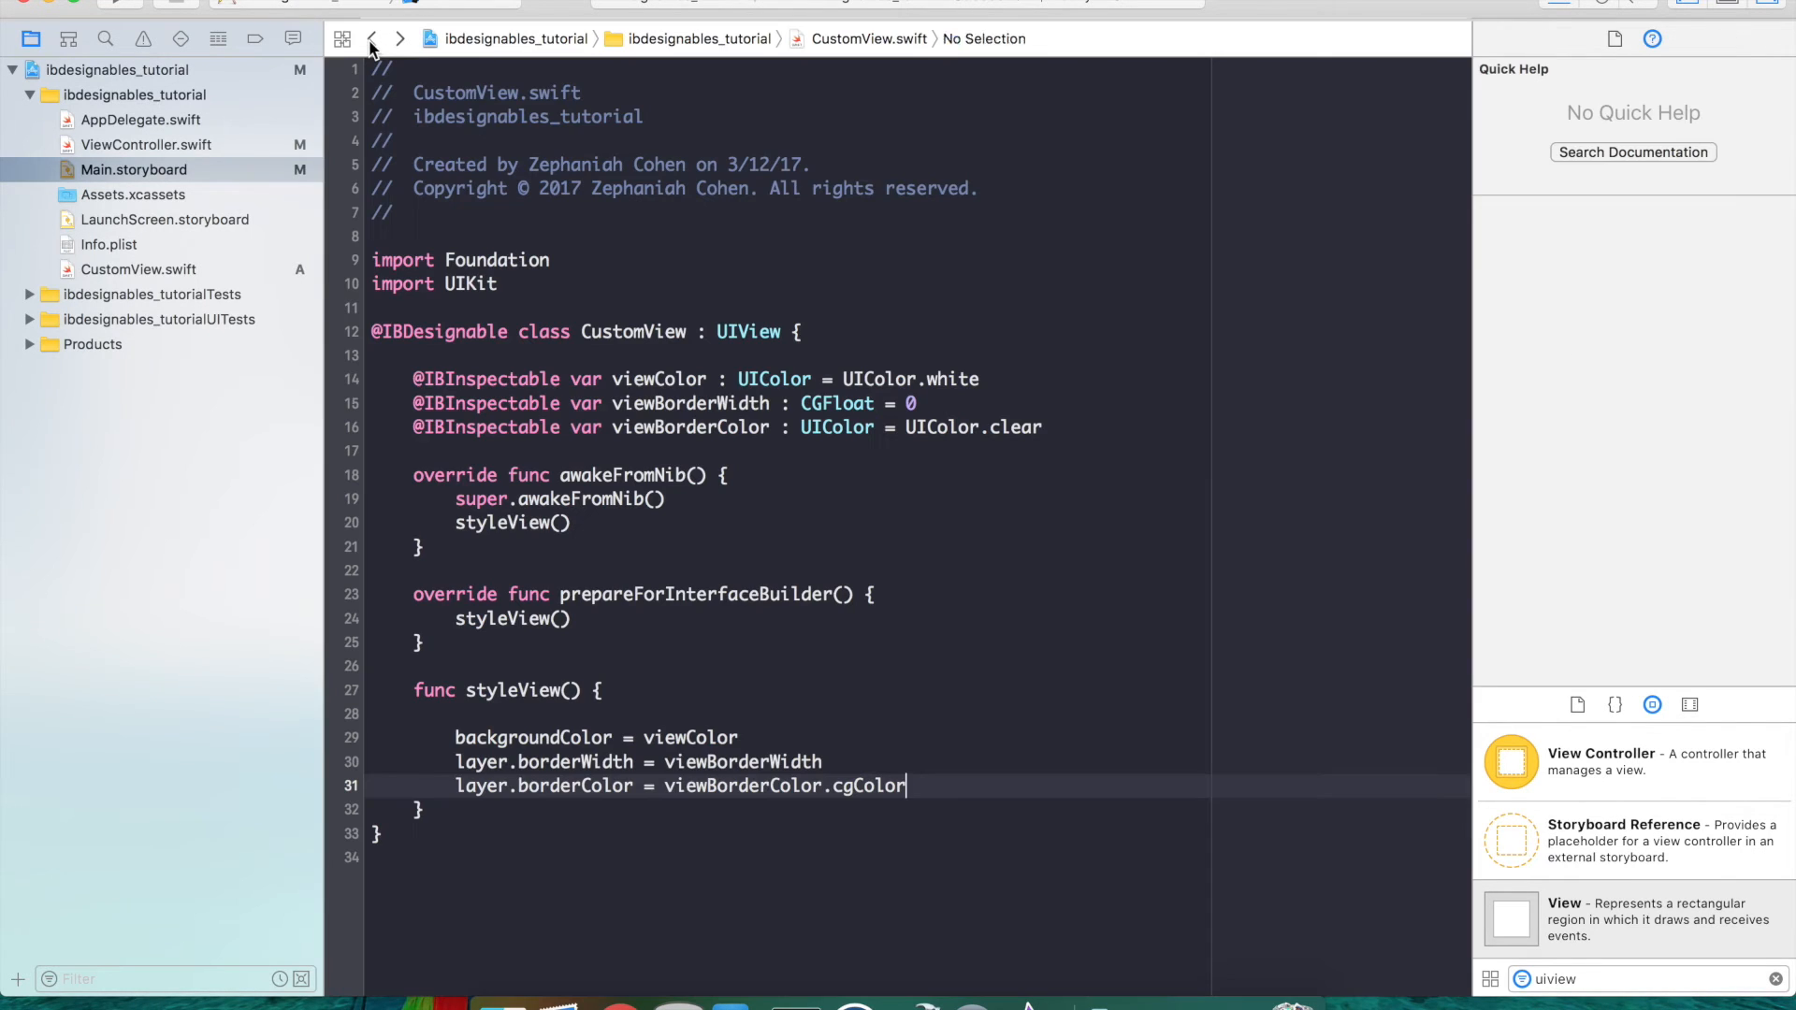
pyautogui.click(1043, 427)
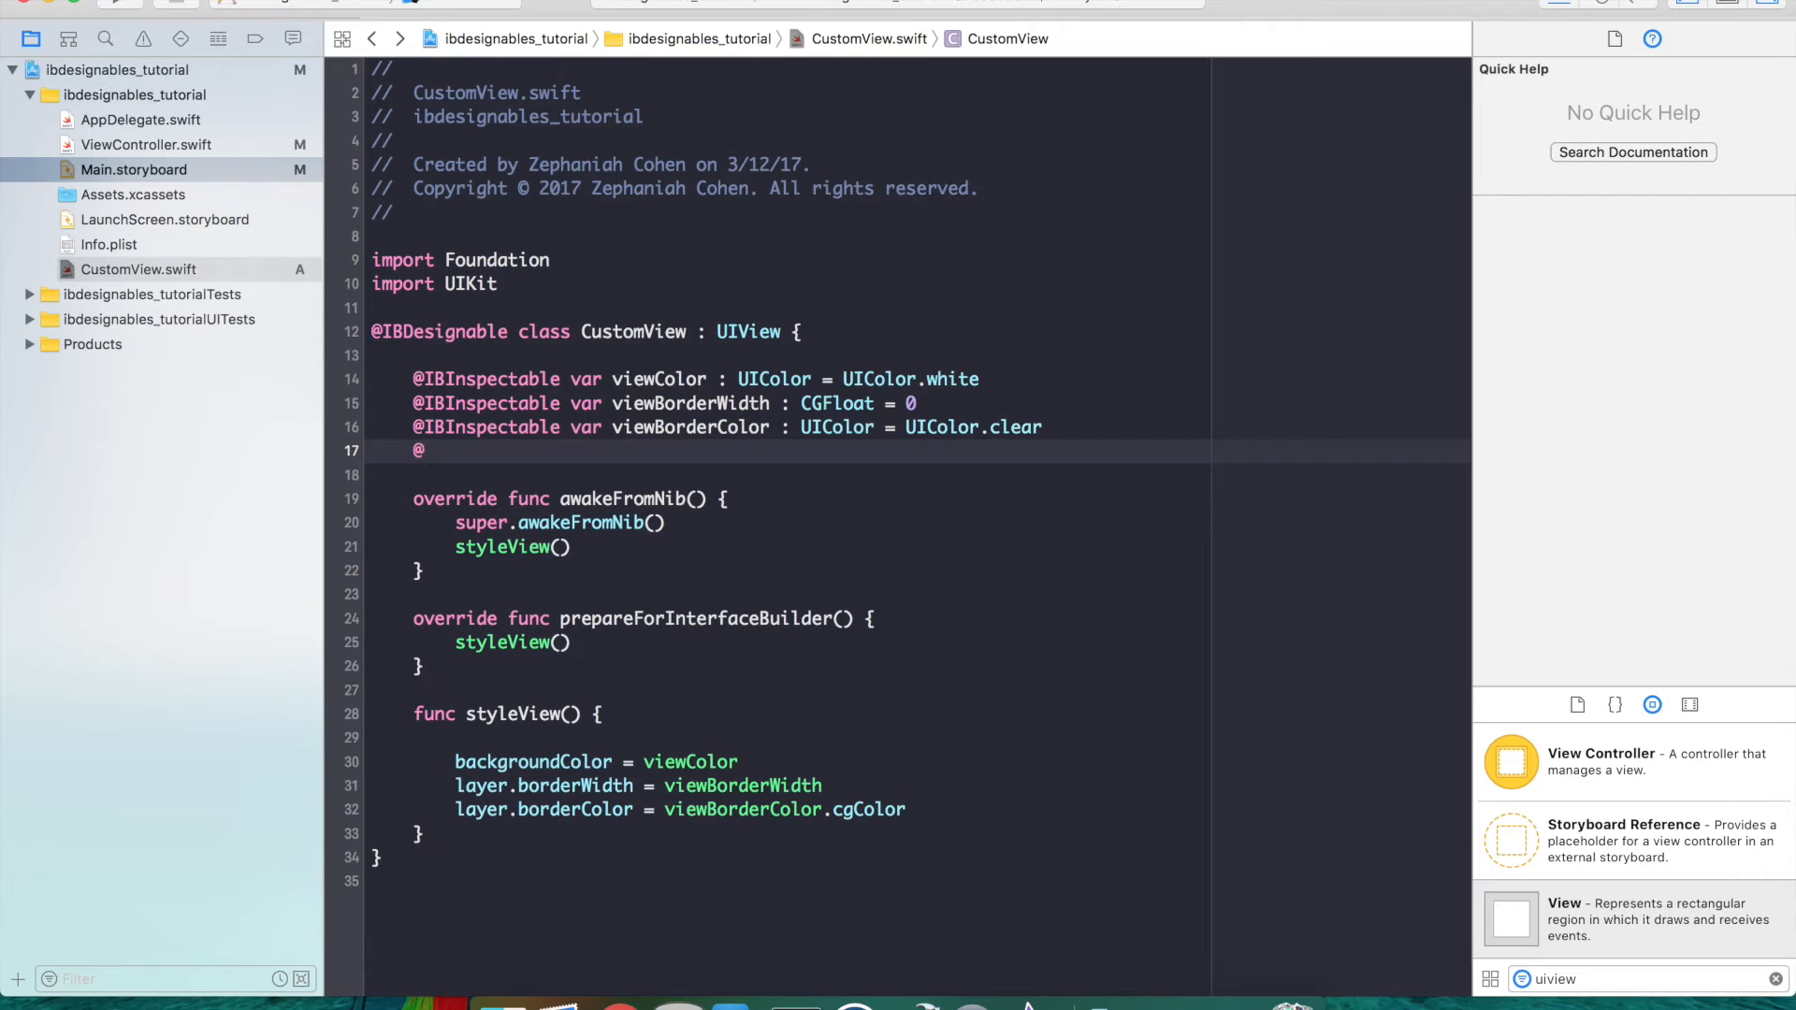
pyautogui.write('IBInspectable')
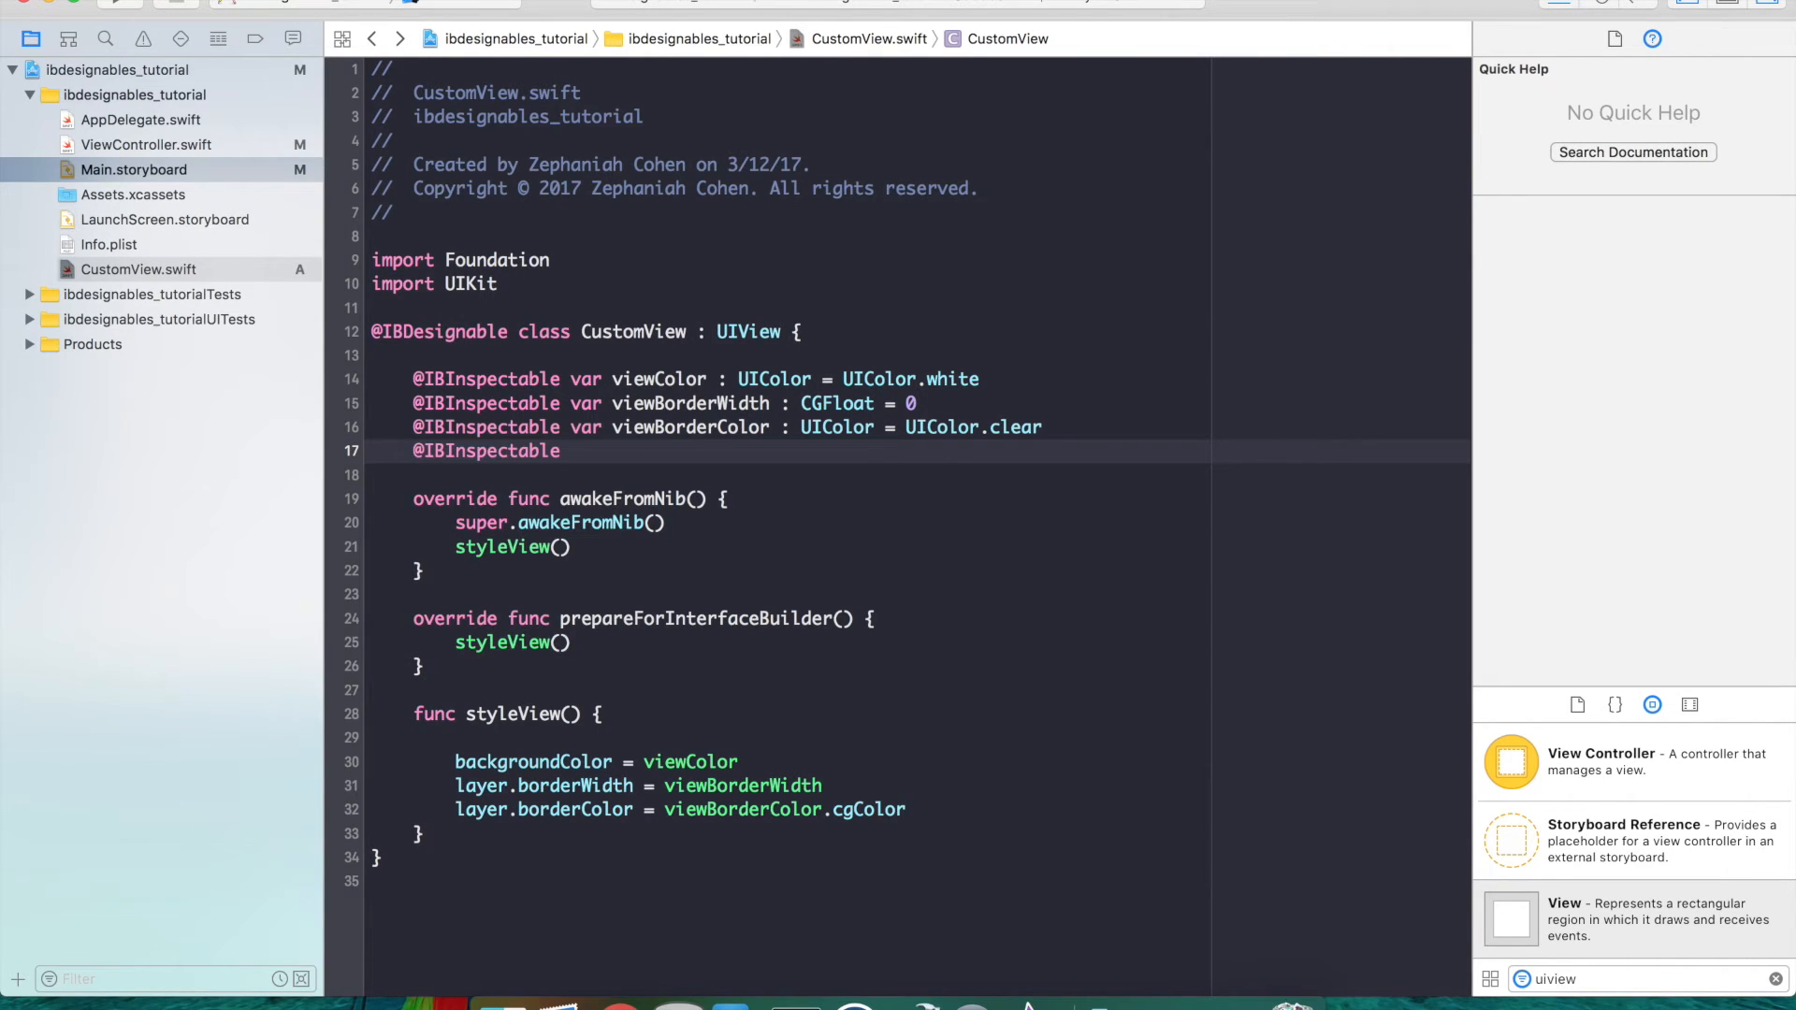
pyautogui.write('var')
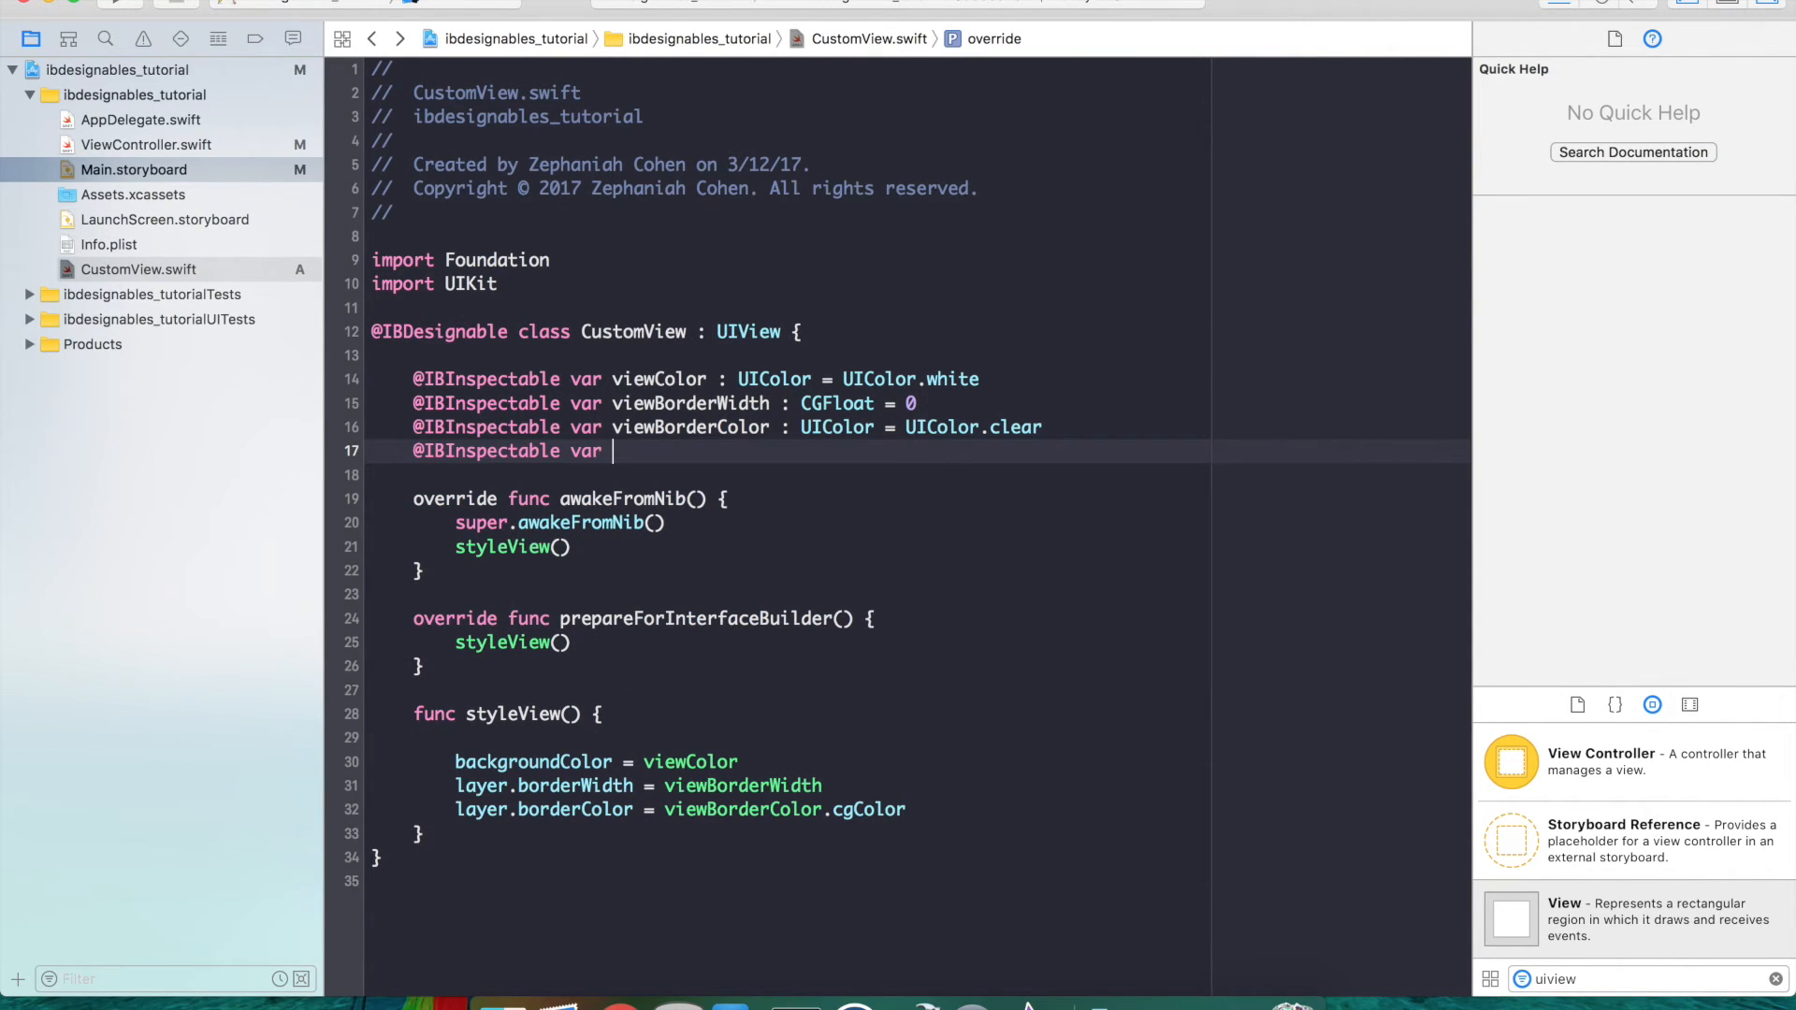
pyautogui.write('viewCornerRadius')
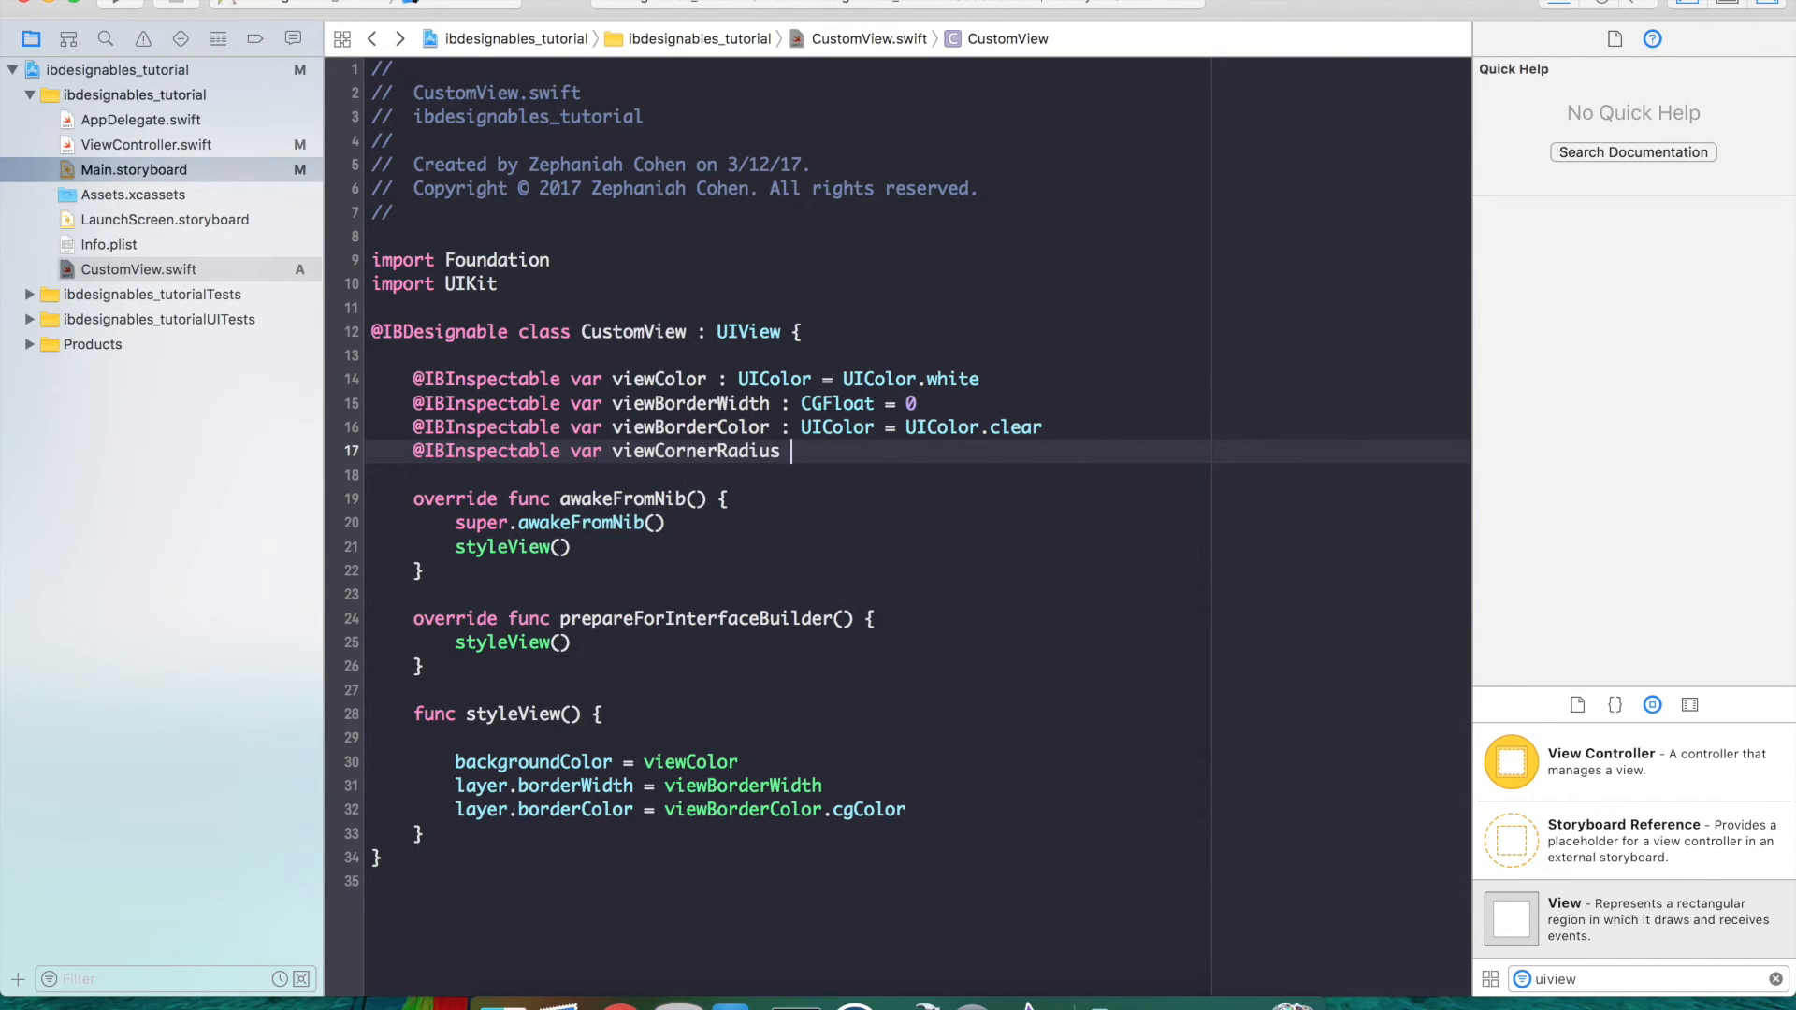
pyautogui.write(': CGFloat = 0')
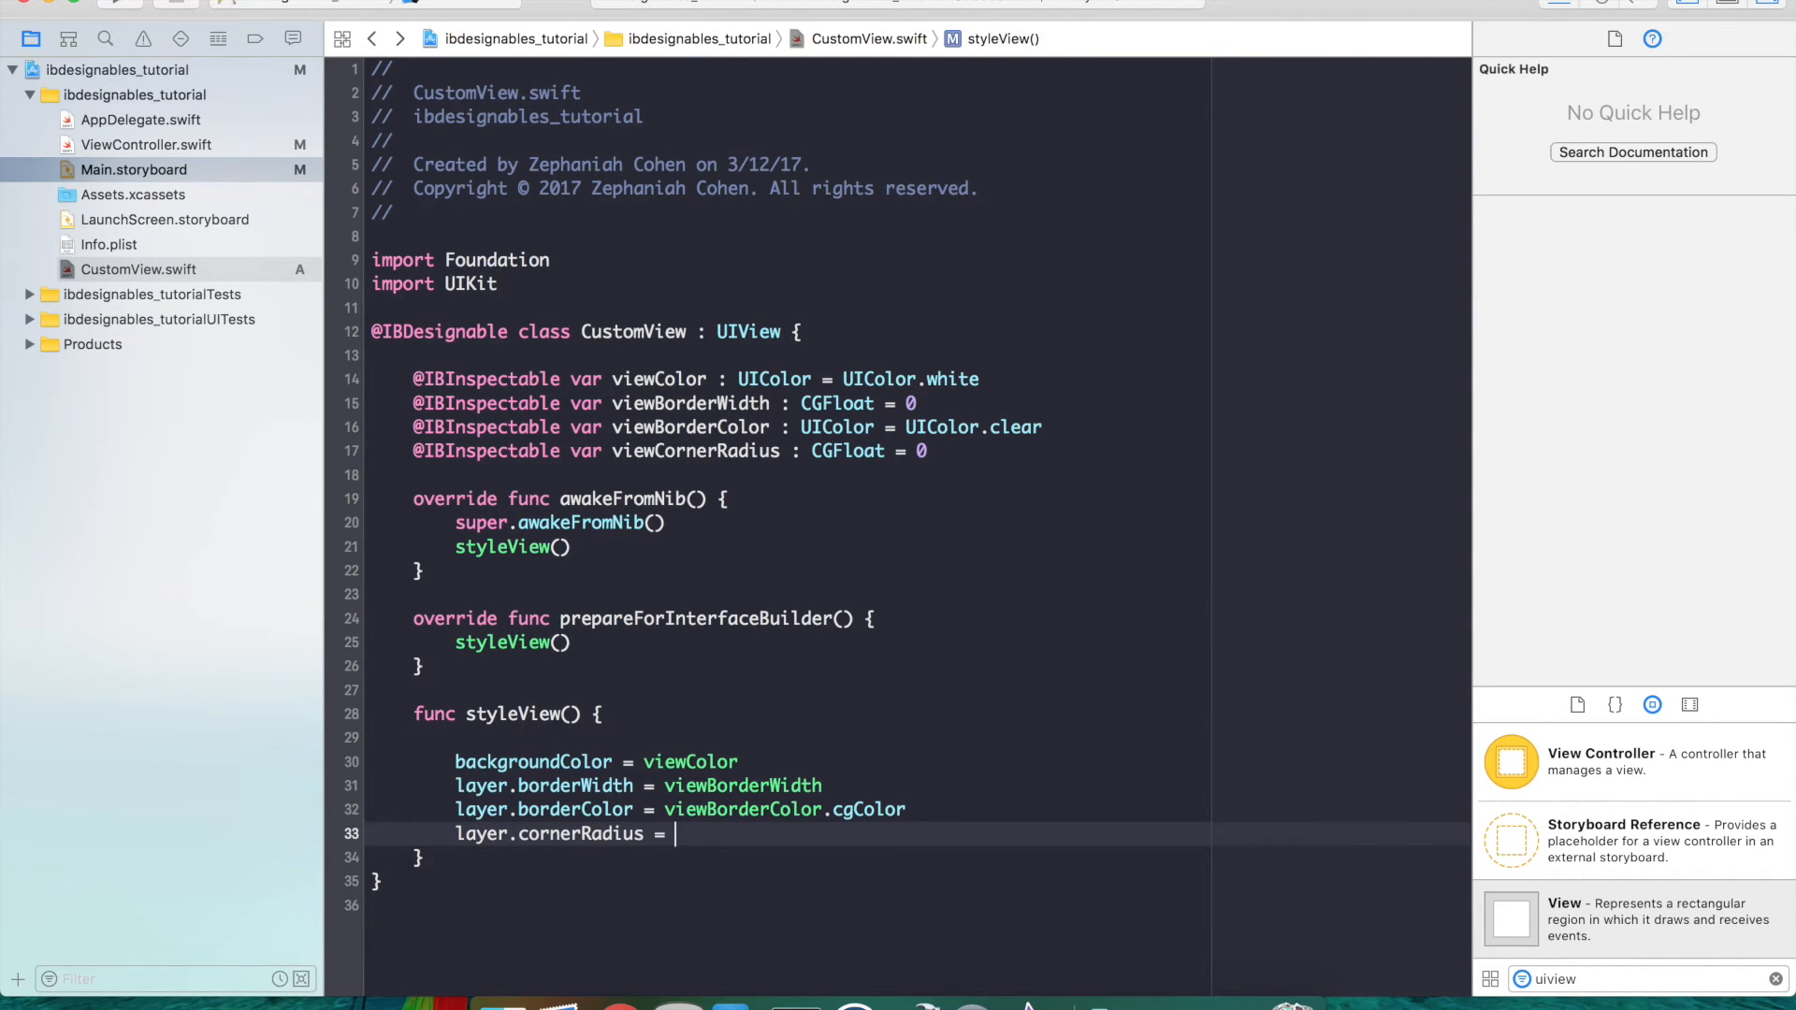
pyautogui.write('viewCornerRadius')
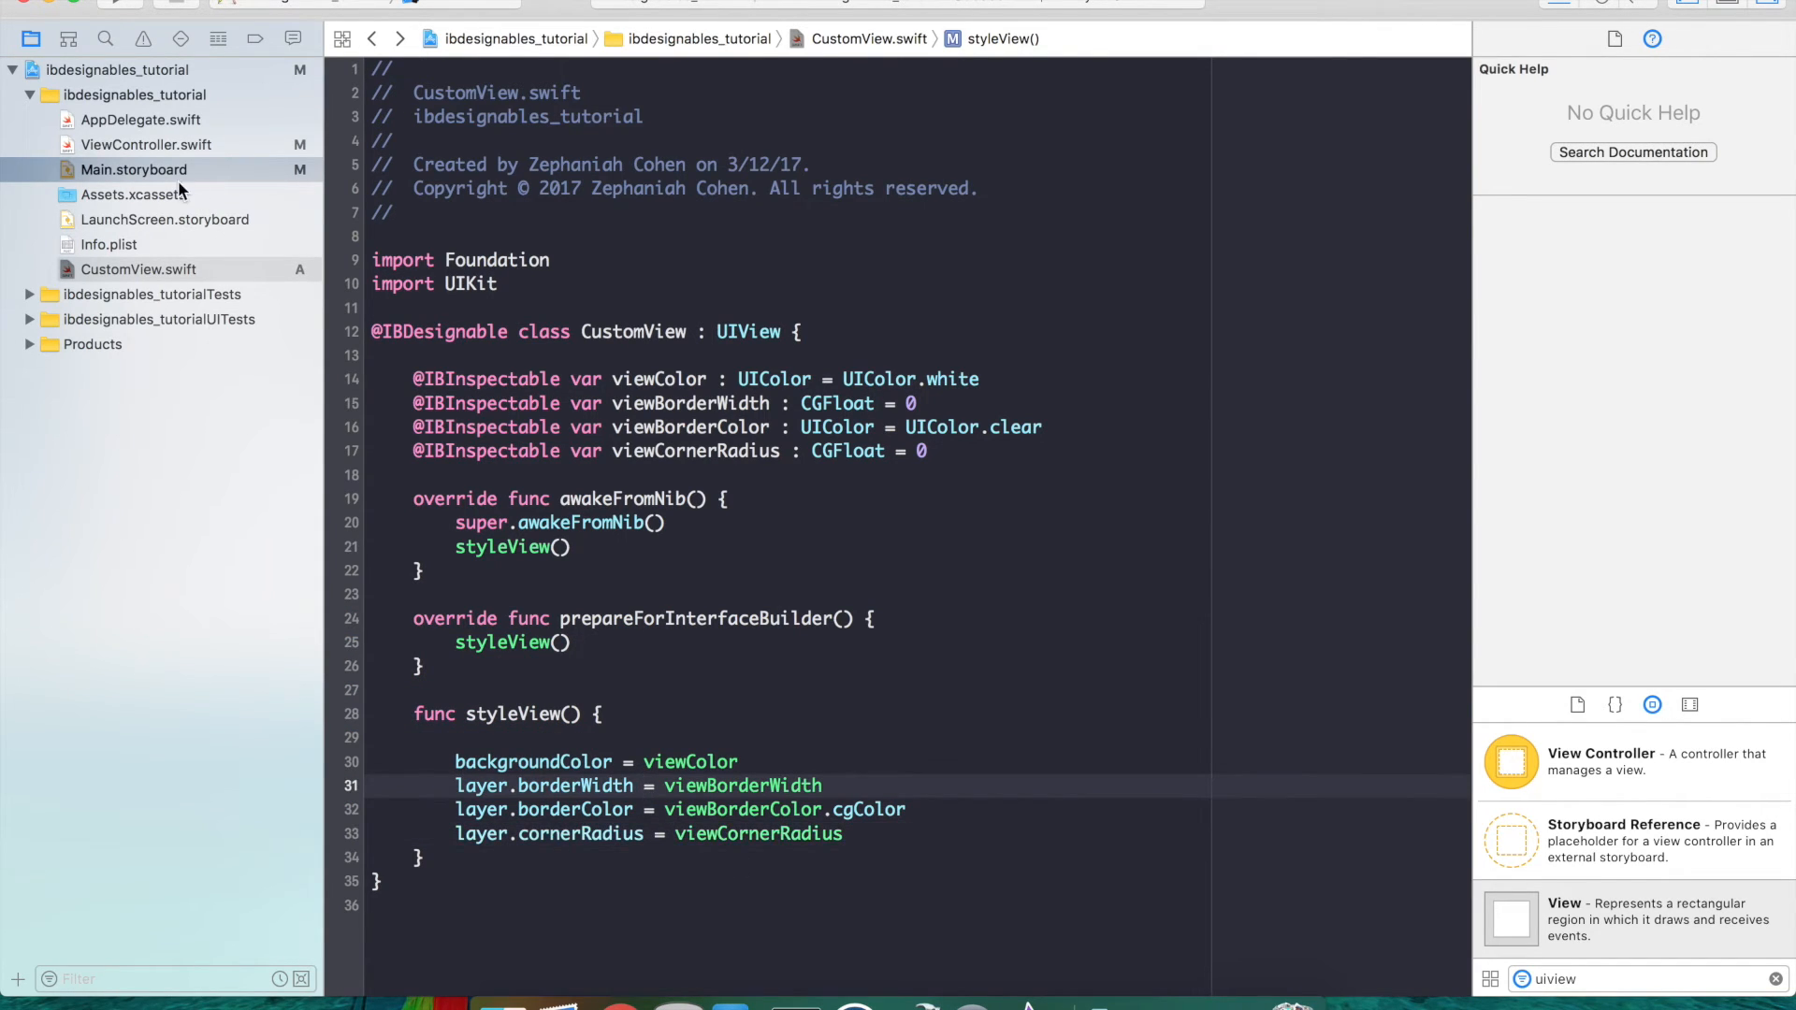
# - In Main.storyboard adjust the custom view's View Corner Radius to slightly rounded corners and deselect to preview
pyautogui.click(135, 170)
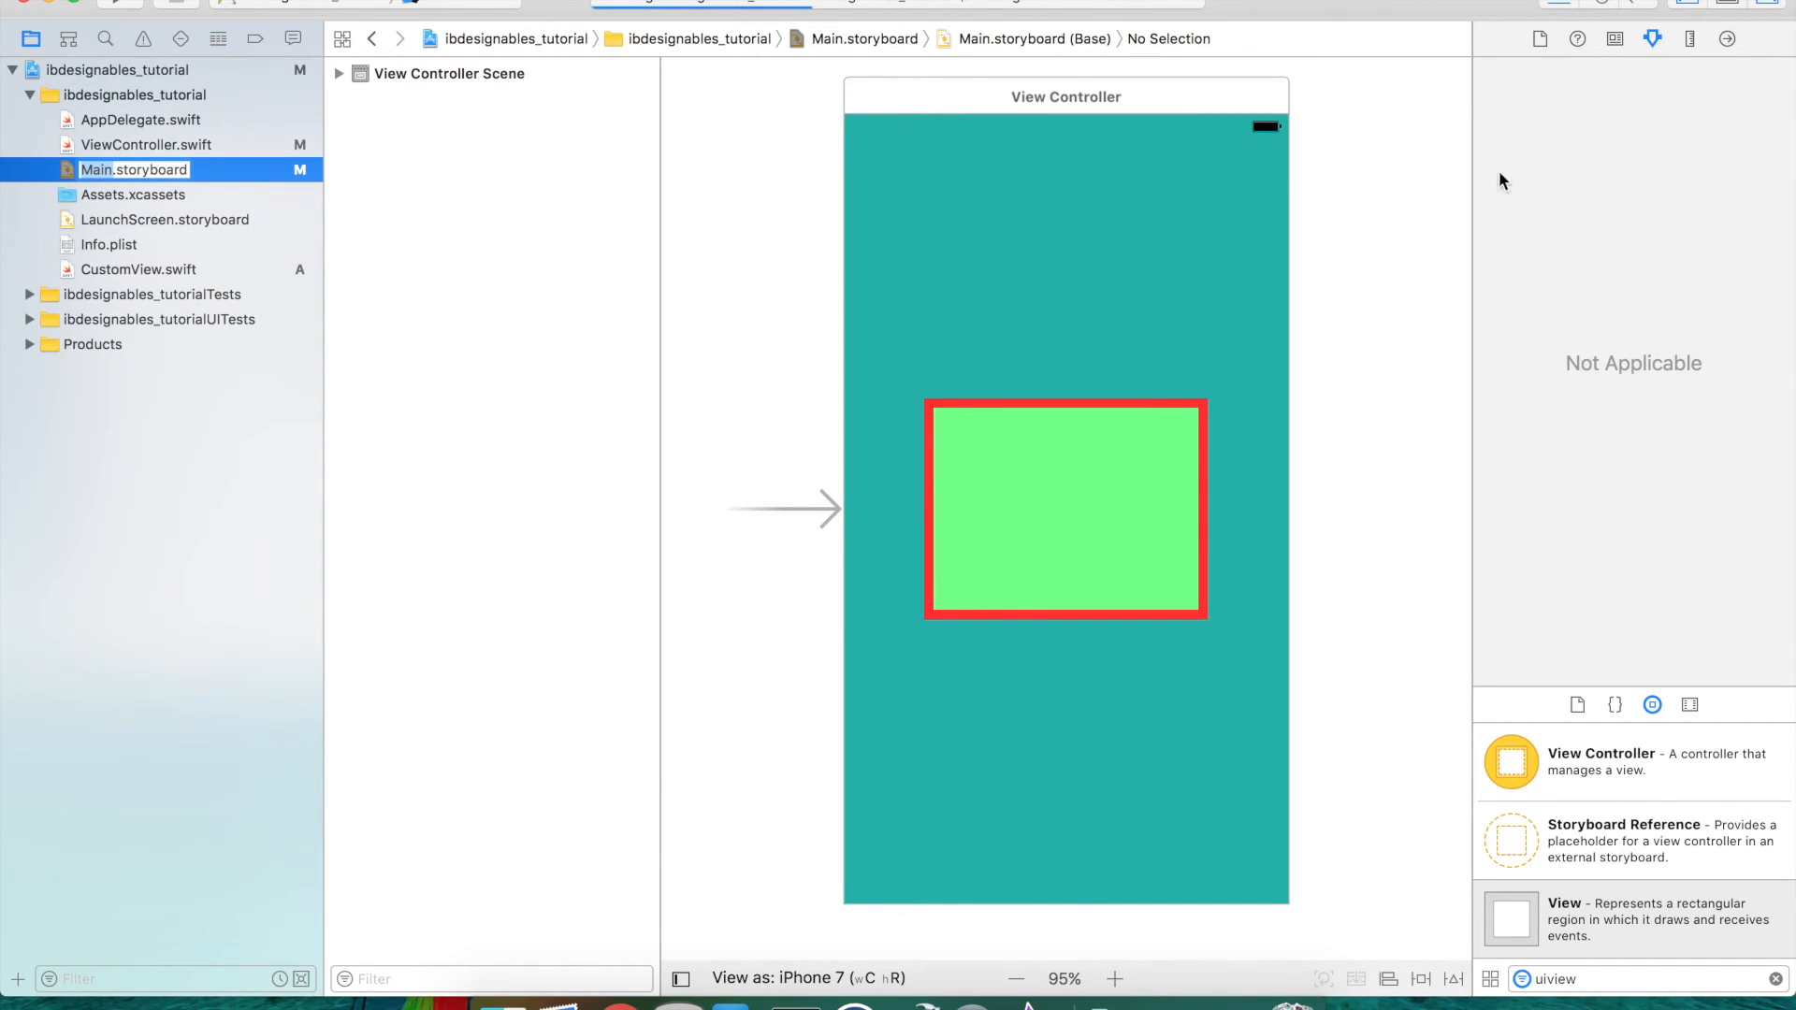
pyautogui.click(1065, 509)
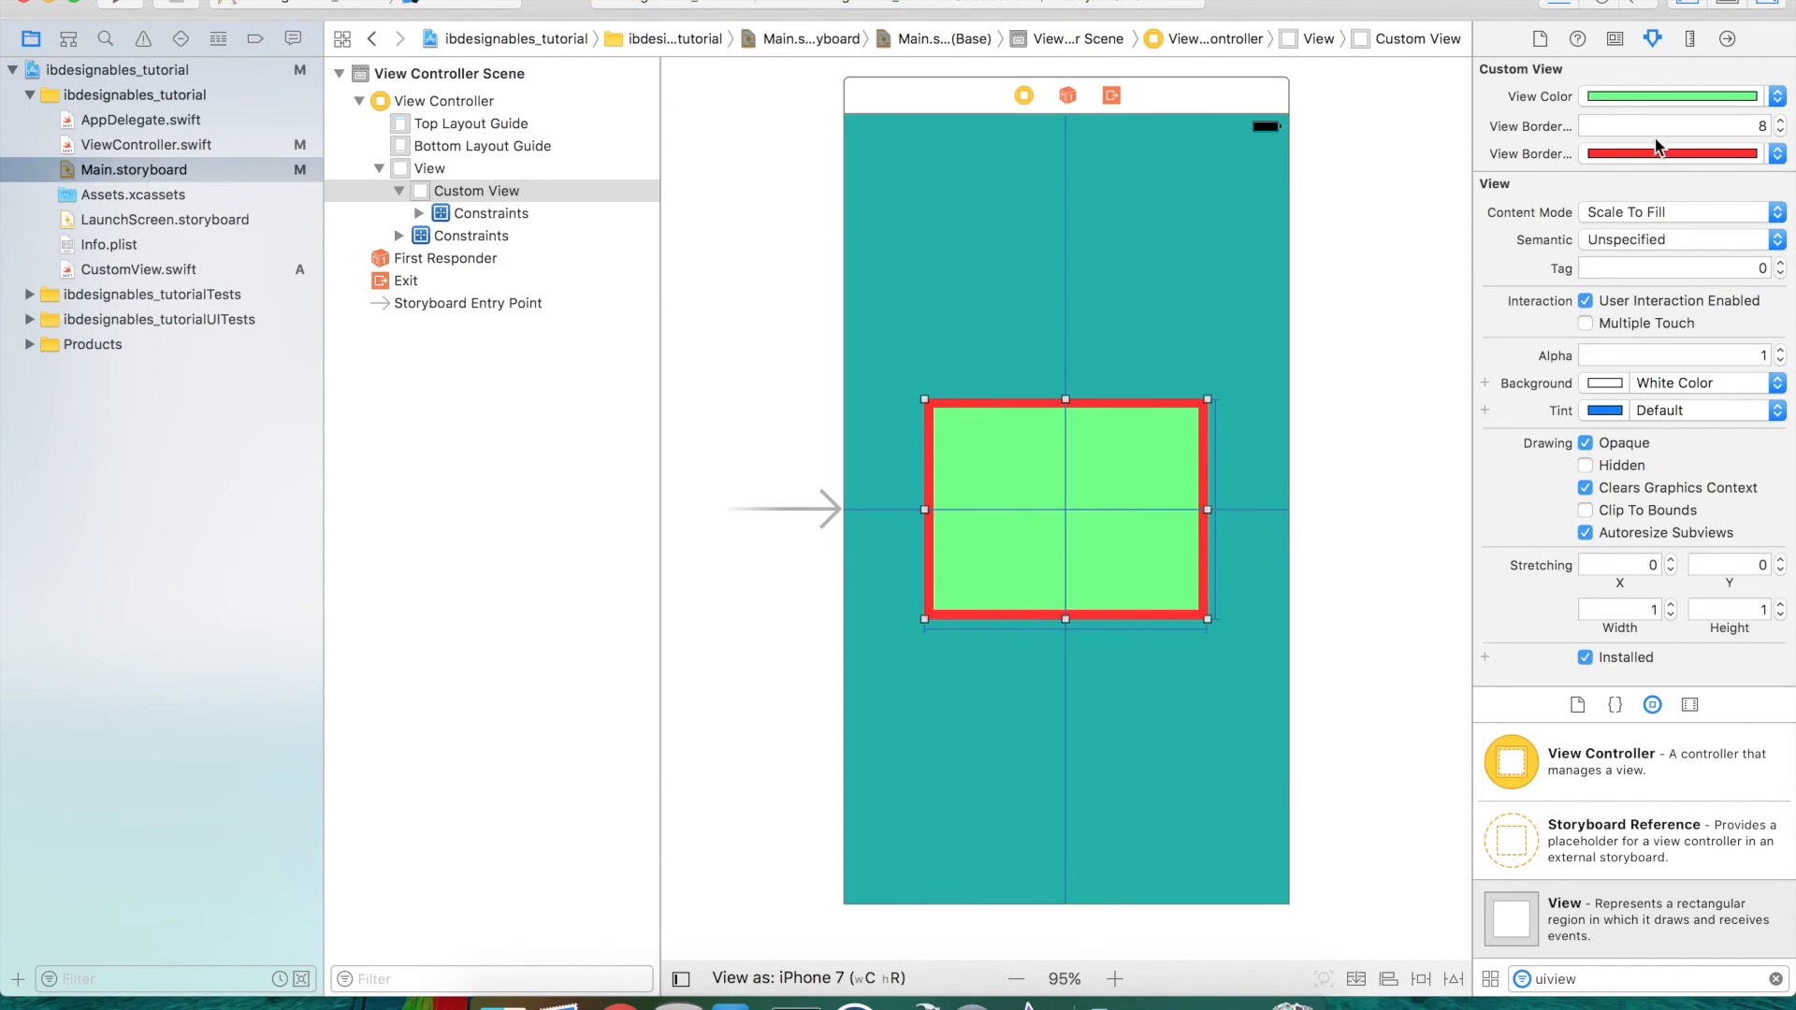
pyautogui.click(1779, 184)
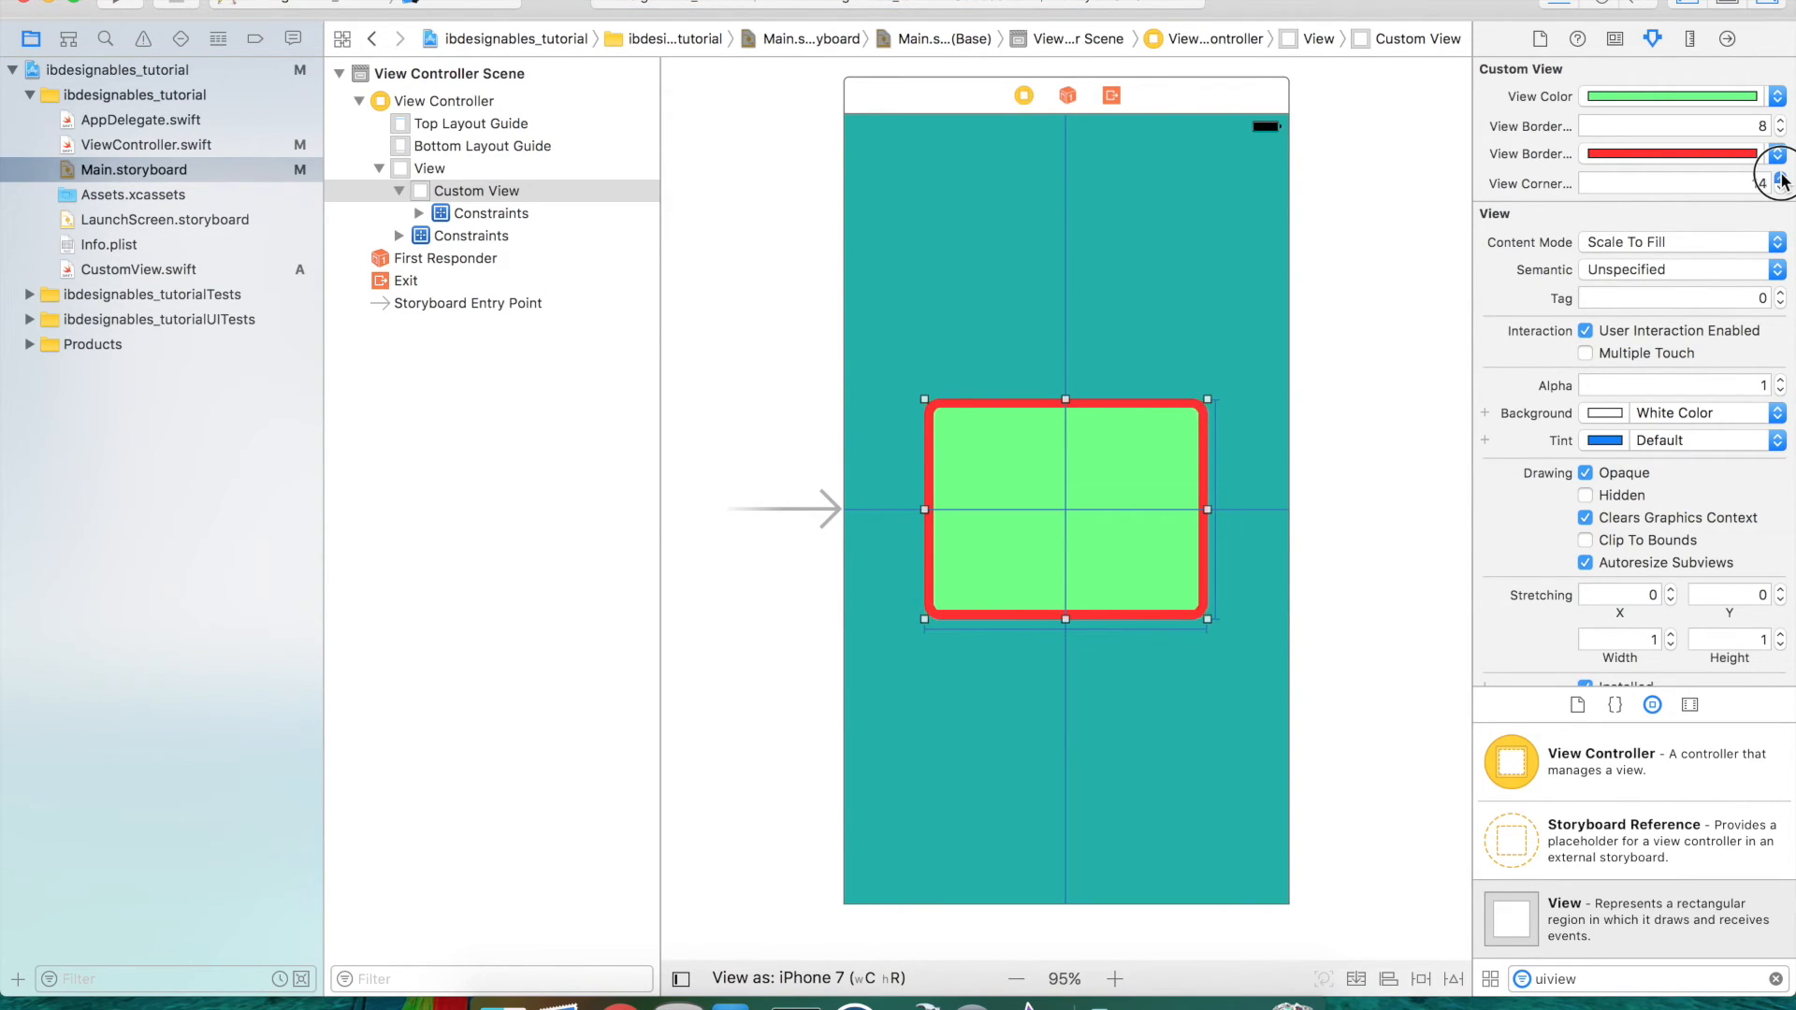
pyautogui.click(1777, 179)
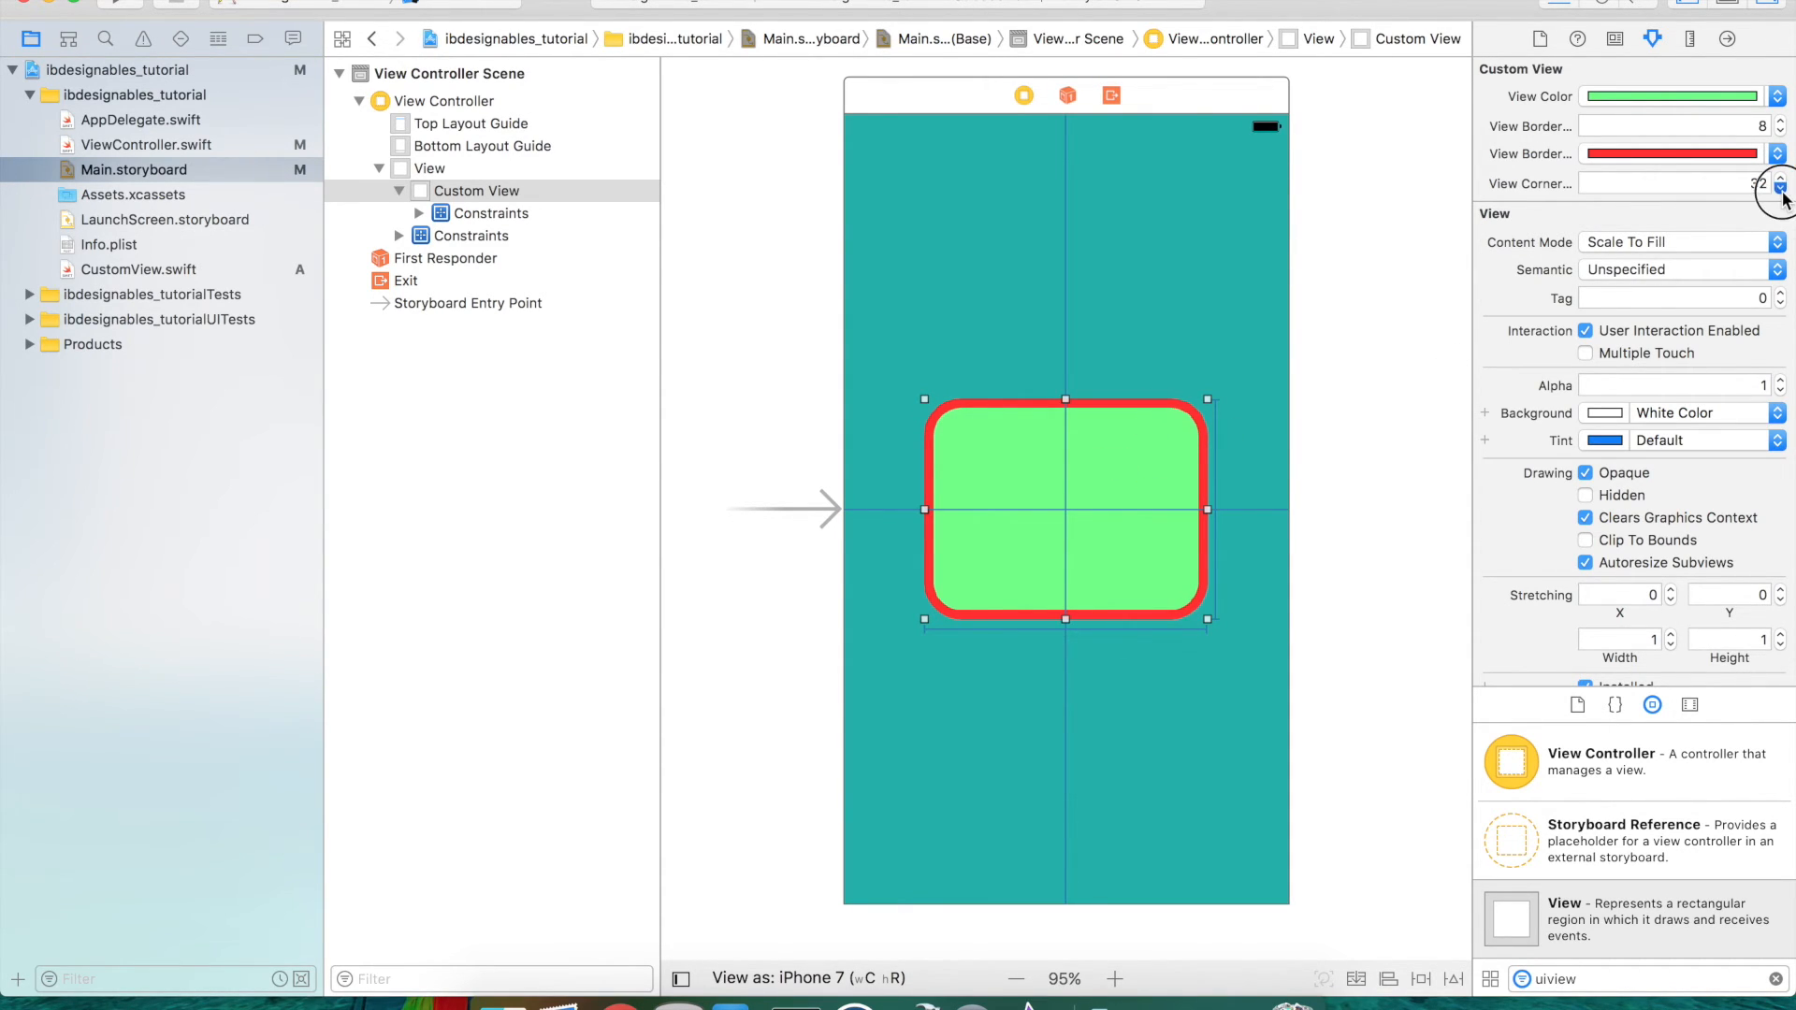
pyautogui.click(1779, 189)
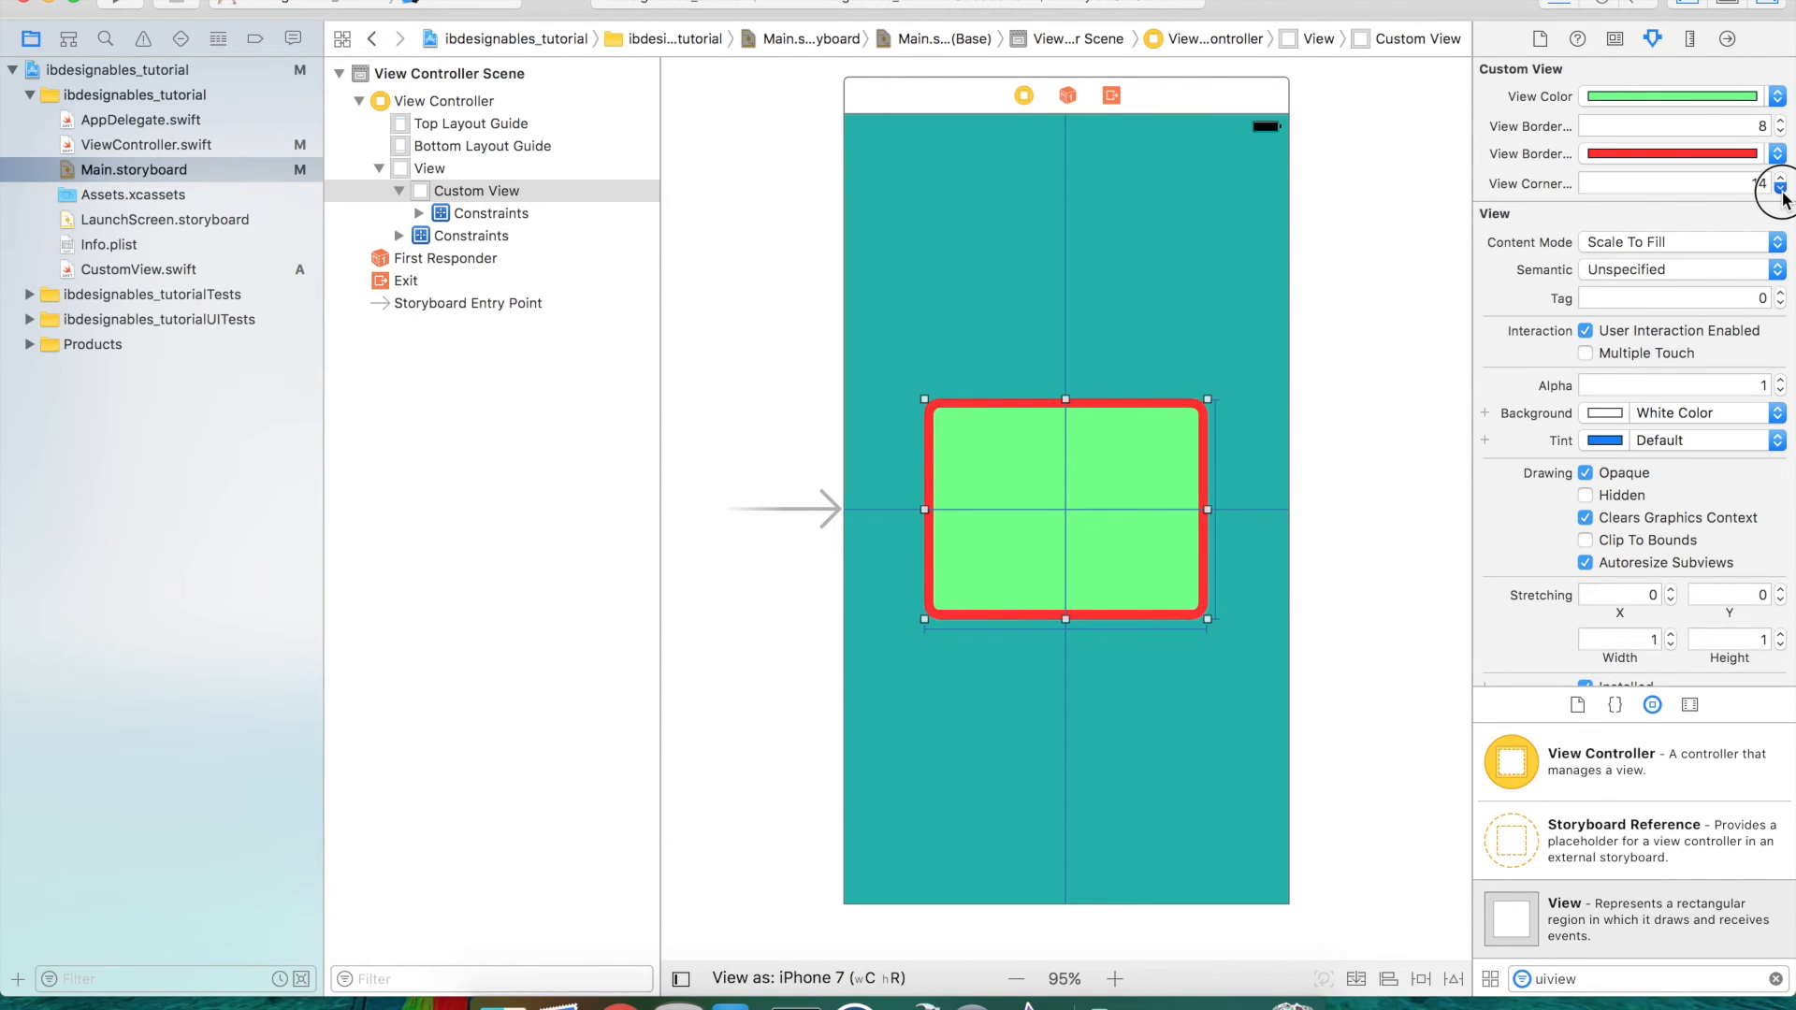
pyautogui.click(446, 99)
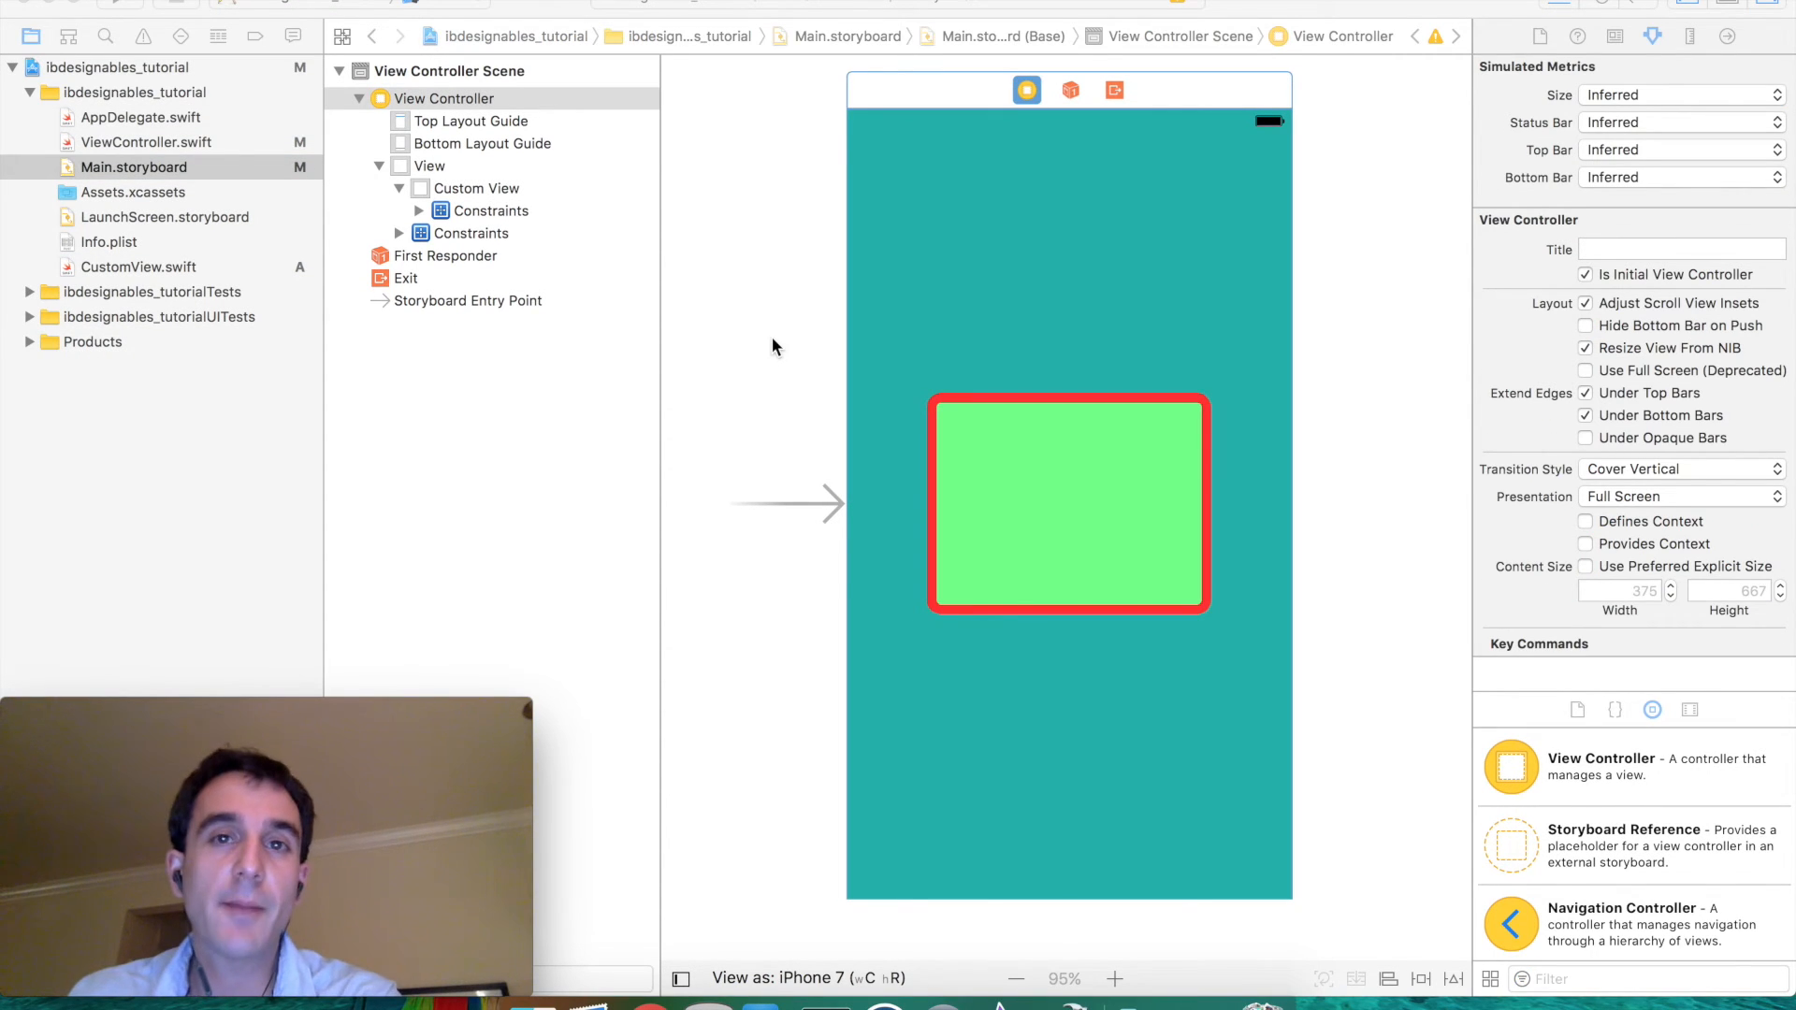